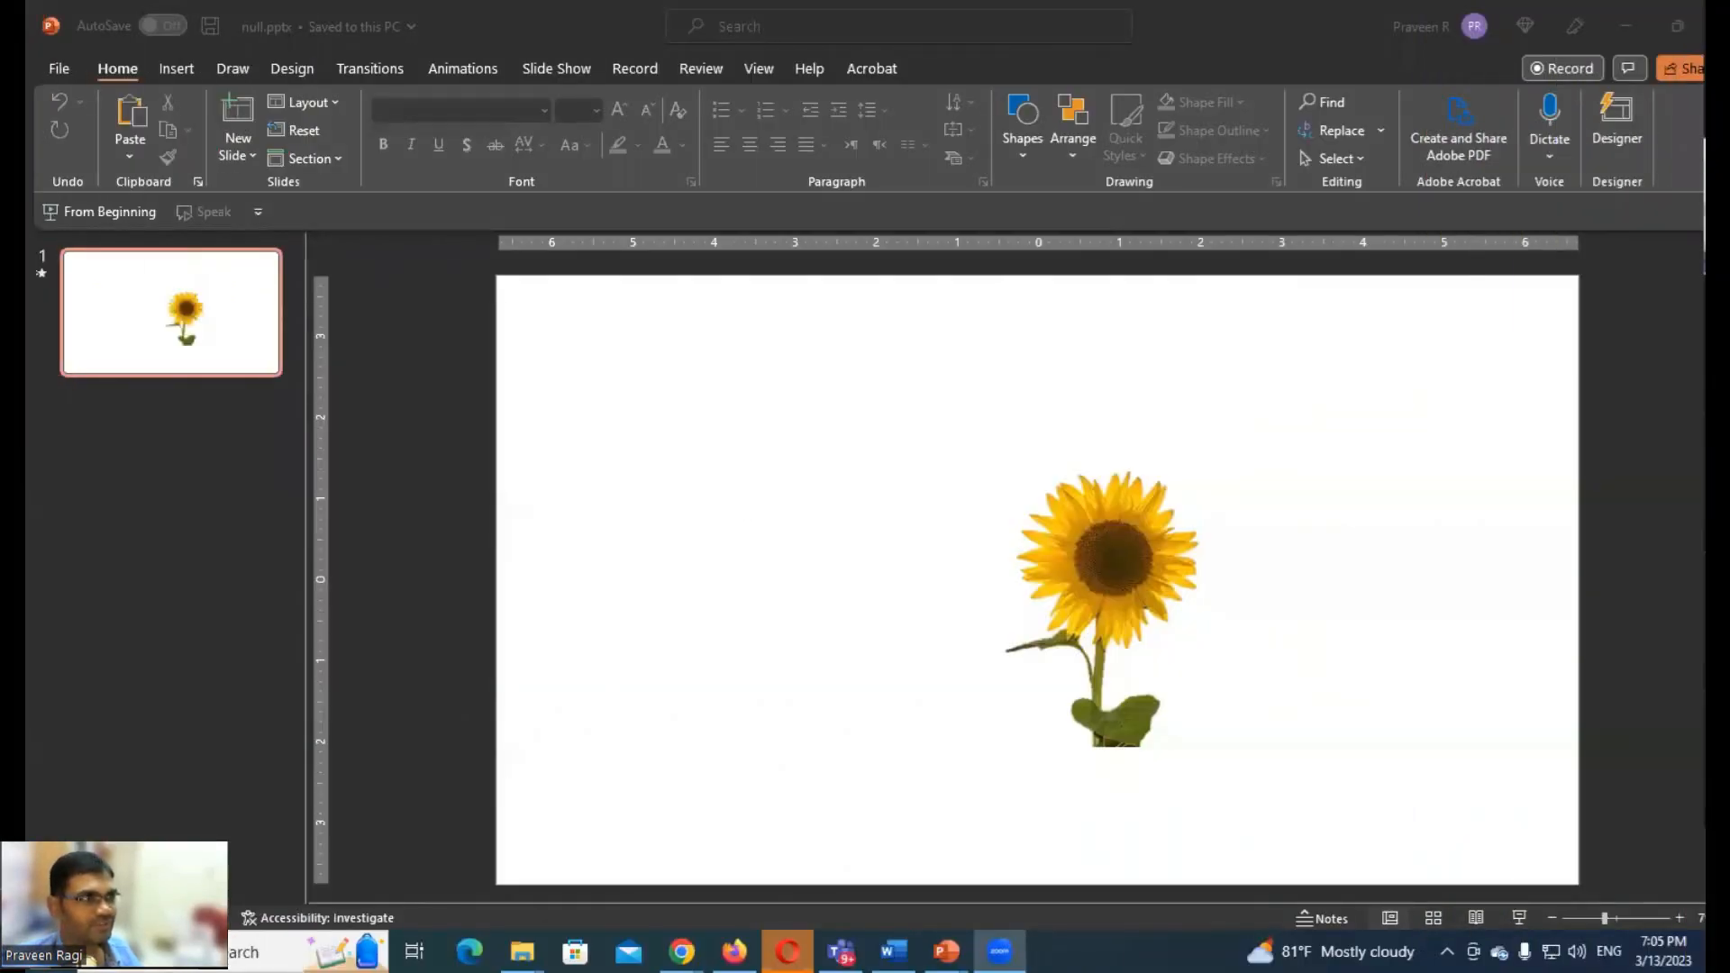
pyautogui.moveTo(1213, 552)
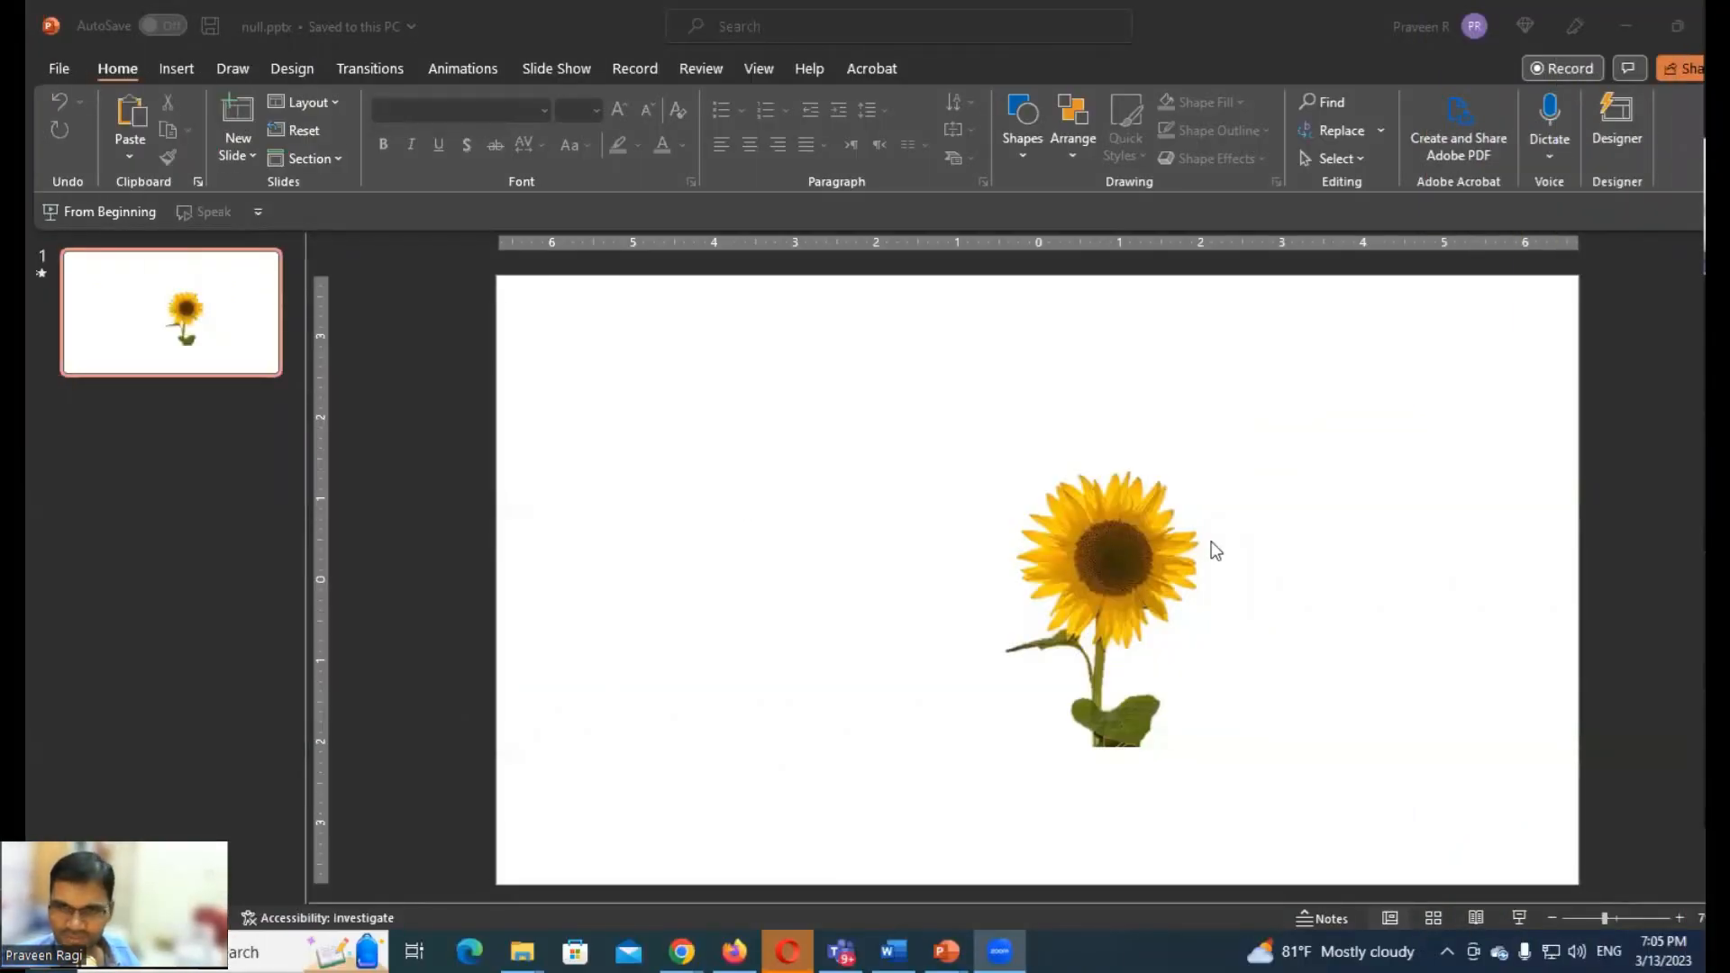
# Select the sunflower picture and move it to the upper left of the slide
pyautogui.click(1108, 552)
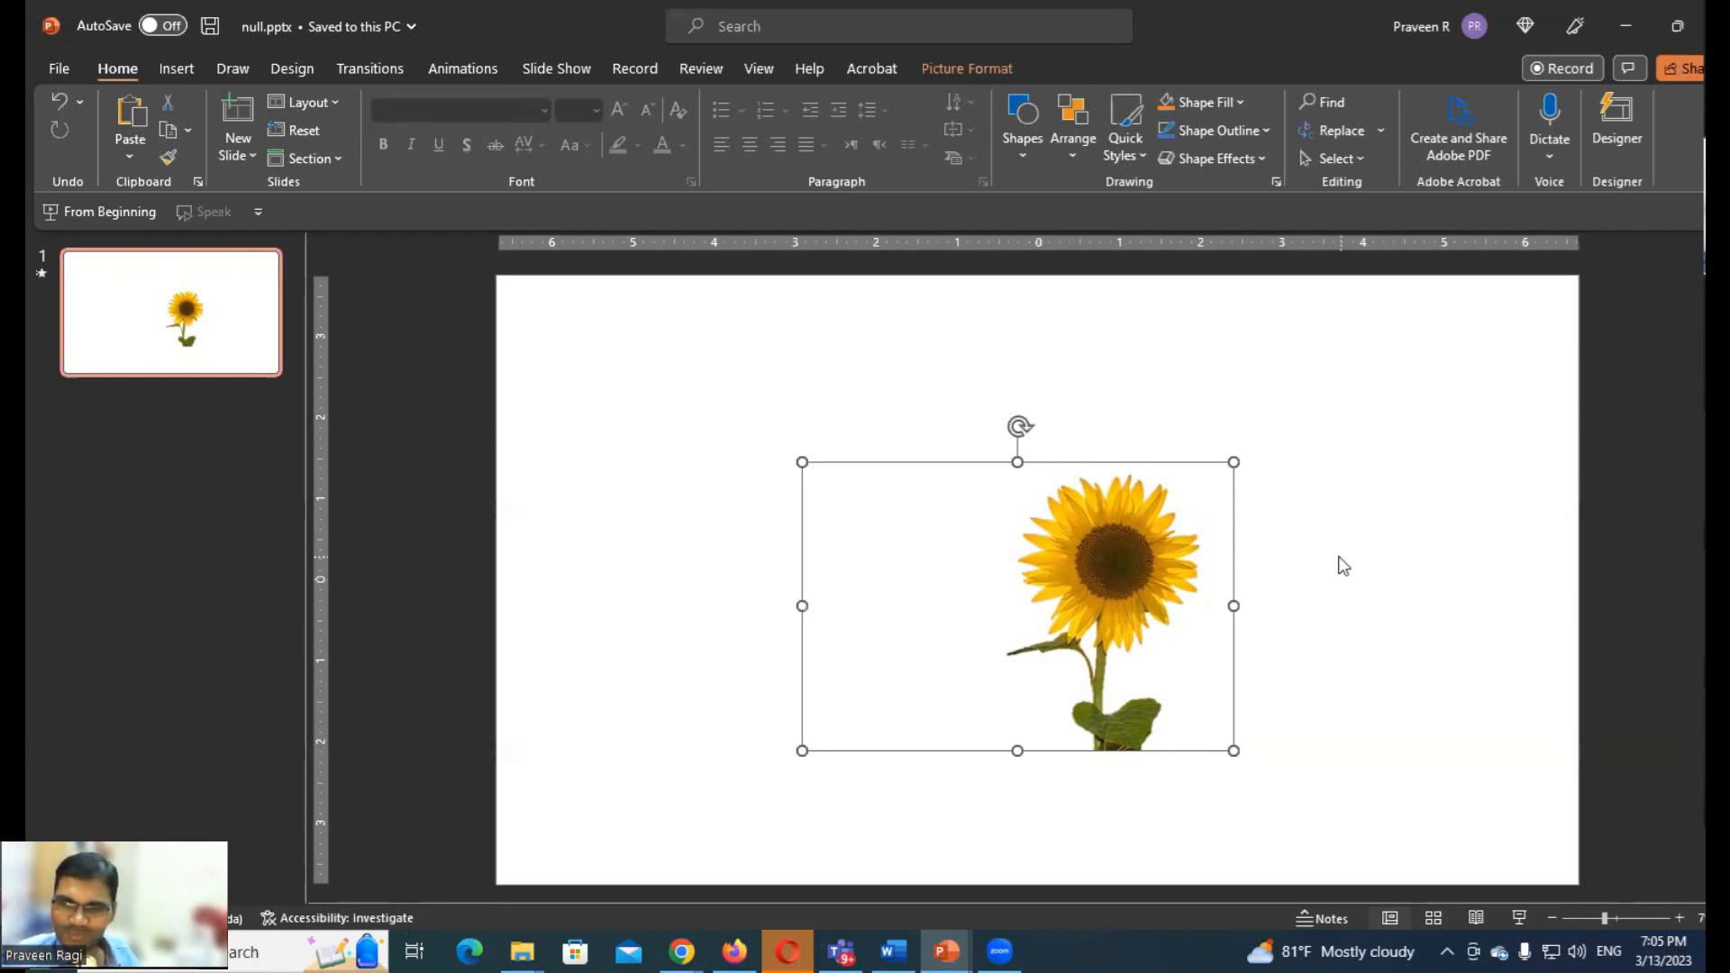
pyautogui.moveTo(1302, 583)
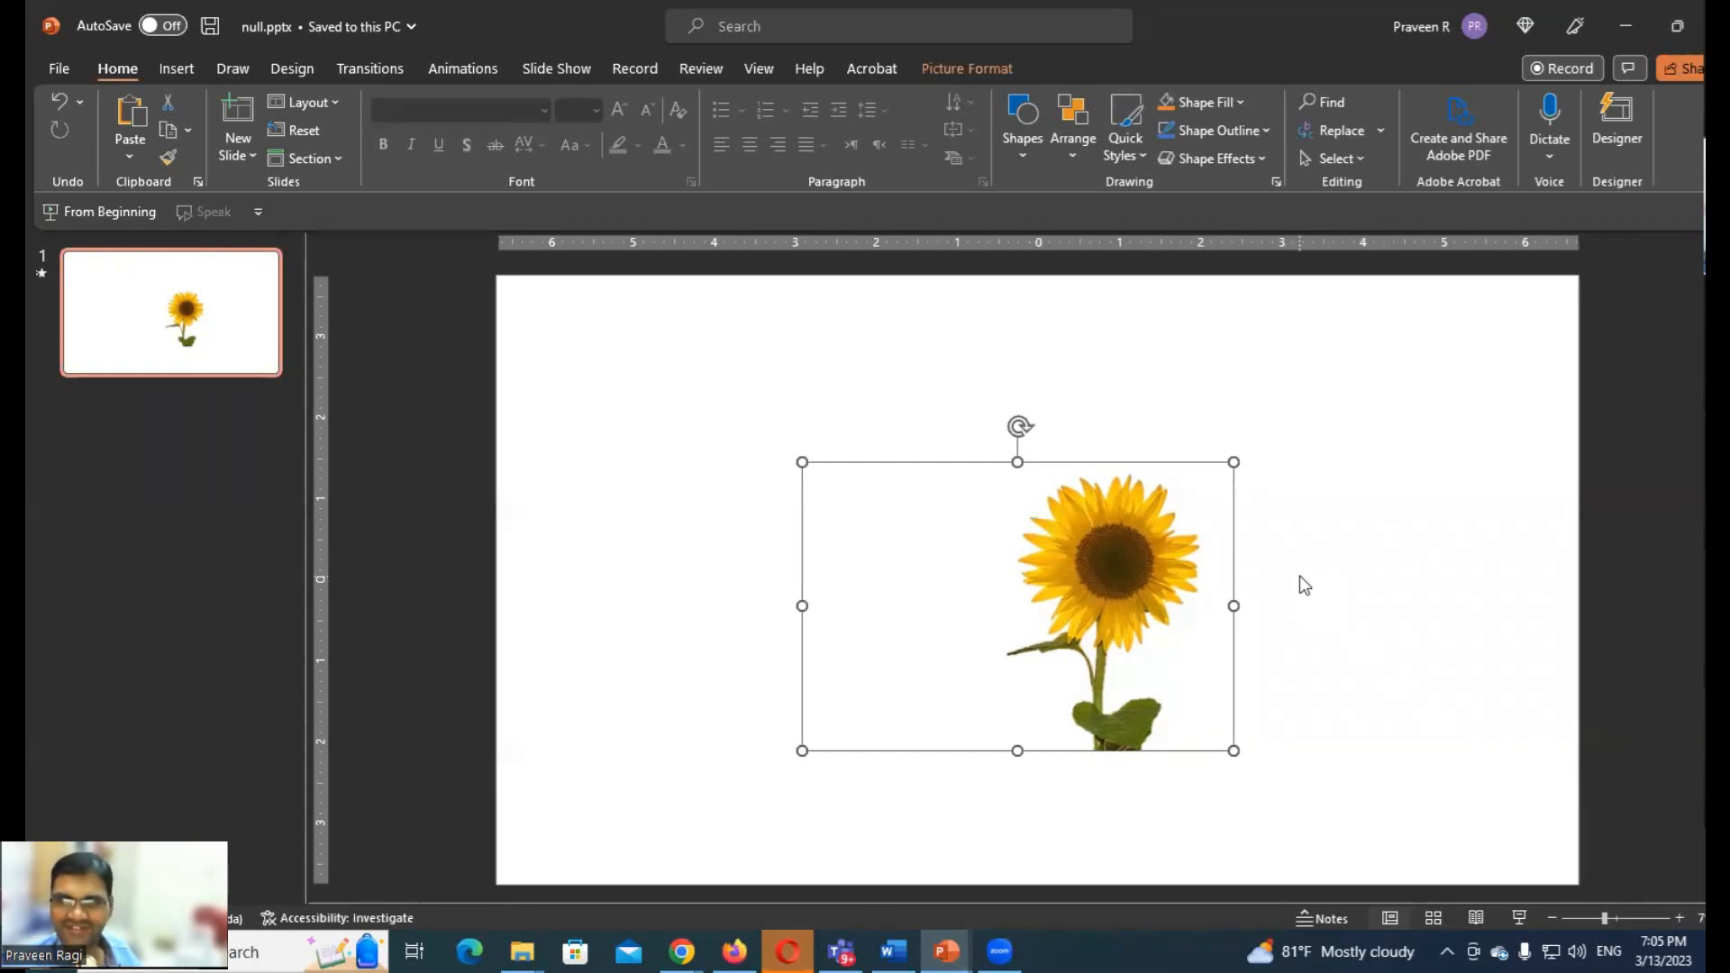
pyautogui.moveTo(1418, 584)
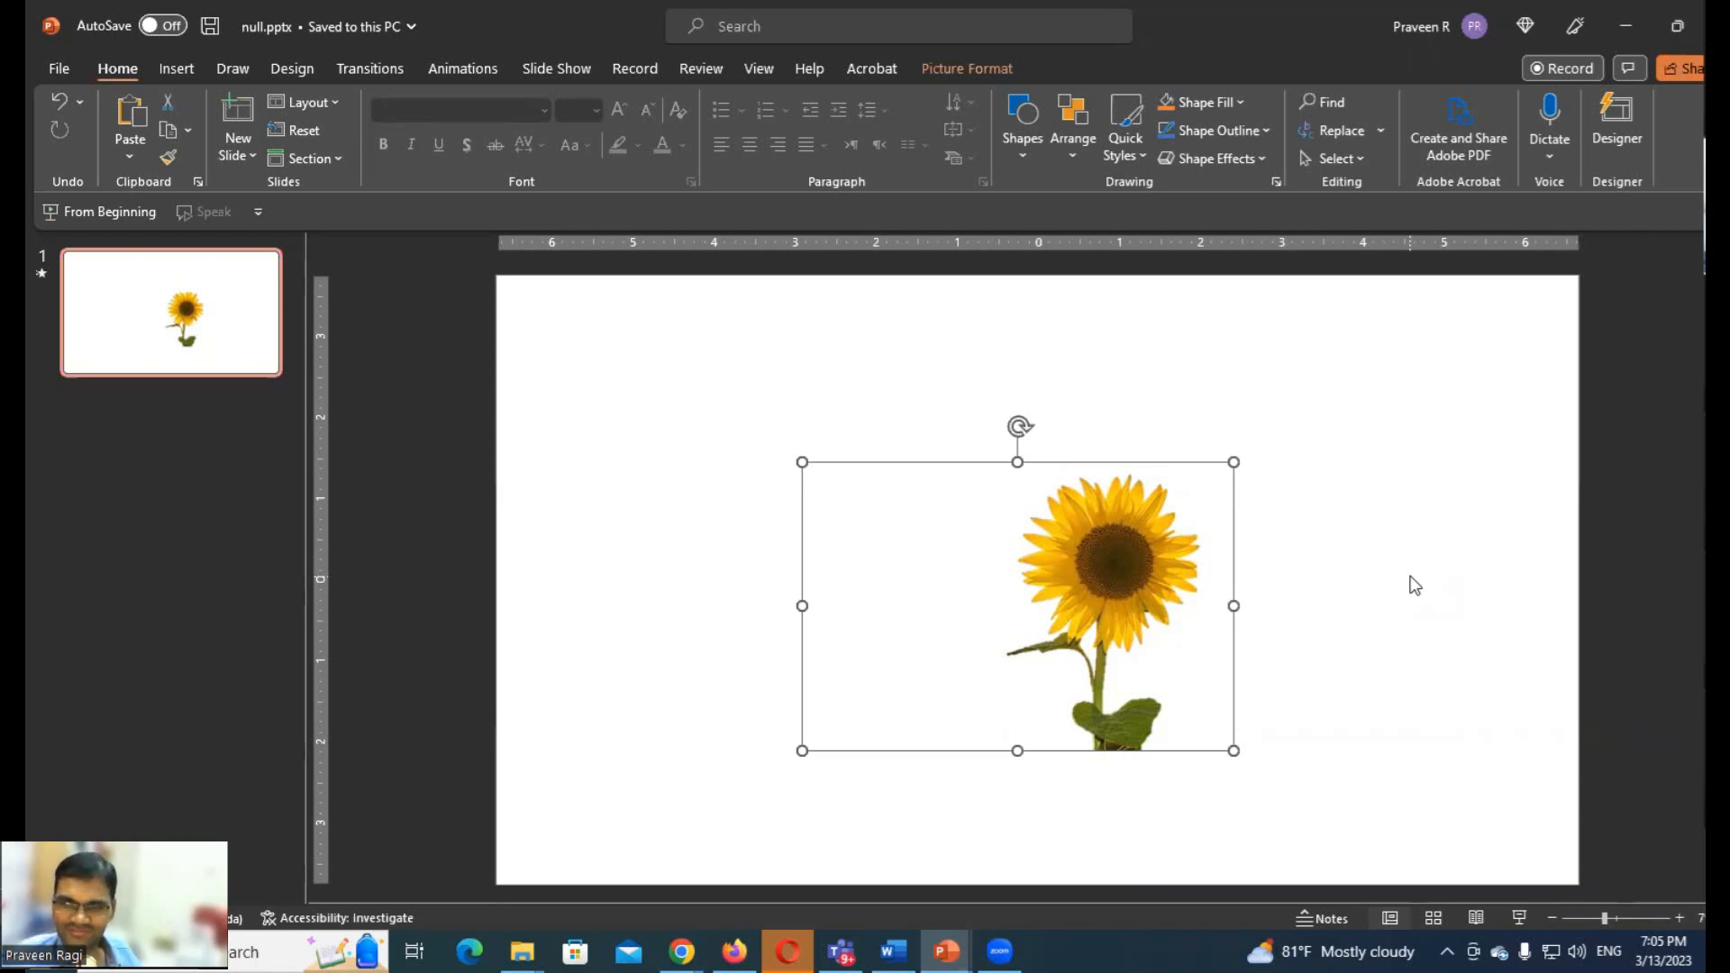
pyautogui.moveTo(1410, 577)
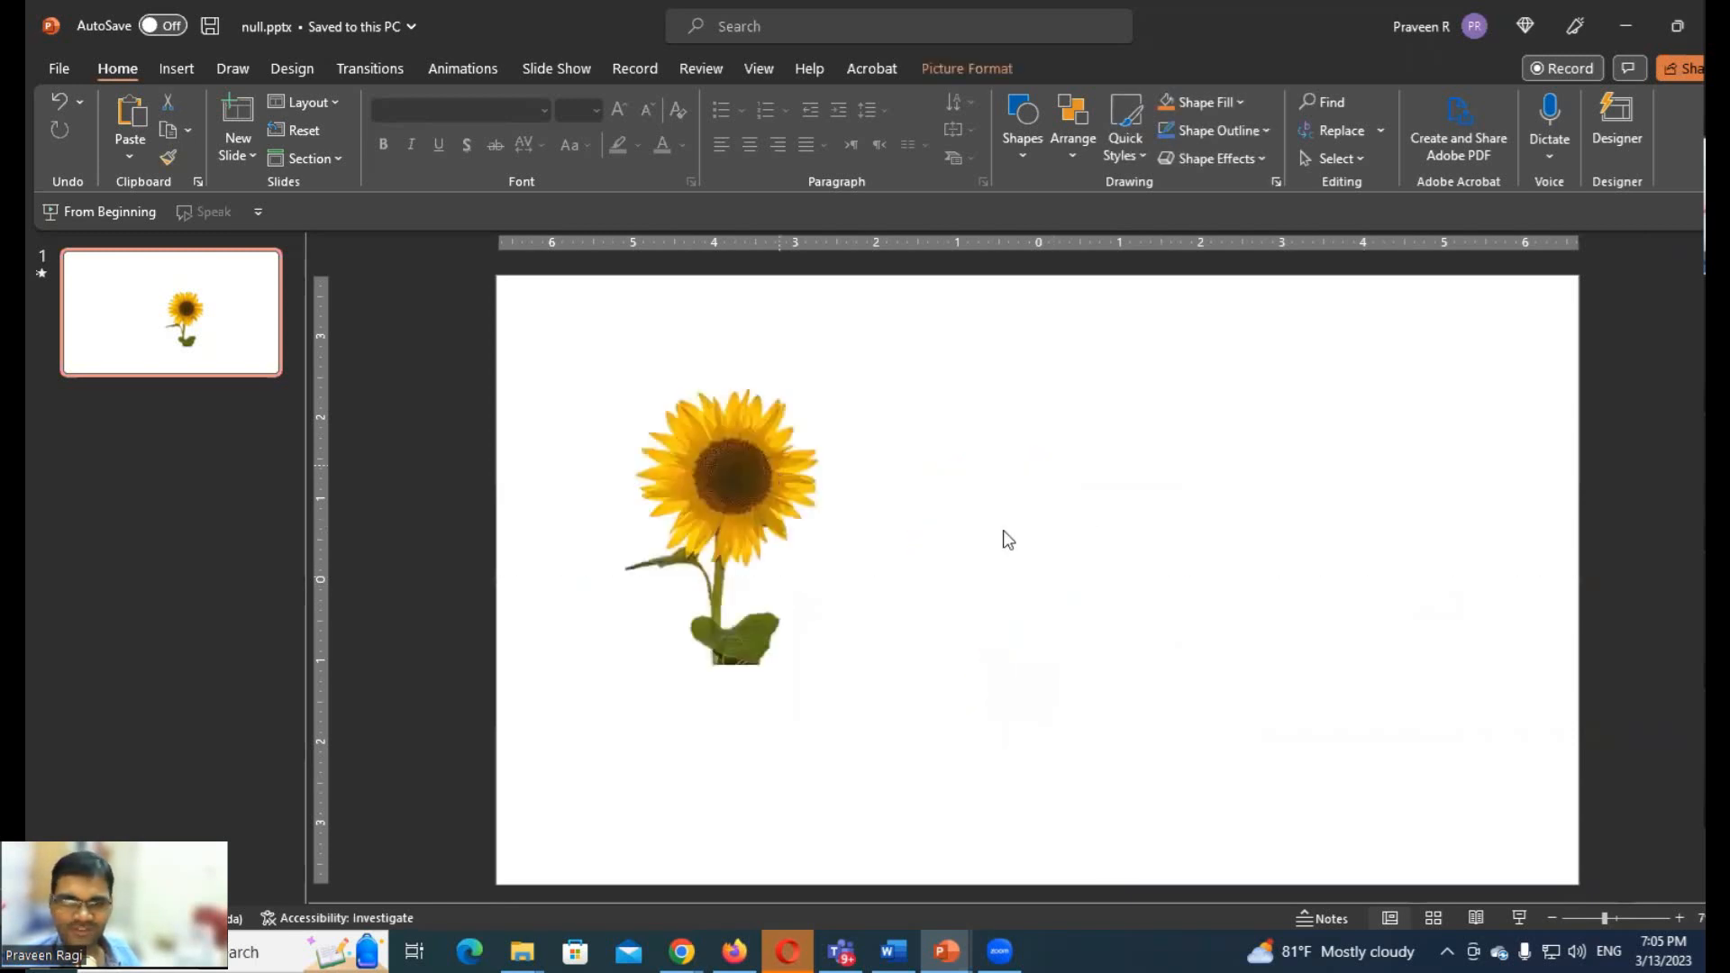
# Duplicate the sunflower to the right and remove the copy's background
pyautogui.click(729, 497)
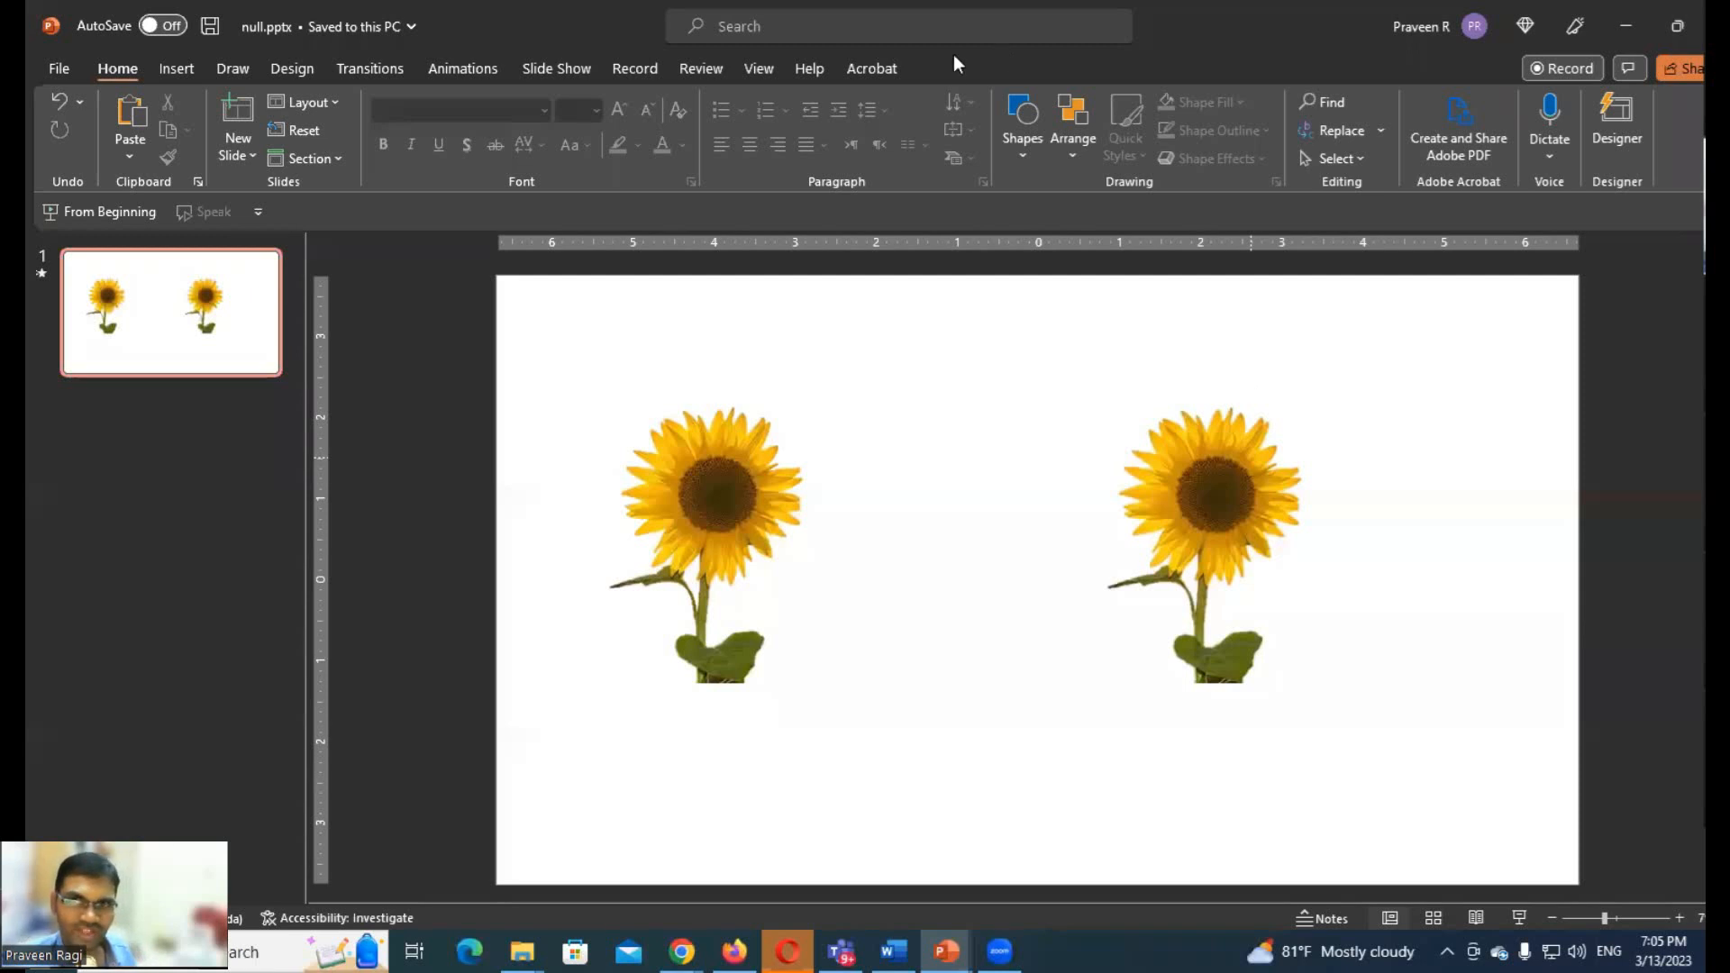
pyautogui.click(1207, 541)
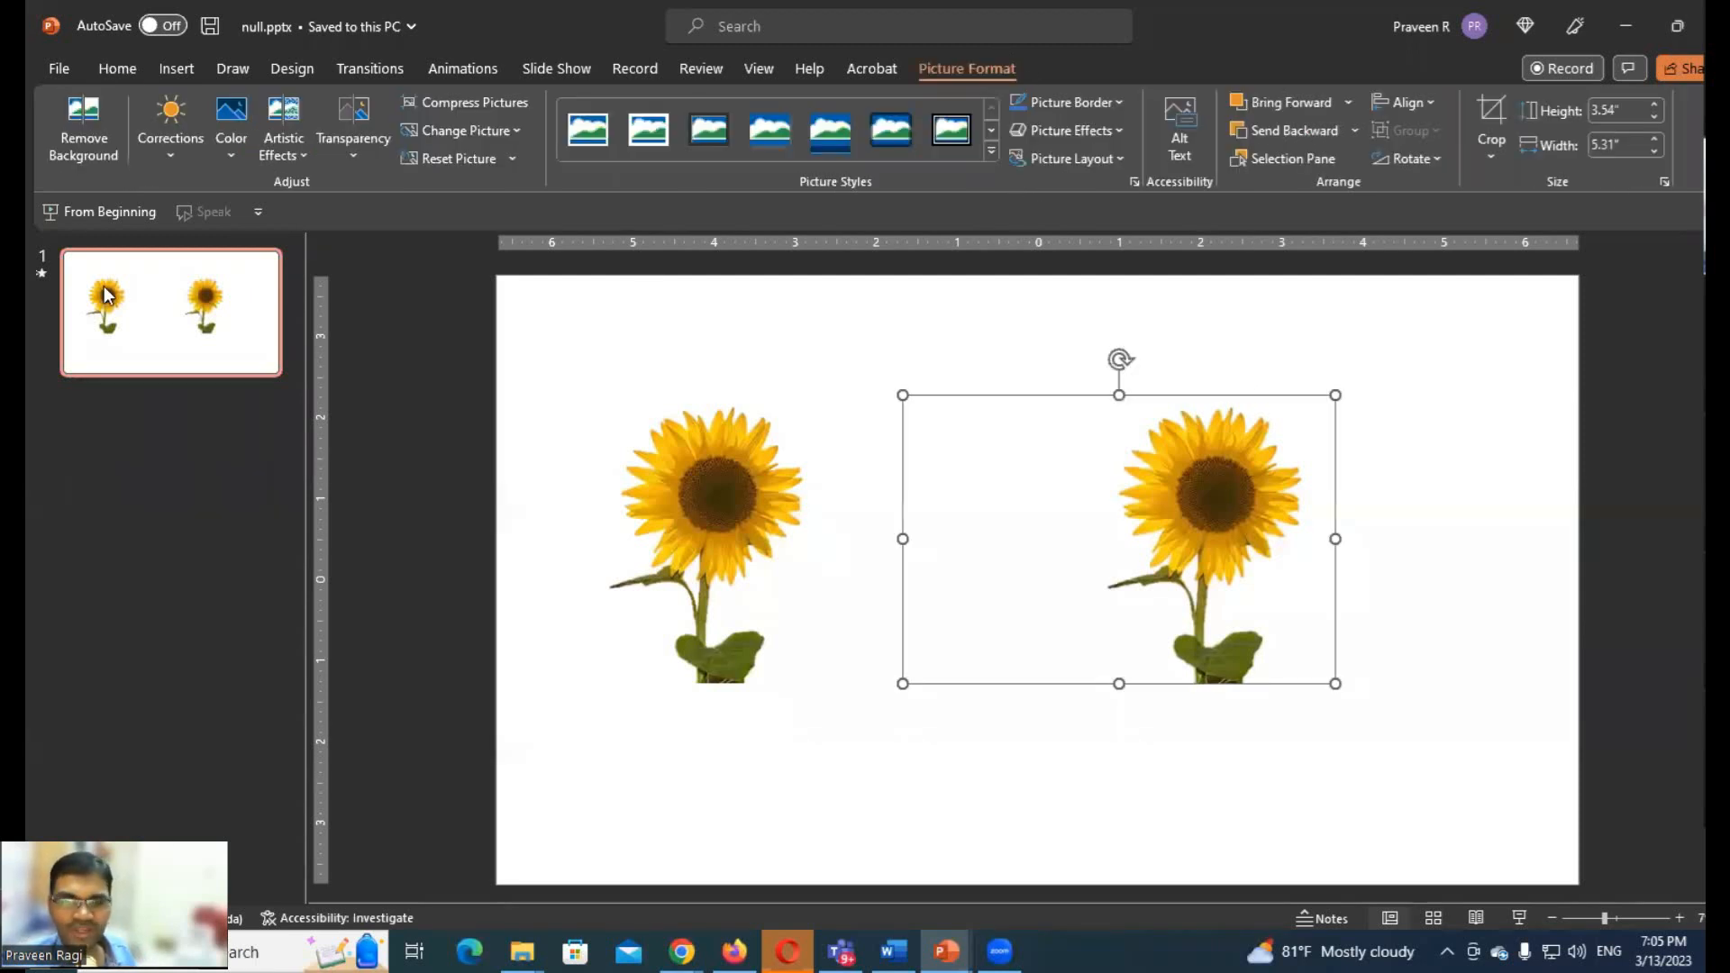
pyautogui.click(85, 129)
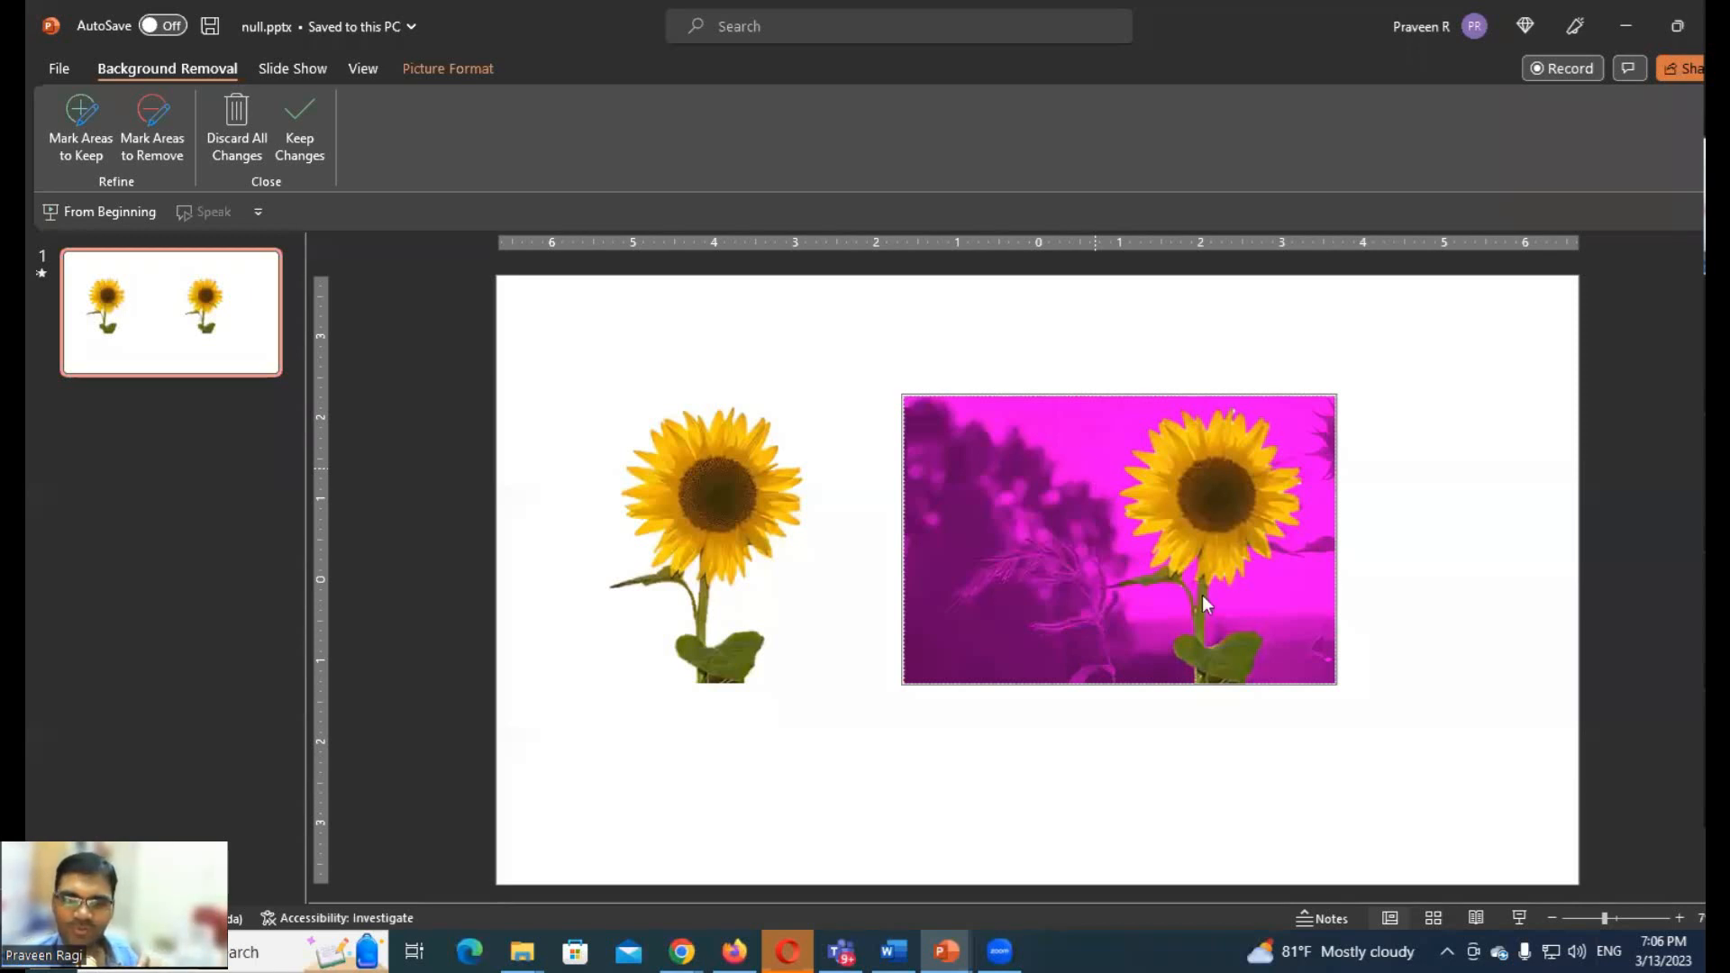
pyautogui.moveTo(1227, 502)
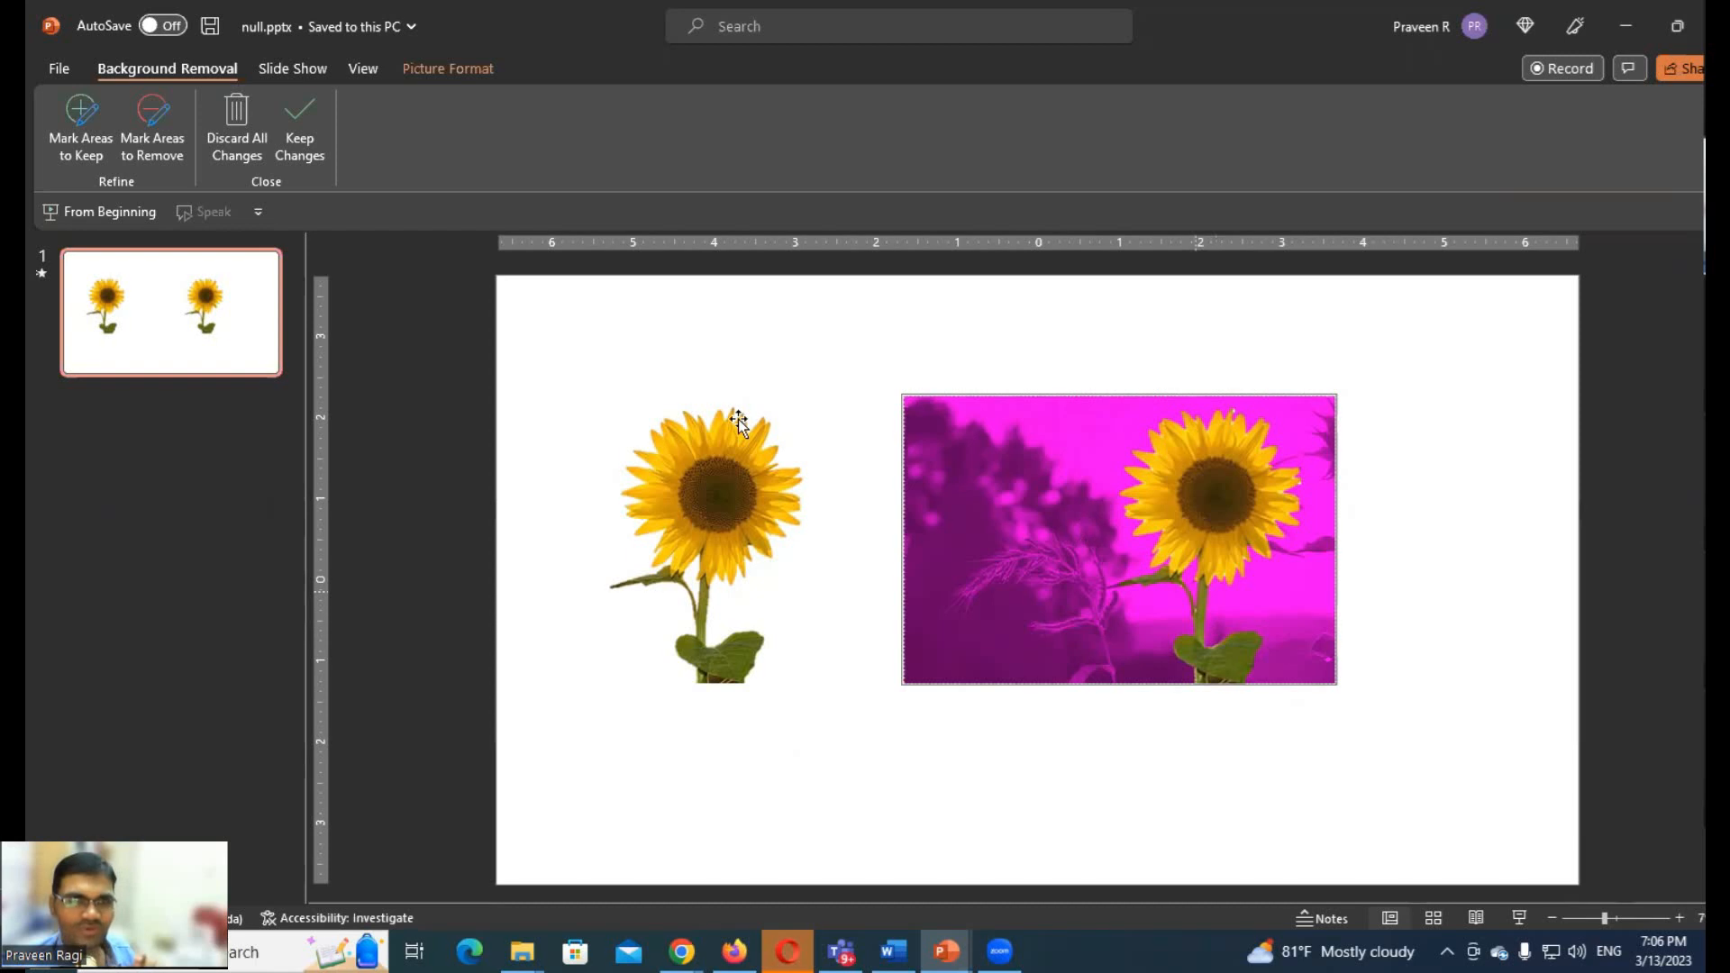
pyautogui.moveTo(152, 121)
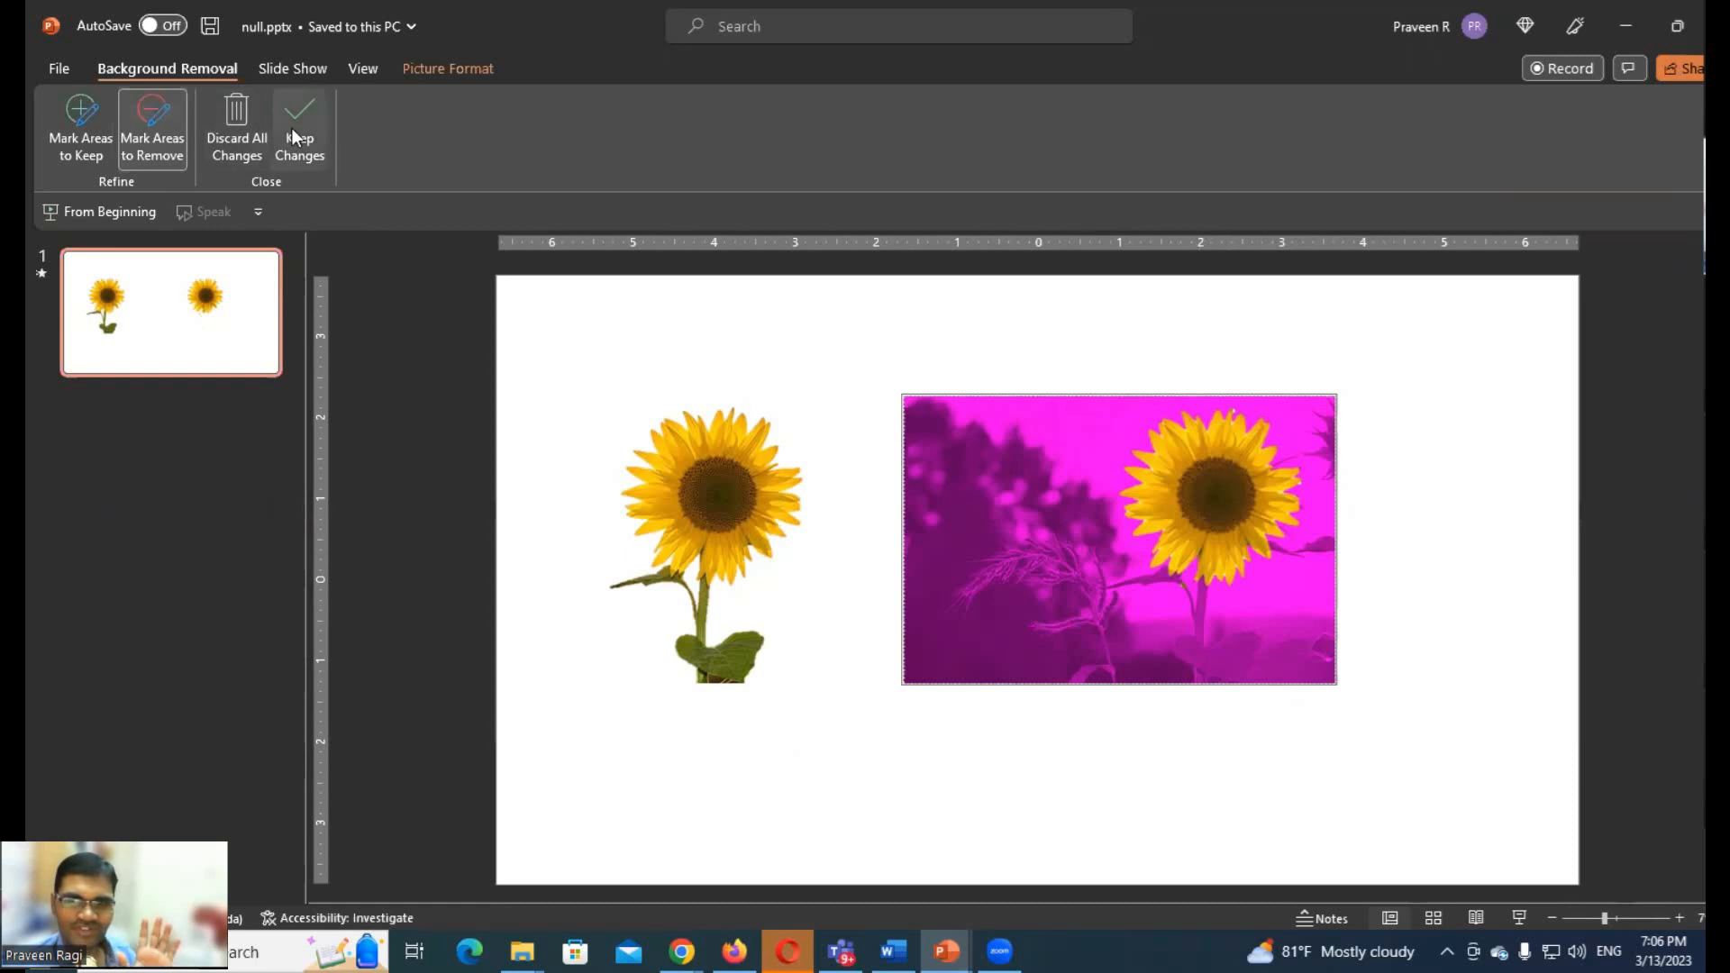
pyautogui.click(299, 126)
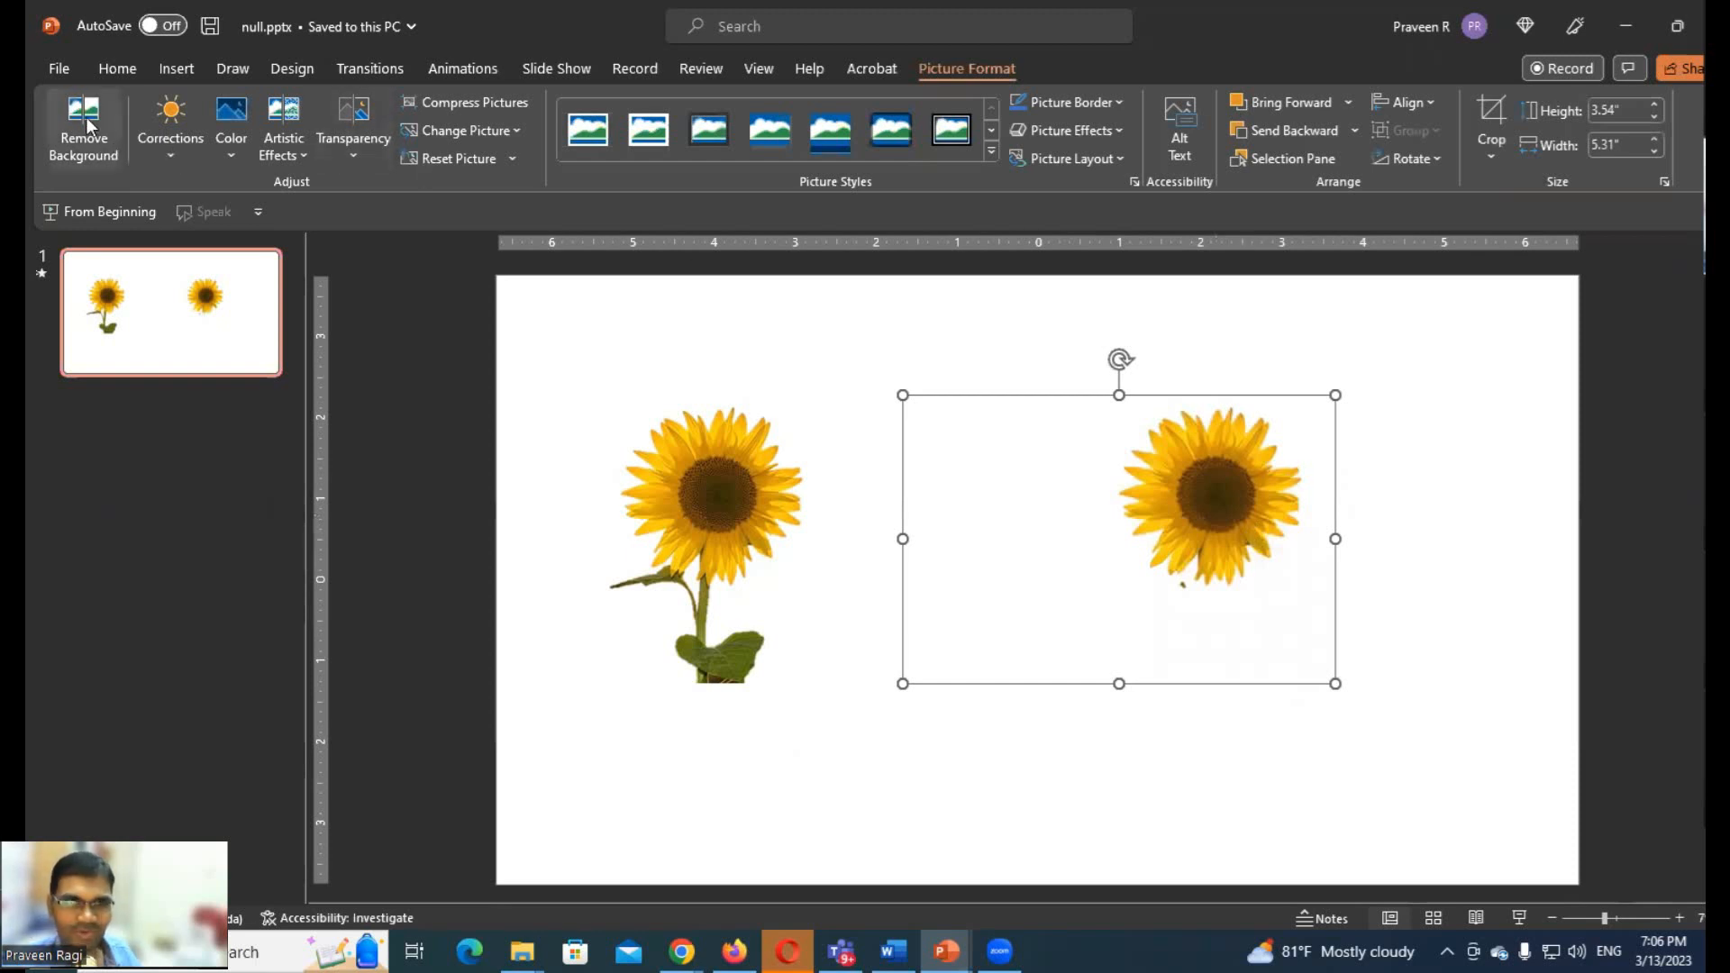
# Refine the background removal so only the flower head remains on the copy
pyautogui.click(83, 129)
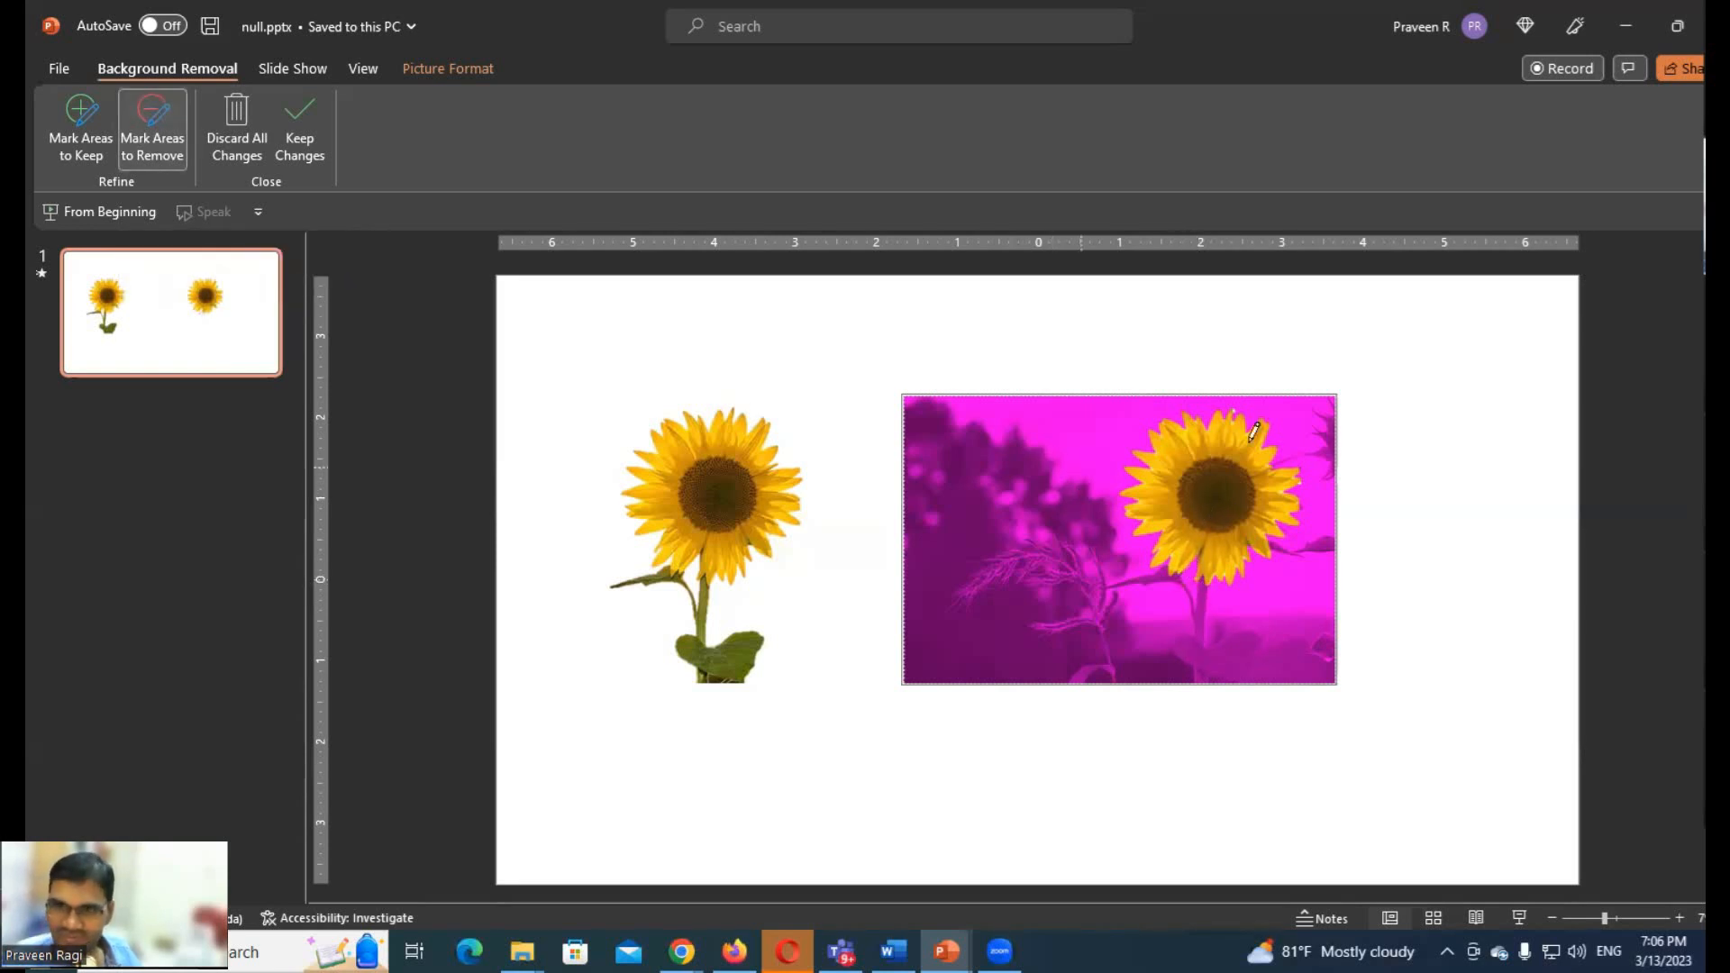
pyautogui.click(300, 126)
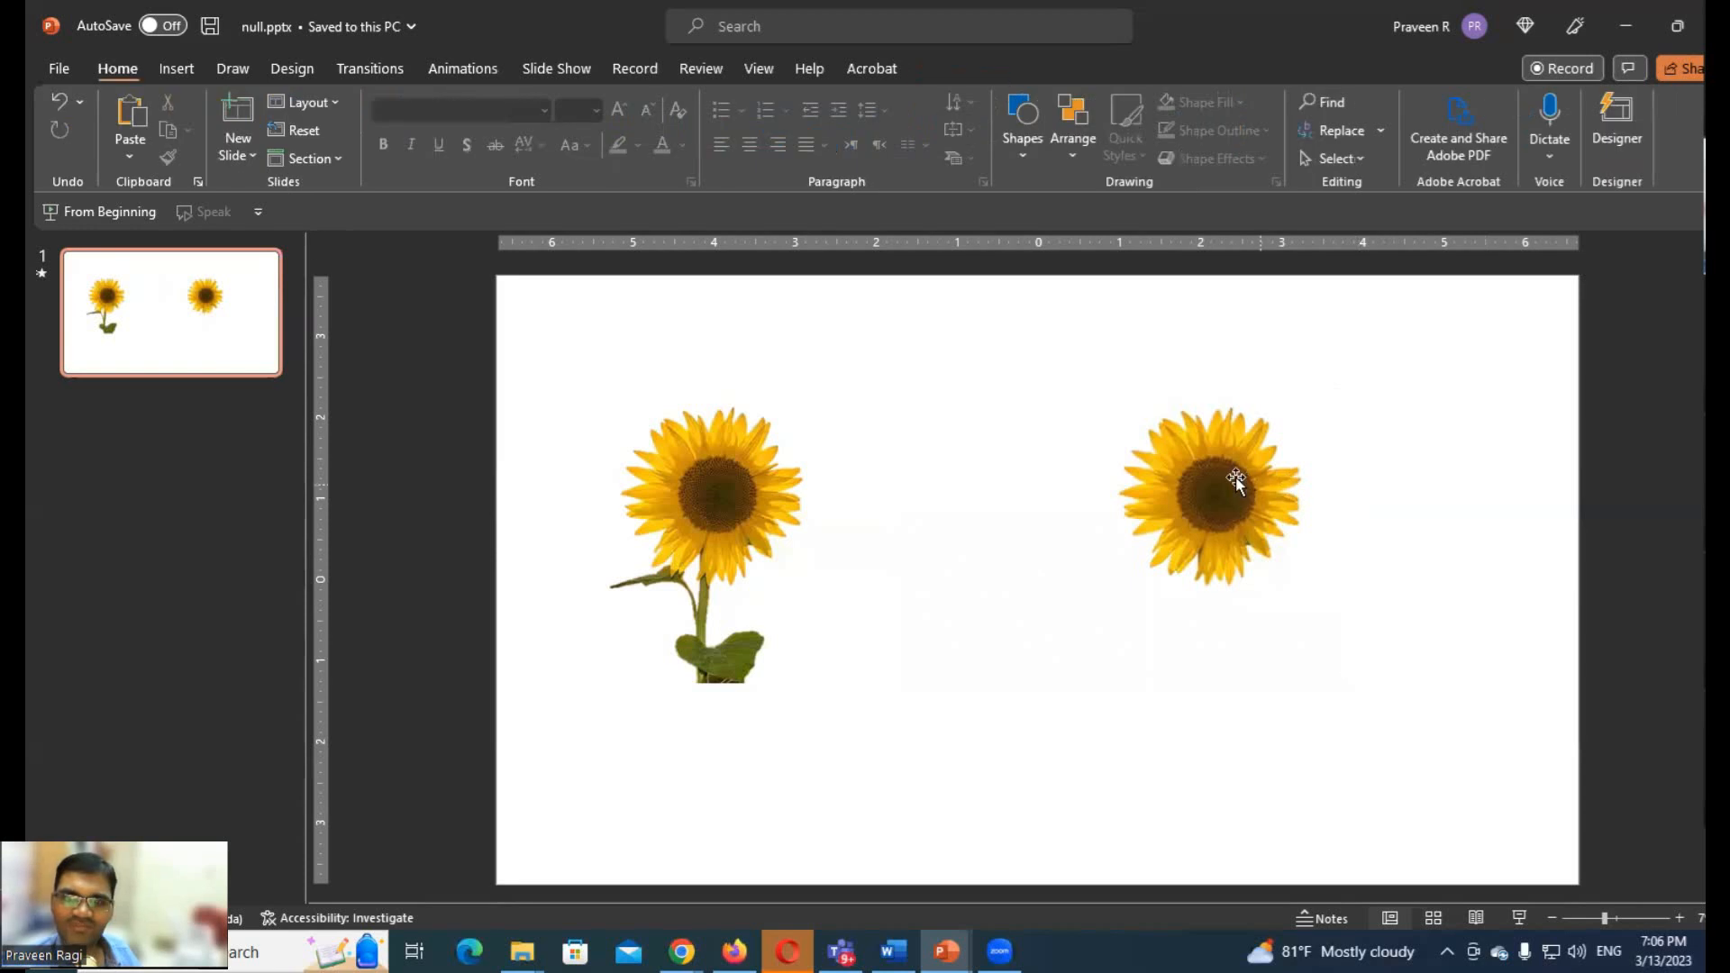
# Drag the flower head to the top right, then select the full sunflower on the left
pyautogui.click(1207, 490)
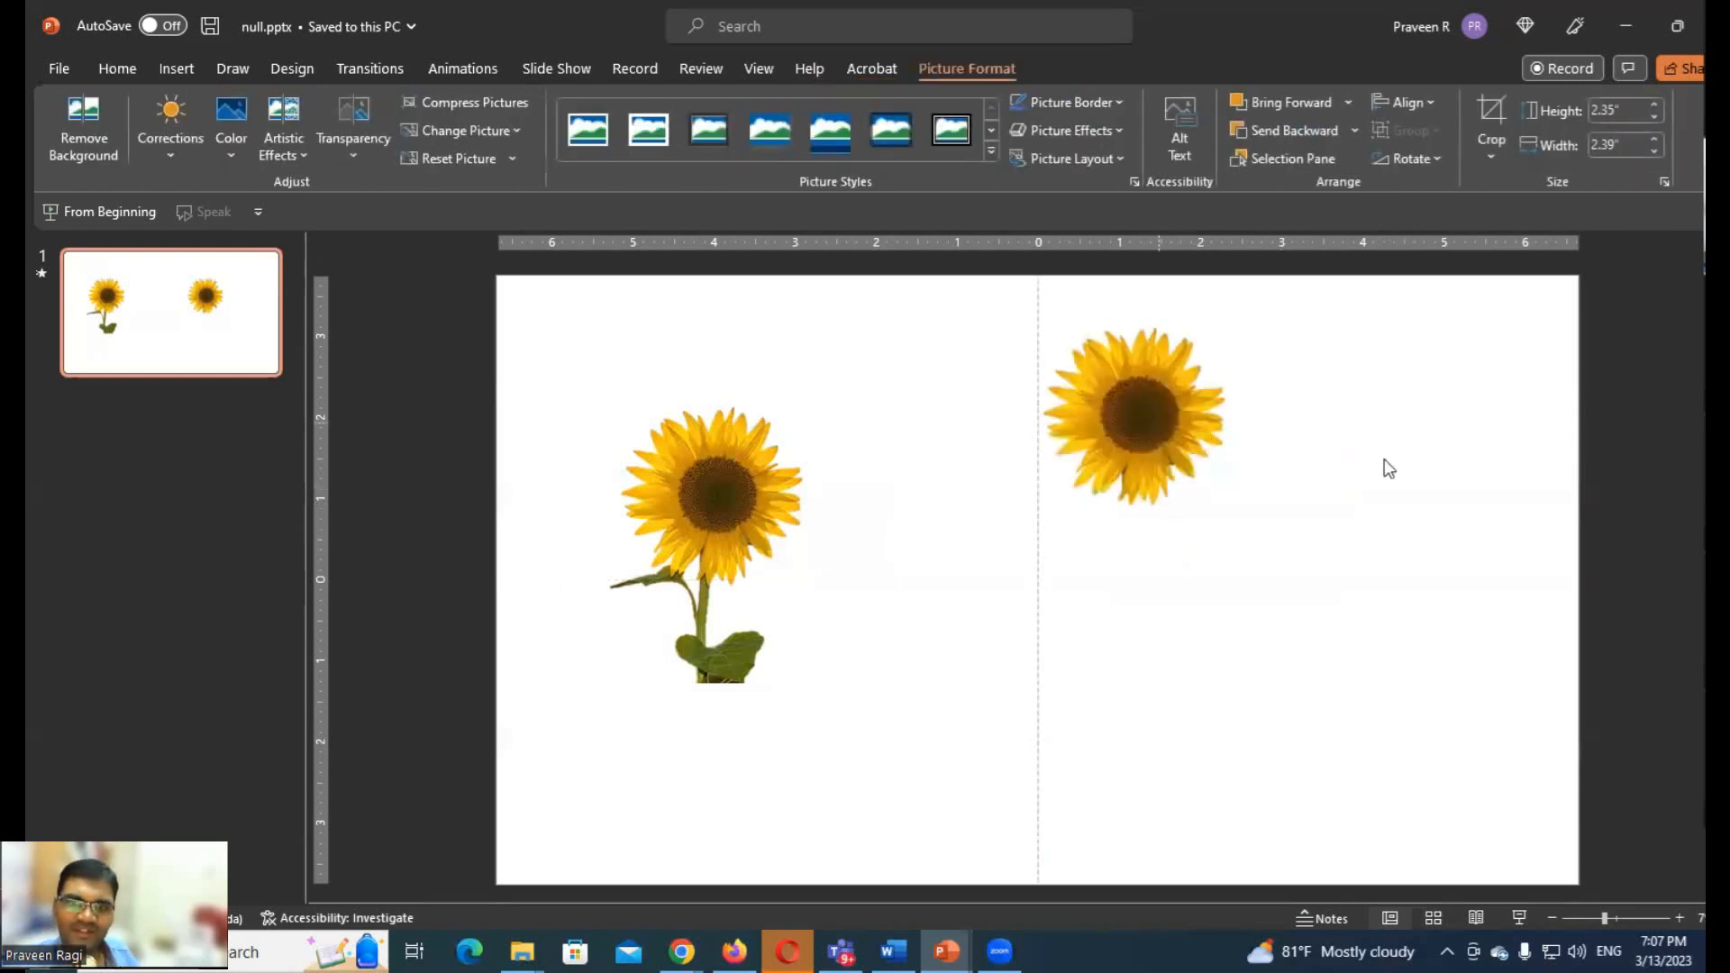
pyautogui.click(810, 618)
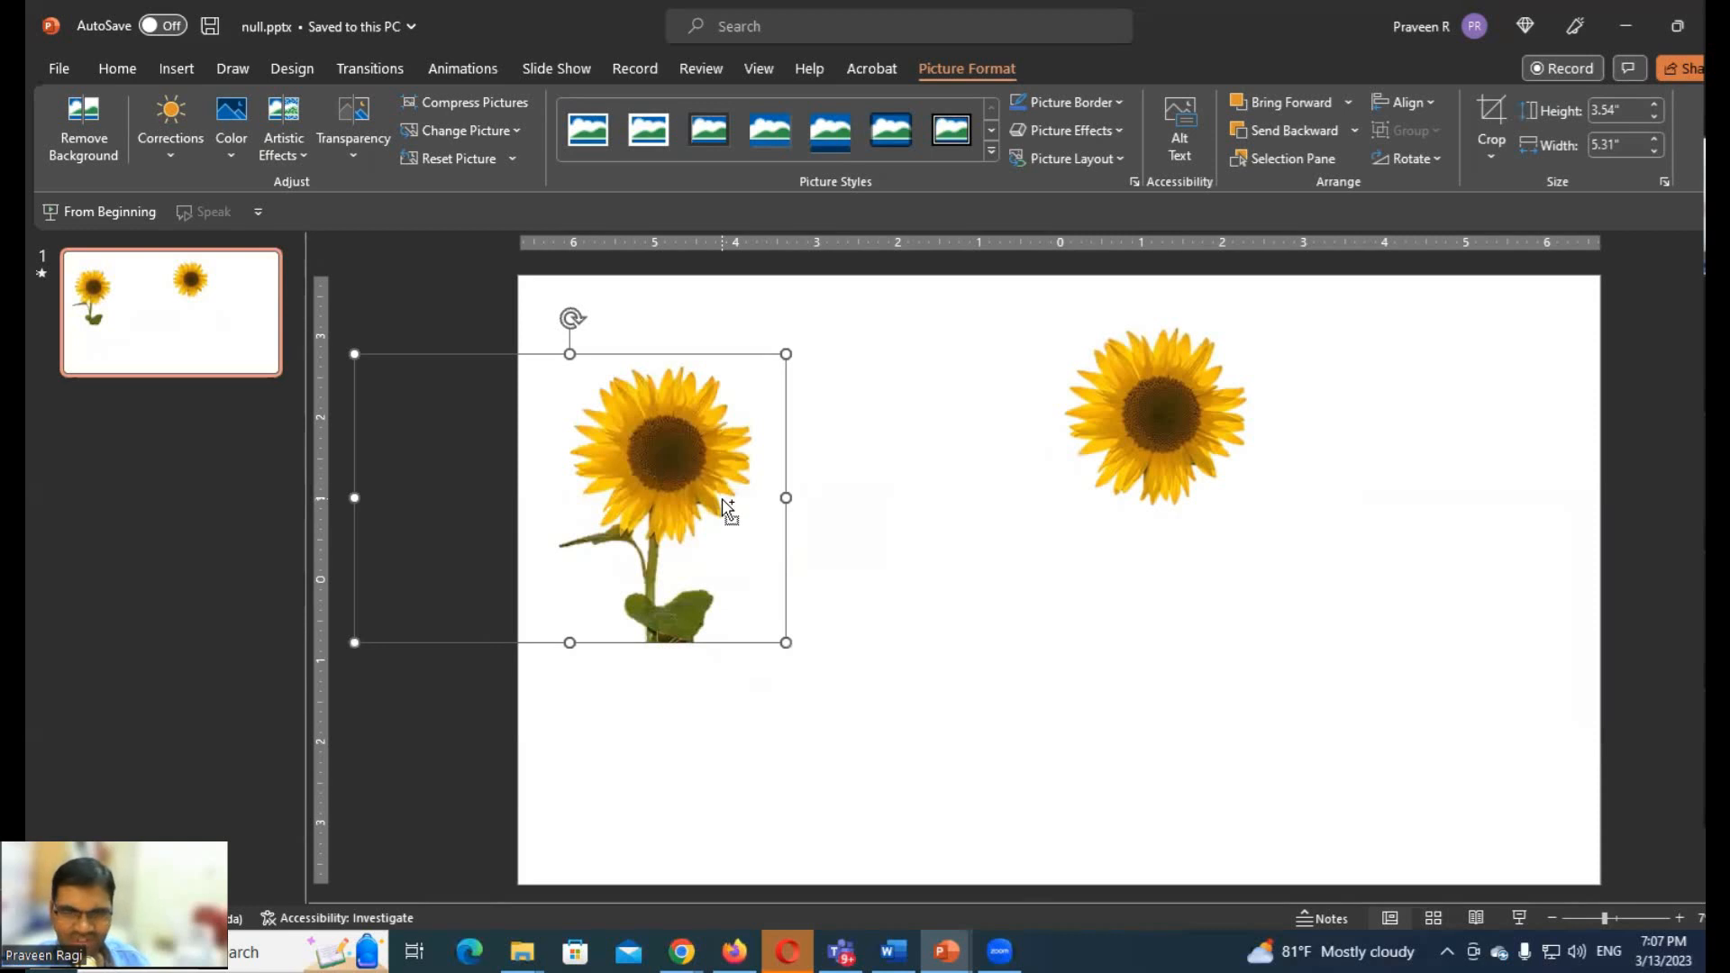
# Ctrl-drag a third sunflower copy lower down and remove its background and head, keeping stem and leaves
pyautogui.moveTo(661, 498); pyautogui.dragTo(1004, 661)
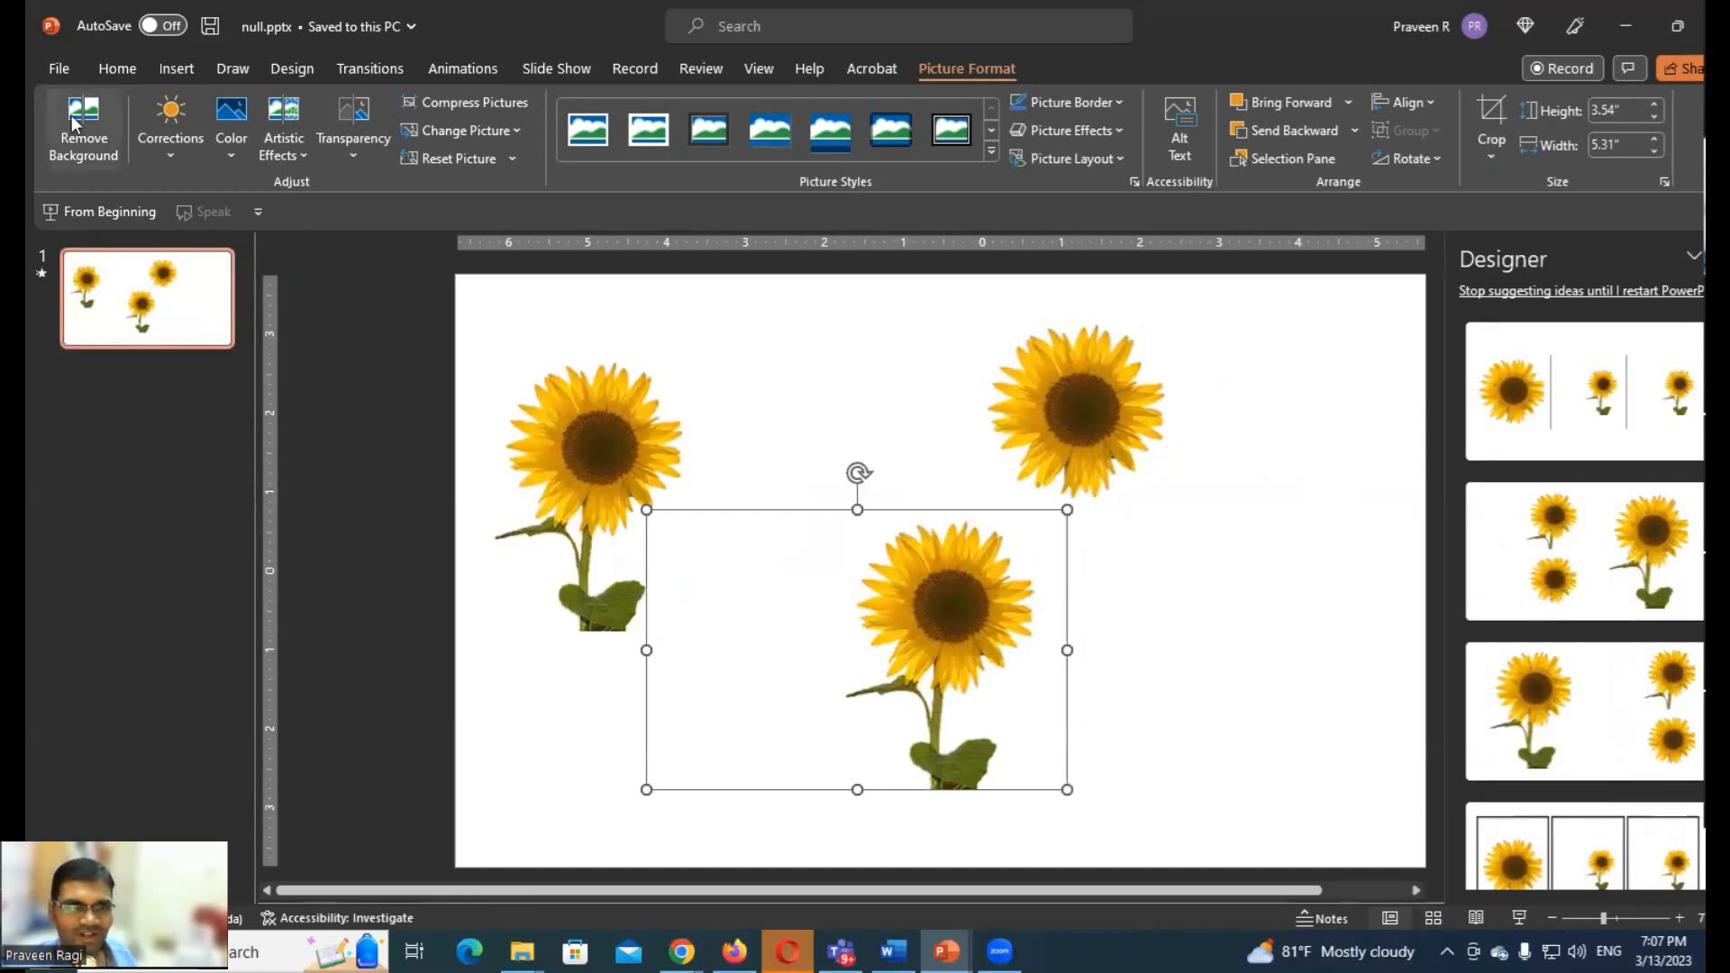
pyautogui.click(83, 130)
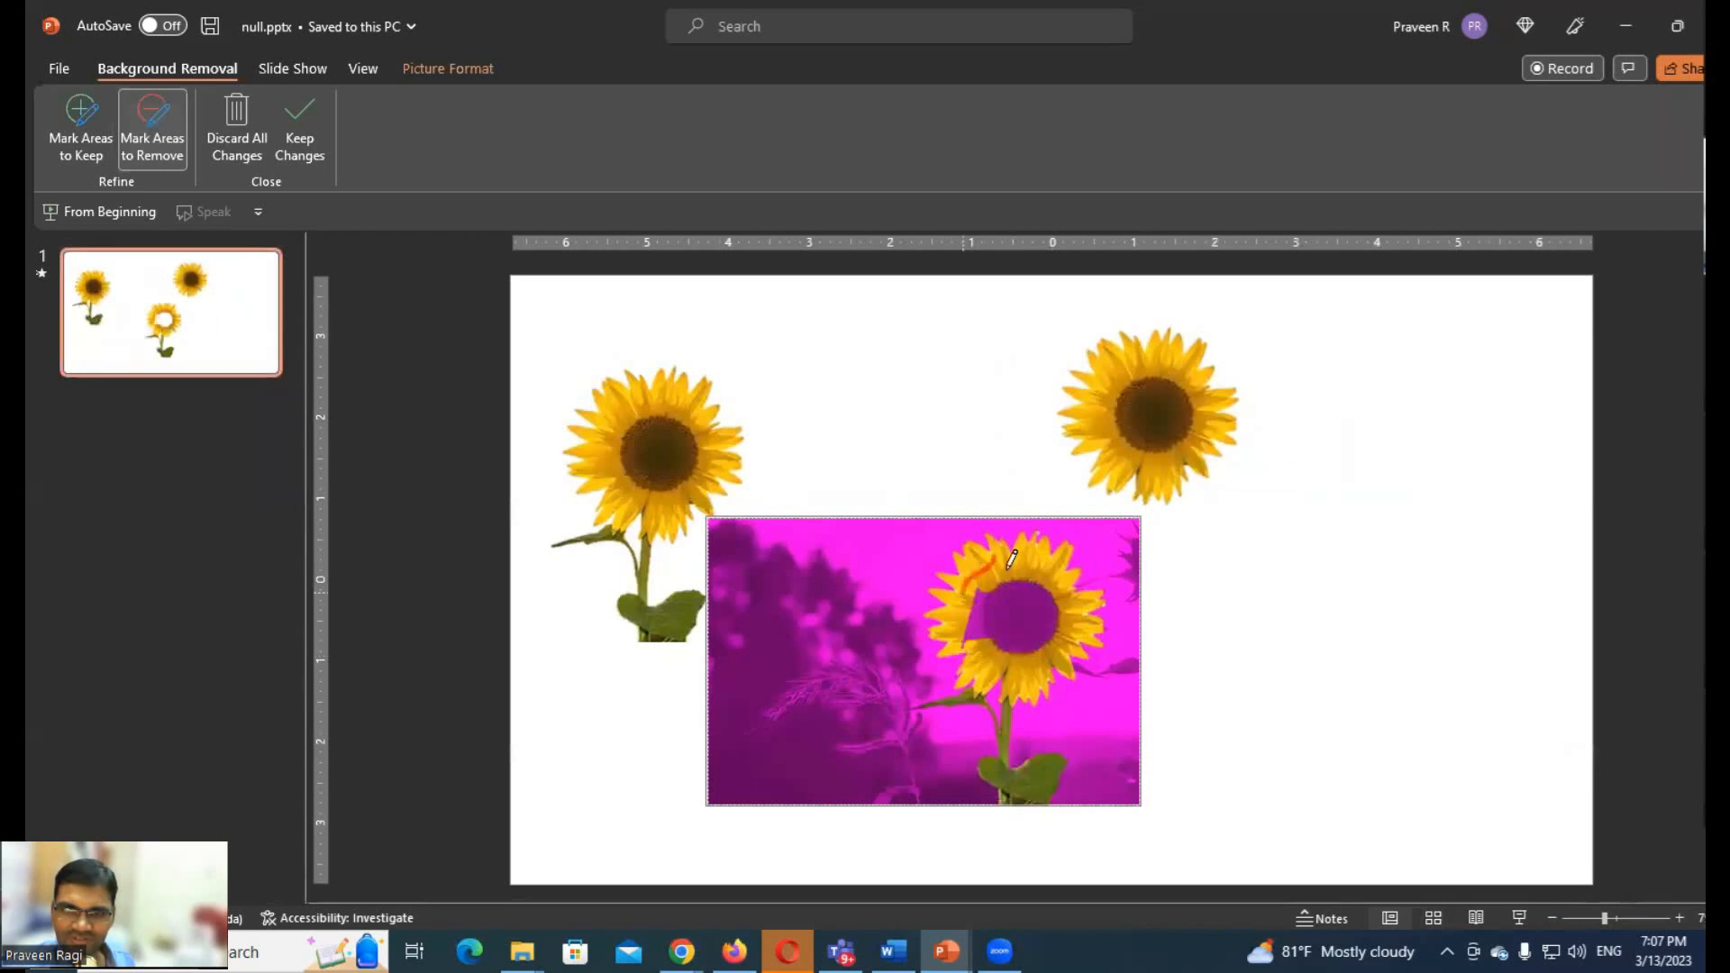
pyautogui.moveTo(998, 557); pyautogui.dragTo(1092, 640)
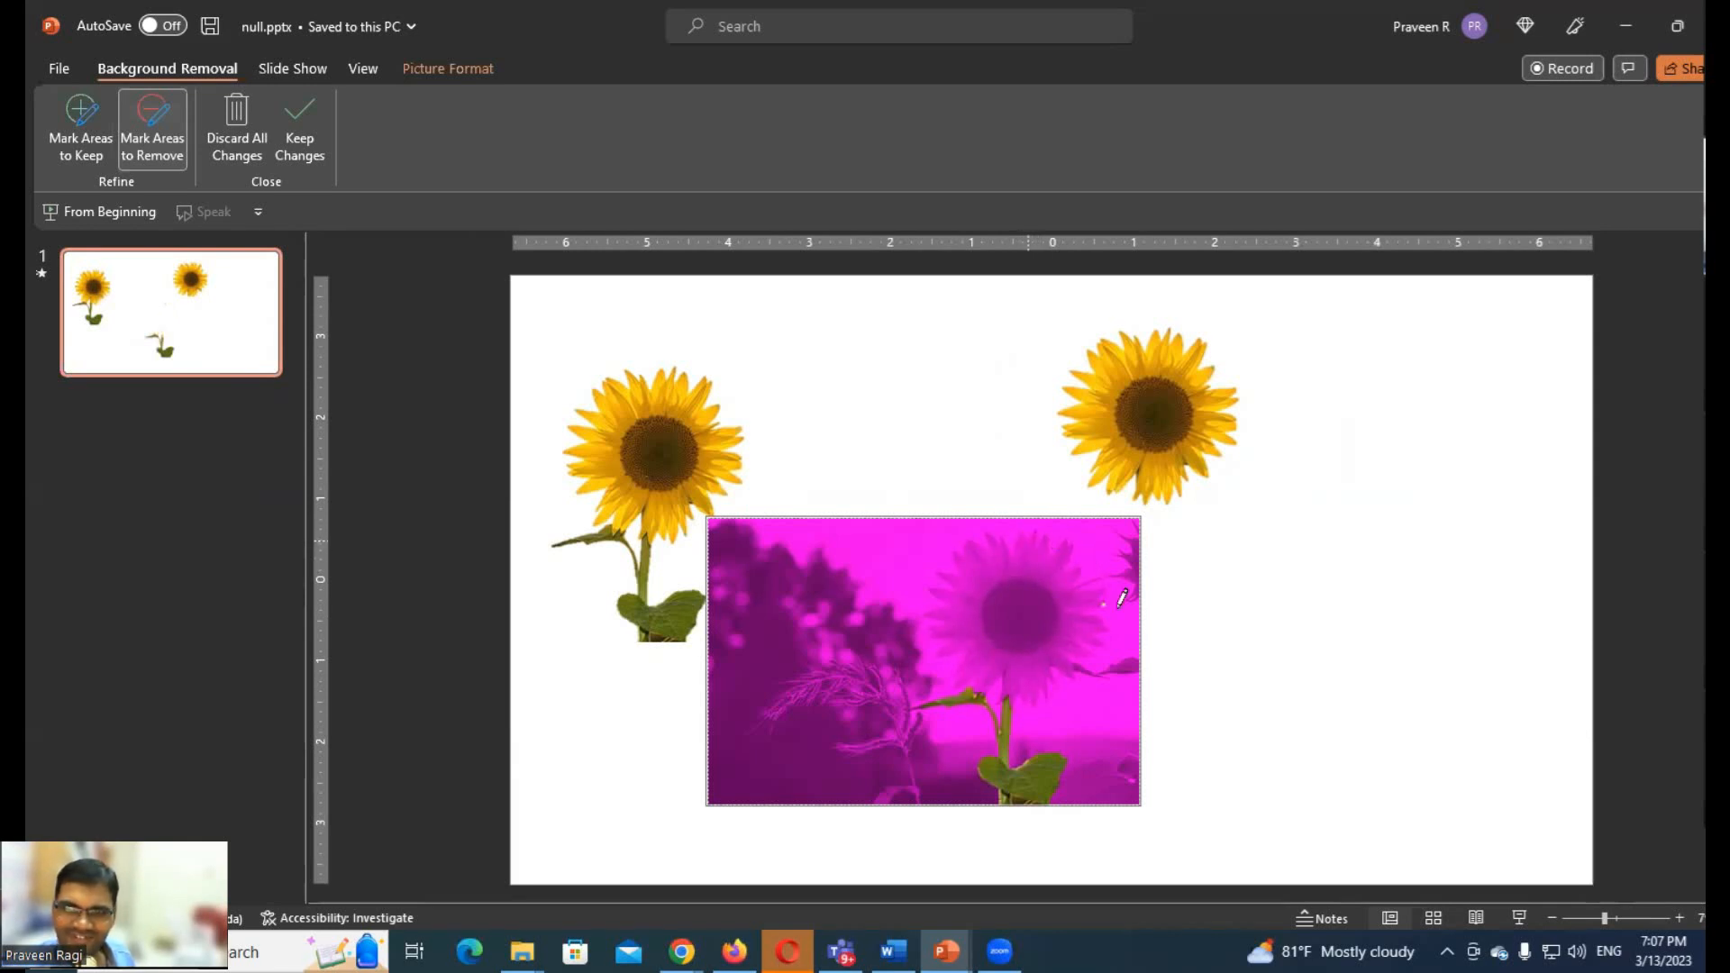
pyautogui.moveTo(987, 680)
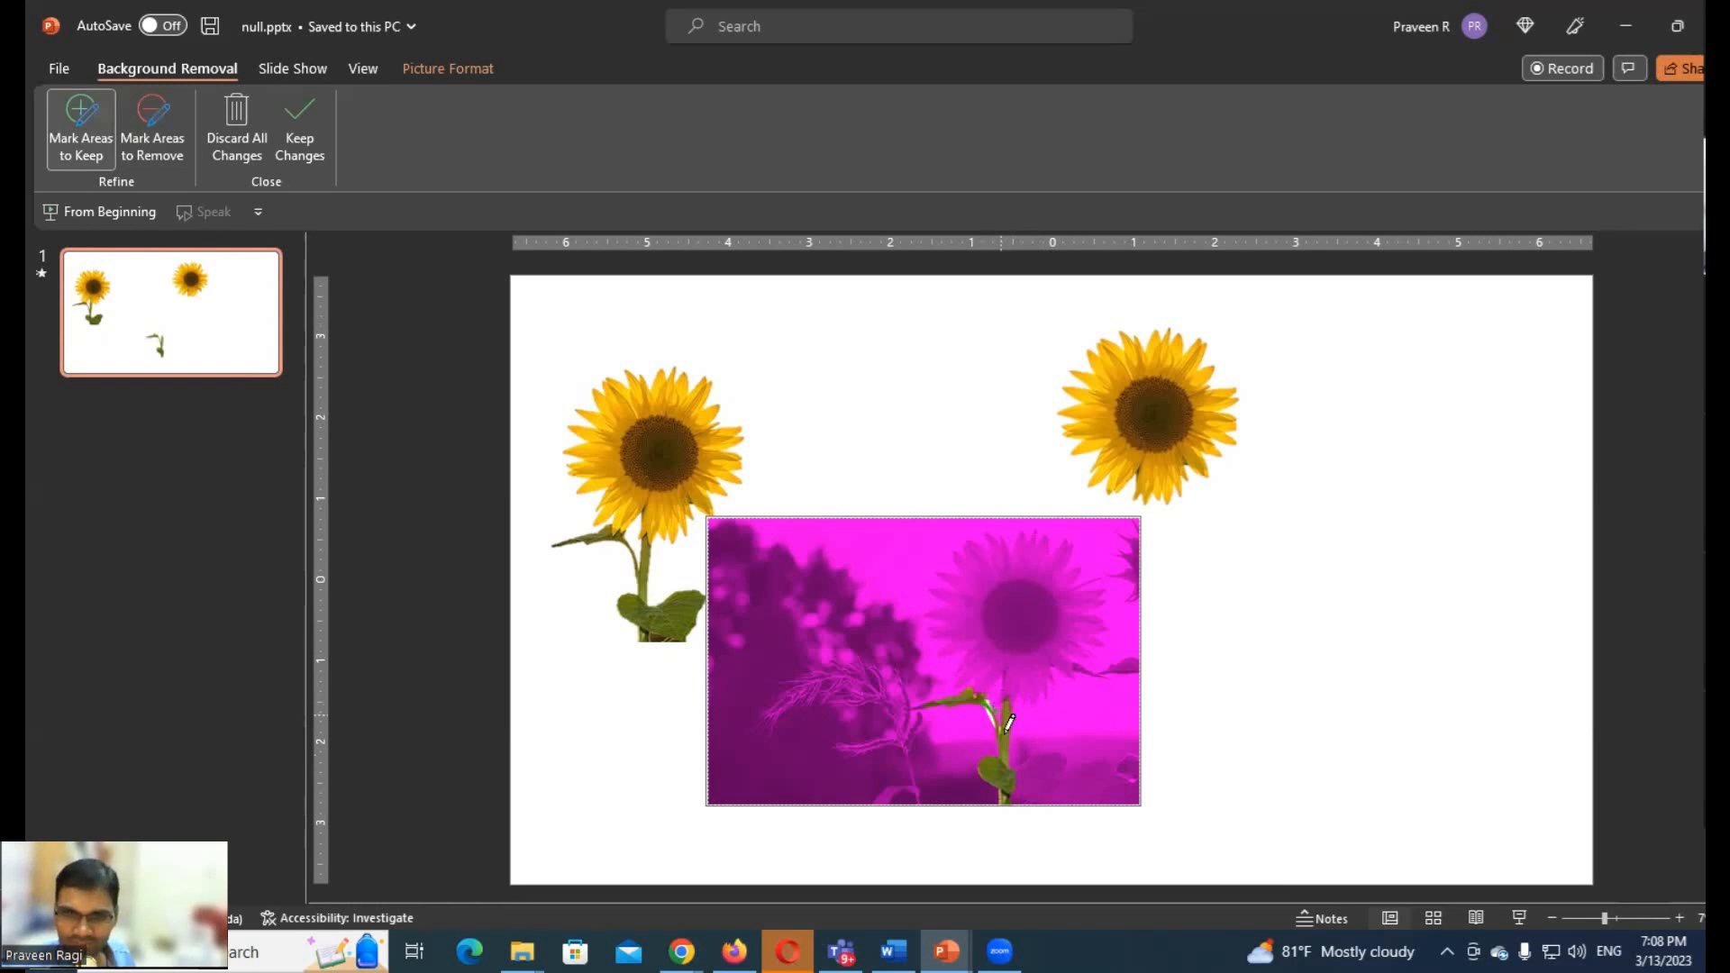
pyautogui.moveTo(530, 187)
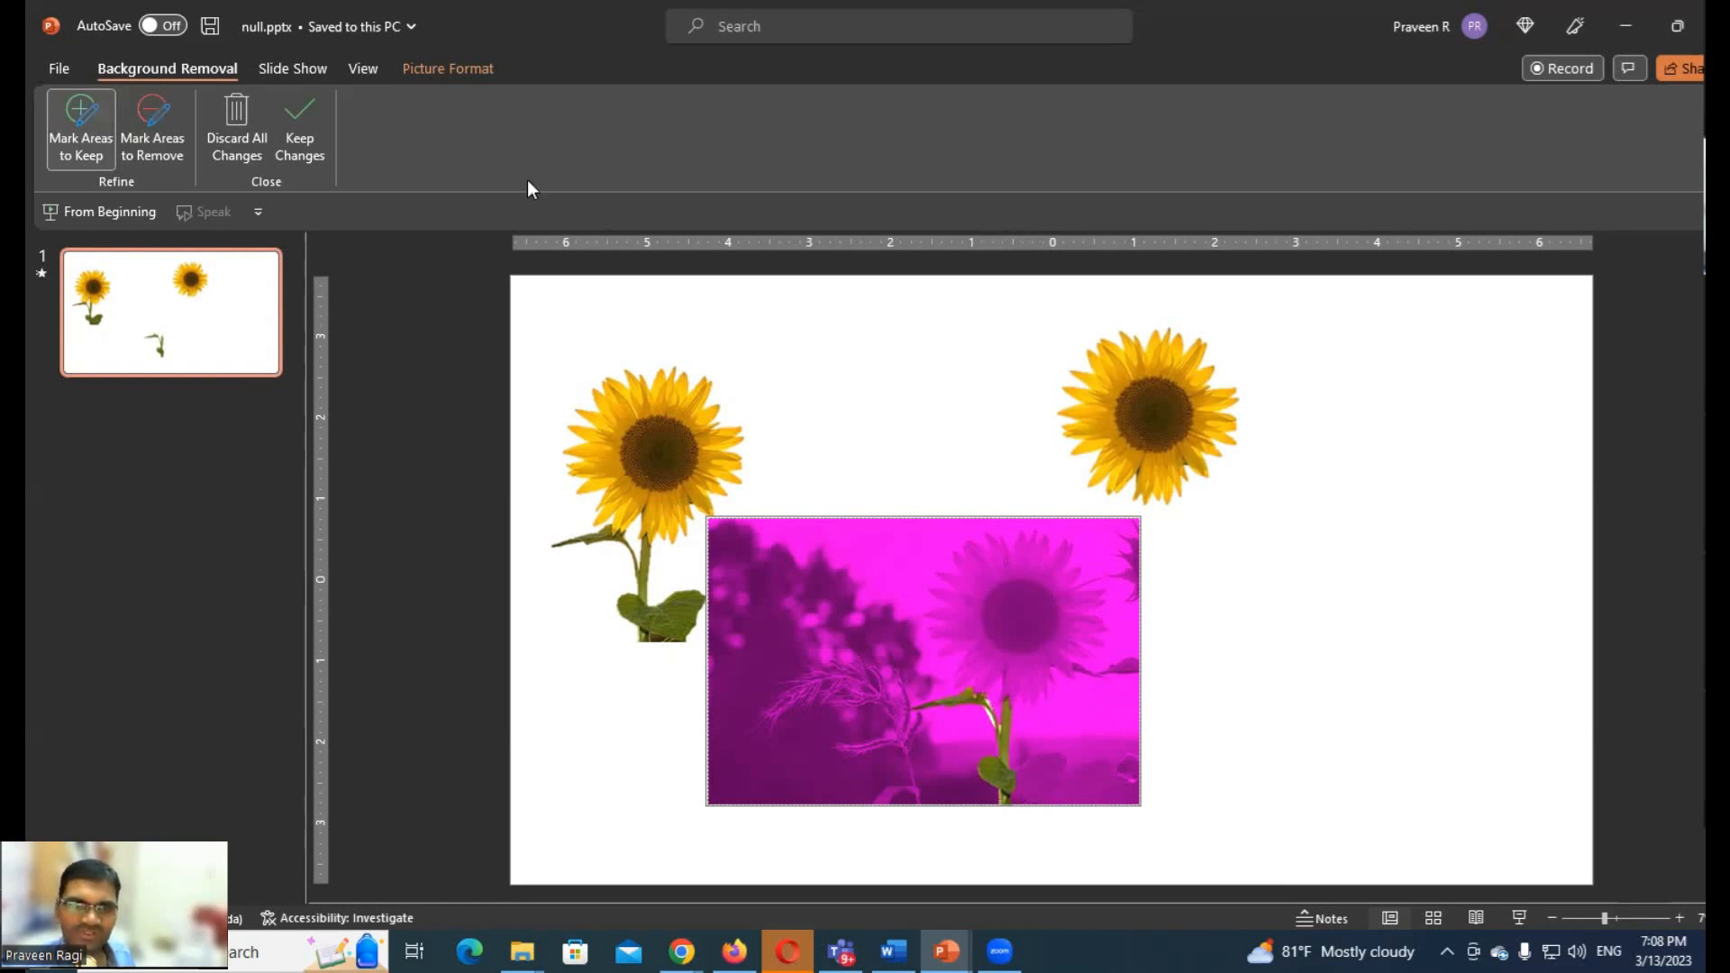
pyautogui.click(299, 126)
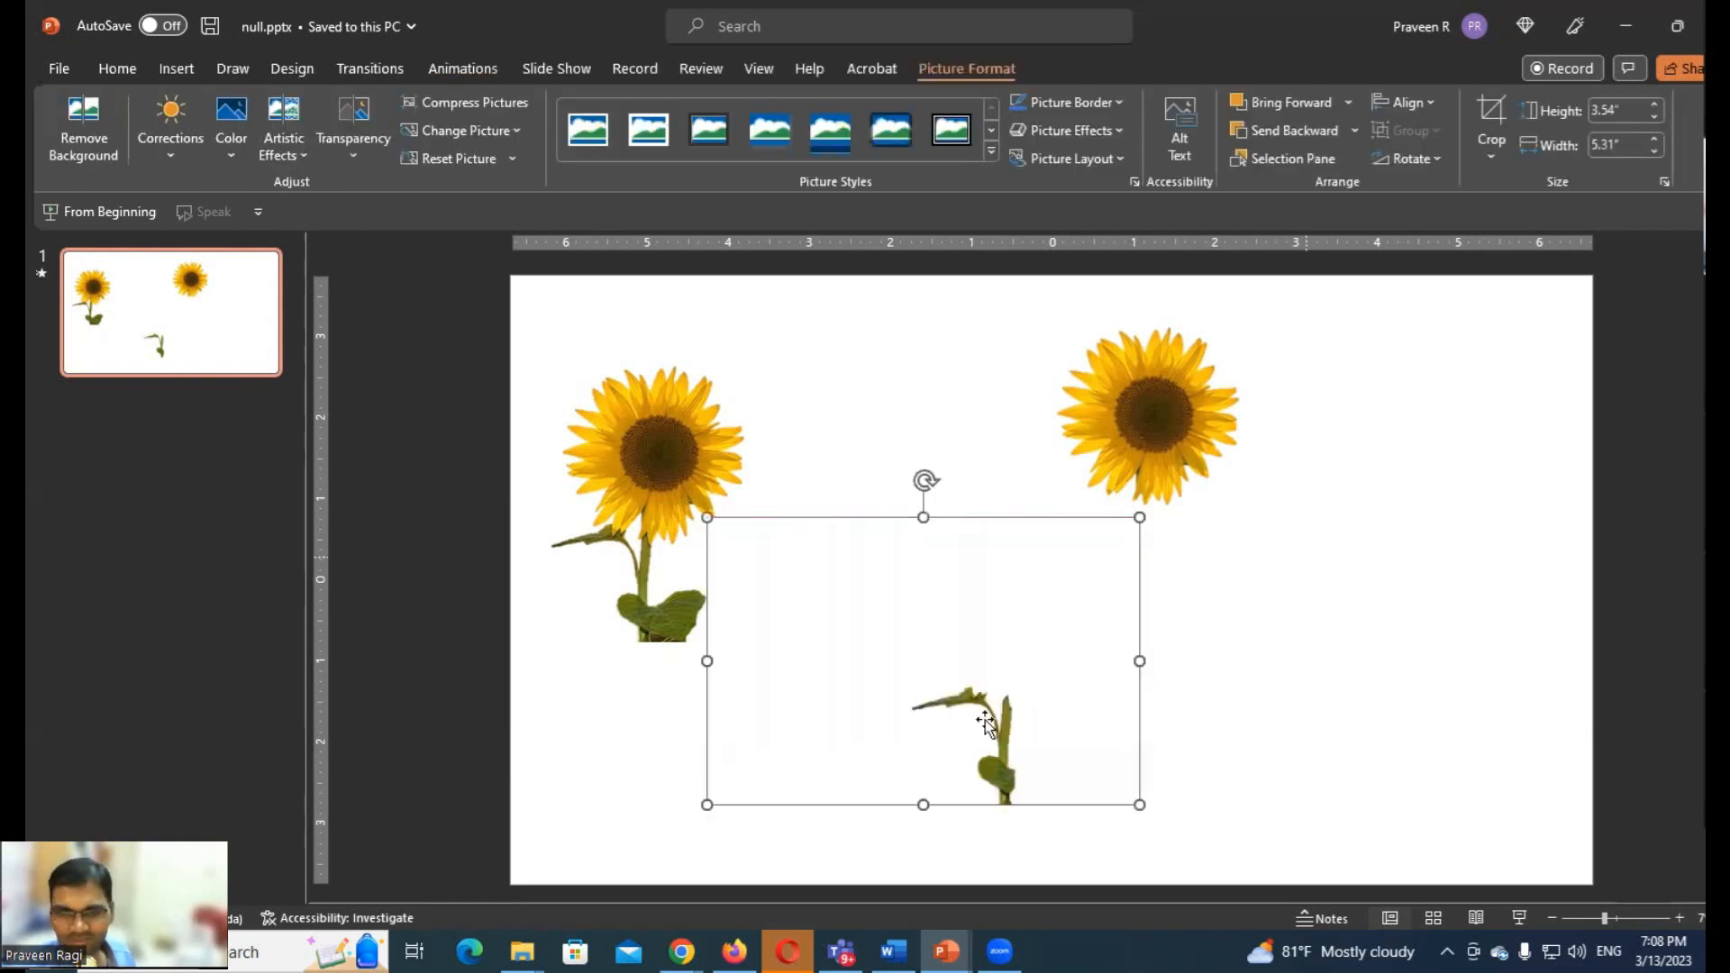
pyautogui.click(1167, 633)
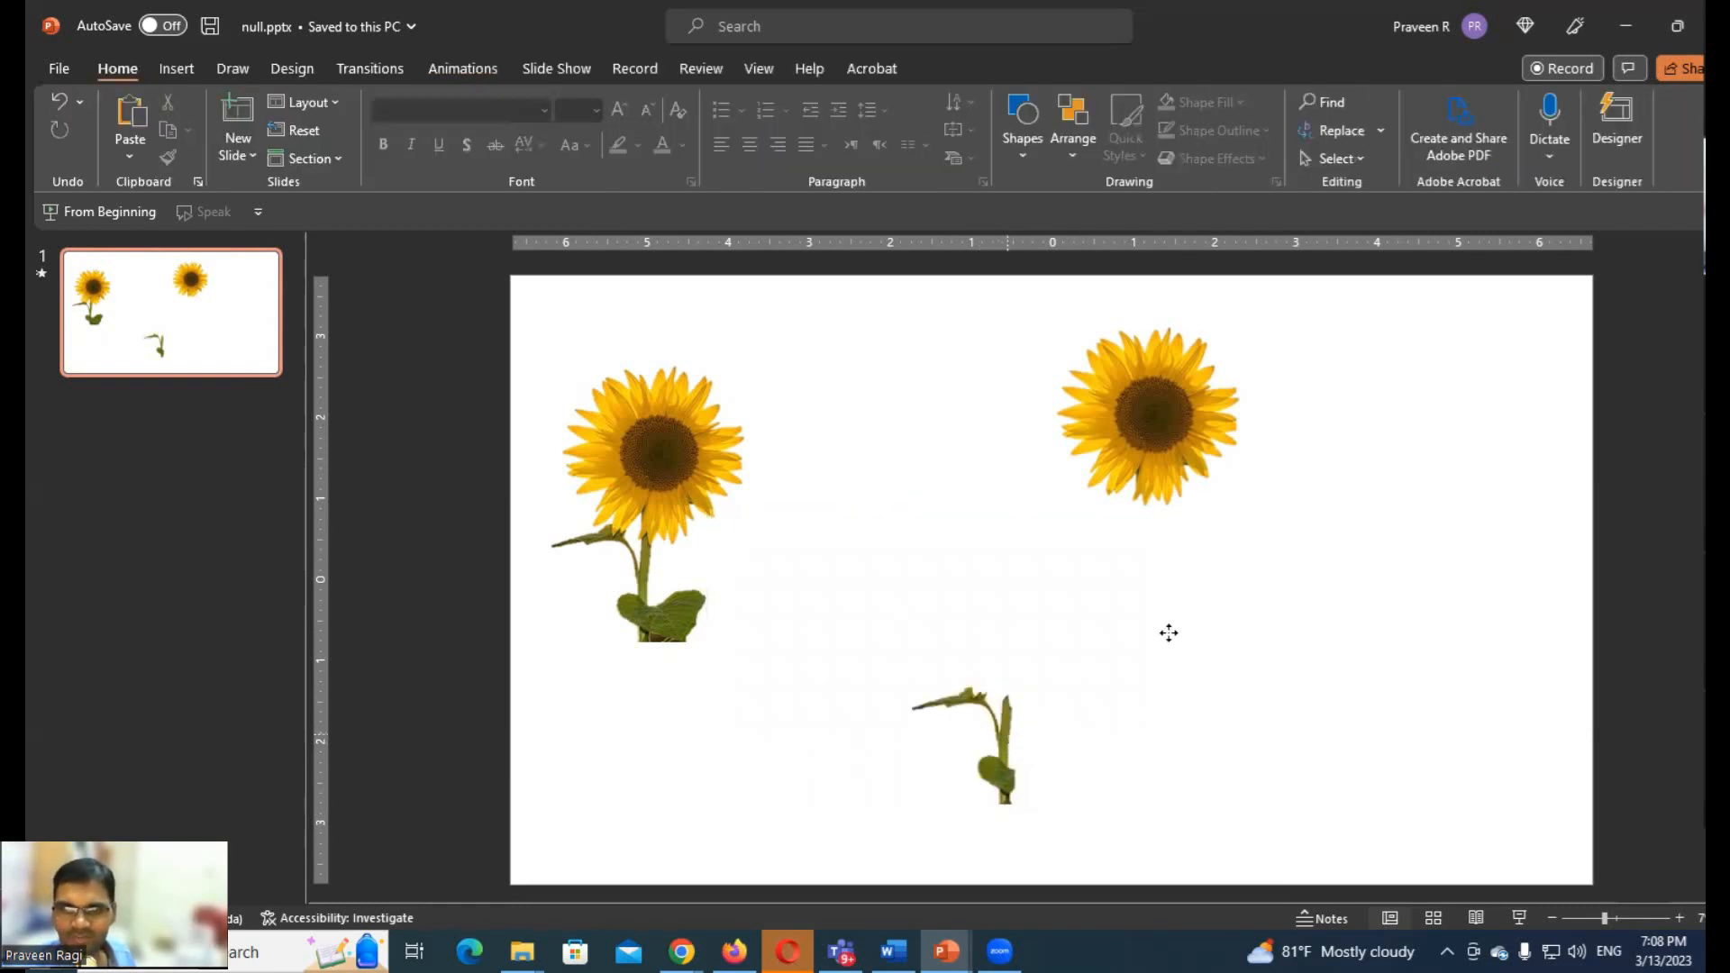
# Drag the stem under the flower head on the right and send it to the back
pyautogui.click(968, 739)
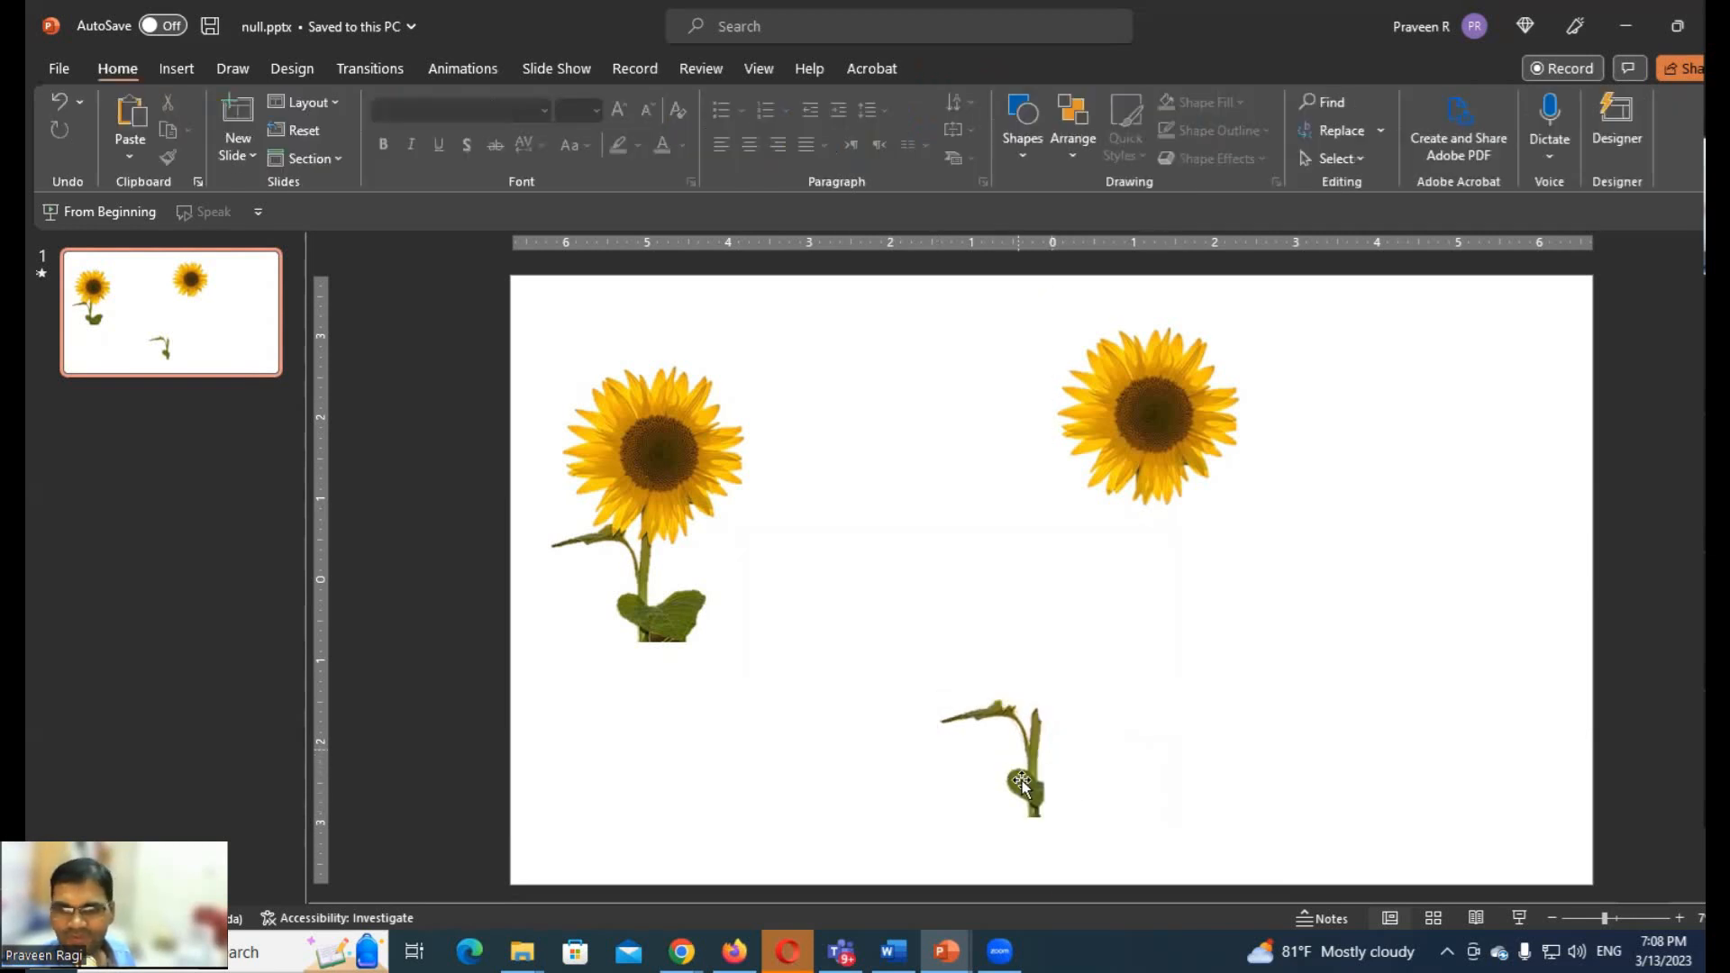
pyautogui.moveTo(1020, 780); pyautogui.dragTo(1162, 539)
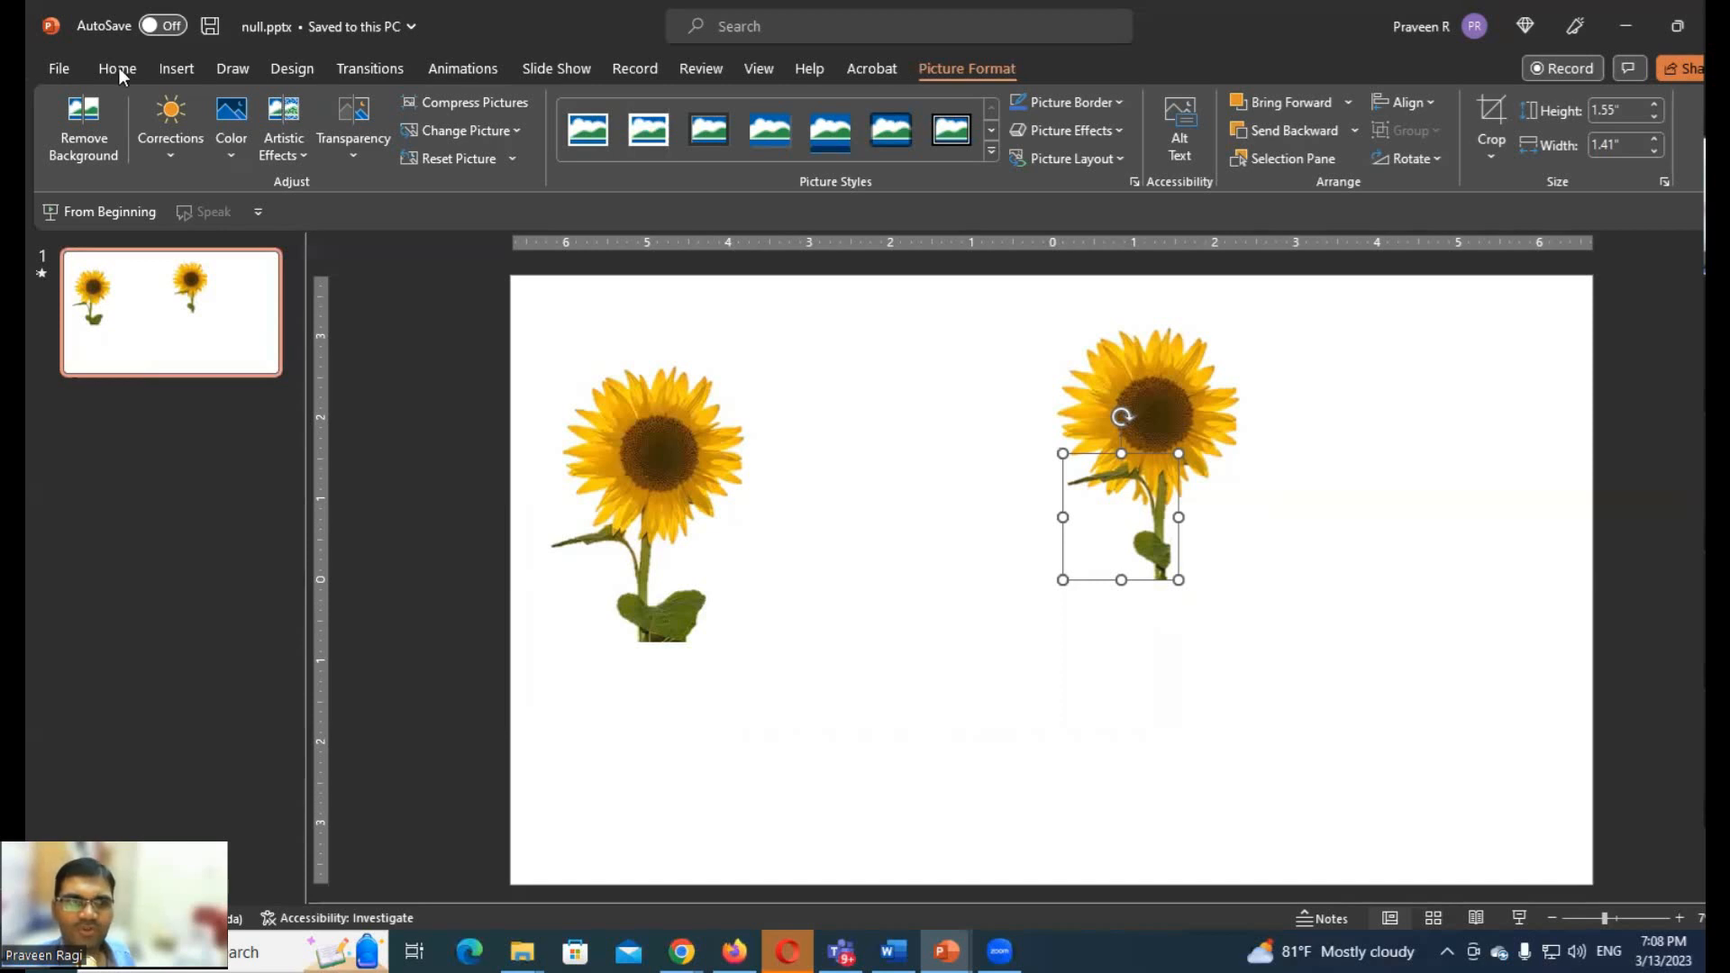
pyautogui.click(115, 68)
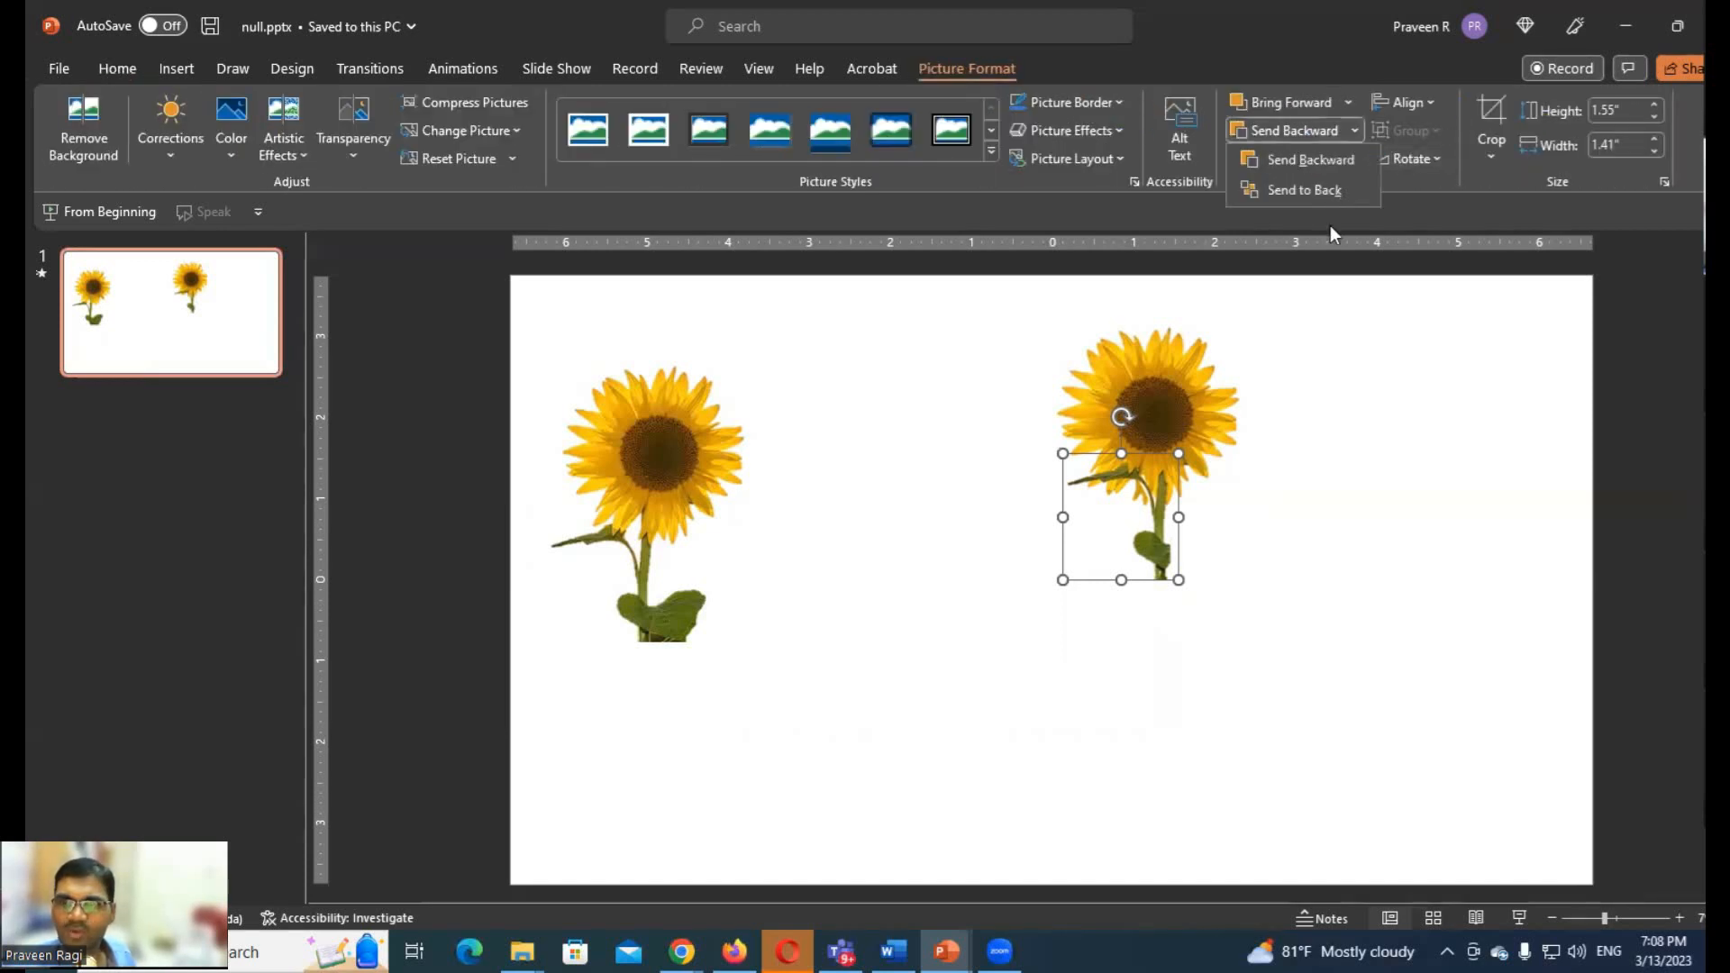
pyautogui.click(1310, 159)
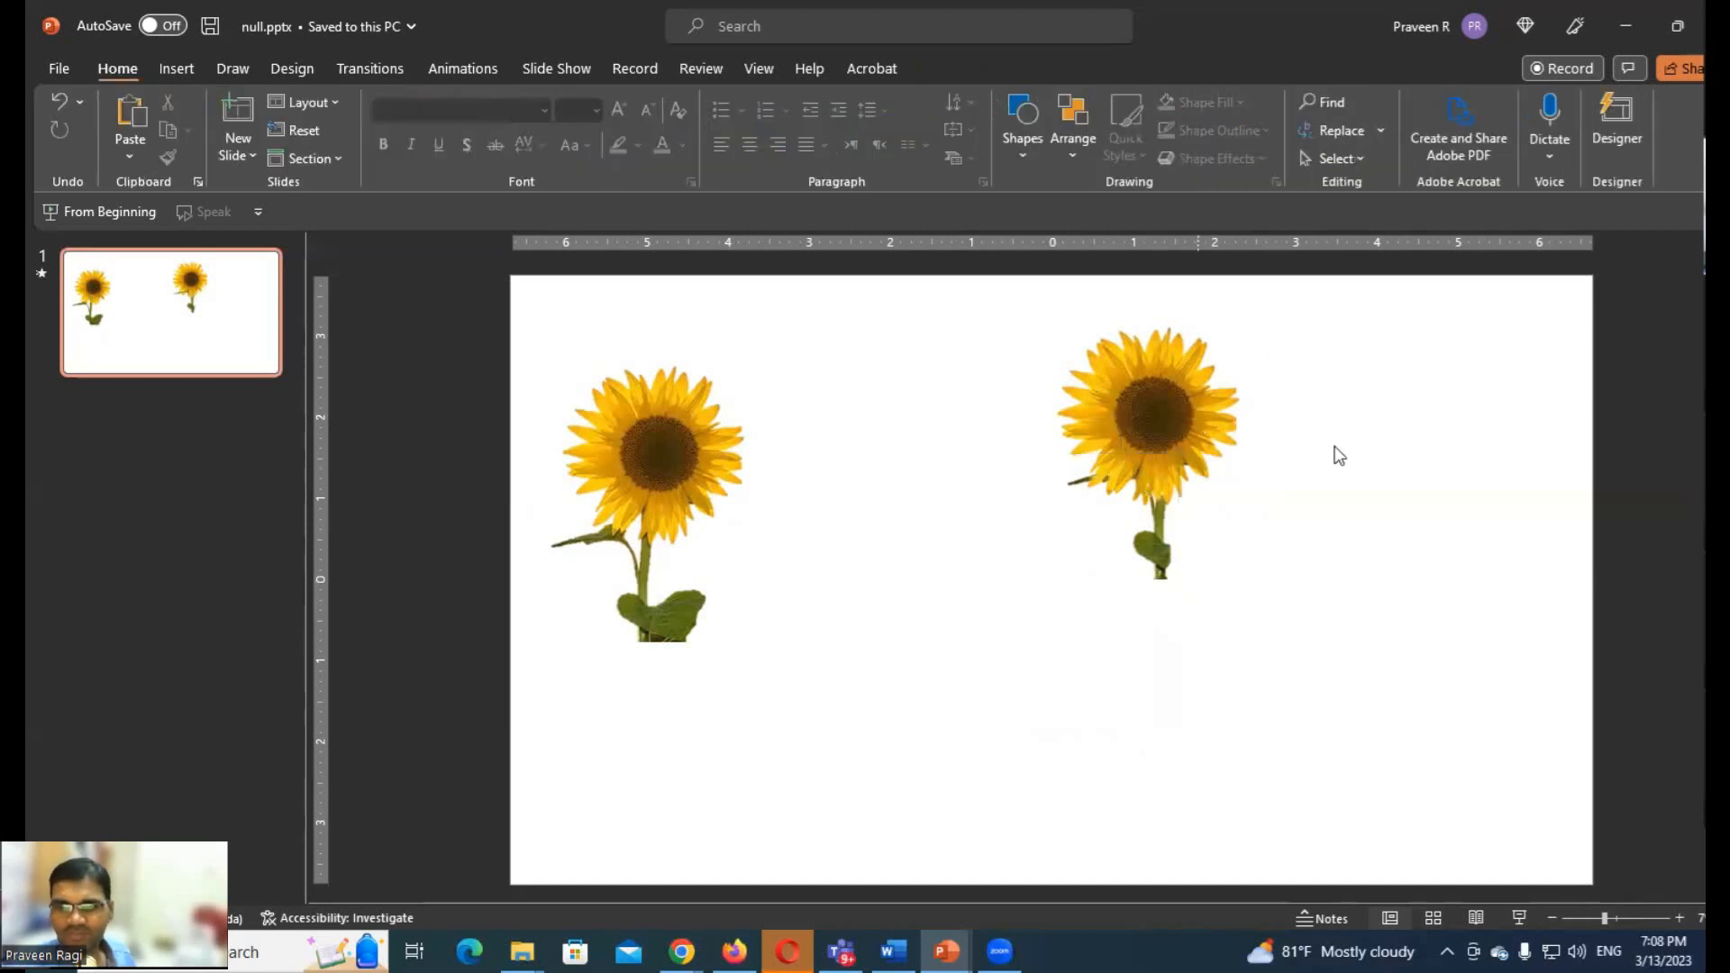
pyautogui.moveTo(1294, 460)
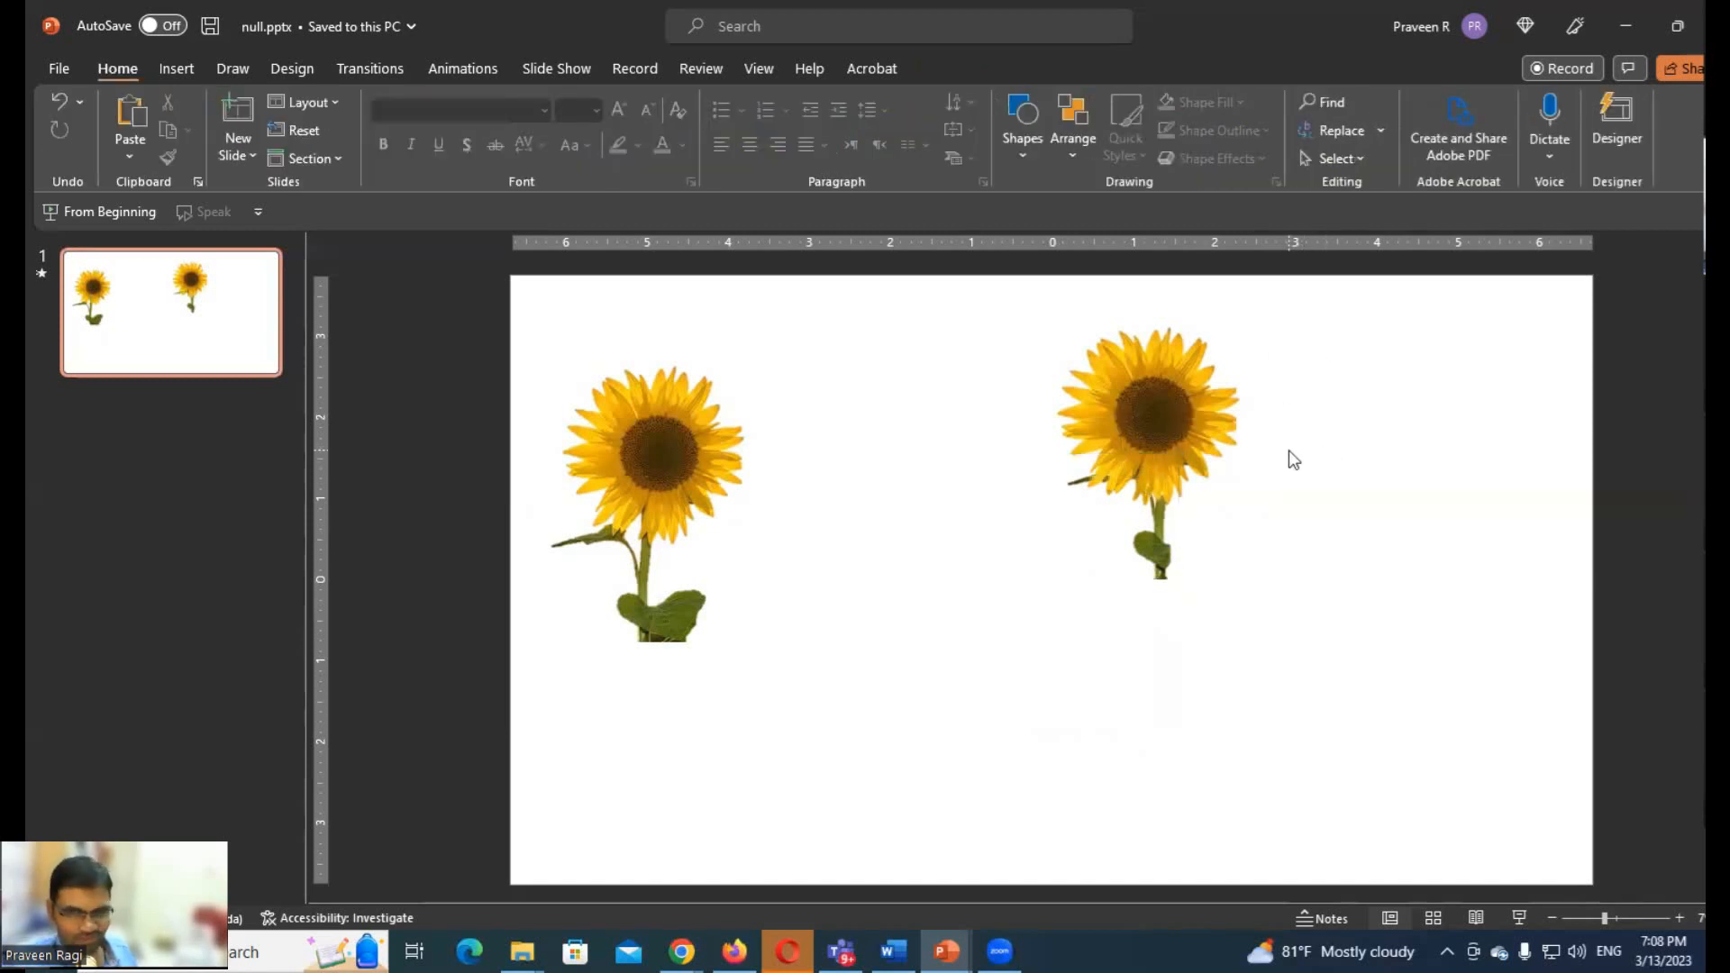
pyautogui.click(1148, 430)
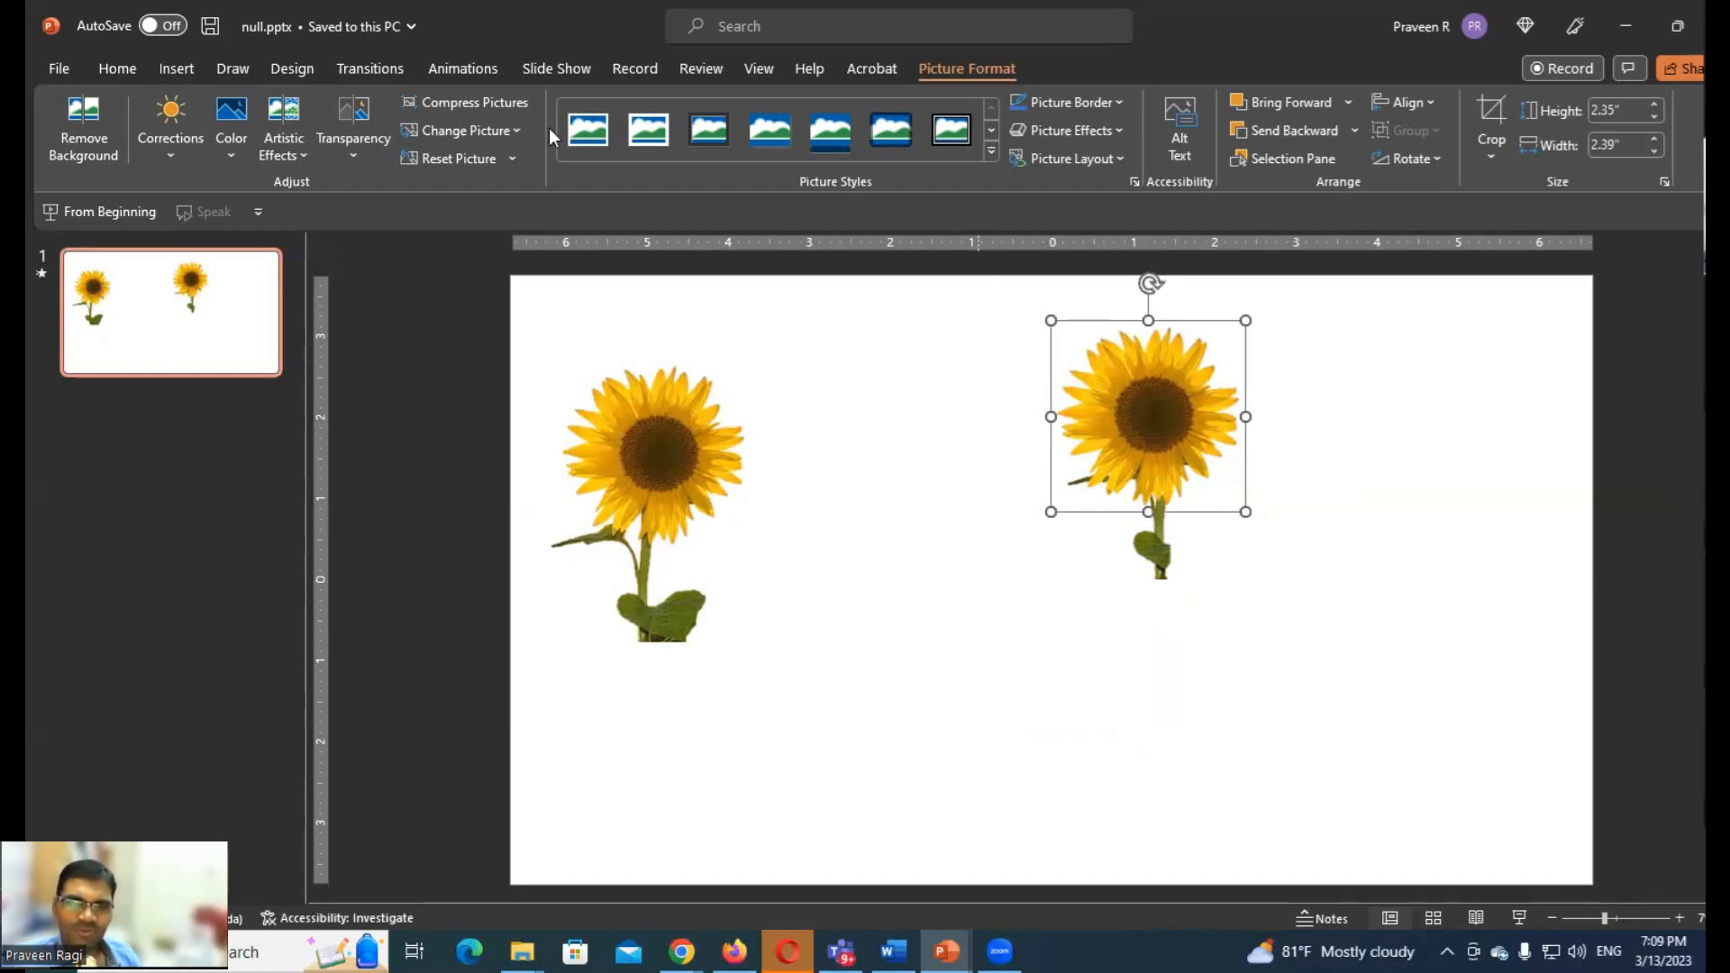
# Apply the Spin emphasis animation to the sunflower head
pyautogui.click(463, 69)
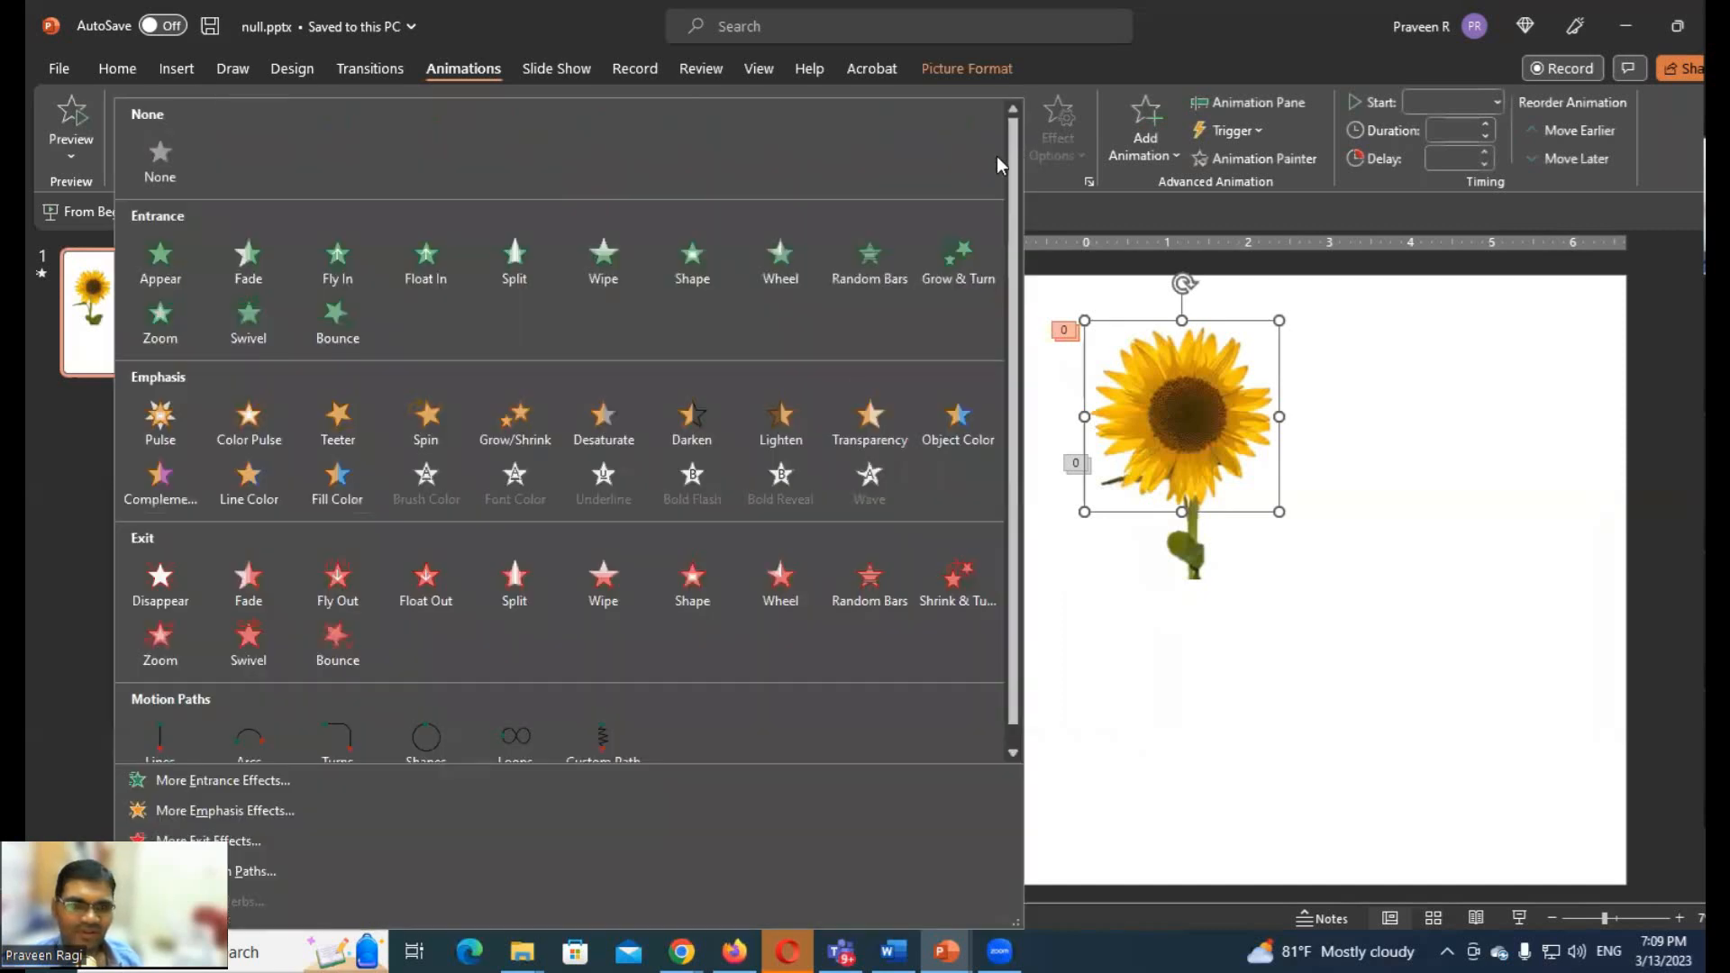
pyautogui.moveTo(439, 431)
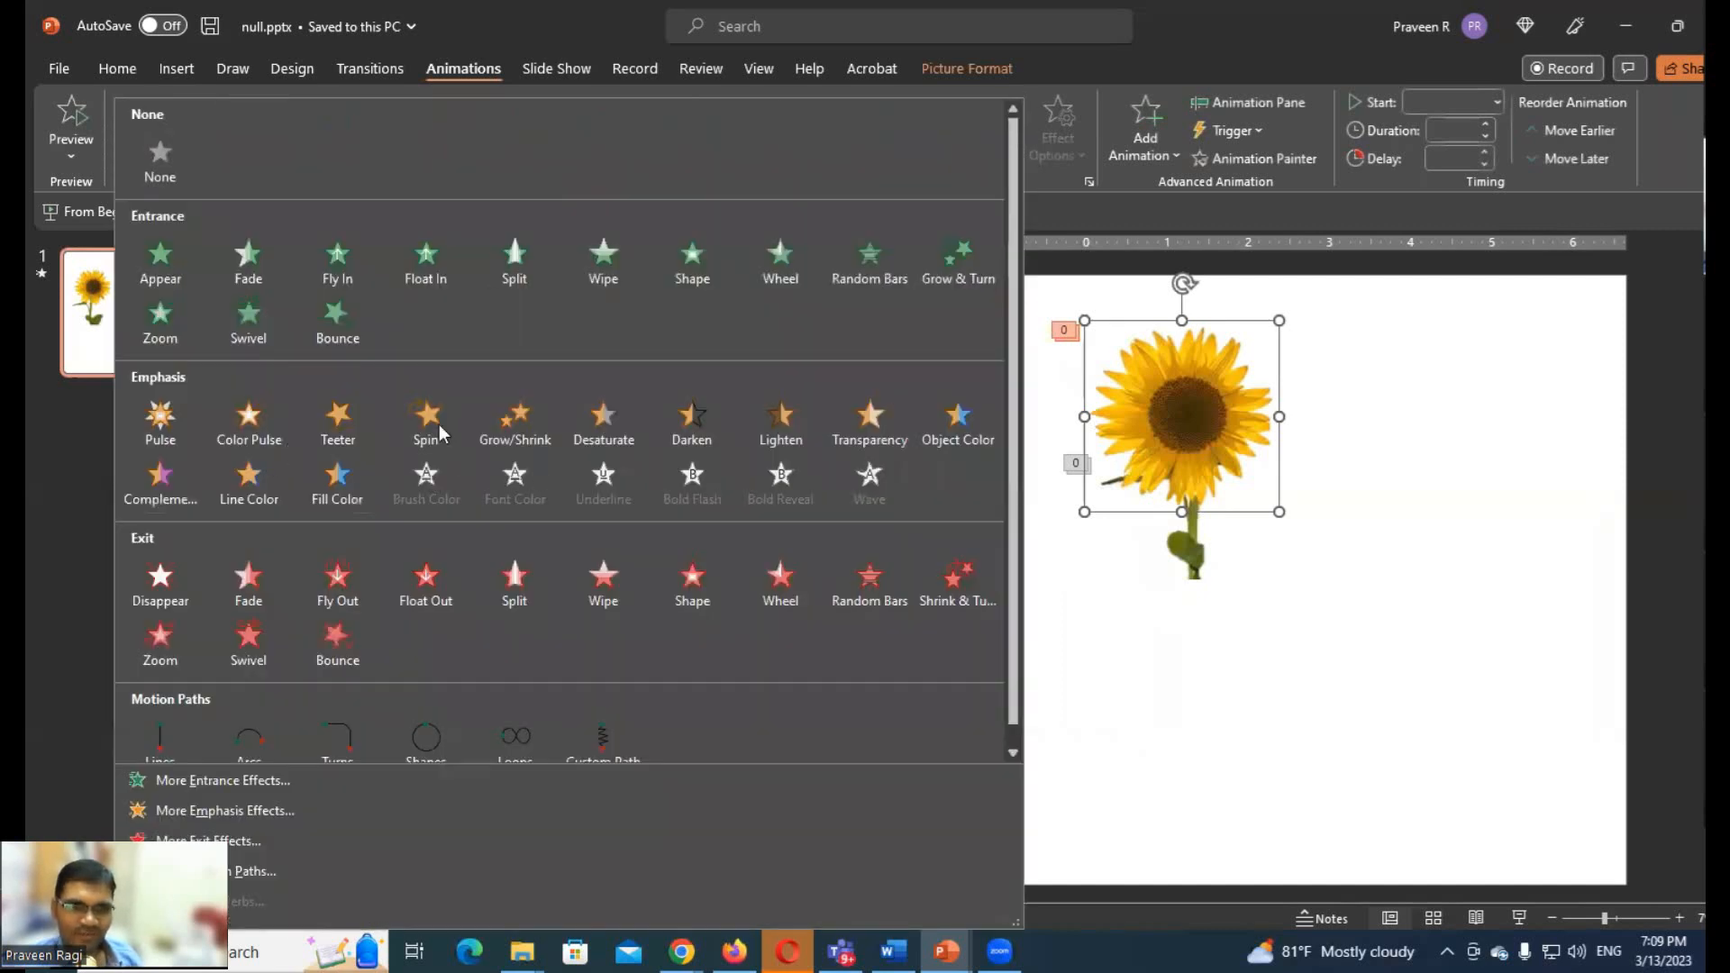
pyautogui.click(426, 420)
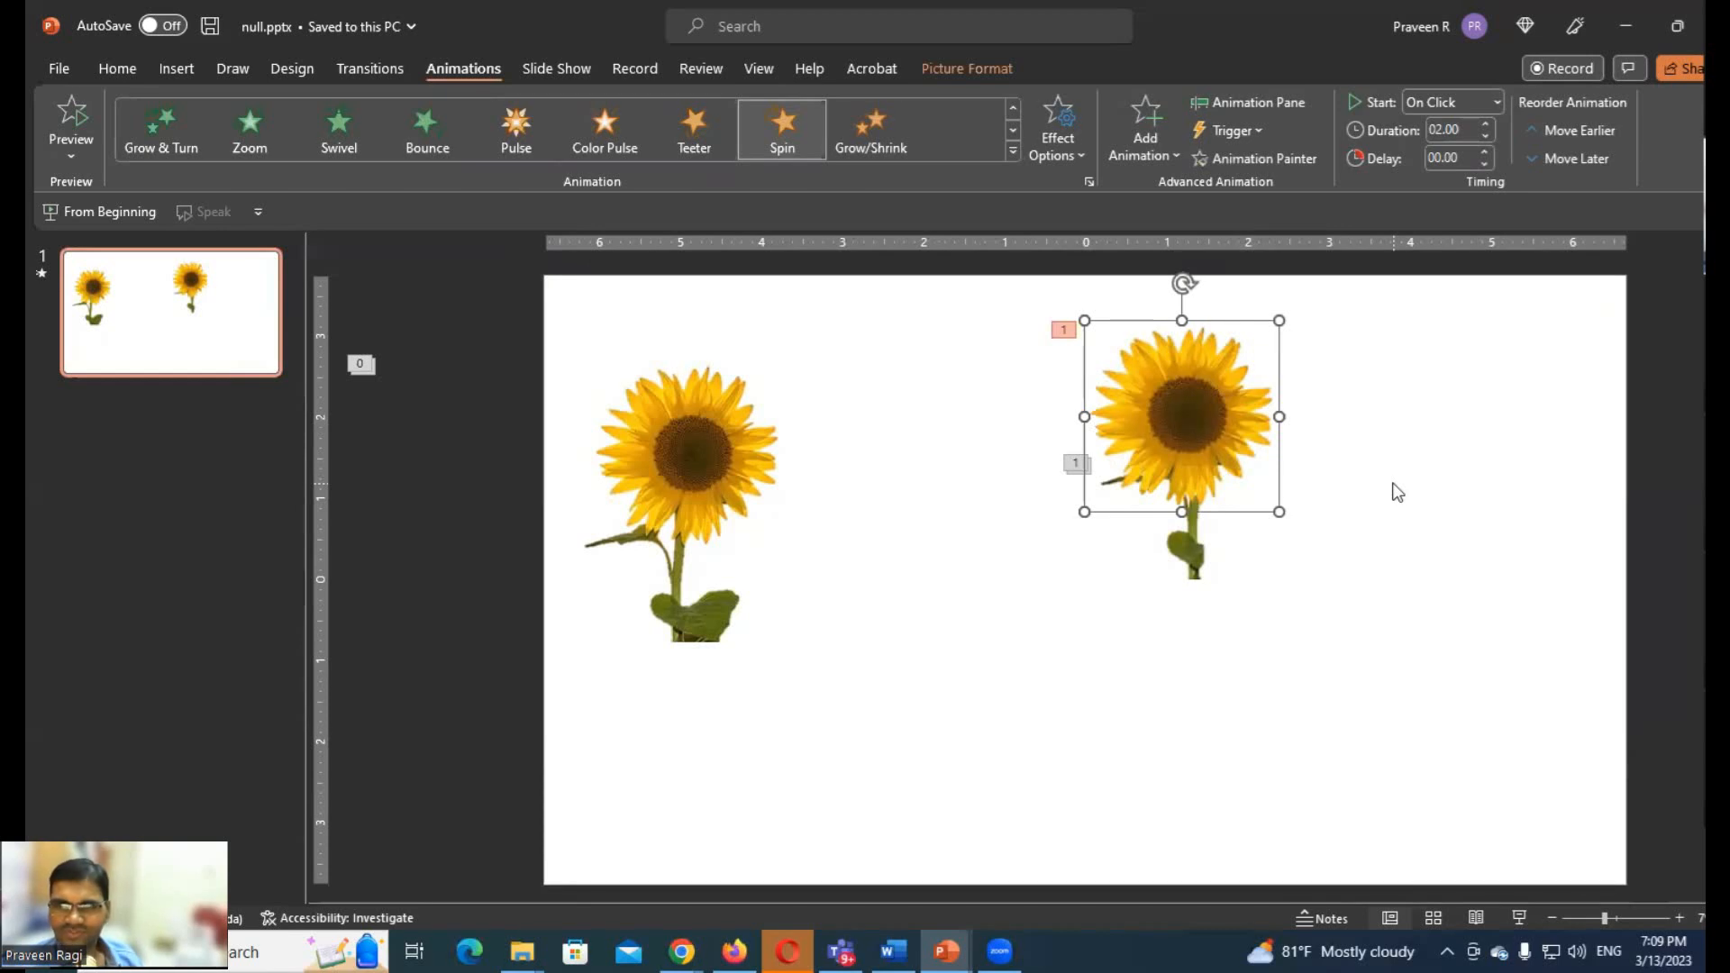
pyautogui.moveTo(1233, 377)
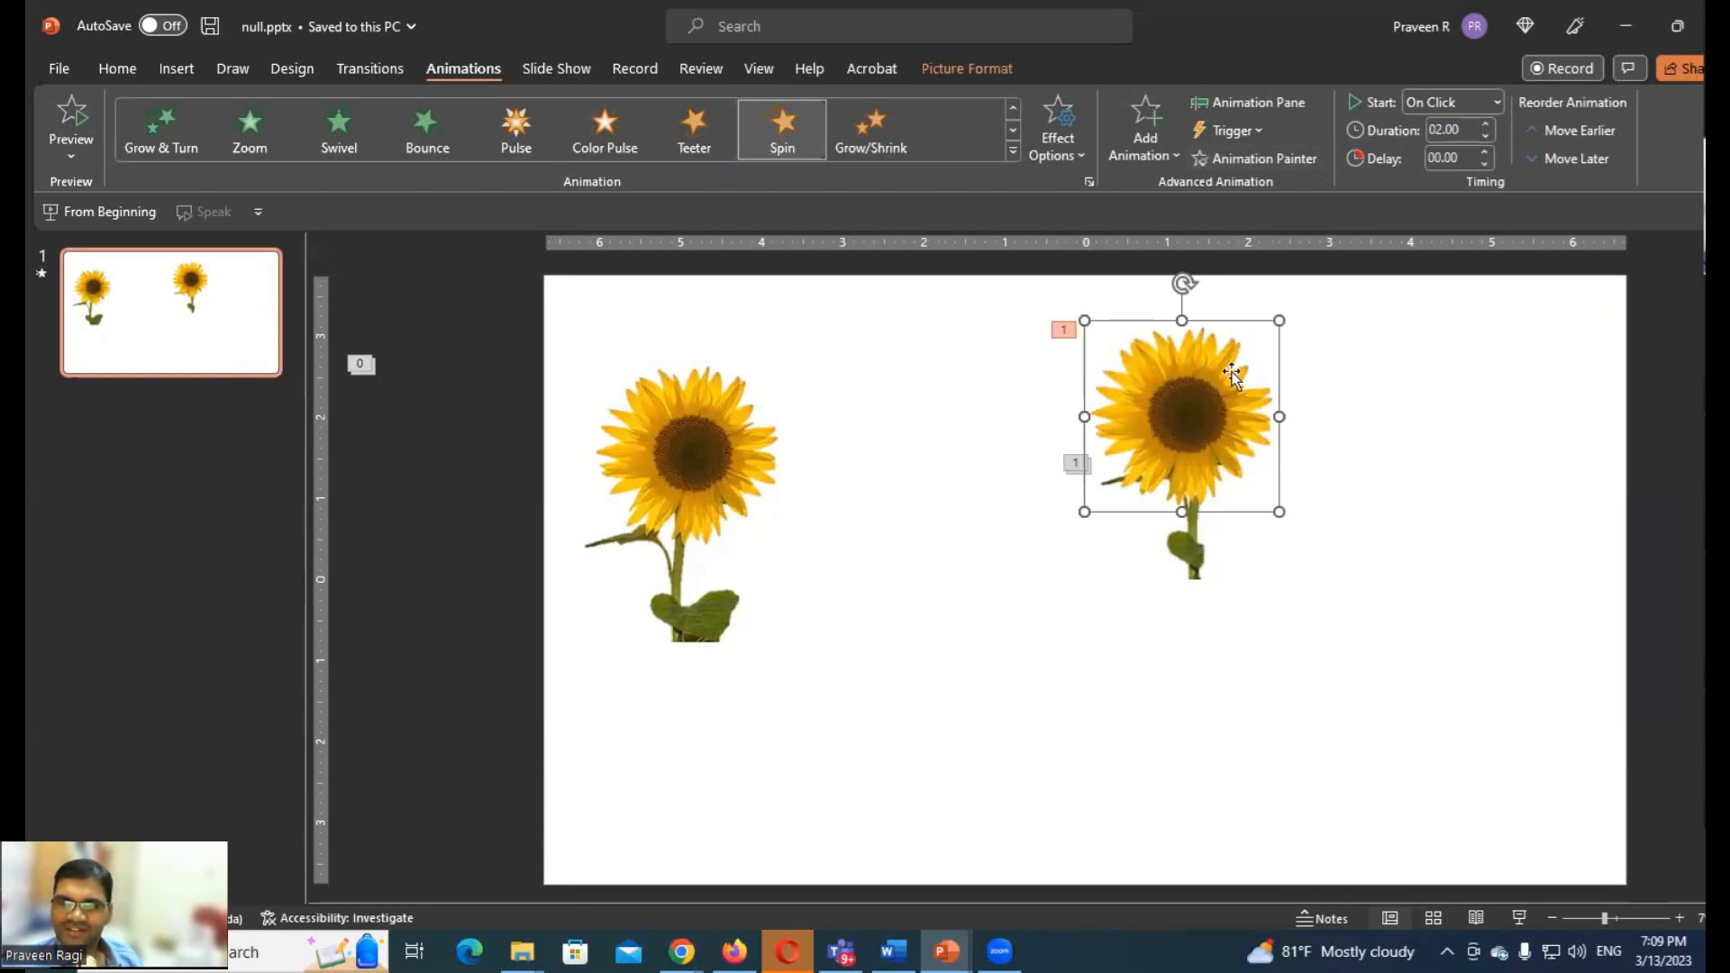
pyautogui.moveTo(1427, 433)
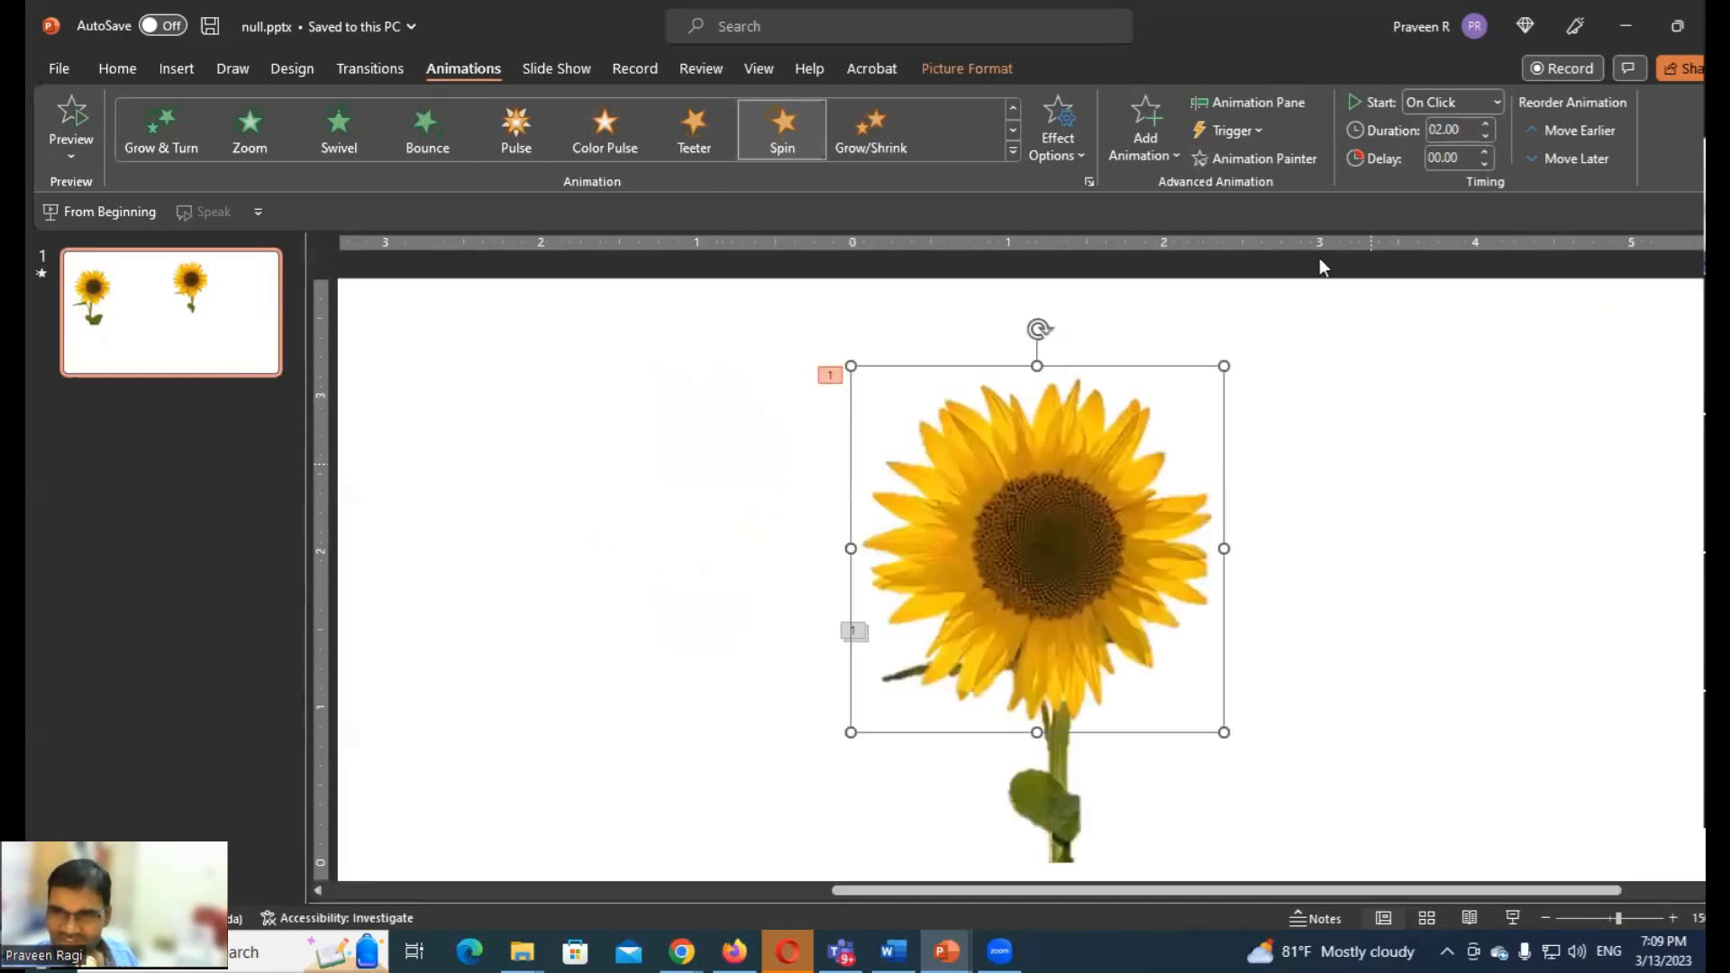
# Crop a little off the top edge of the sunflower head picture
pyautogui.click(966, 69)
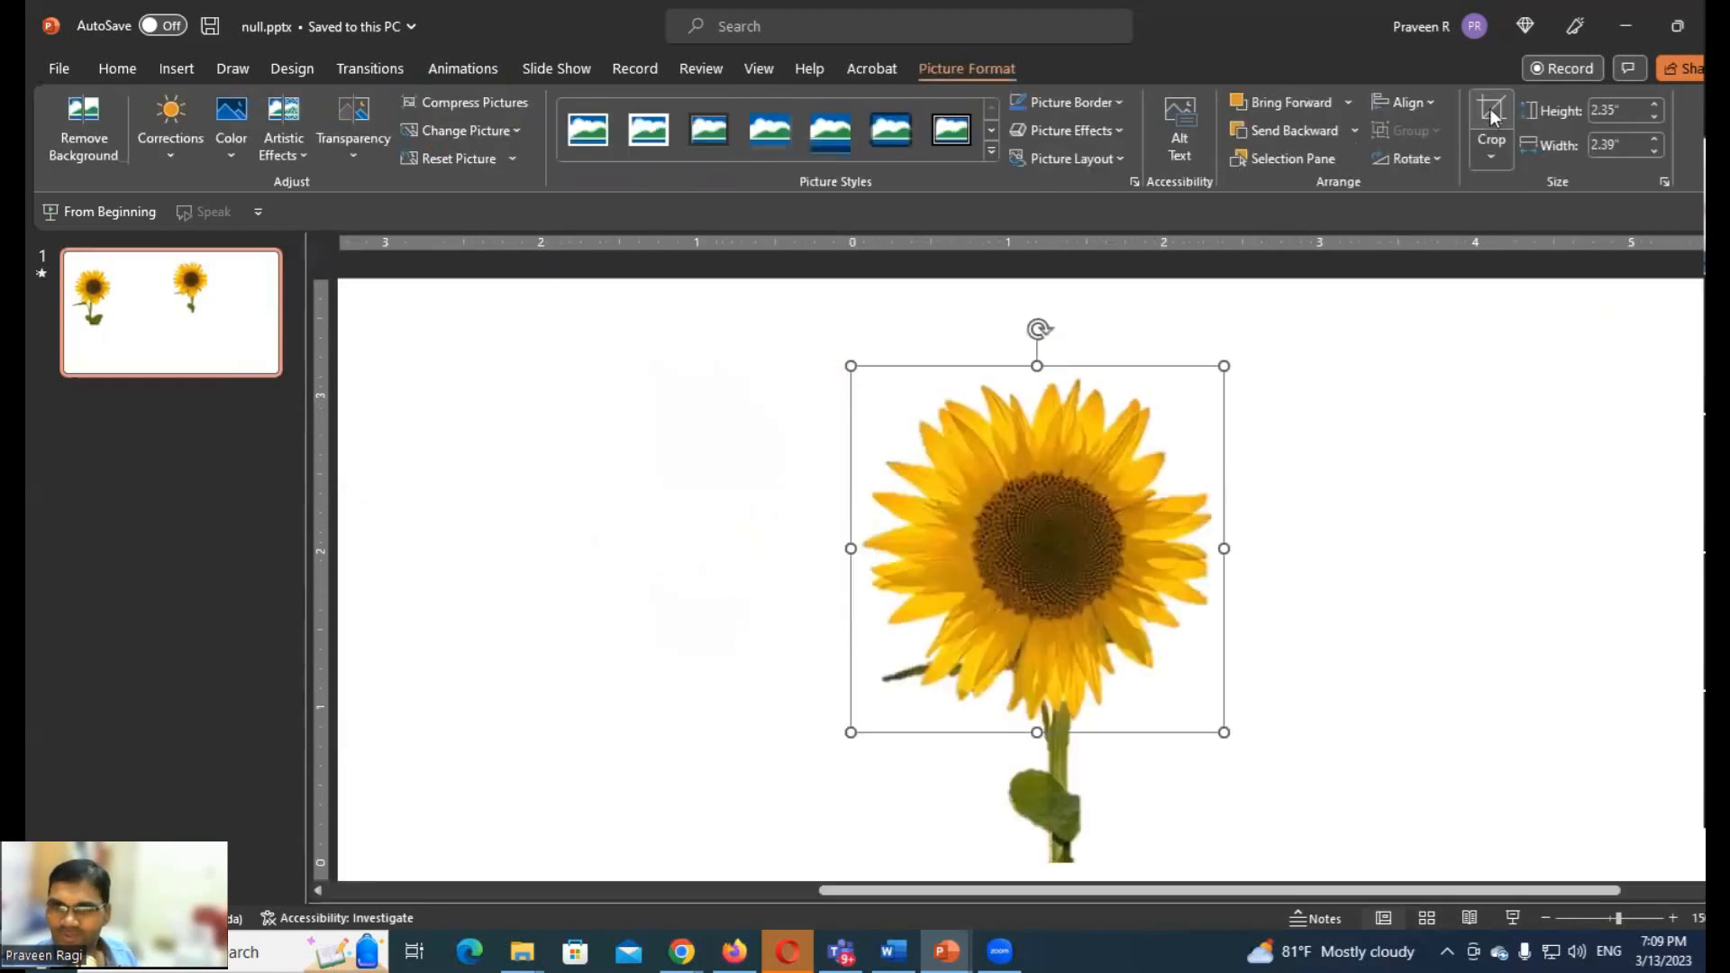
pyautogui.click(1490, 121)
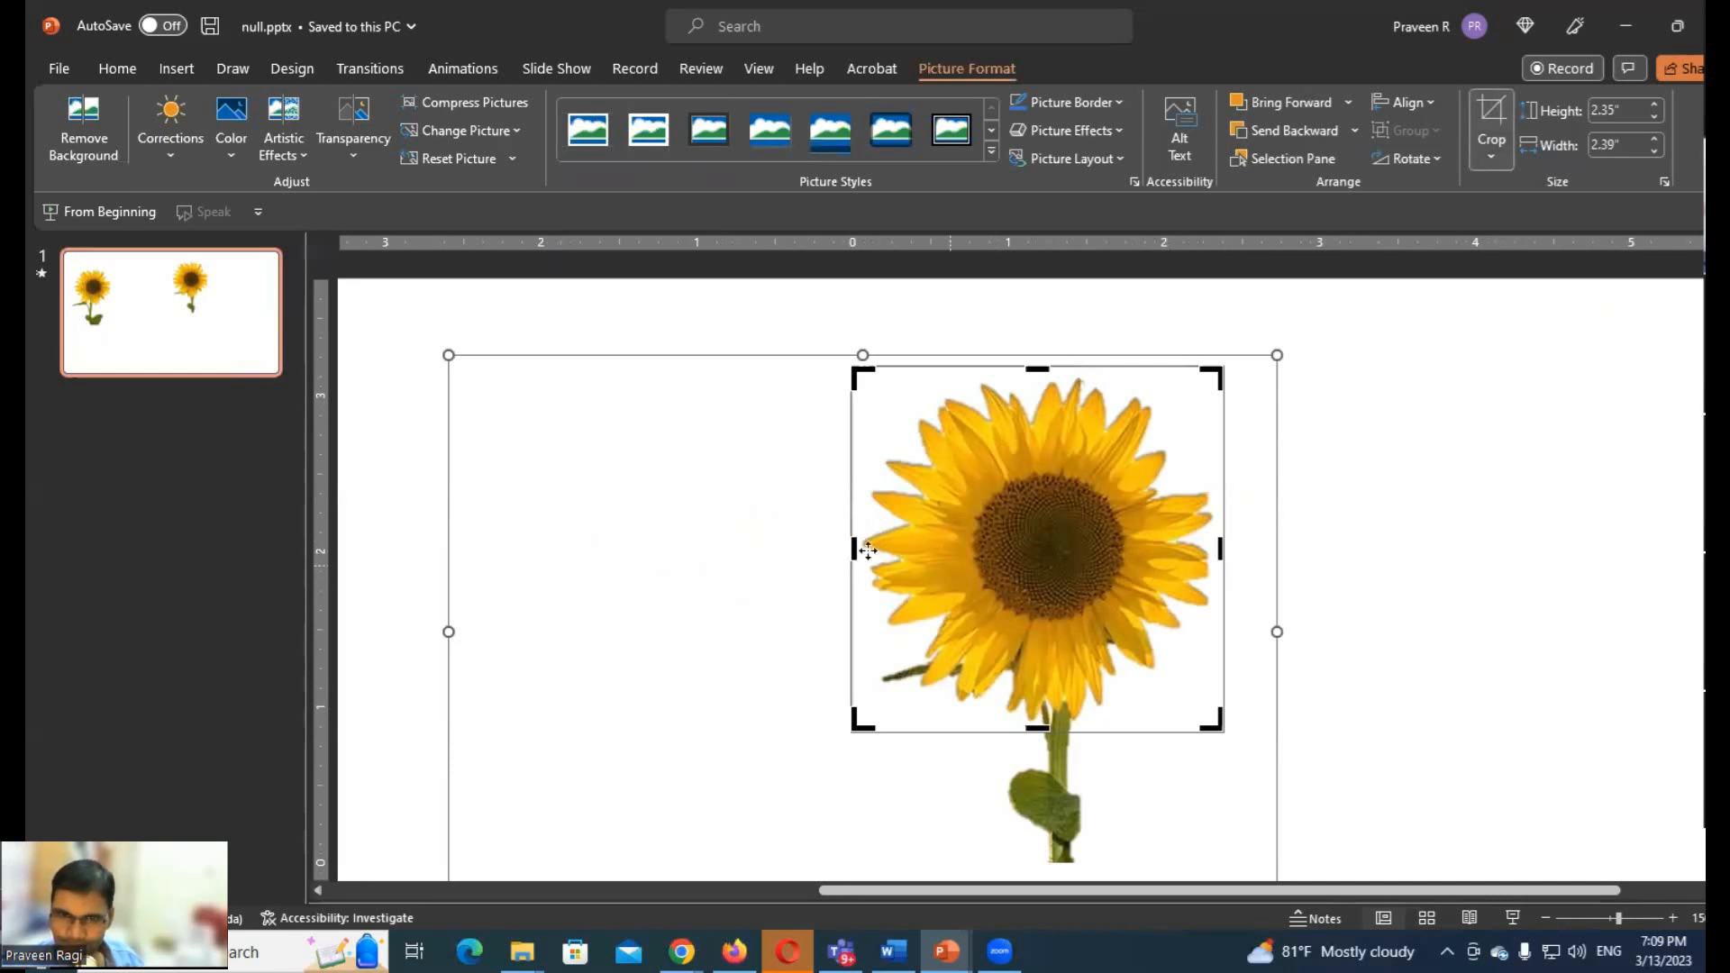
pyautogui.click(84, 130)
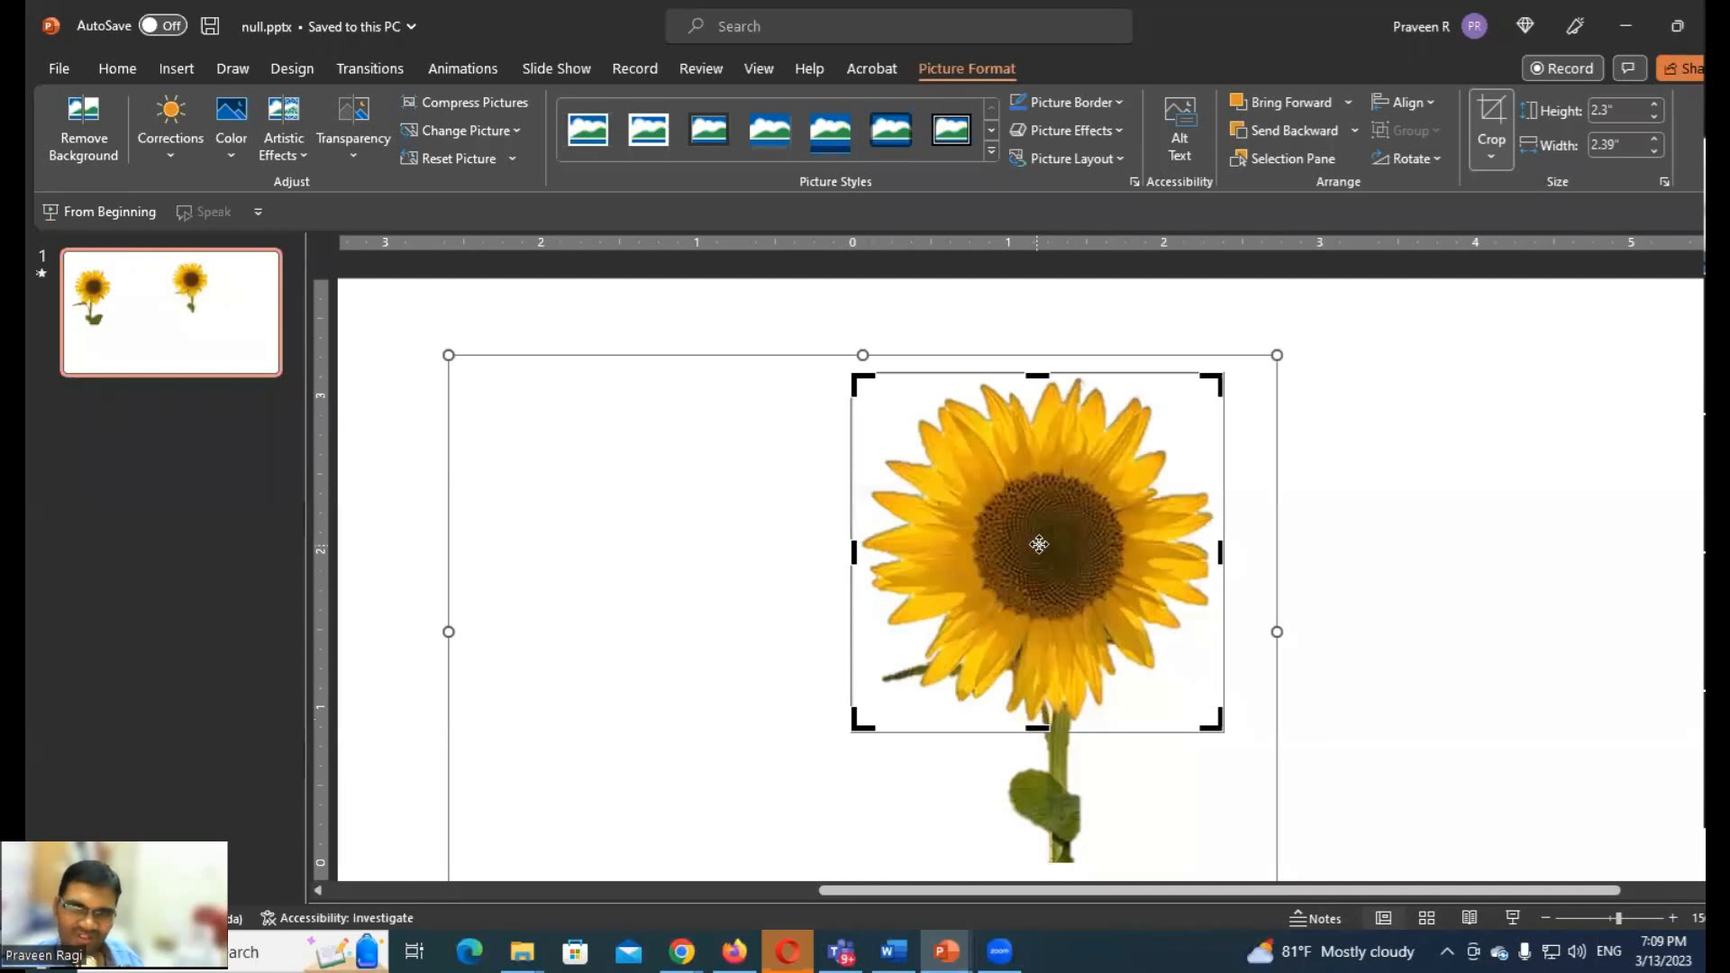
pyautogui.moveTo(1029, 524)
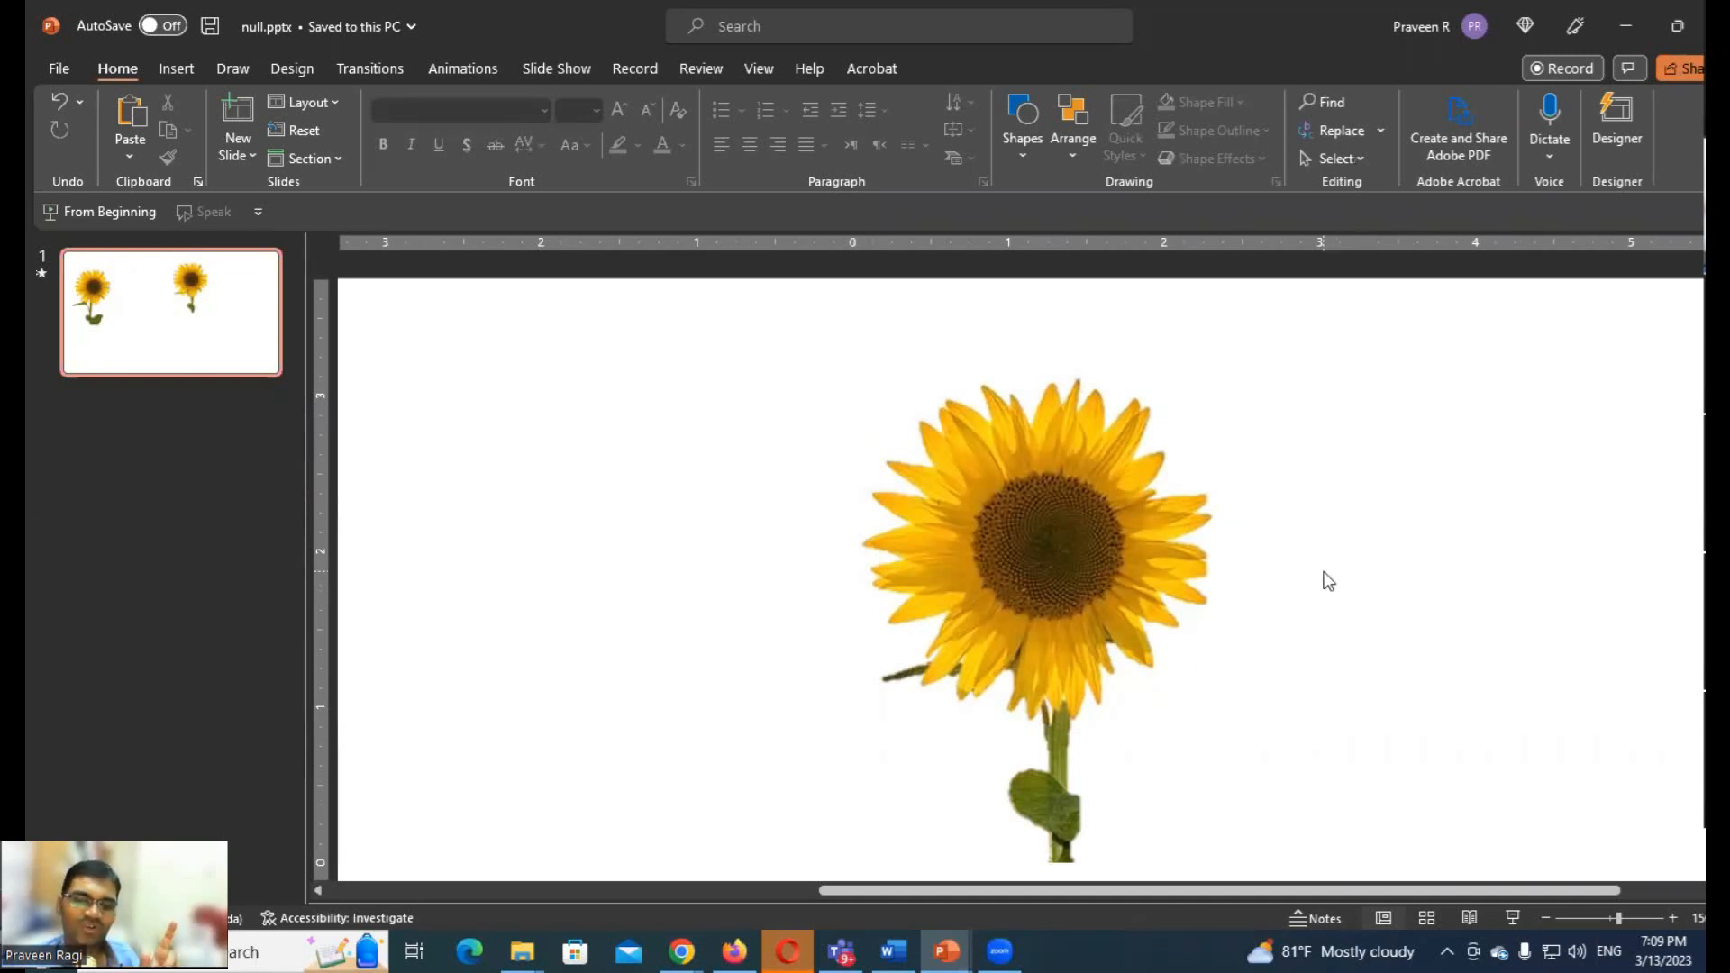
pyautogui.click(1038, 551)
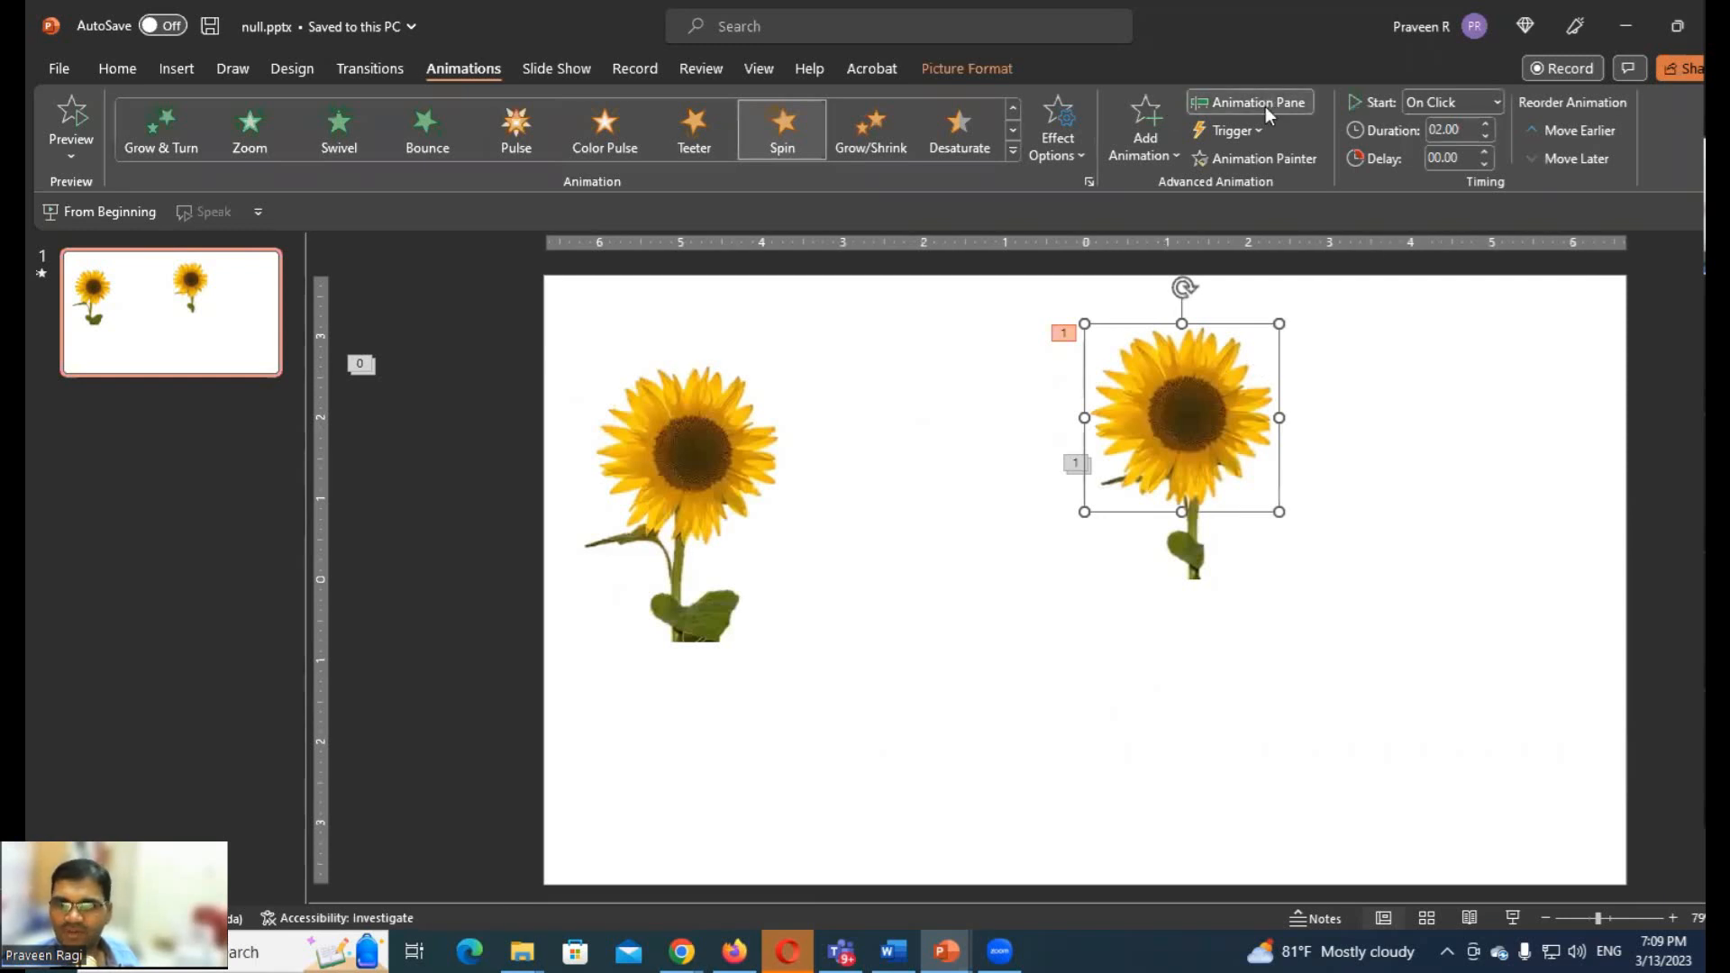
# In the Spin effect's Timing options, set Repeat to Until End of Slide
pyautogui.click(1251, 101)
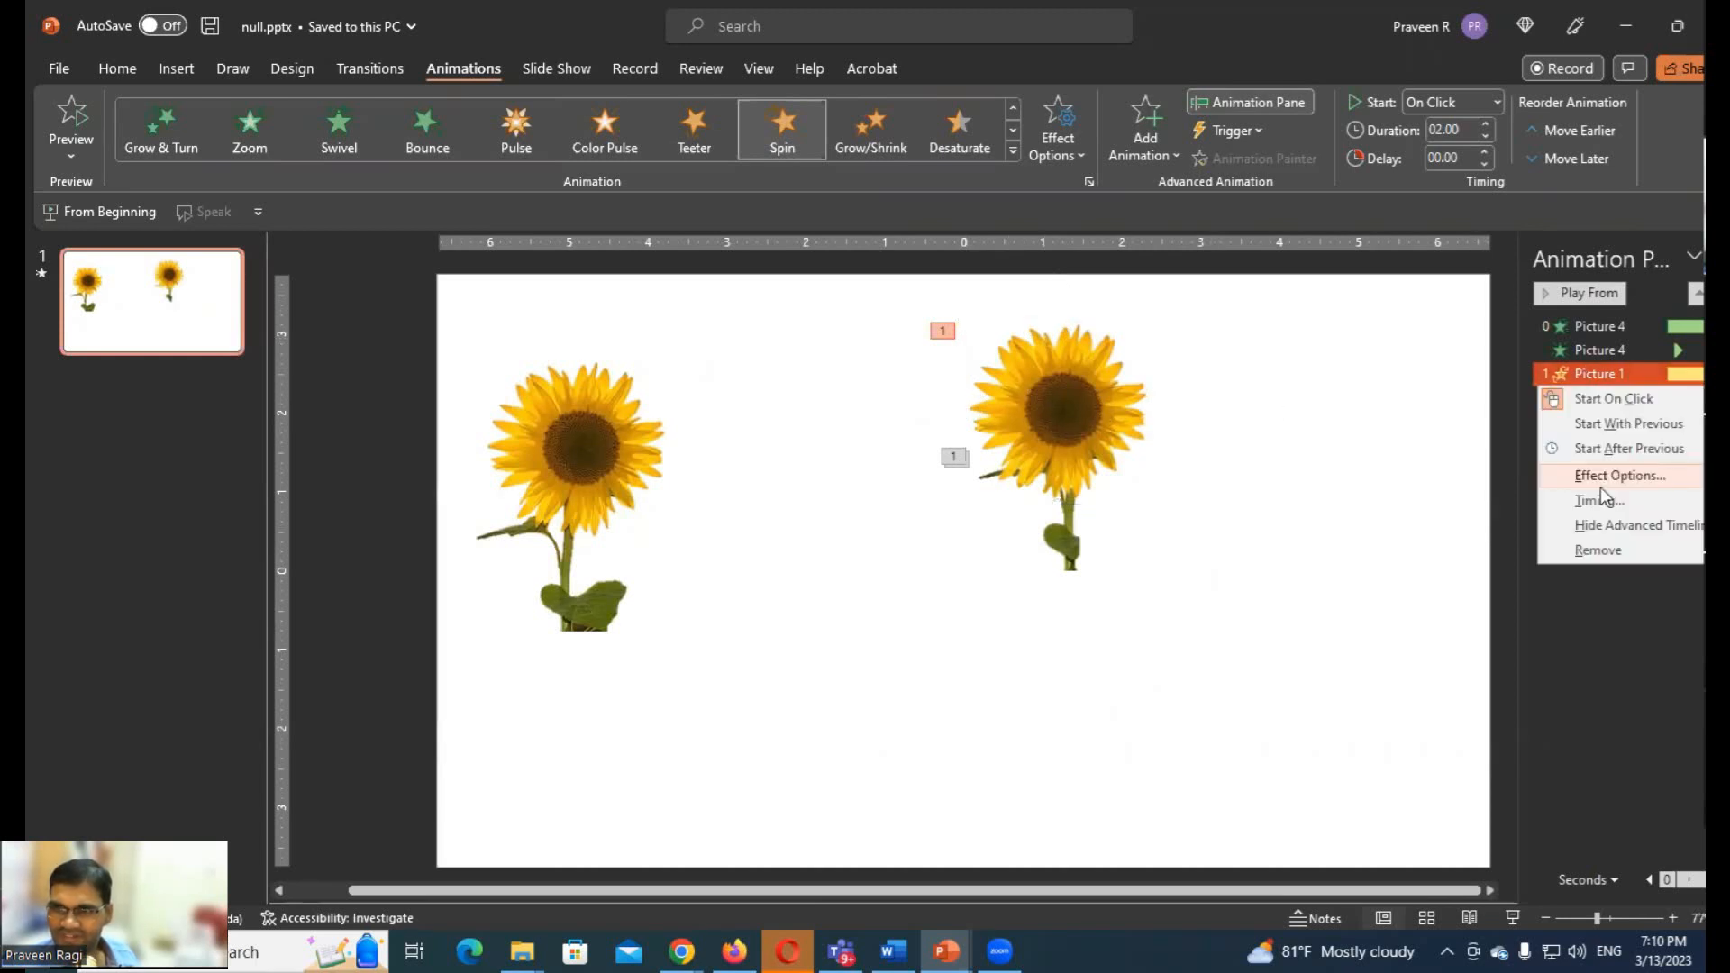
pyautogui.click(1619, 474)
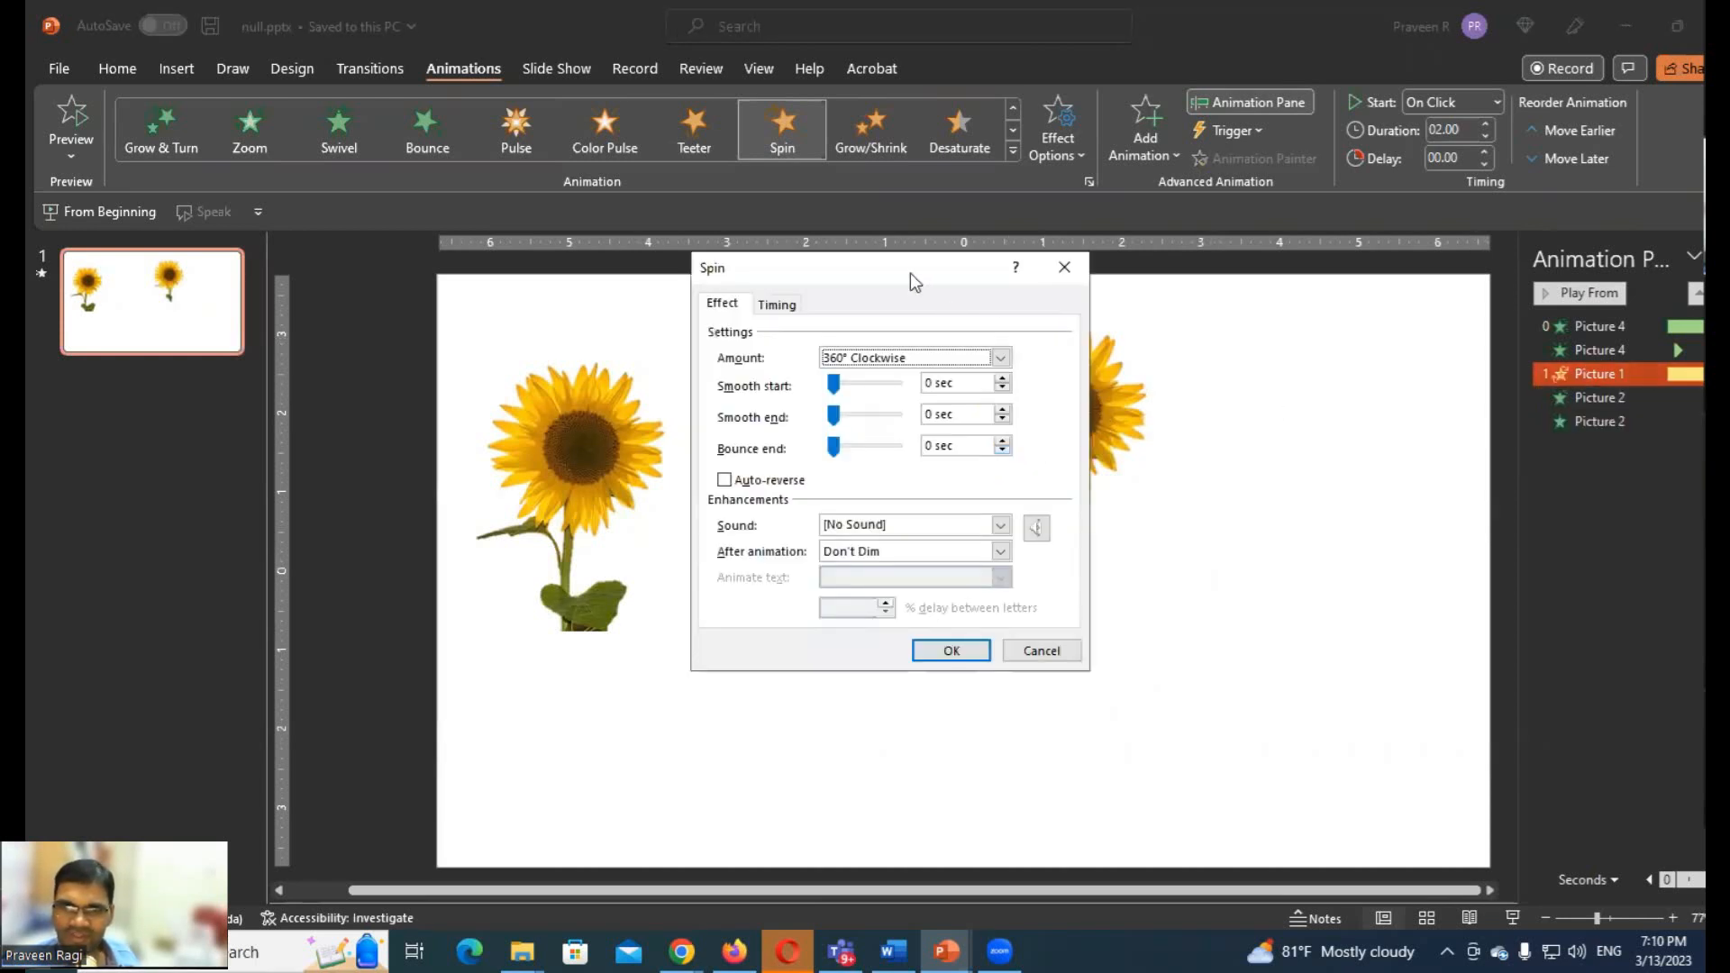
pyautogui.moveTo(1216, 598)
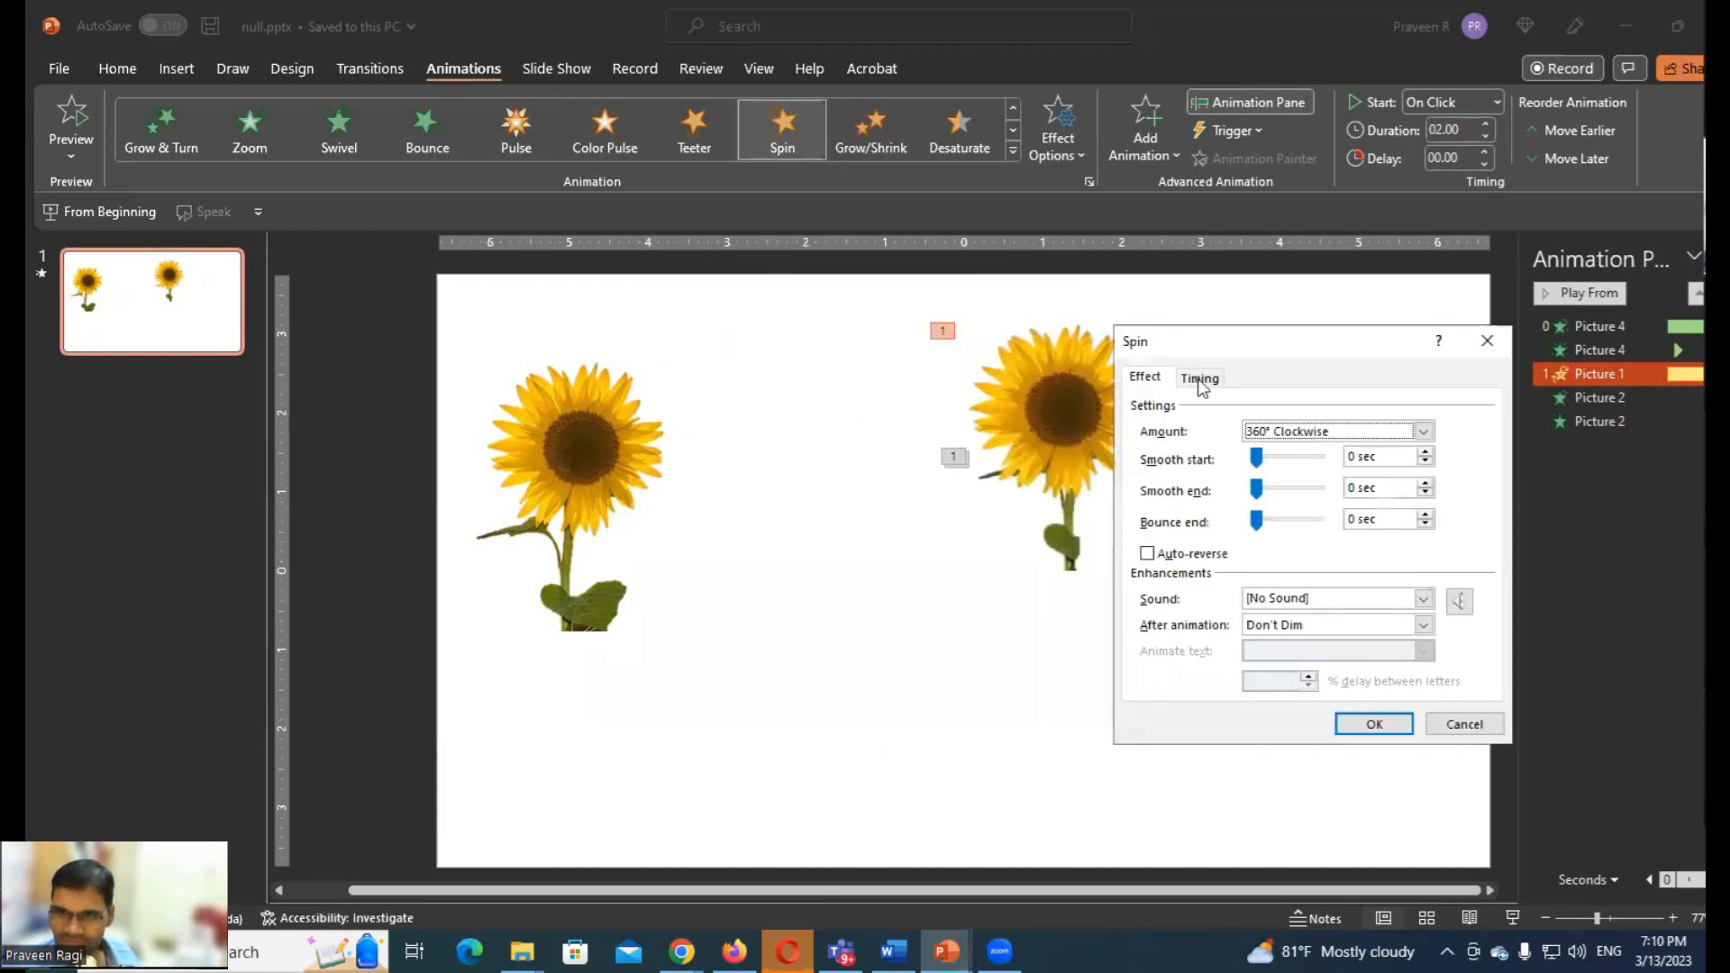
pyautogui.click(1200, 377)
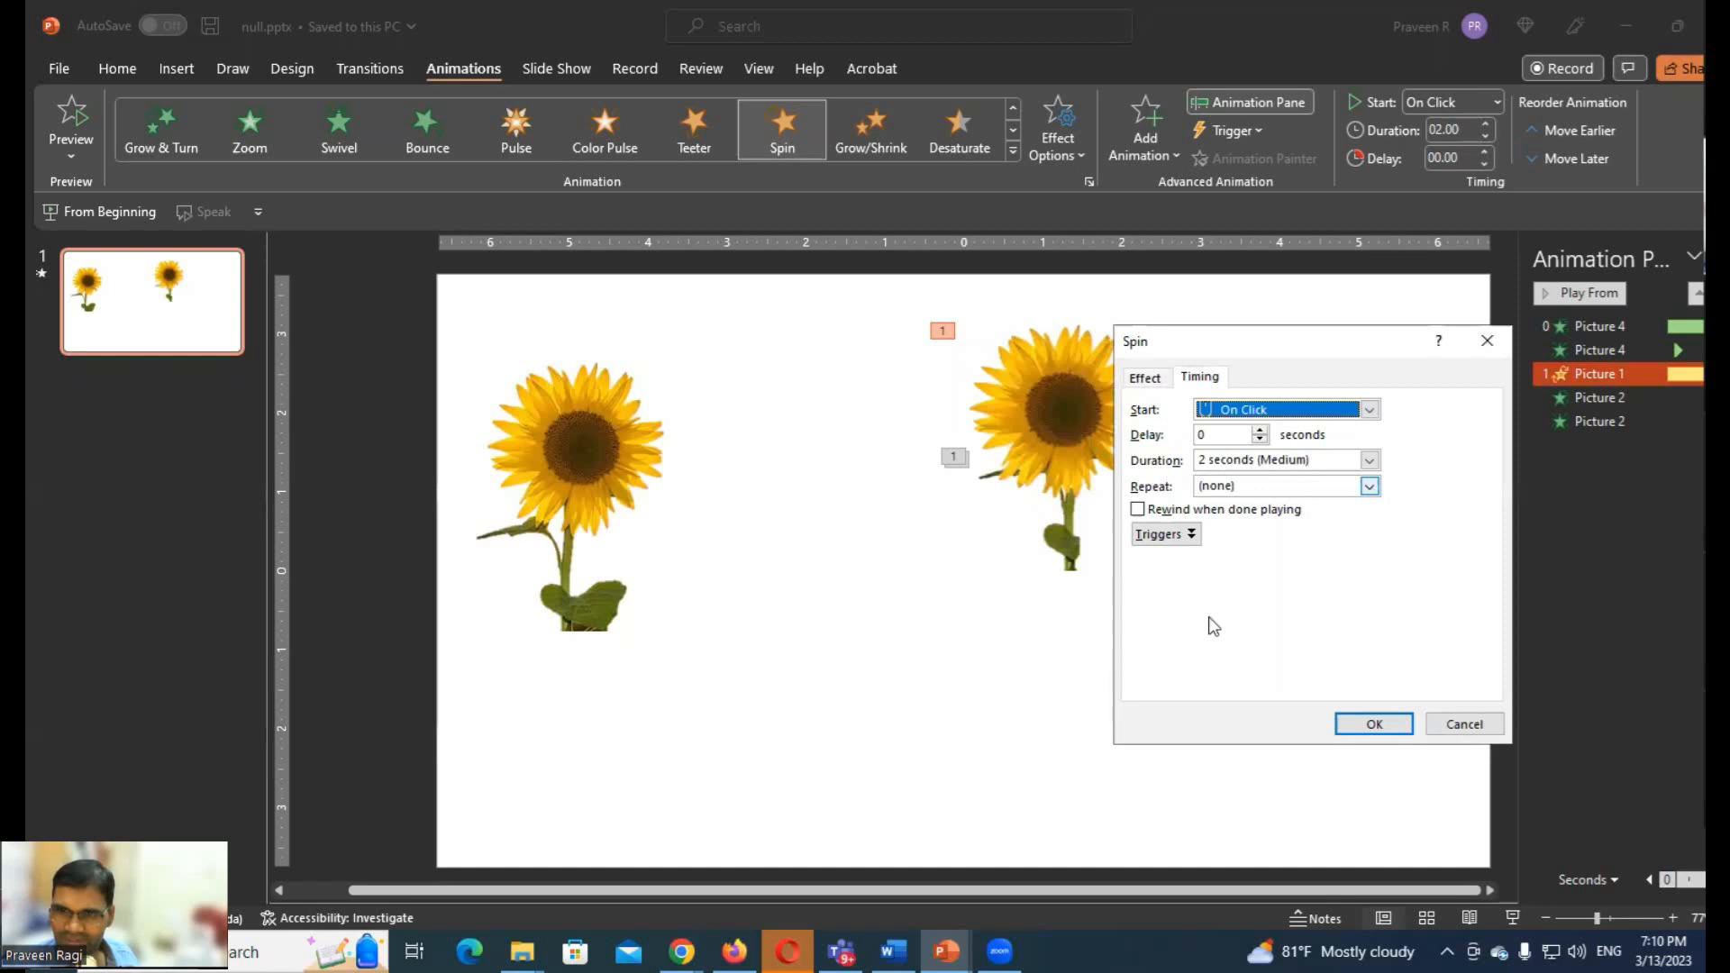
pyautogui.click(1370, 484)
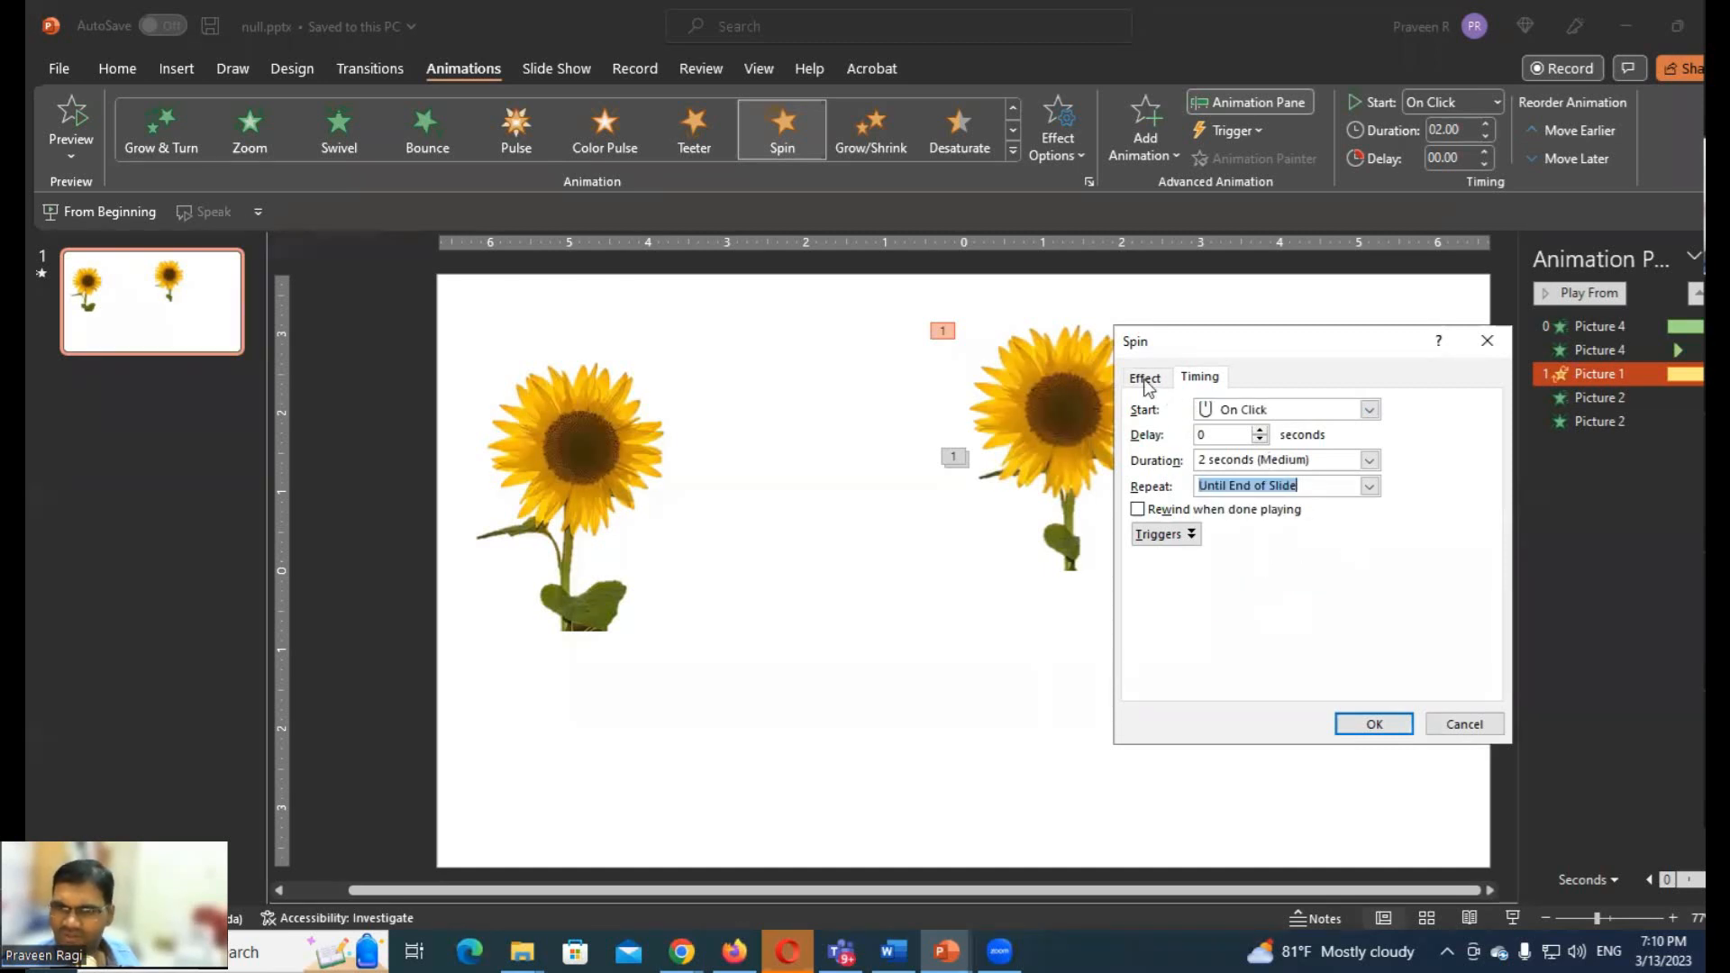
pyautogui.click(1144, 377)
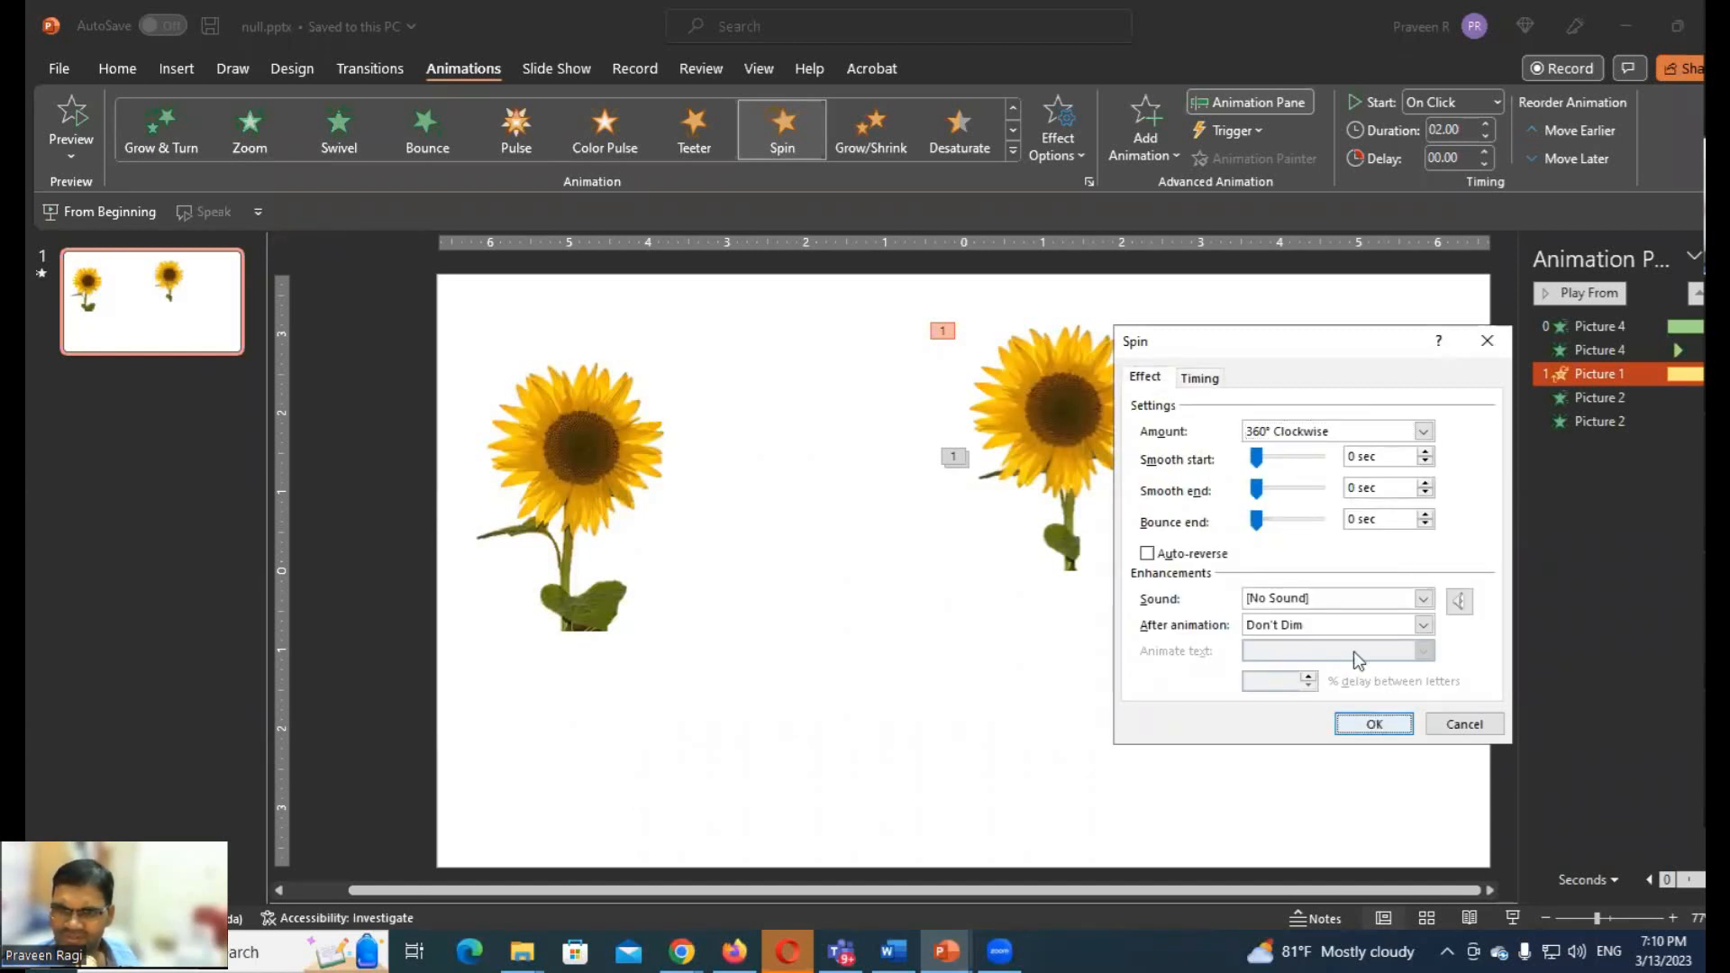
pyautogui.click(1373, 725)
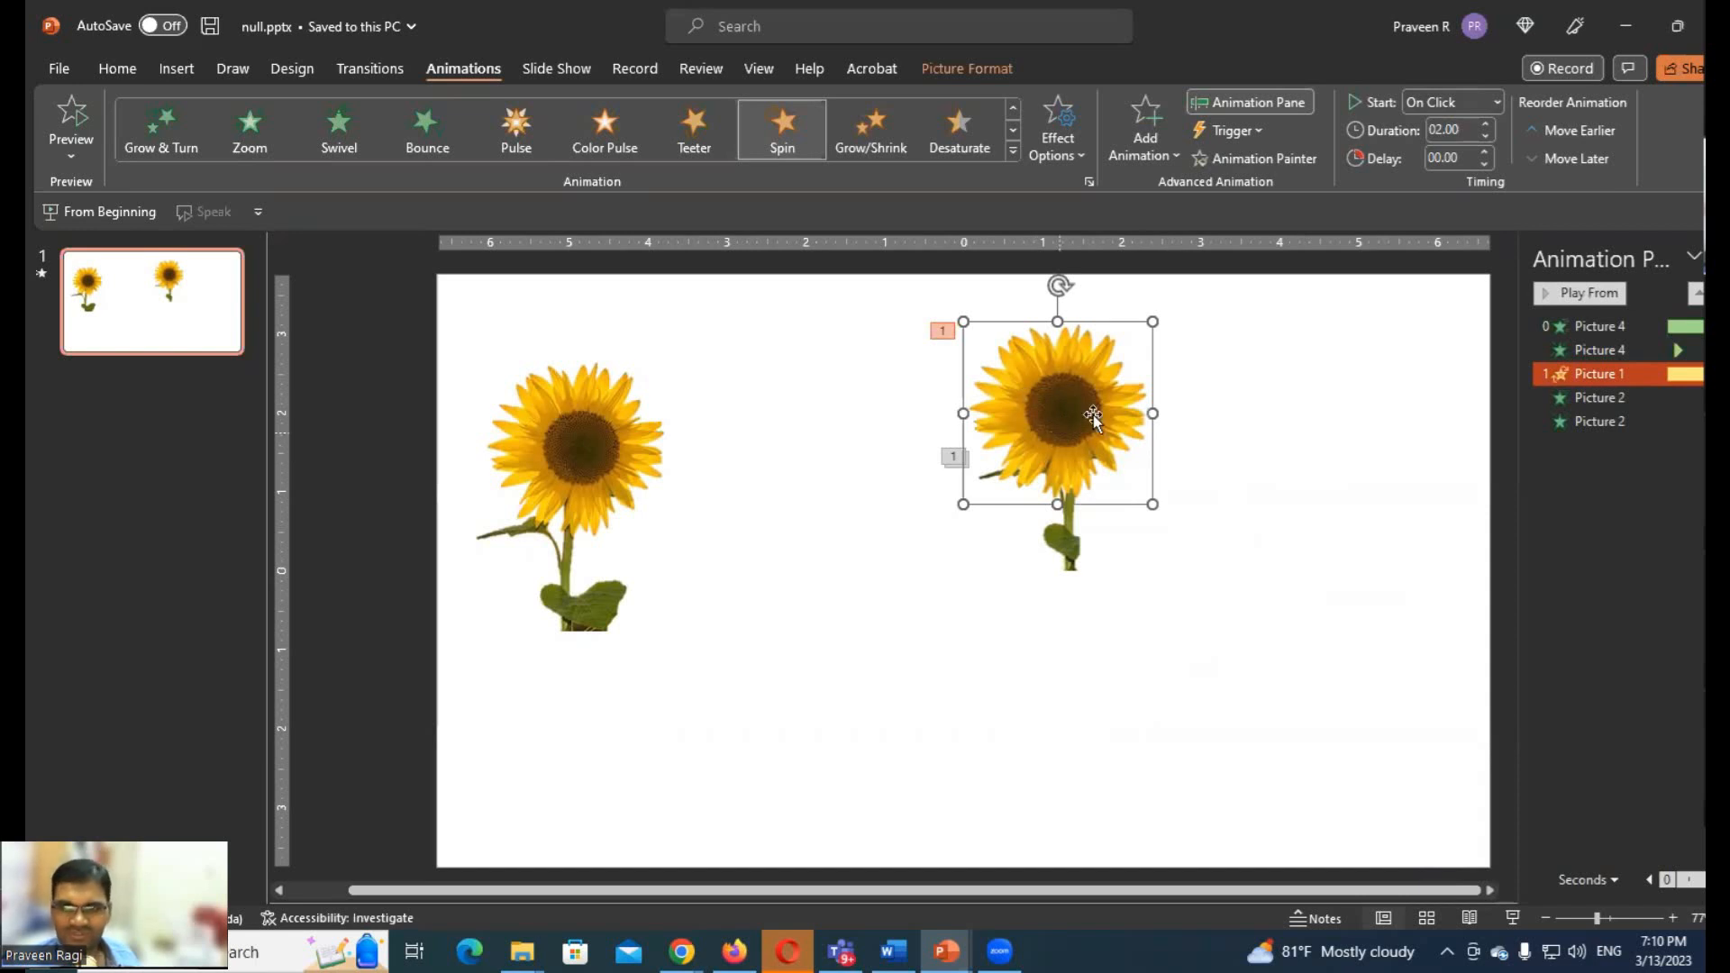
pyautogui.moveTo(1106, 431)
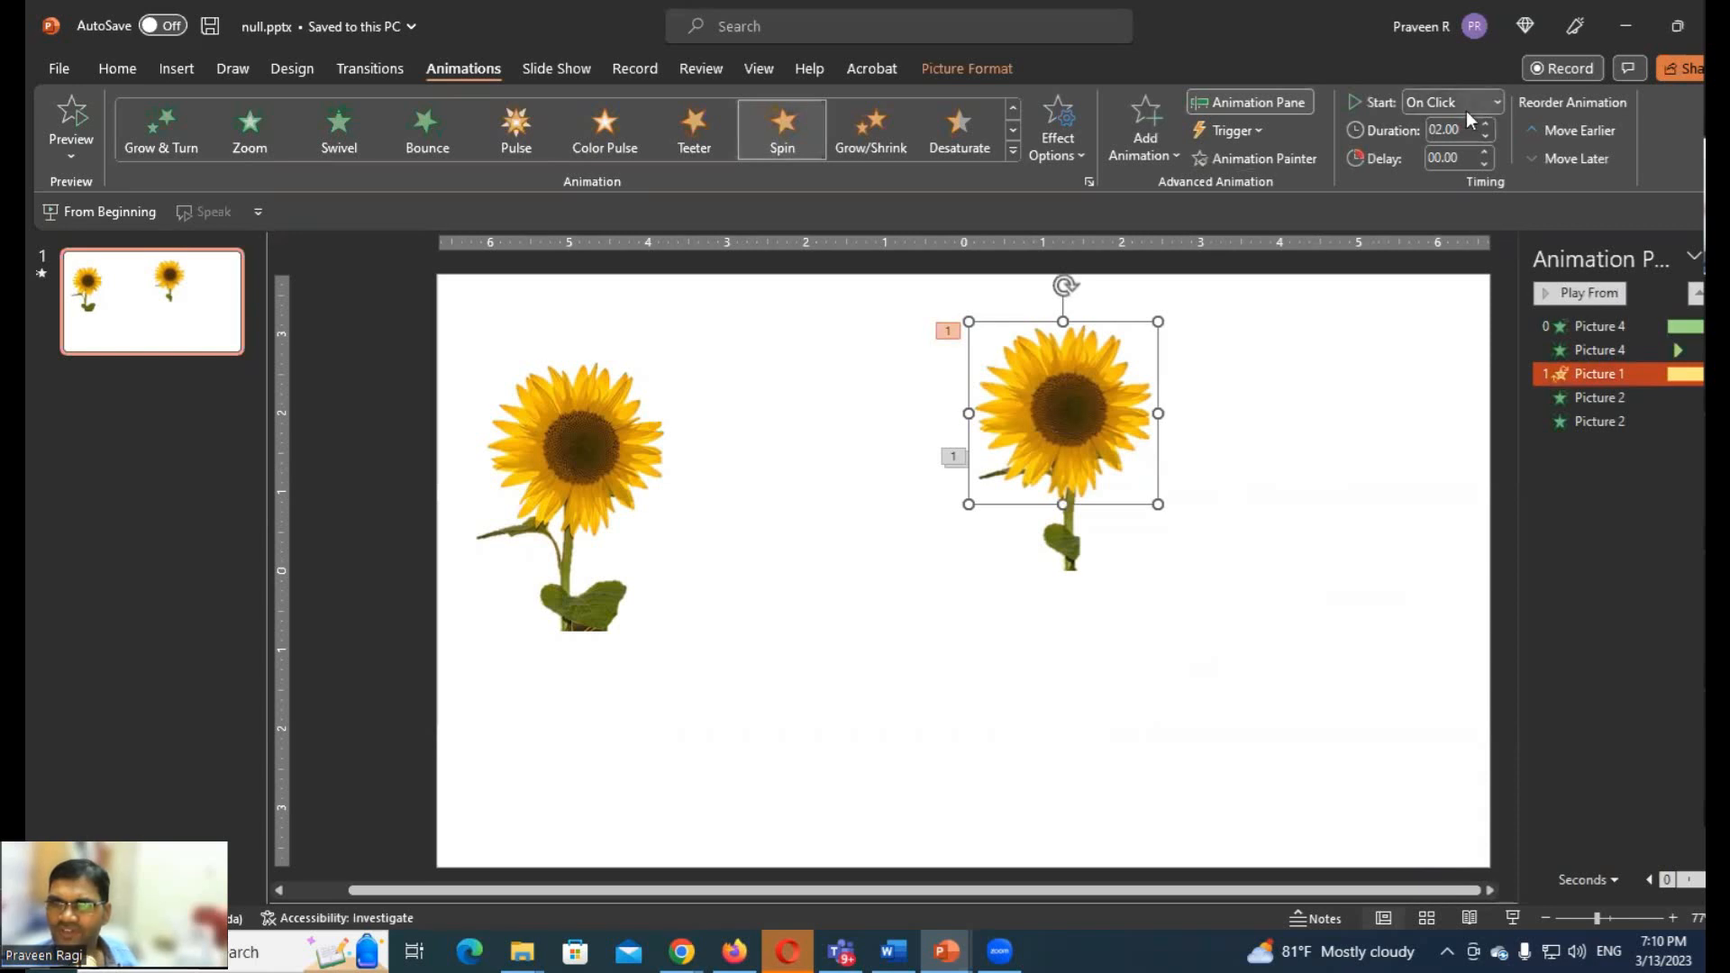
# Set the spin to start With Previous, then select and delete the extra left sunflower
pyautogui.click(1496, 101)
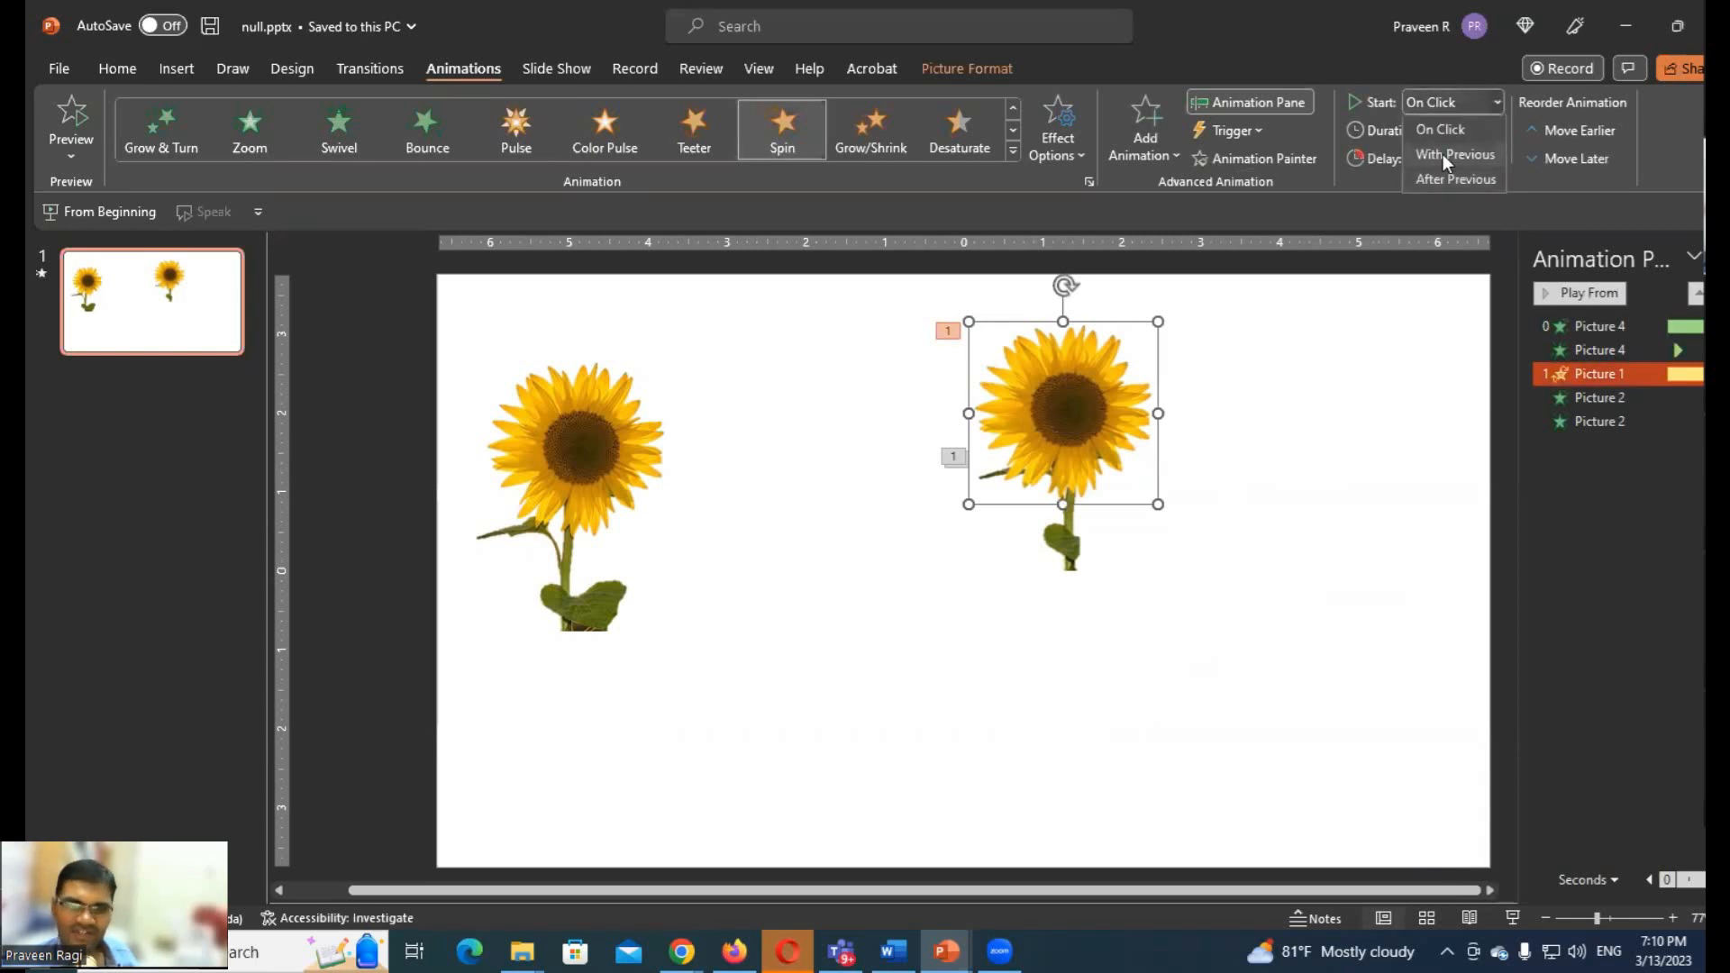
pyautogui.click(1454, 155)
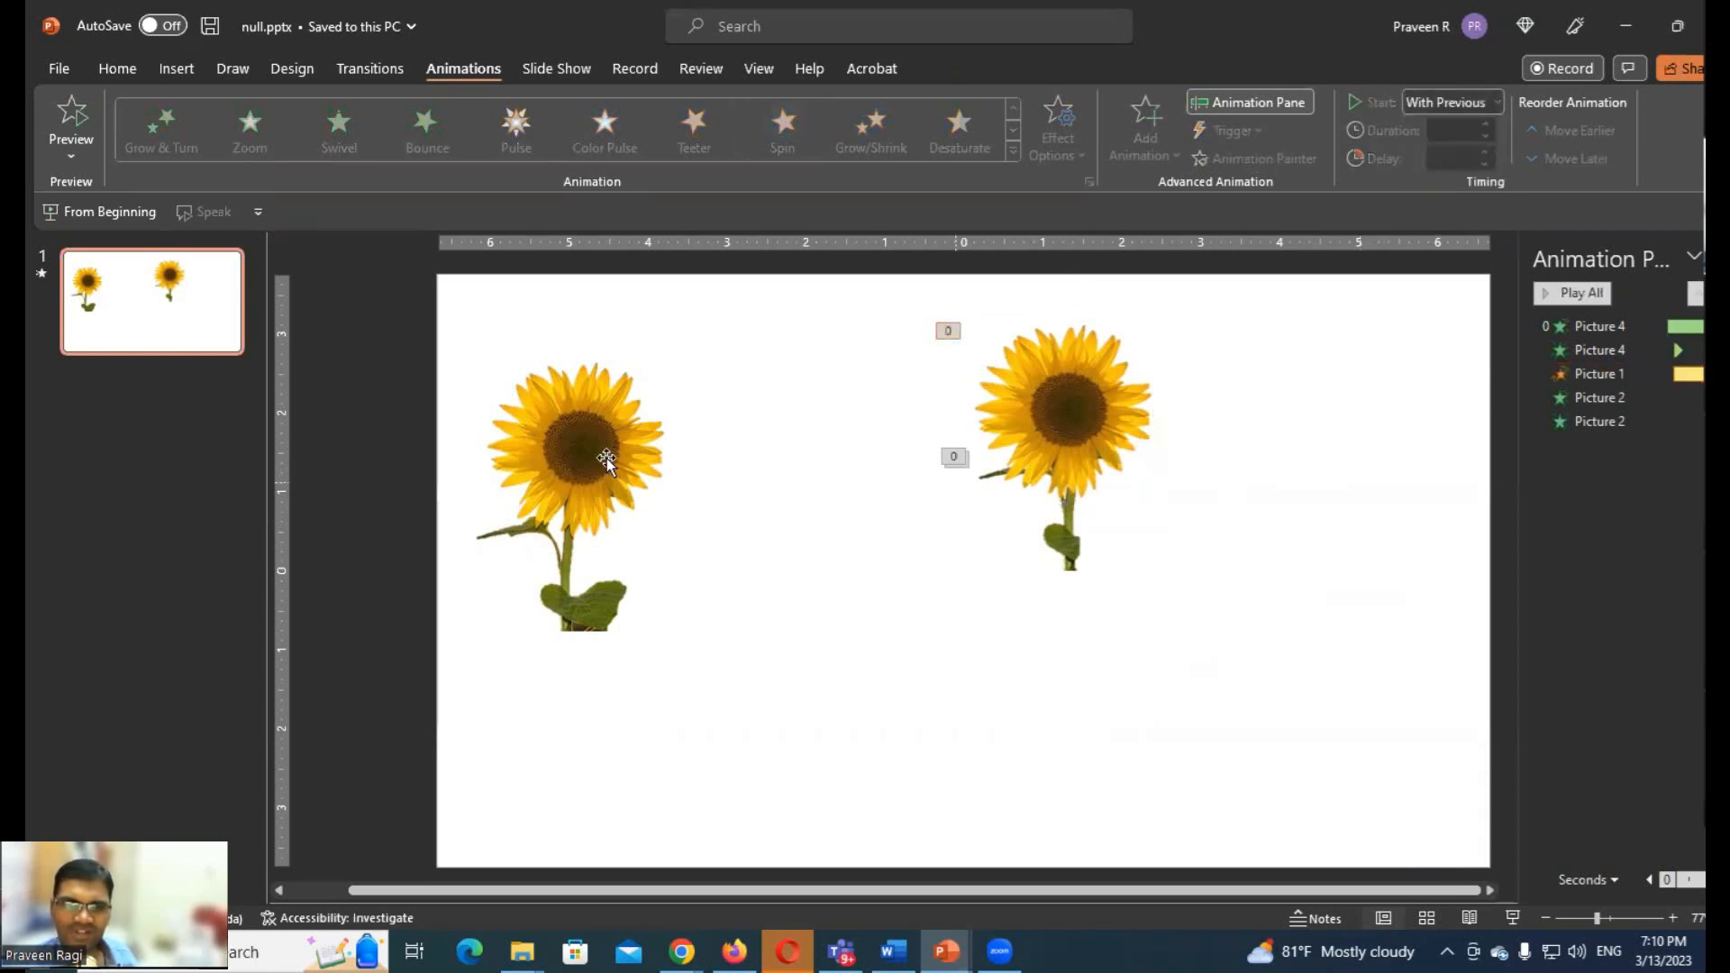
pyautogui.click(573, 463)
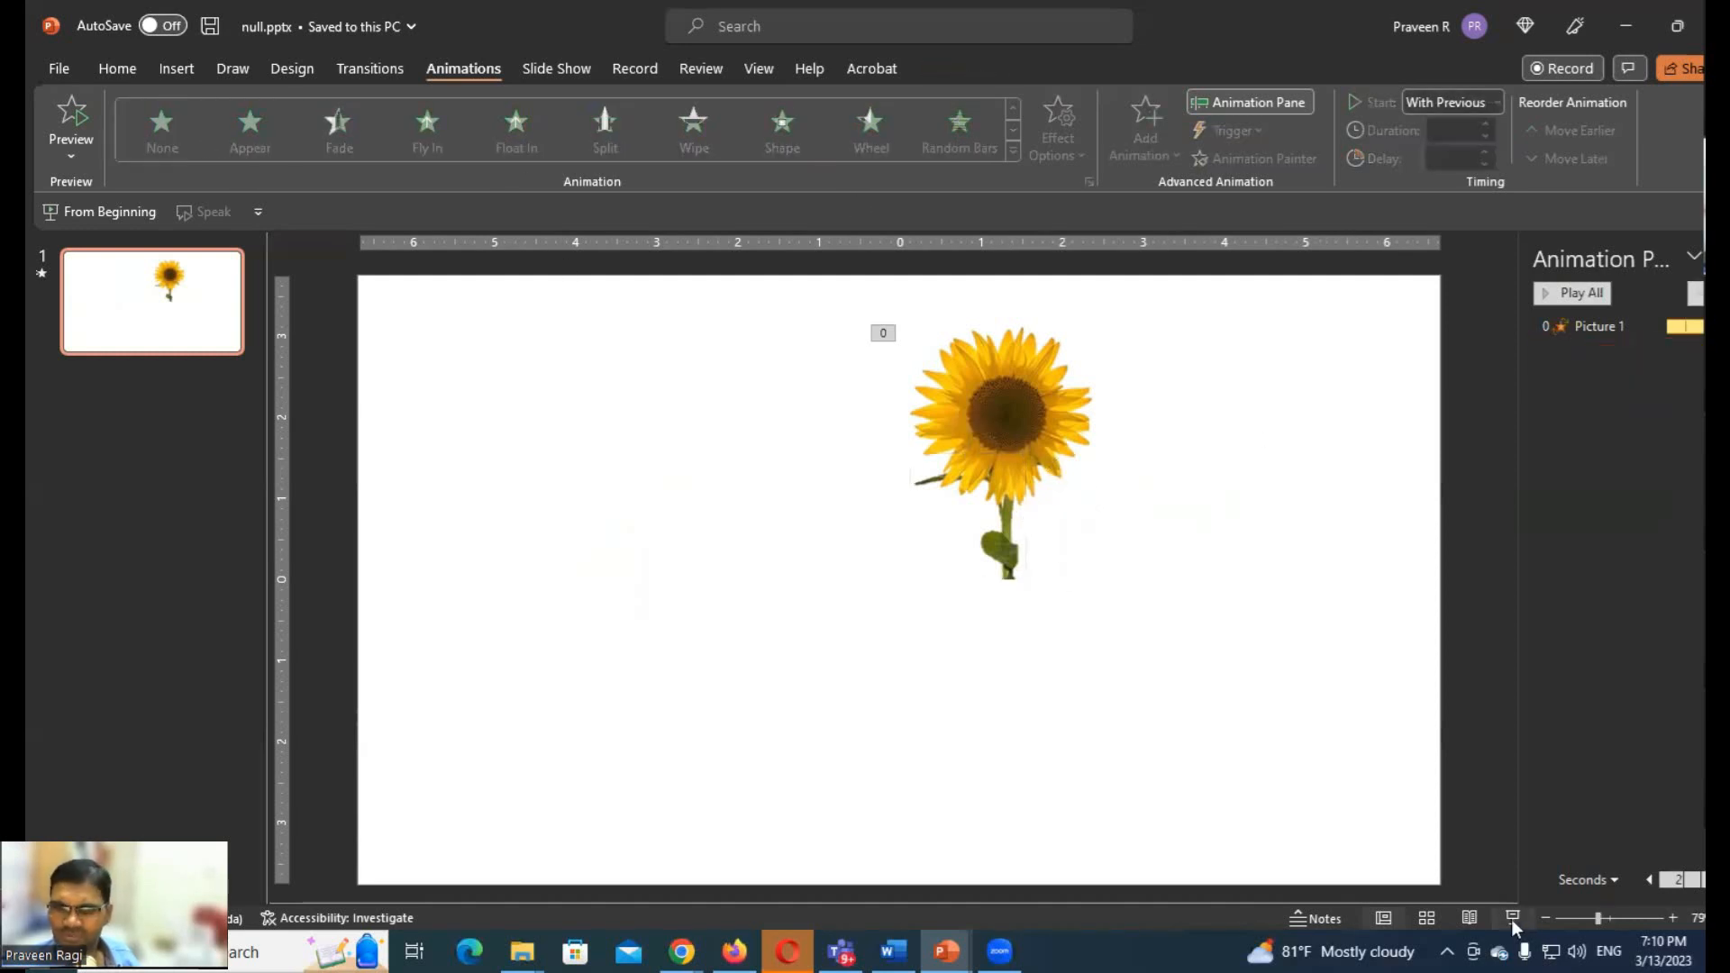
# Preview the spinning head, then reselect the sunflower head picture
pyautogui.click(1512, 918)
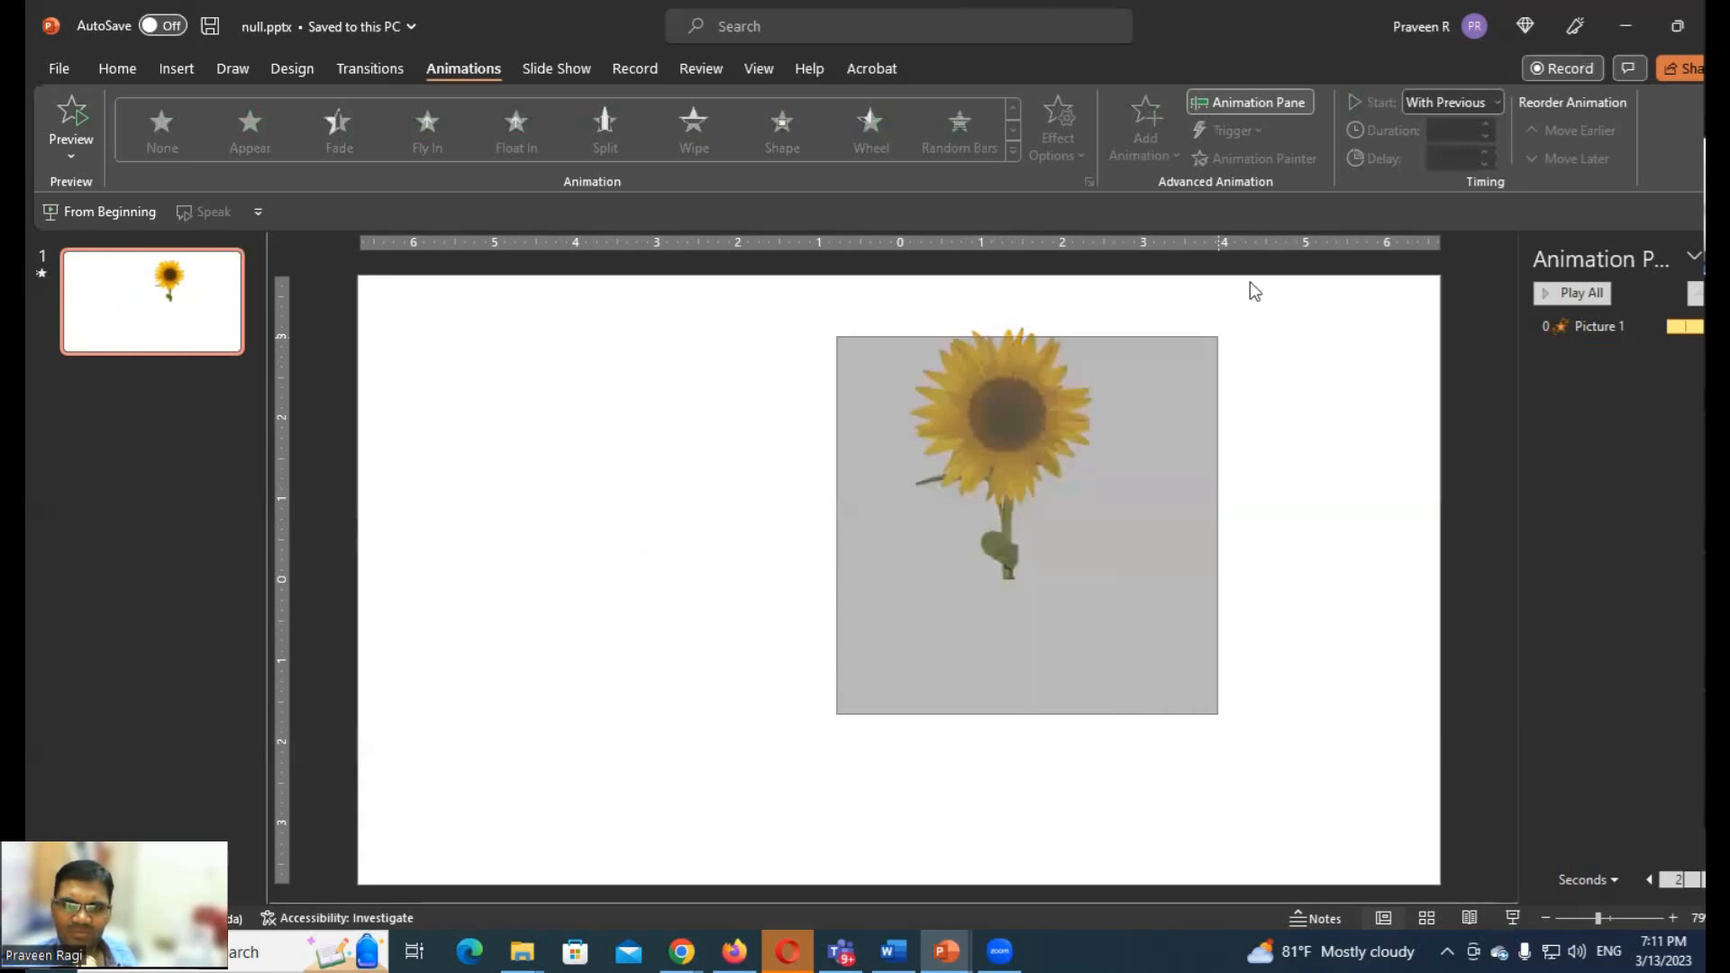
pyautogui.click(781, 121)
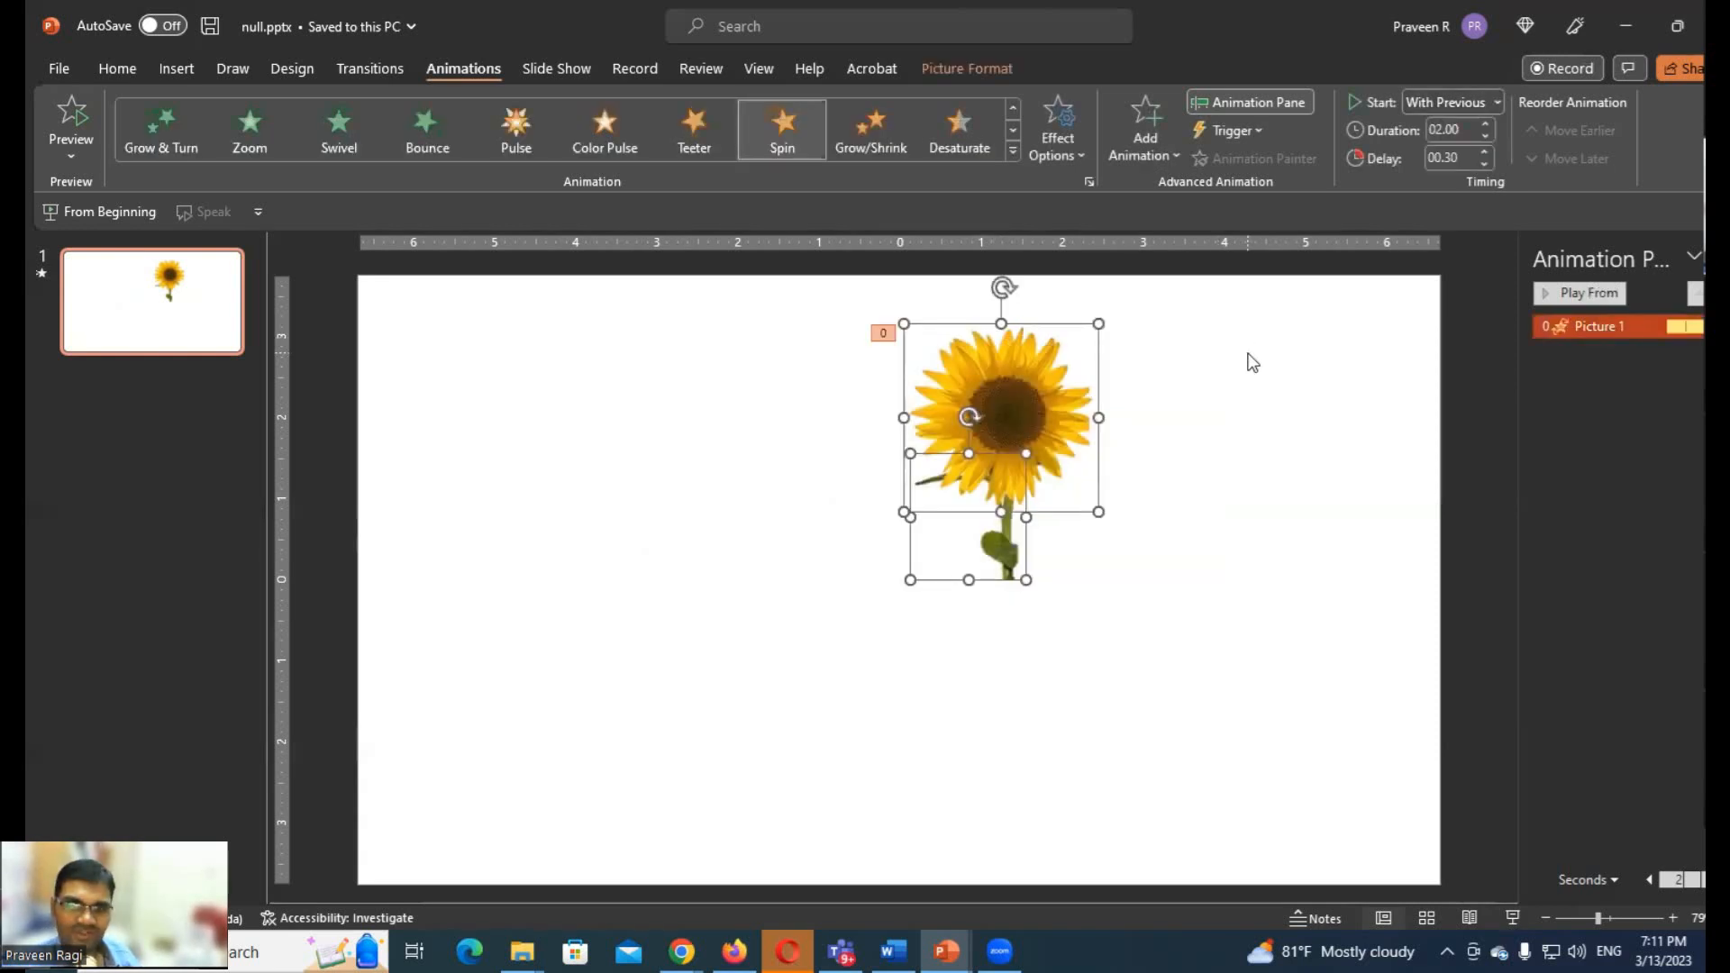
pyautogui.moveTo(1195, 422)
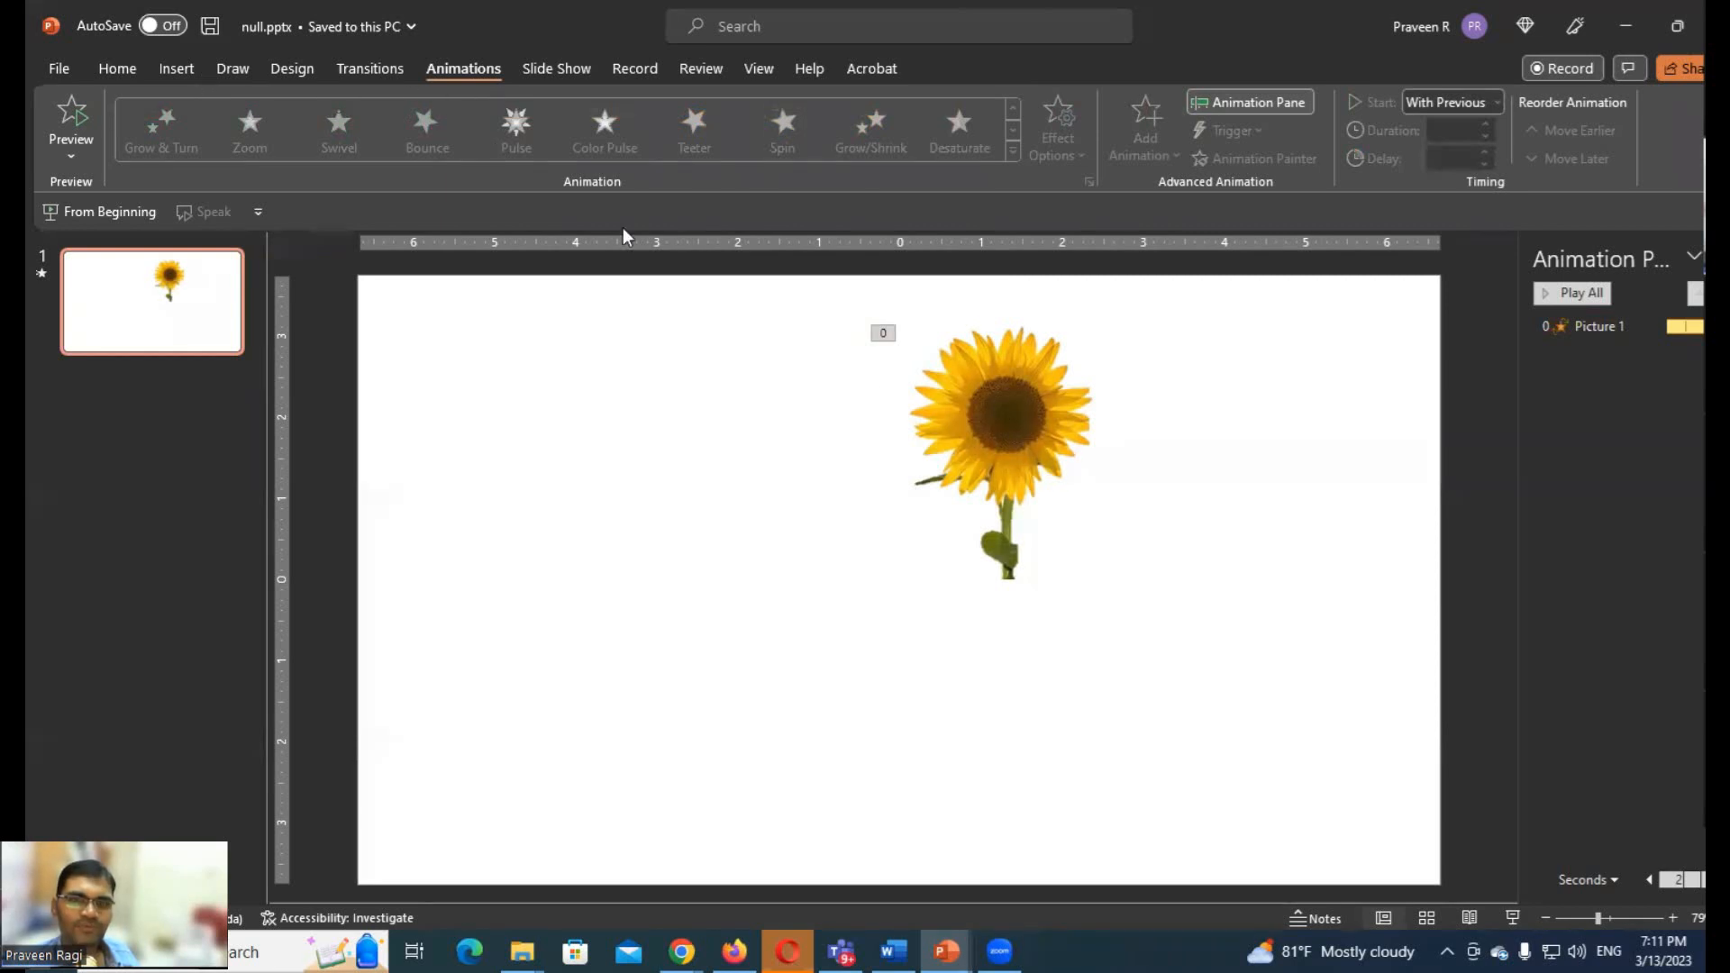
pyautogui.moveTo(139, 144)
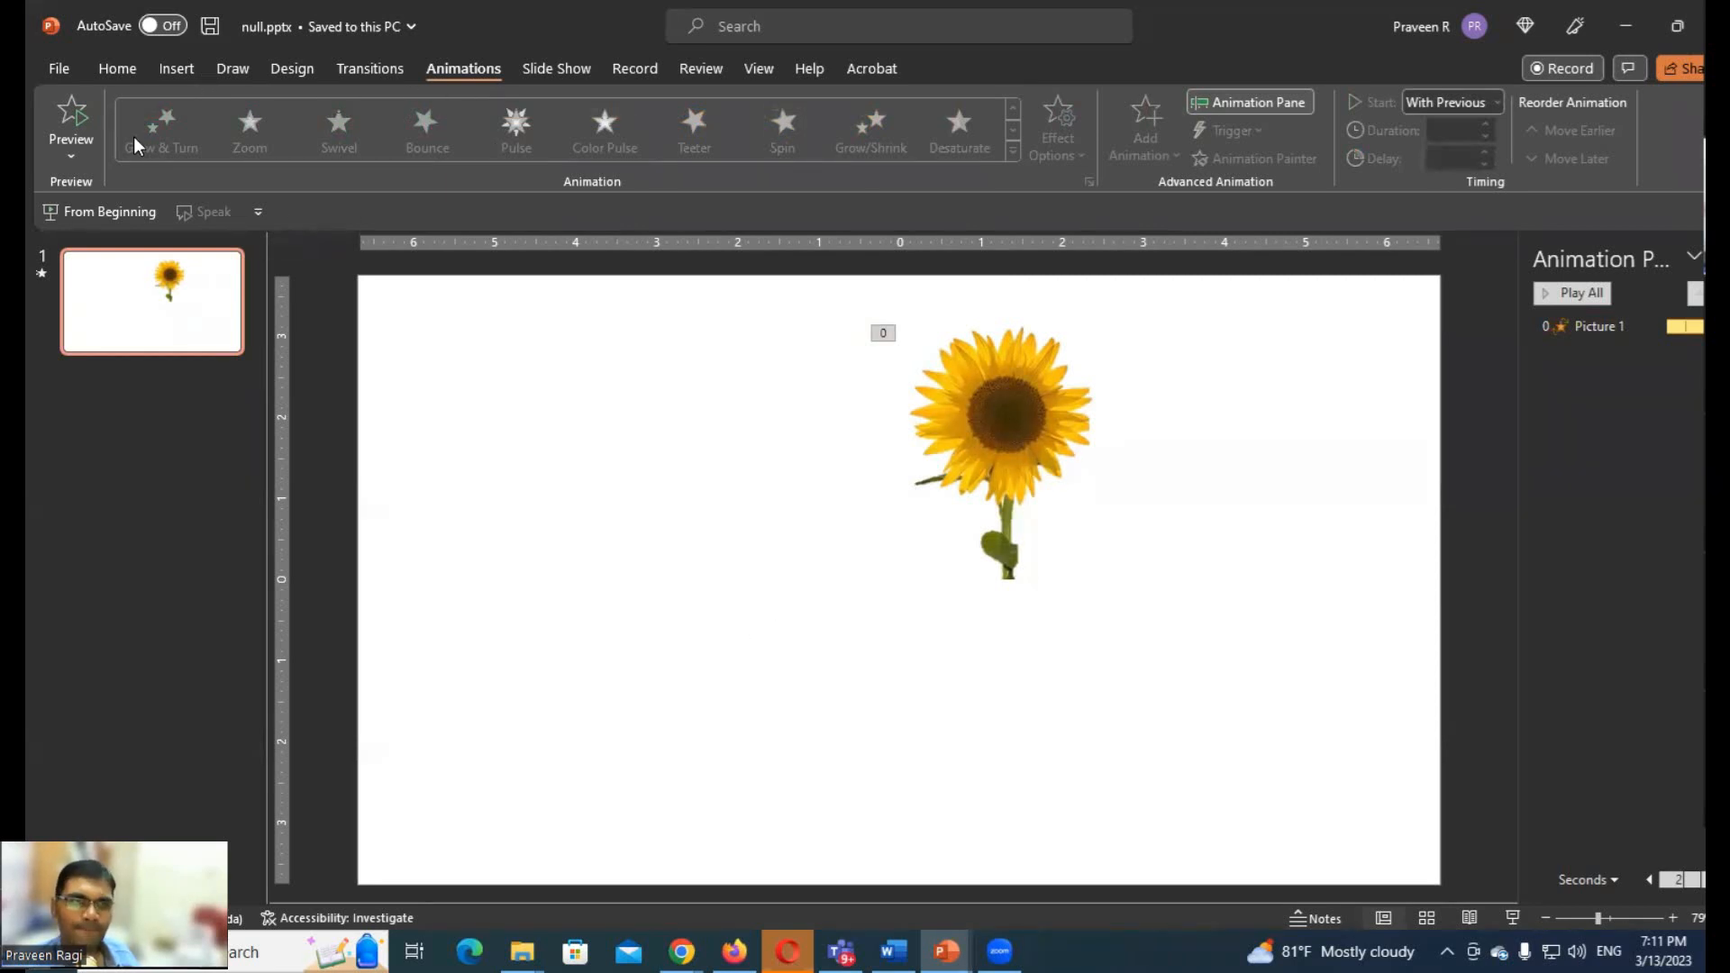
pyautogui.click(57, 66)
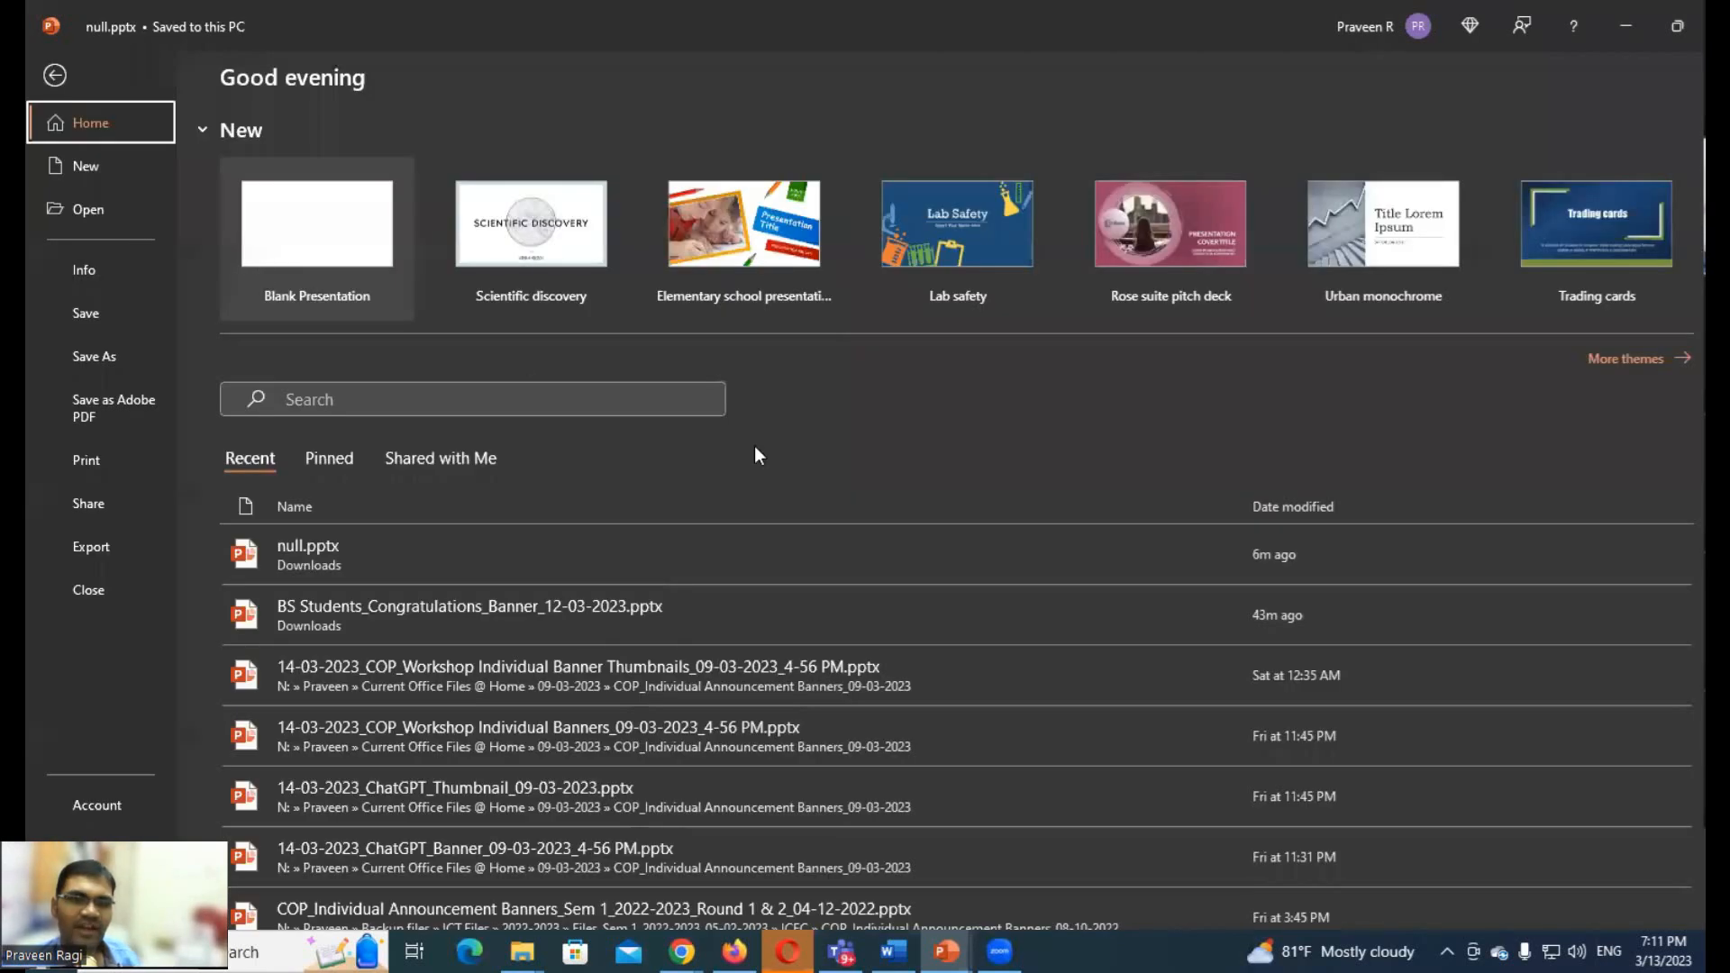
pyautogui.moveTo(995, 454)
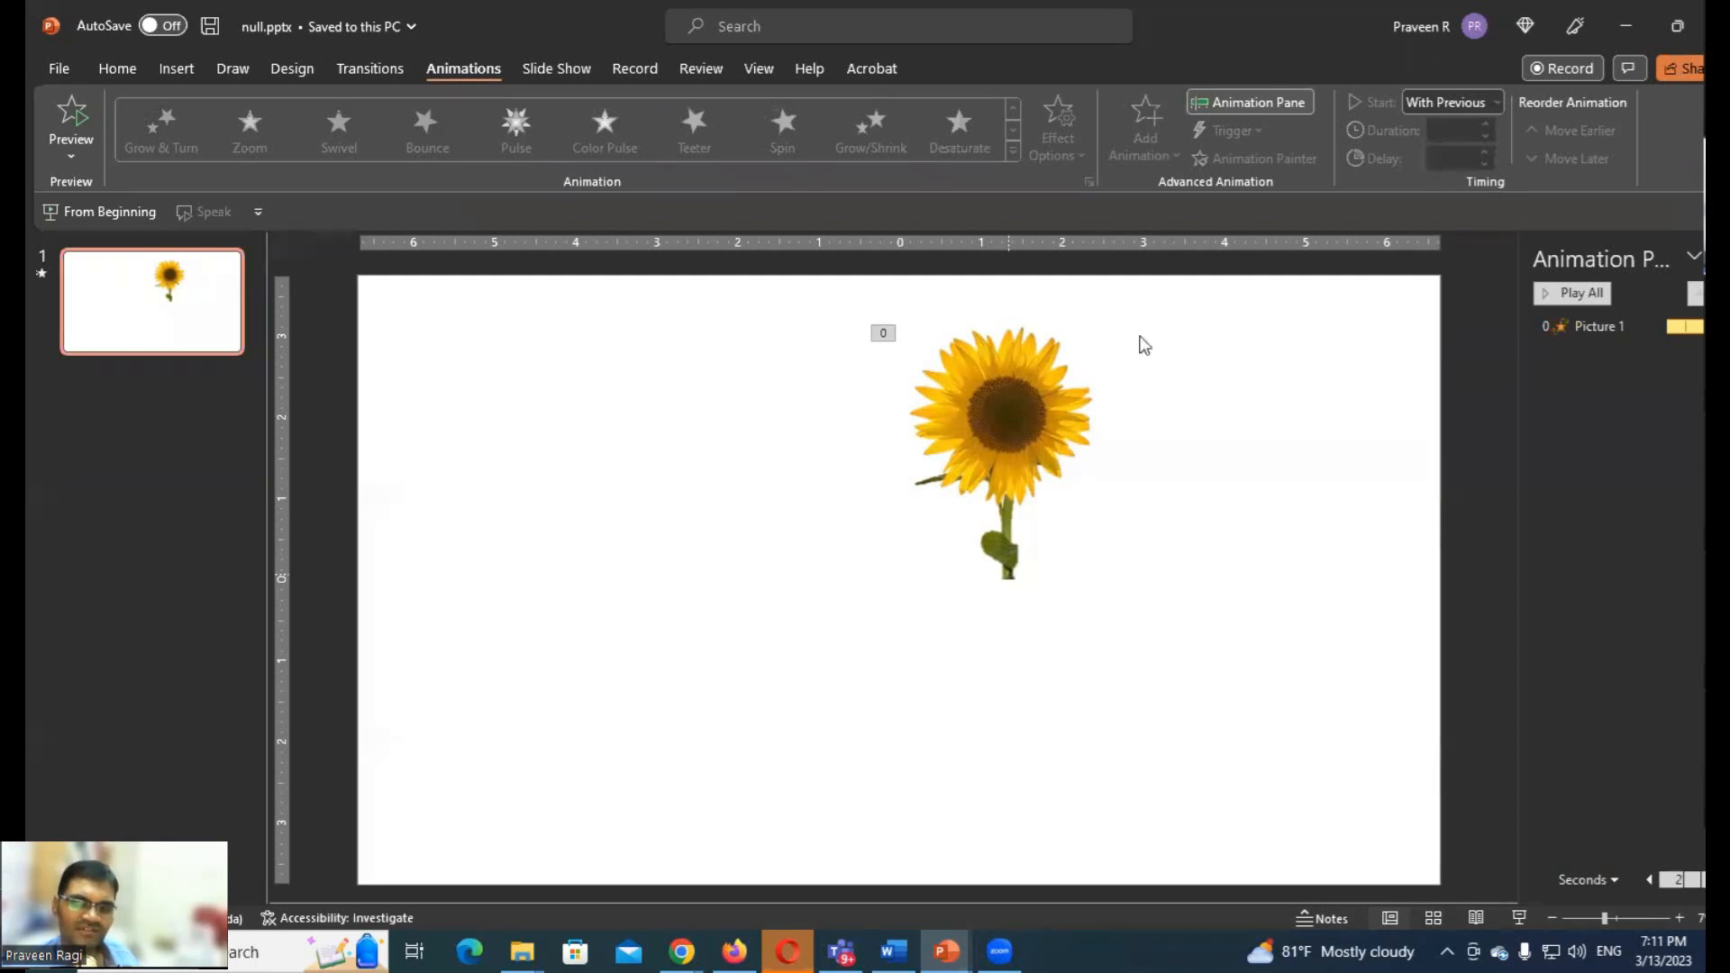
# Enlarge and centre the assembled sunflower on the slide
pyautogui.click(781, 127)
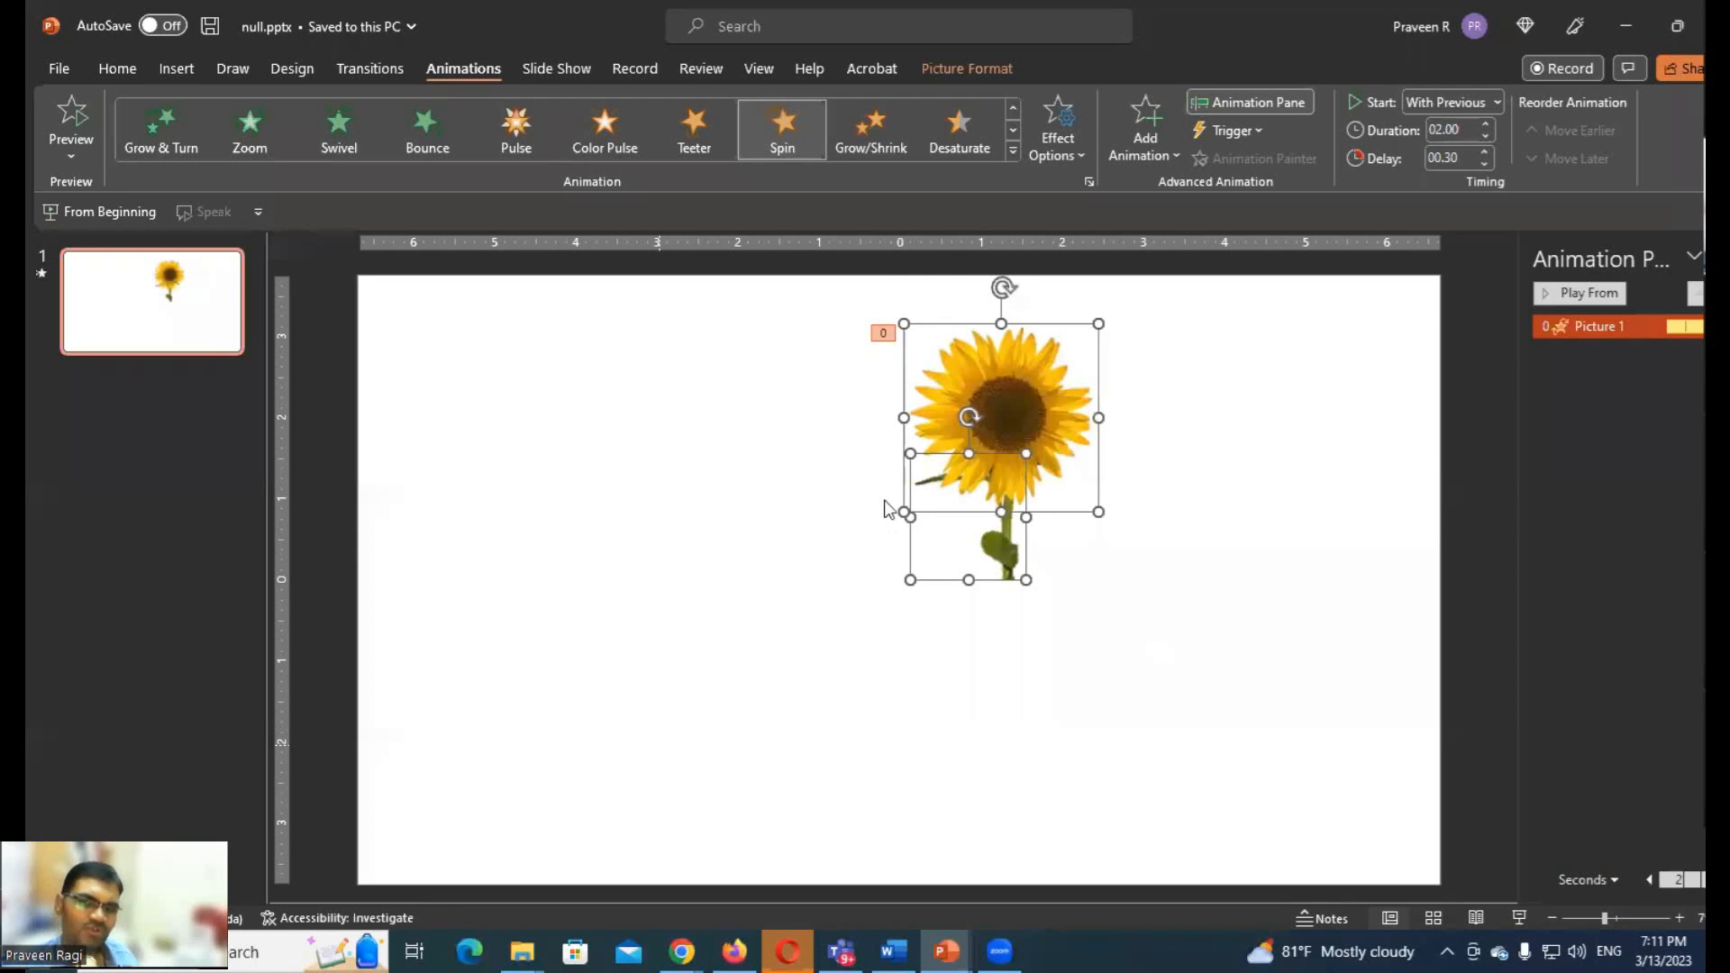
pyautogui.moveTo(803, 692)
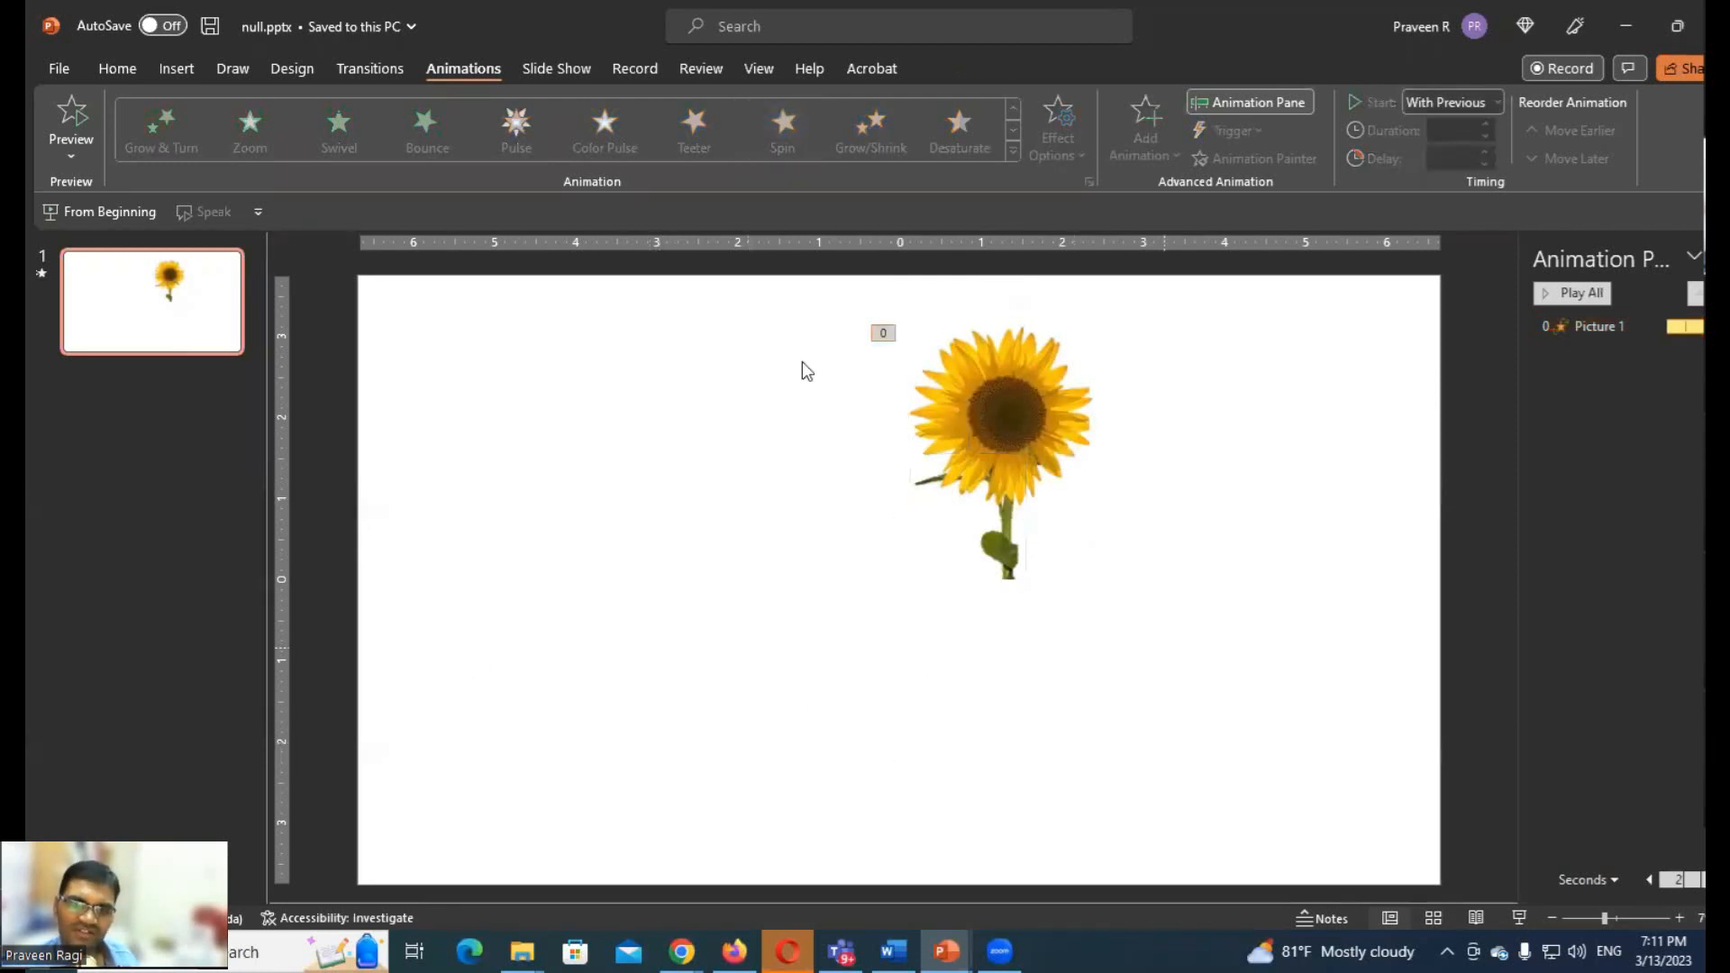
pyautogui.click(781, 126)
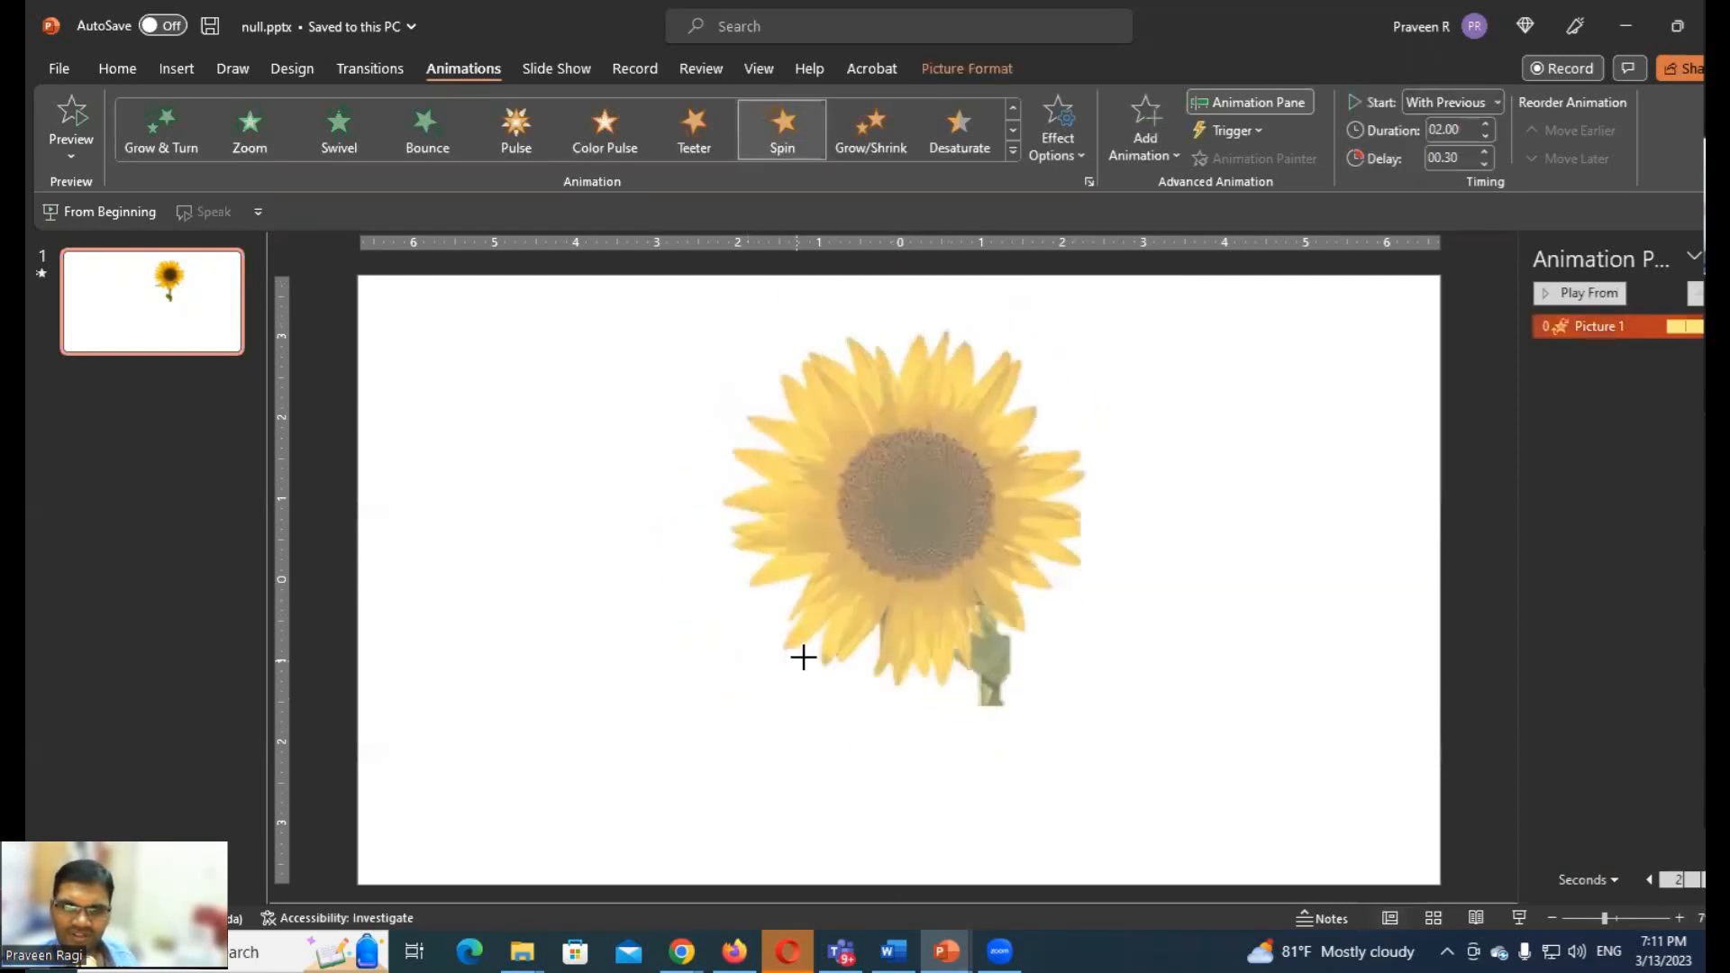
pyautogui.moveTo(802, 660); pyautogui.dragTo(926, 784)
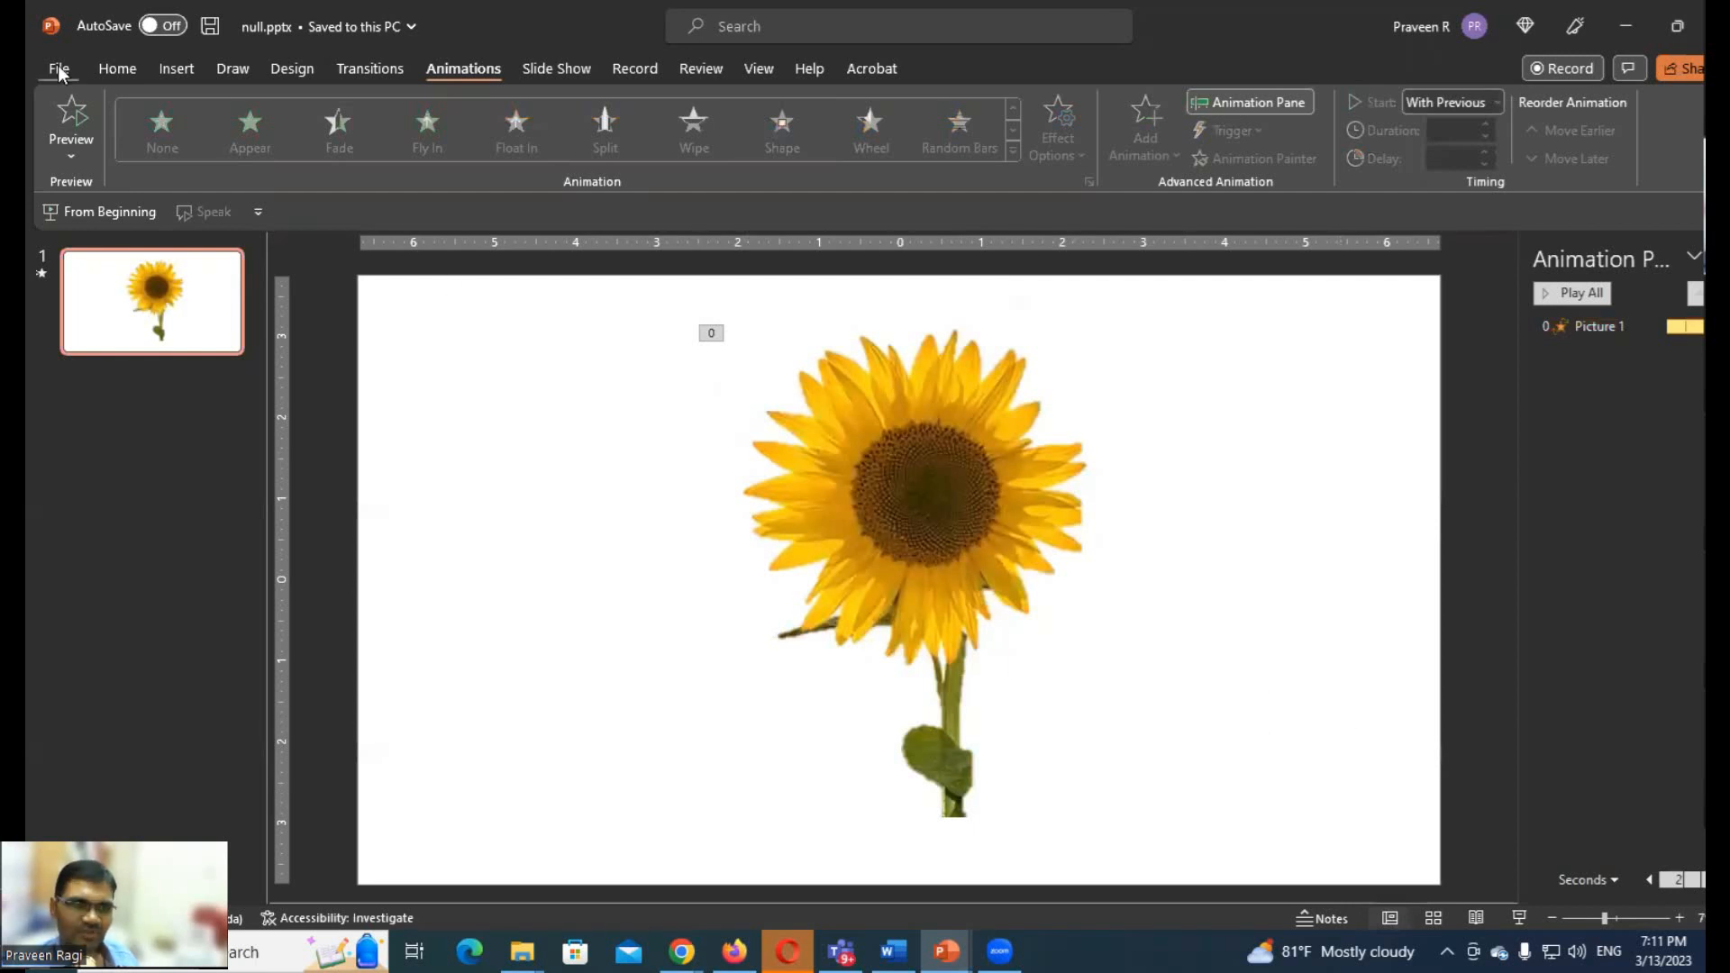
# Choose Create an Animated GIF export with Large quality and a transparent background
pyautogui.click(58, 69)
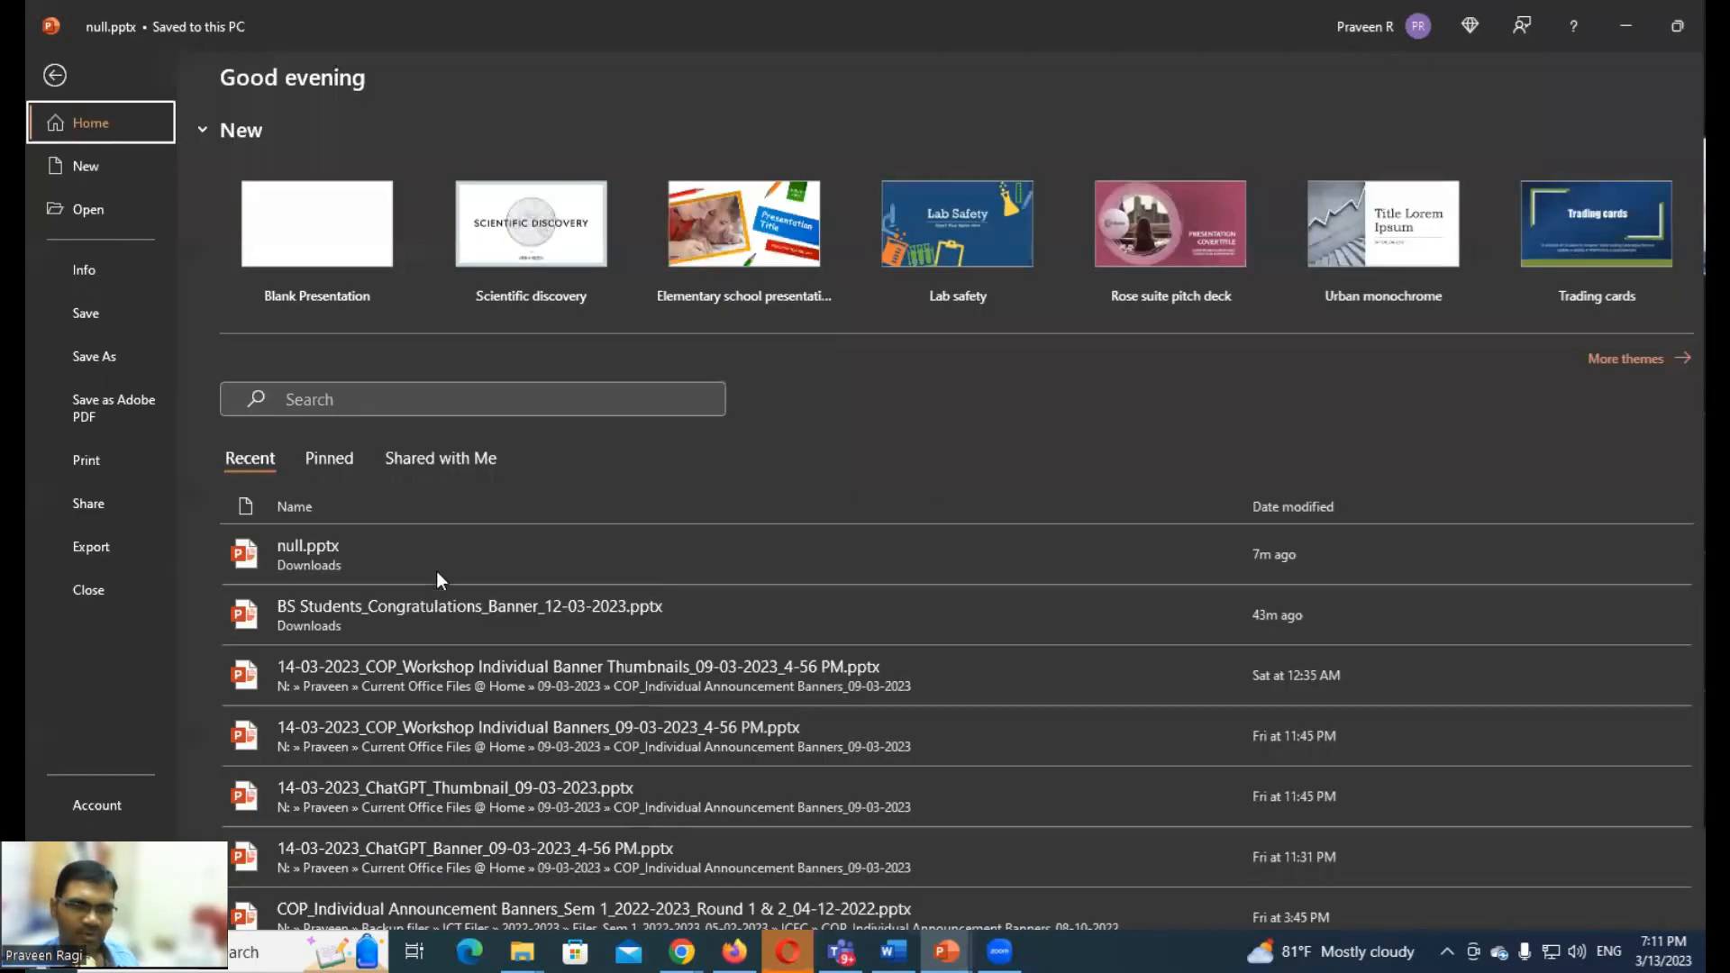
pyautogui.click(90, 546)
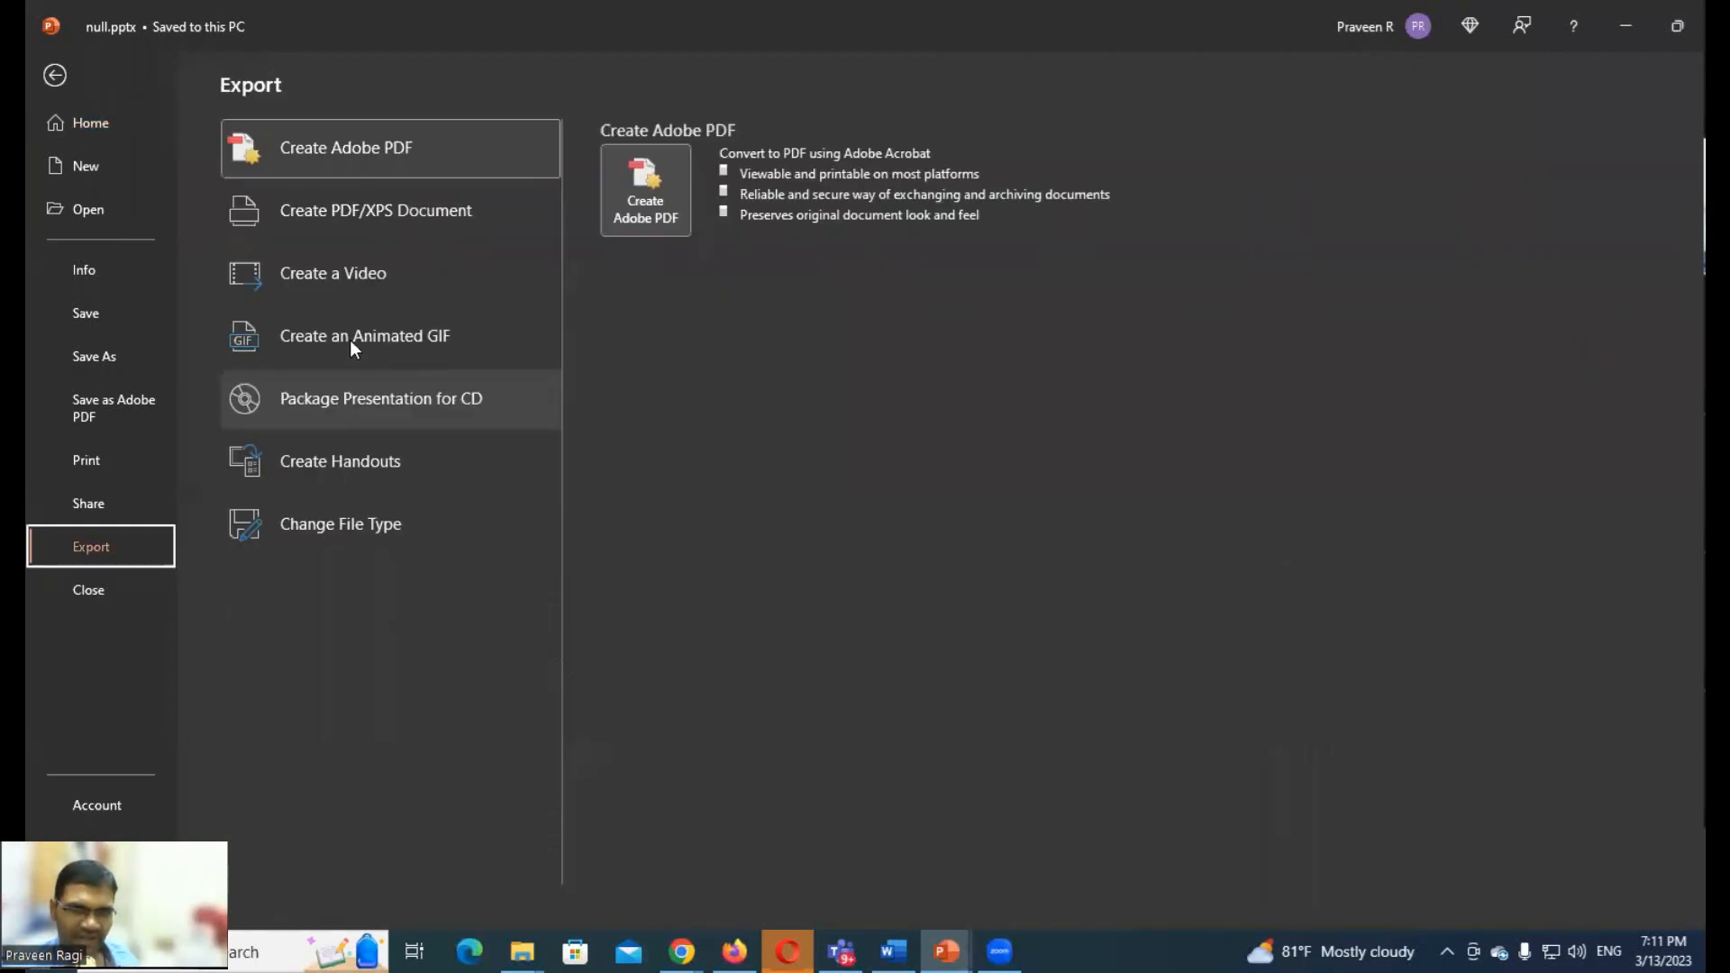
pyautogui.click(364, 336)
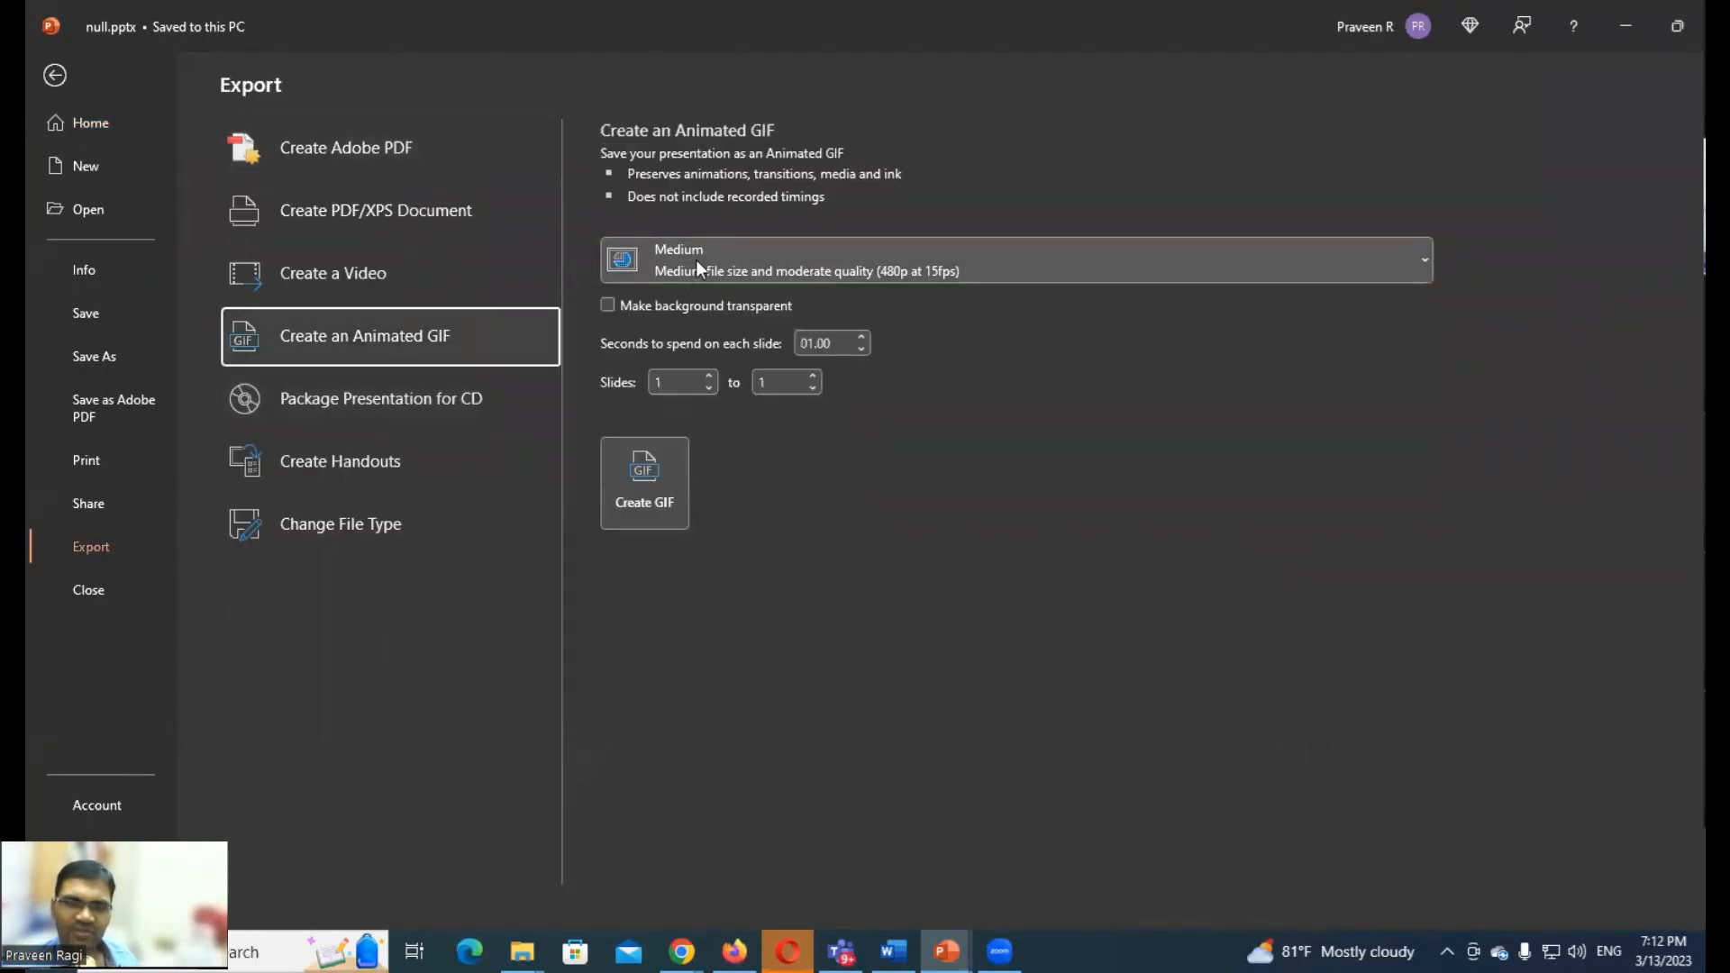
pyautogui.click(1013, 260)
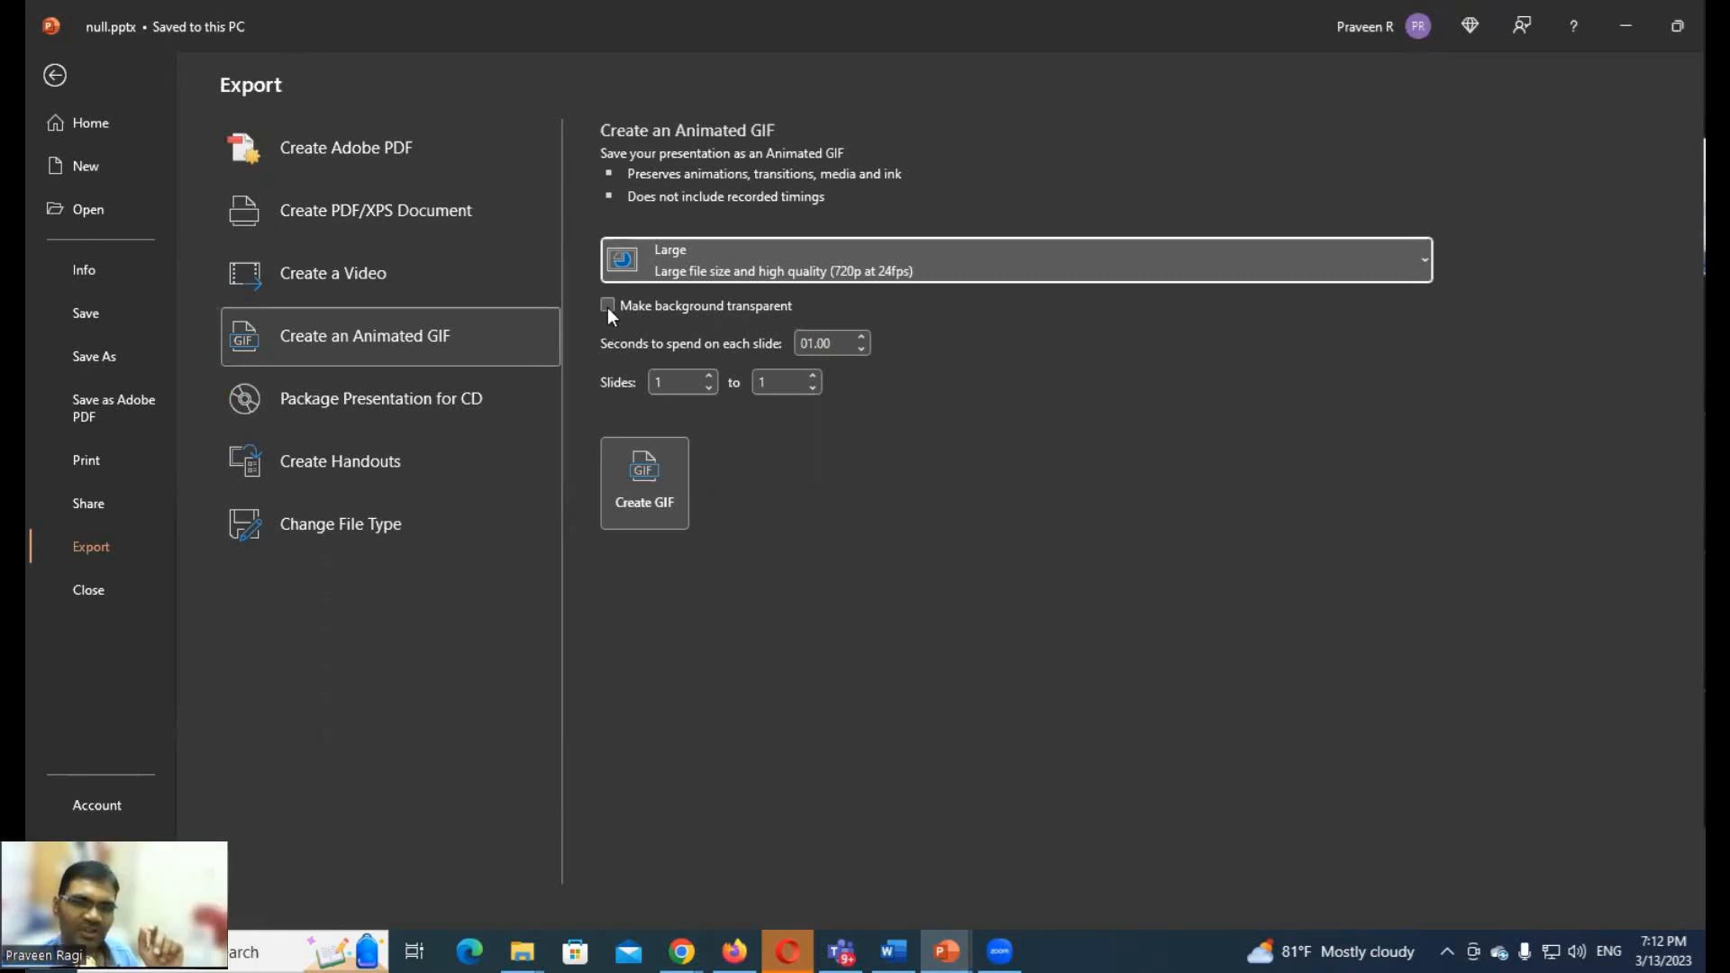
pyautogui.click(607, 306)
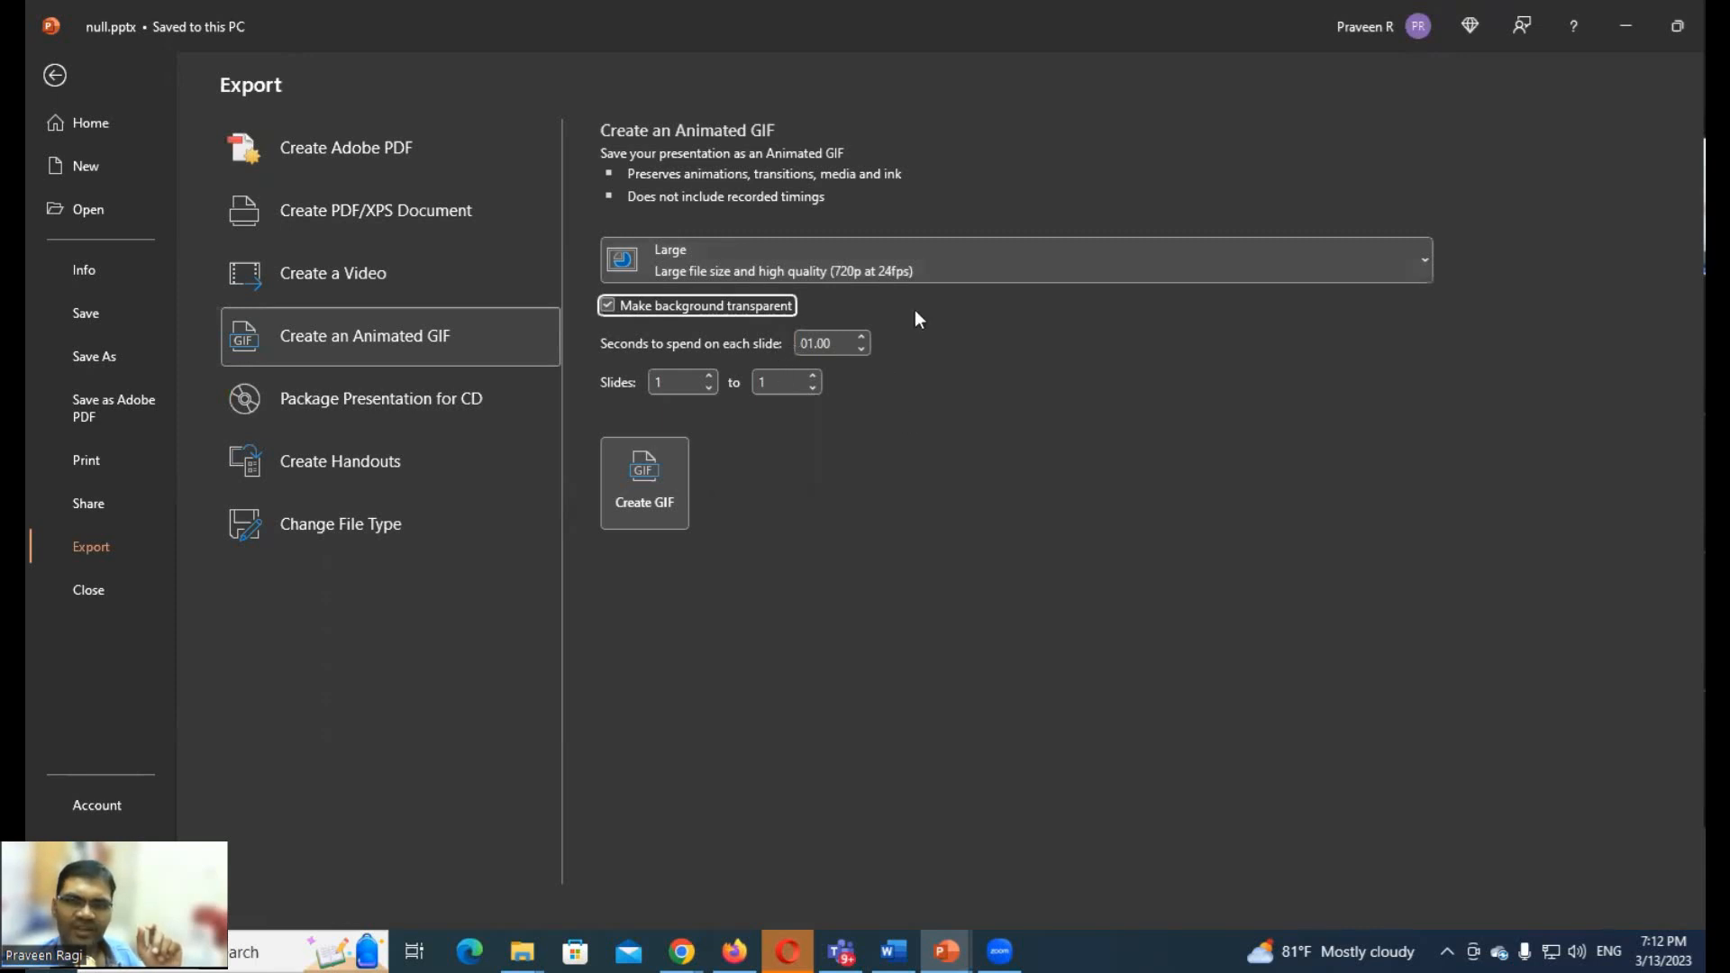
pyautogui.moveTo(681, 353)
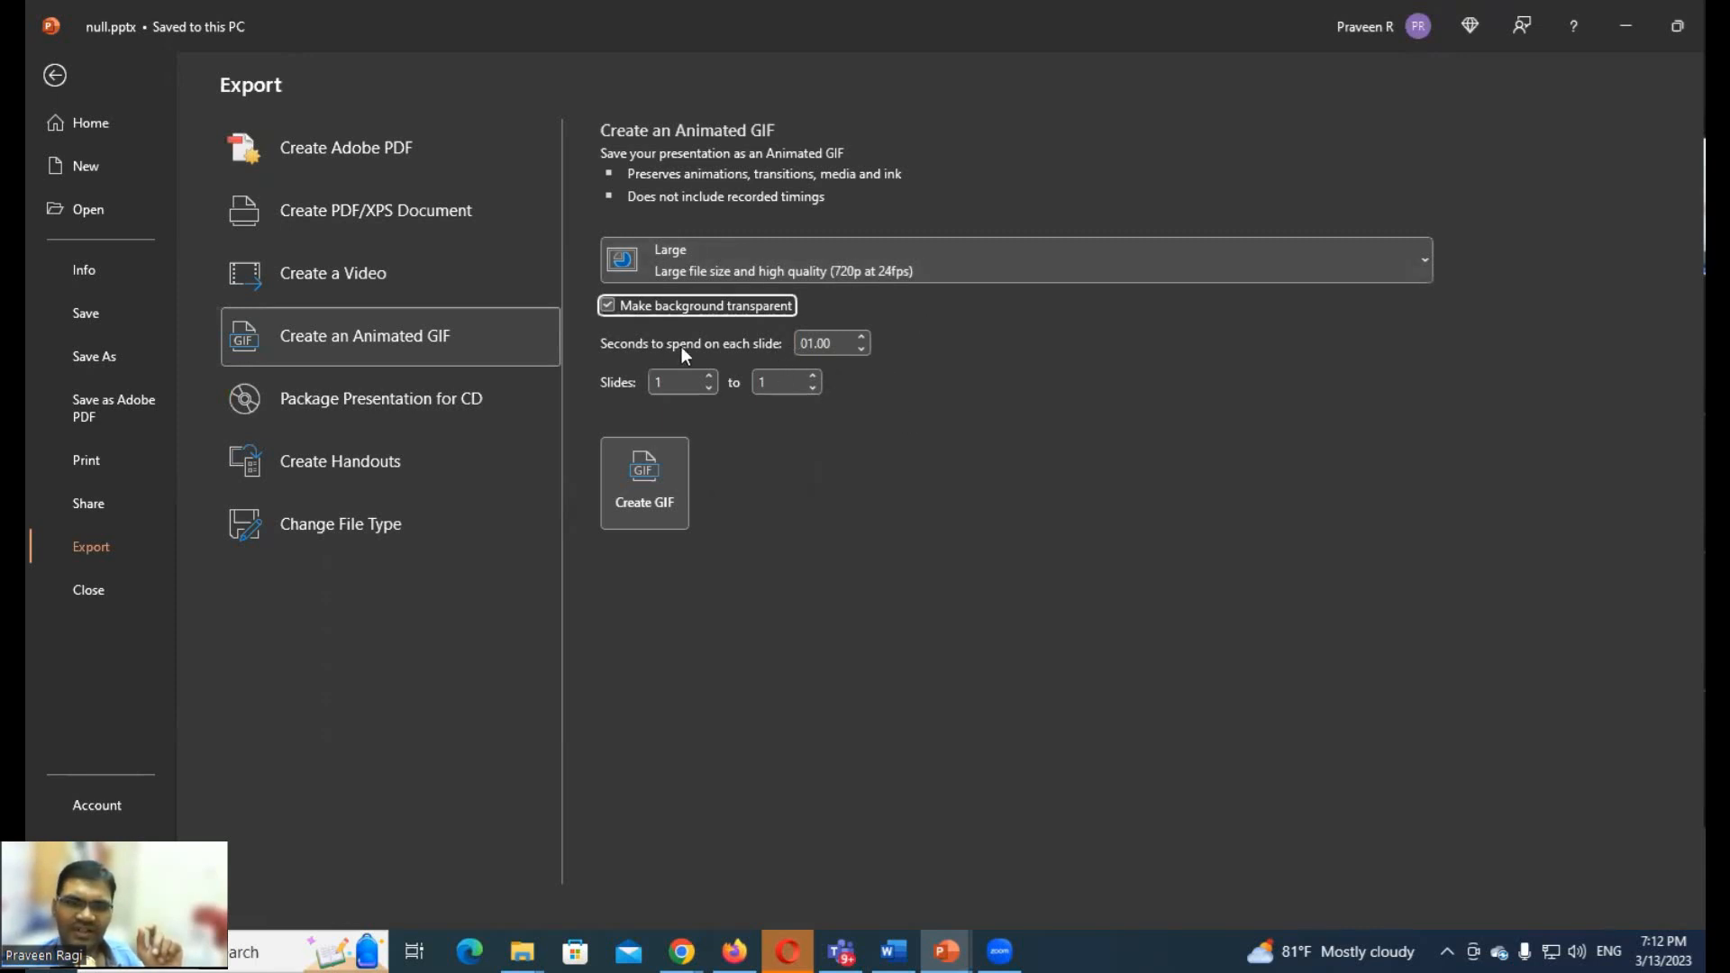
pyautogui.moveTo(876, 366)
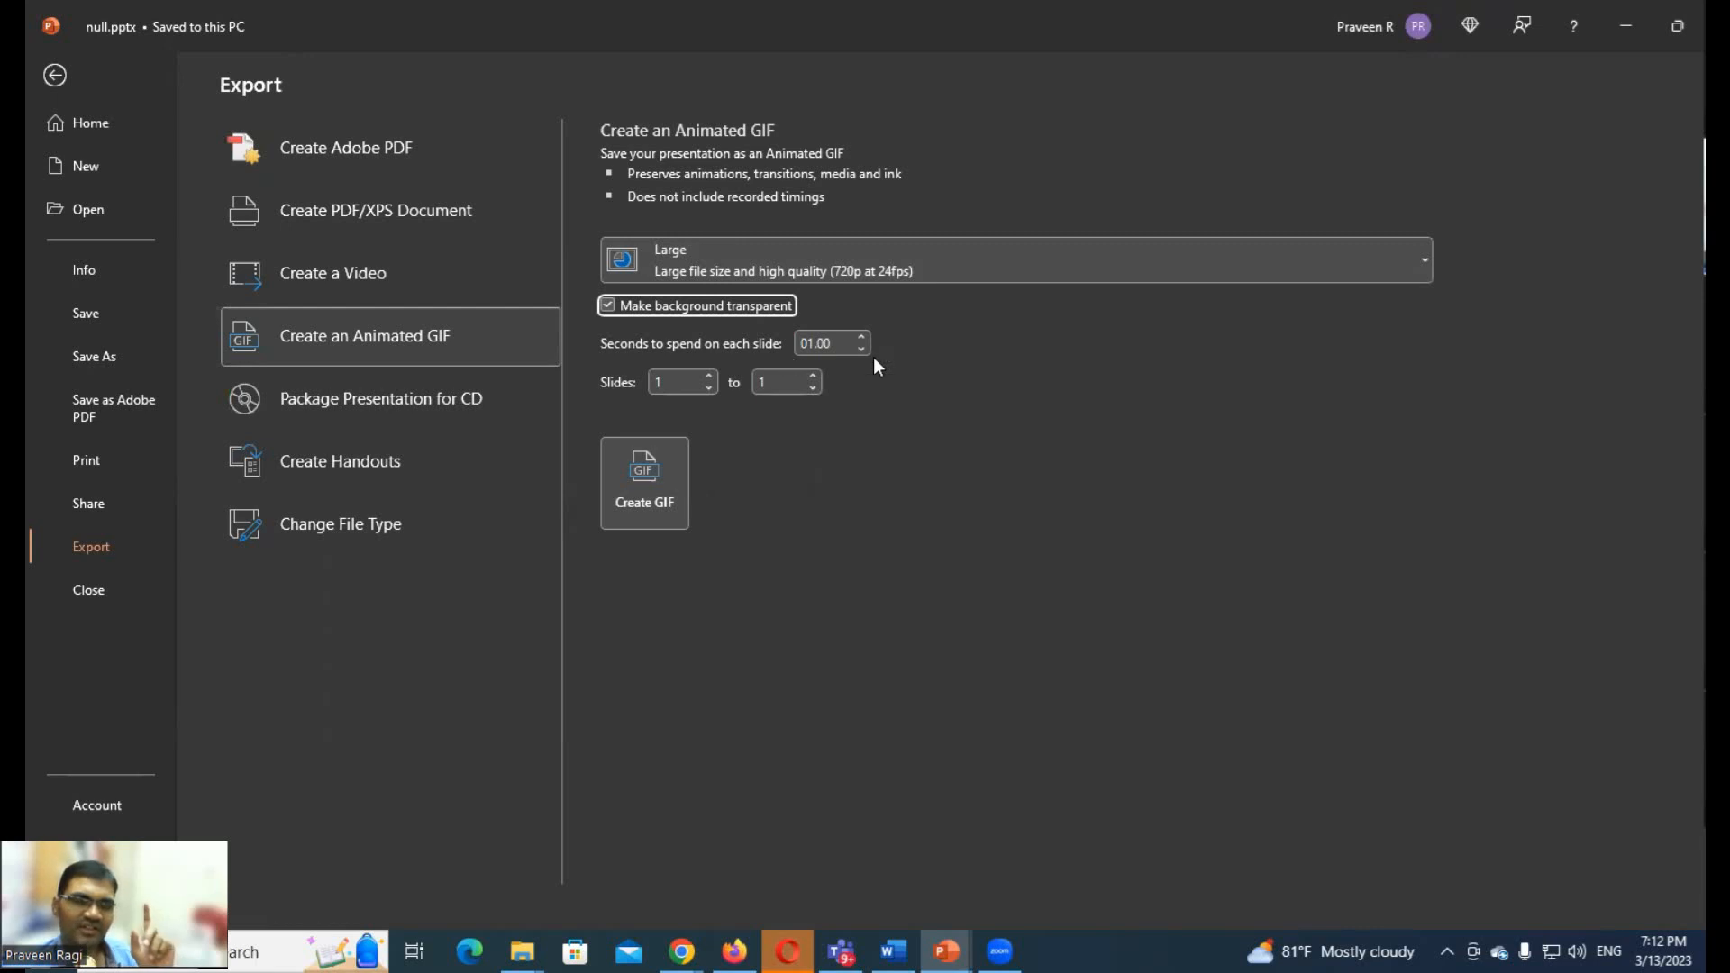
pyautogui.moveTo(841, 367)
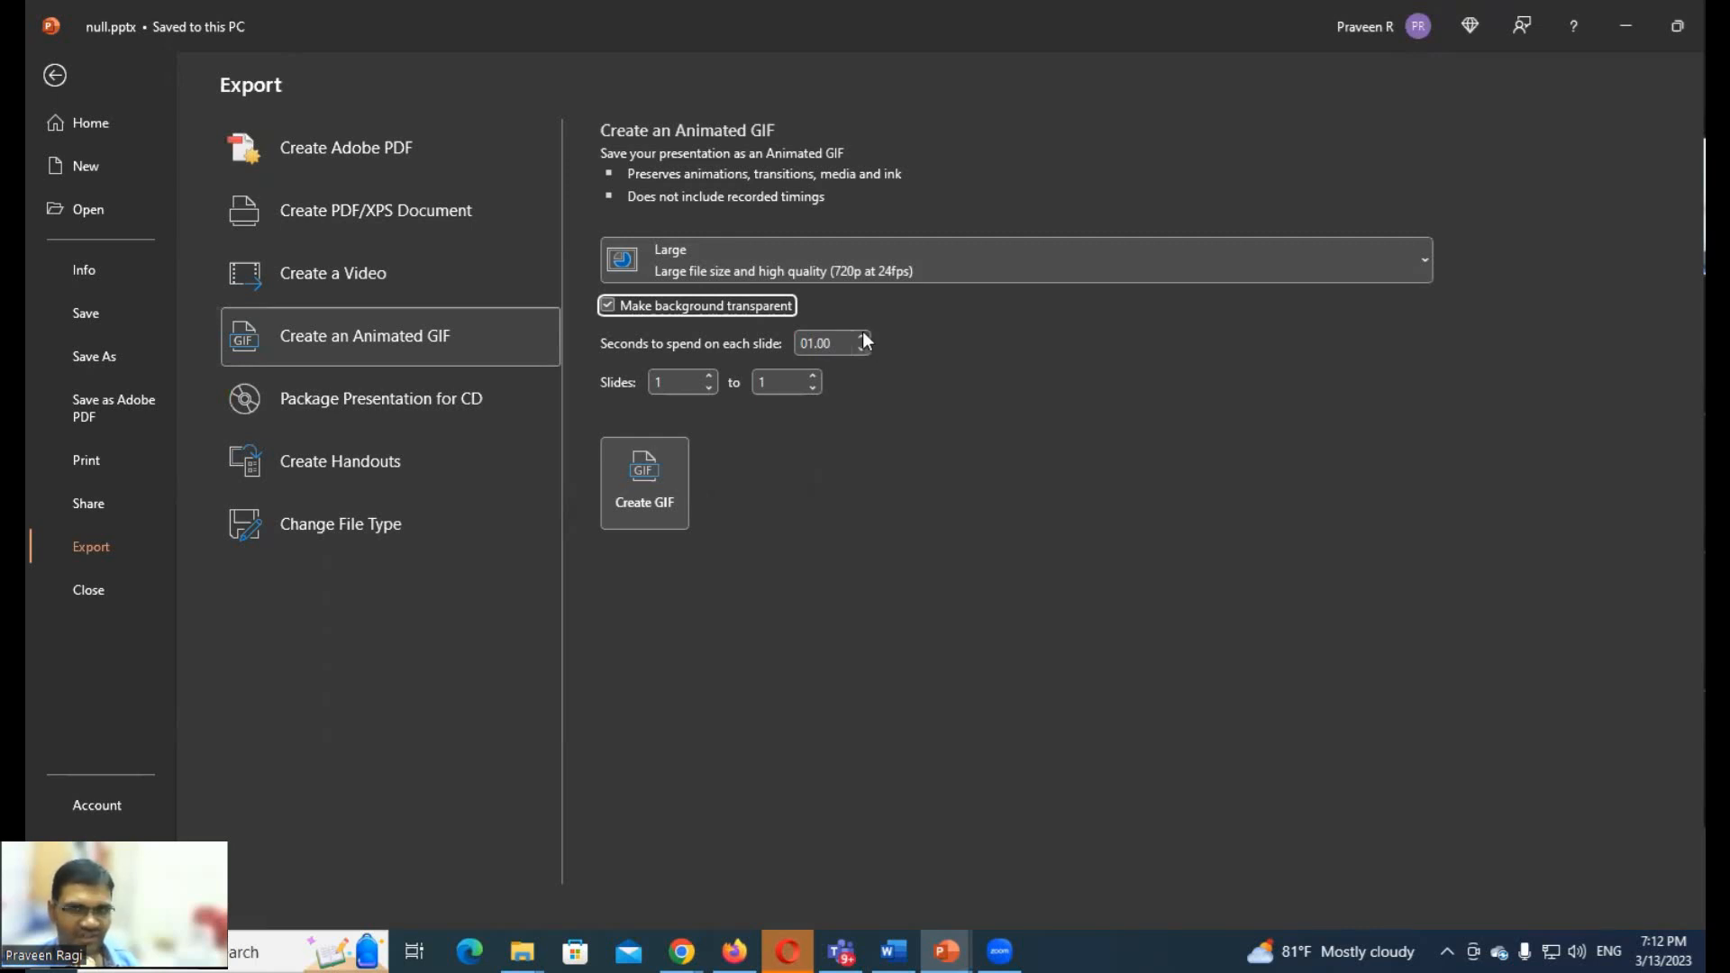
# Set seconds spent on each slide to 10.00 and start creating the GIF
pyautogui.click(859, 337)
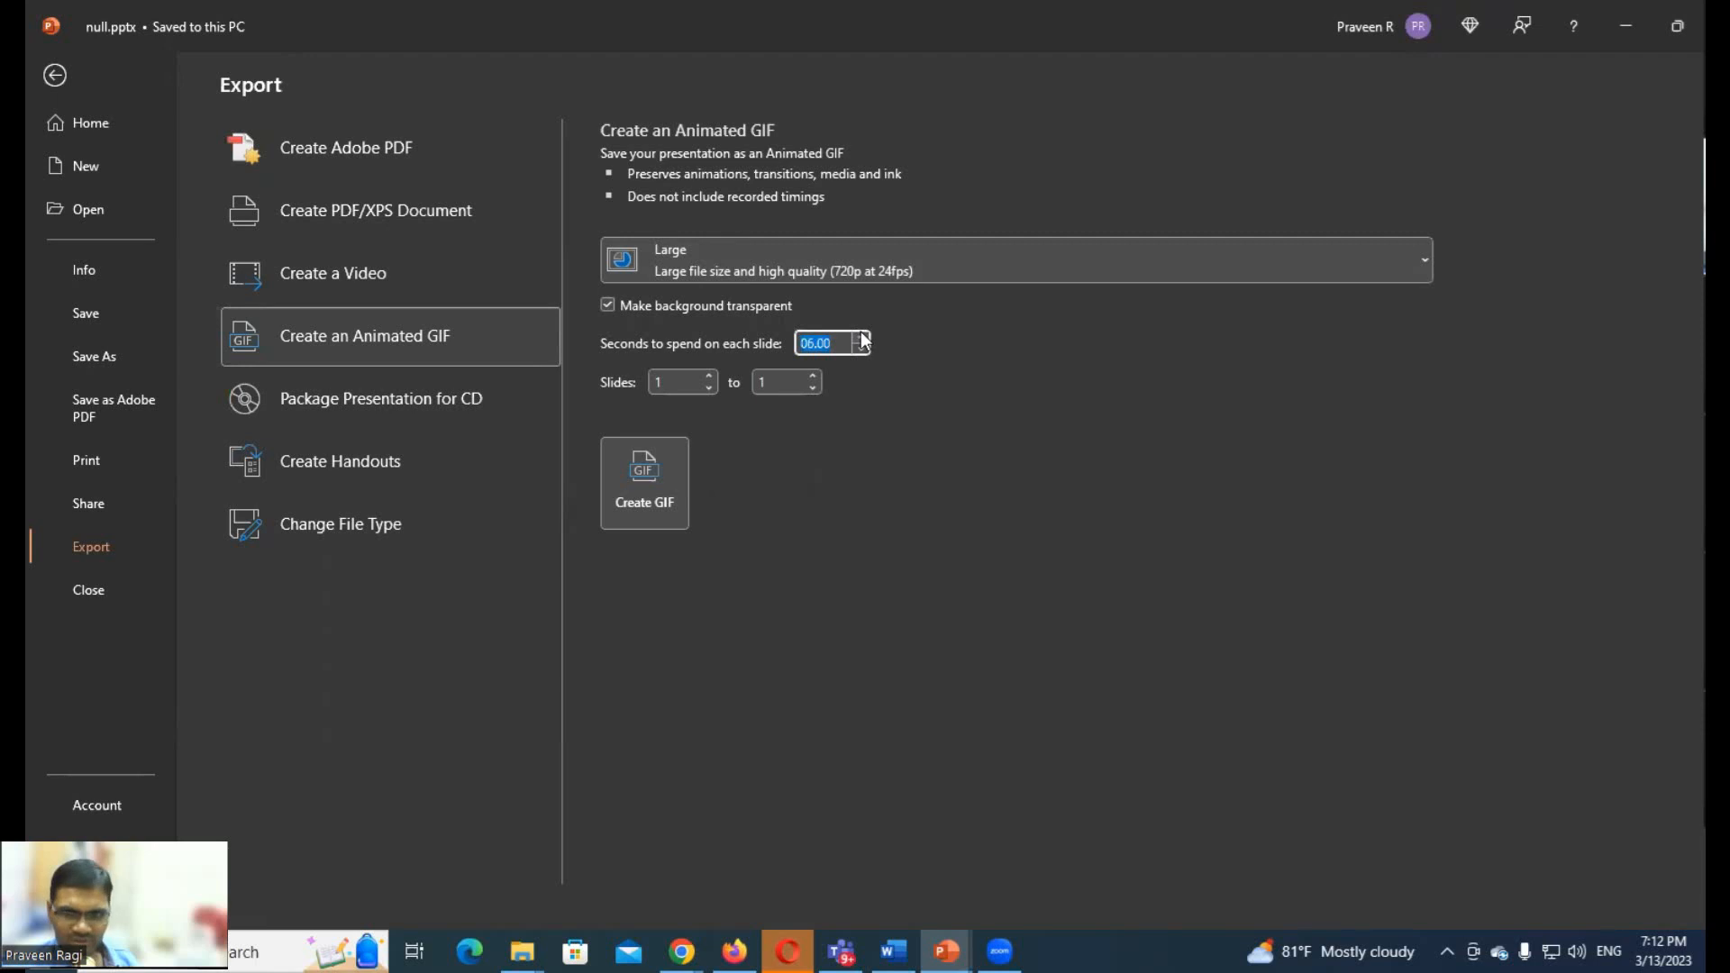
pyautogui.click(860, 337)
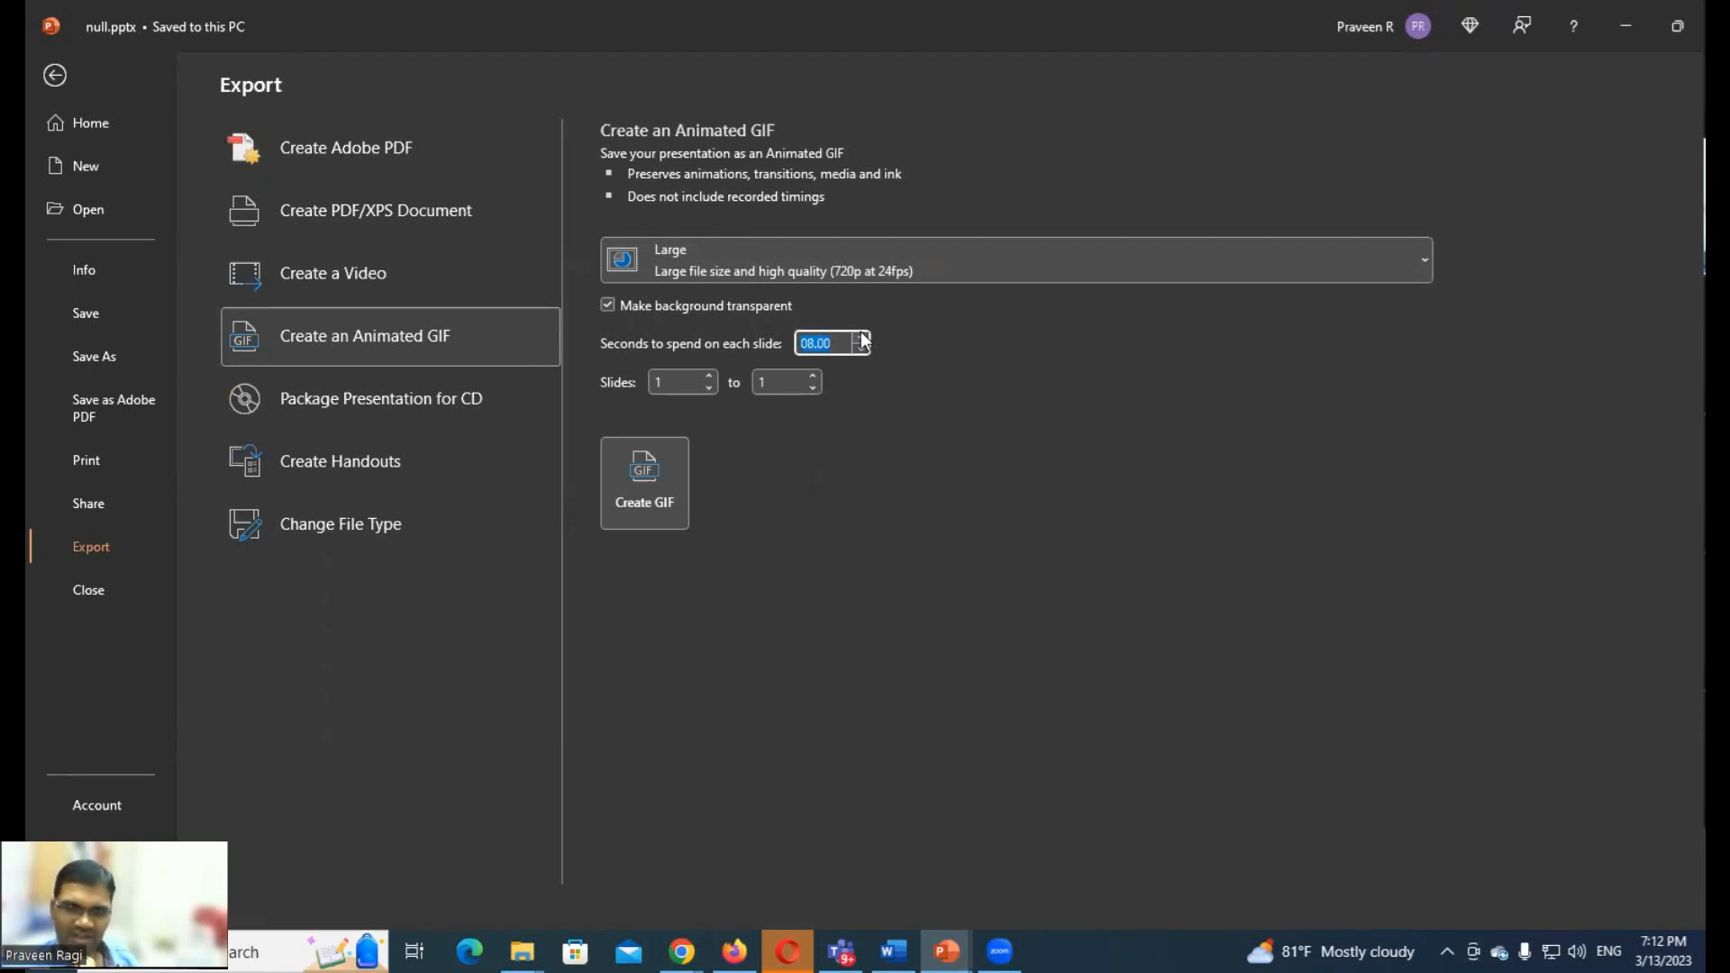
pyautogui.click(860, 337)
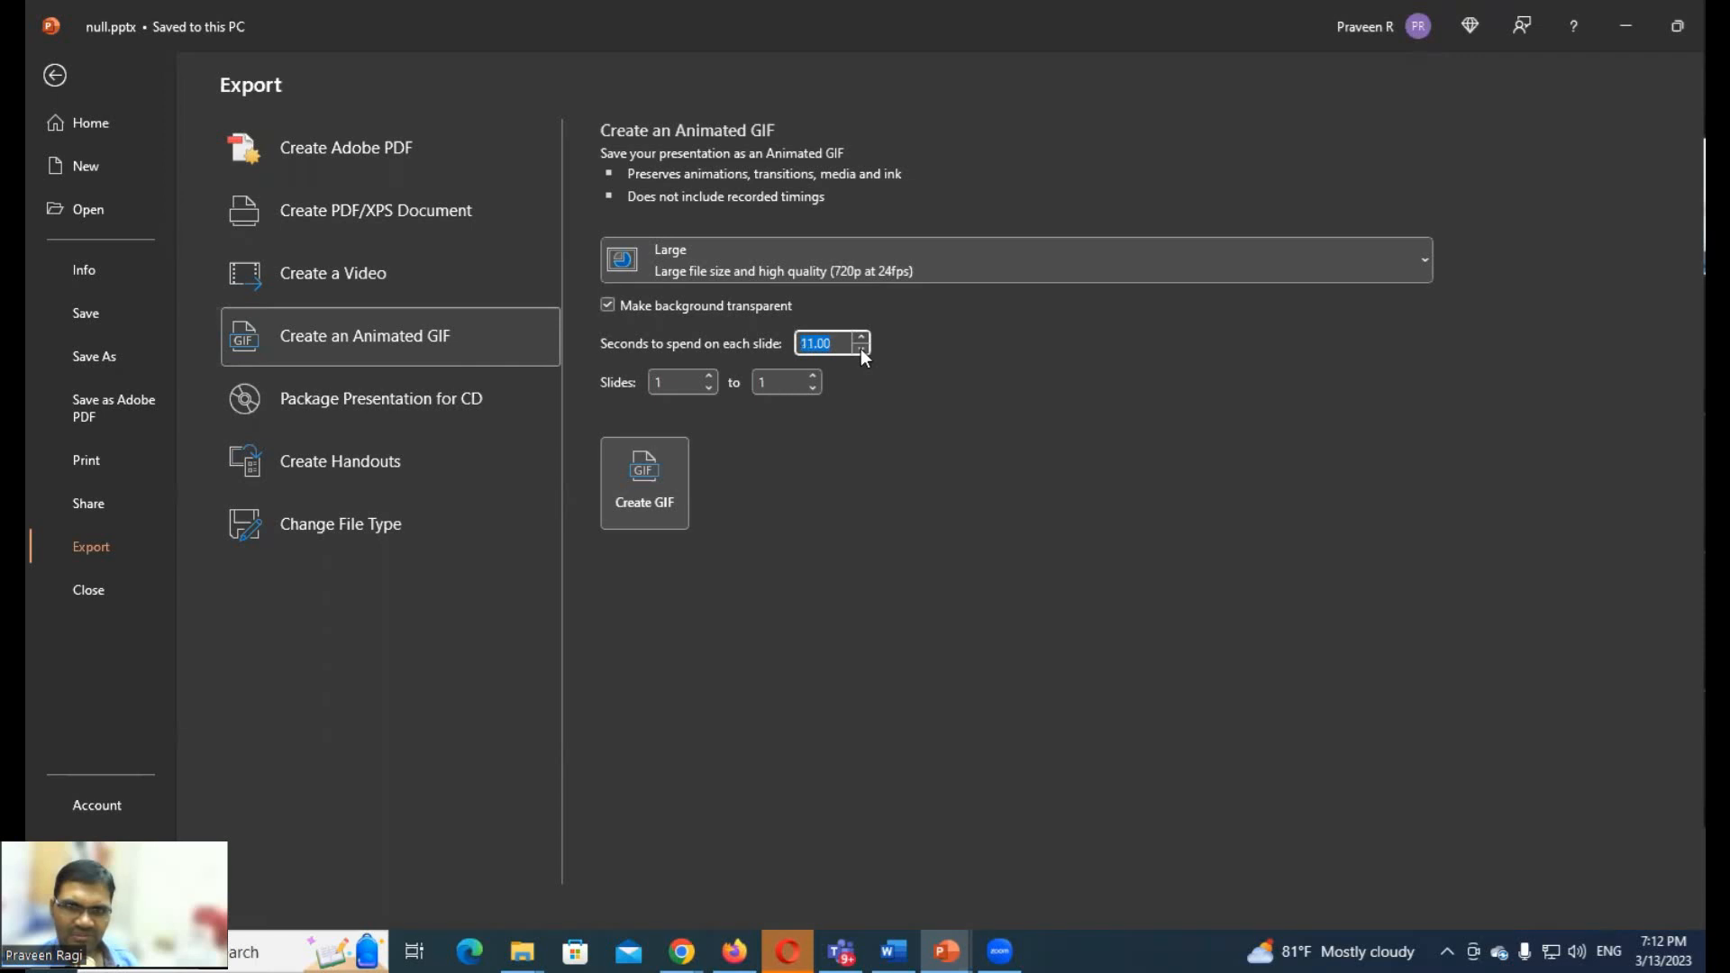
pyautogui.click(859, 348)
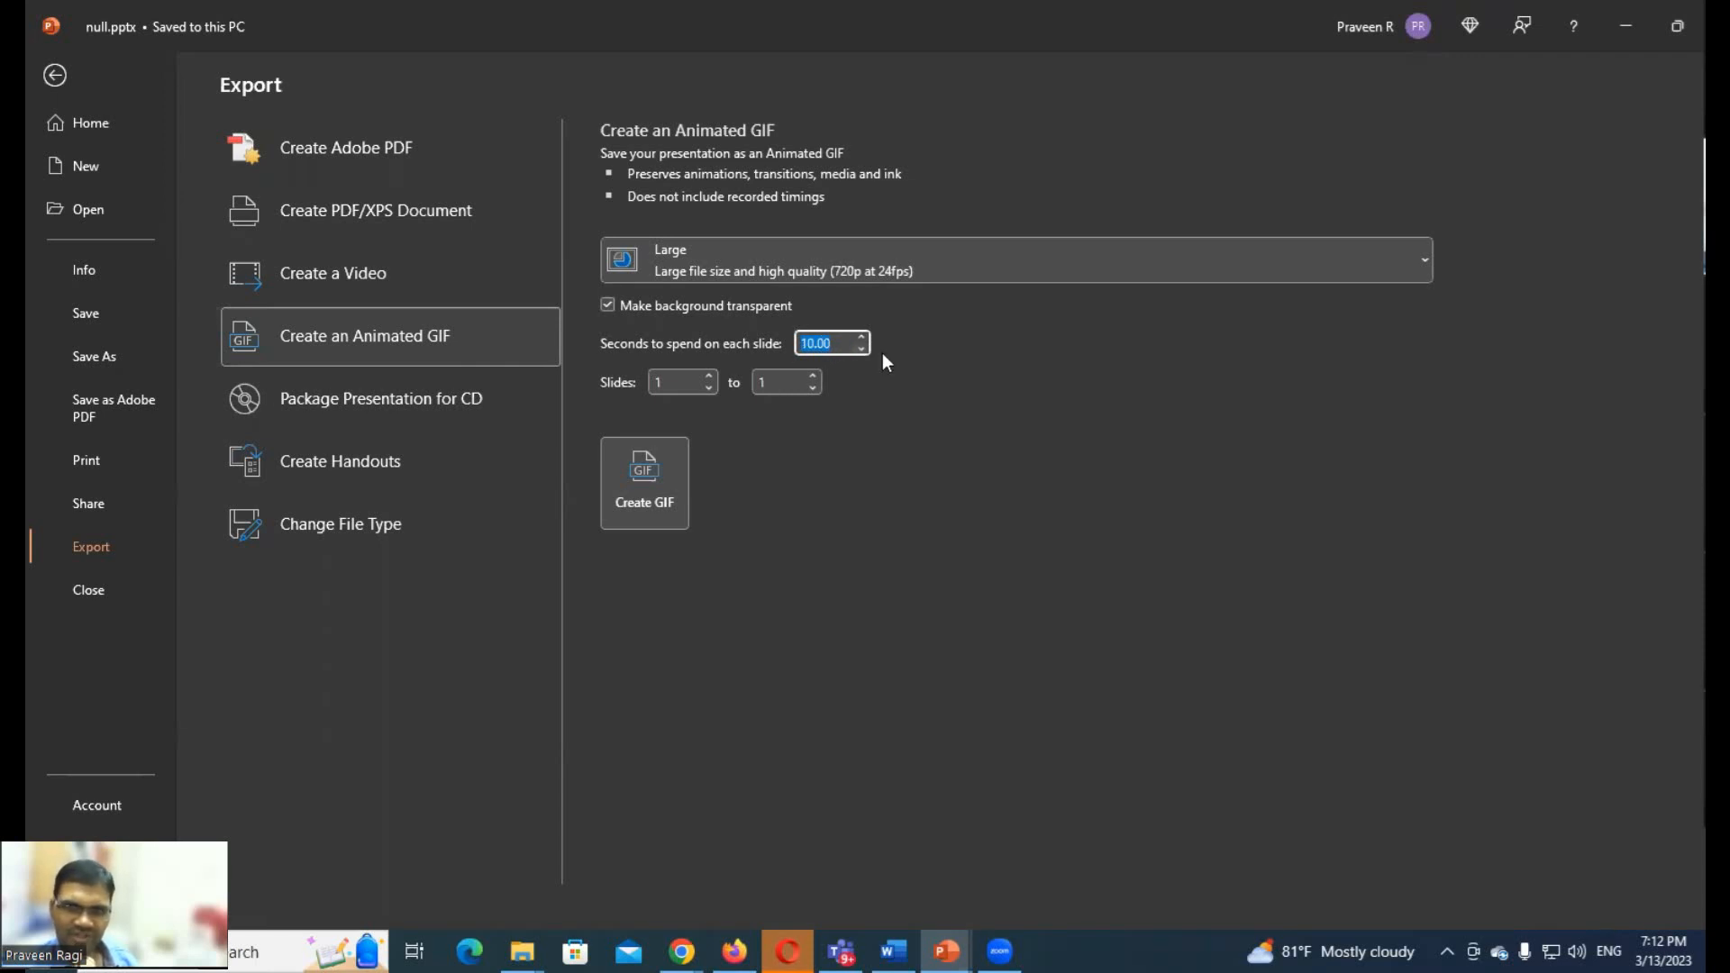
pyautogui.click(56, 74)
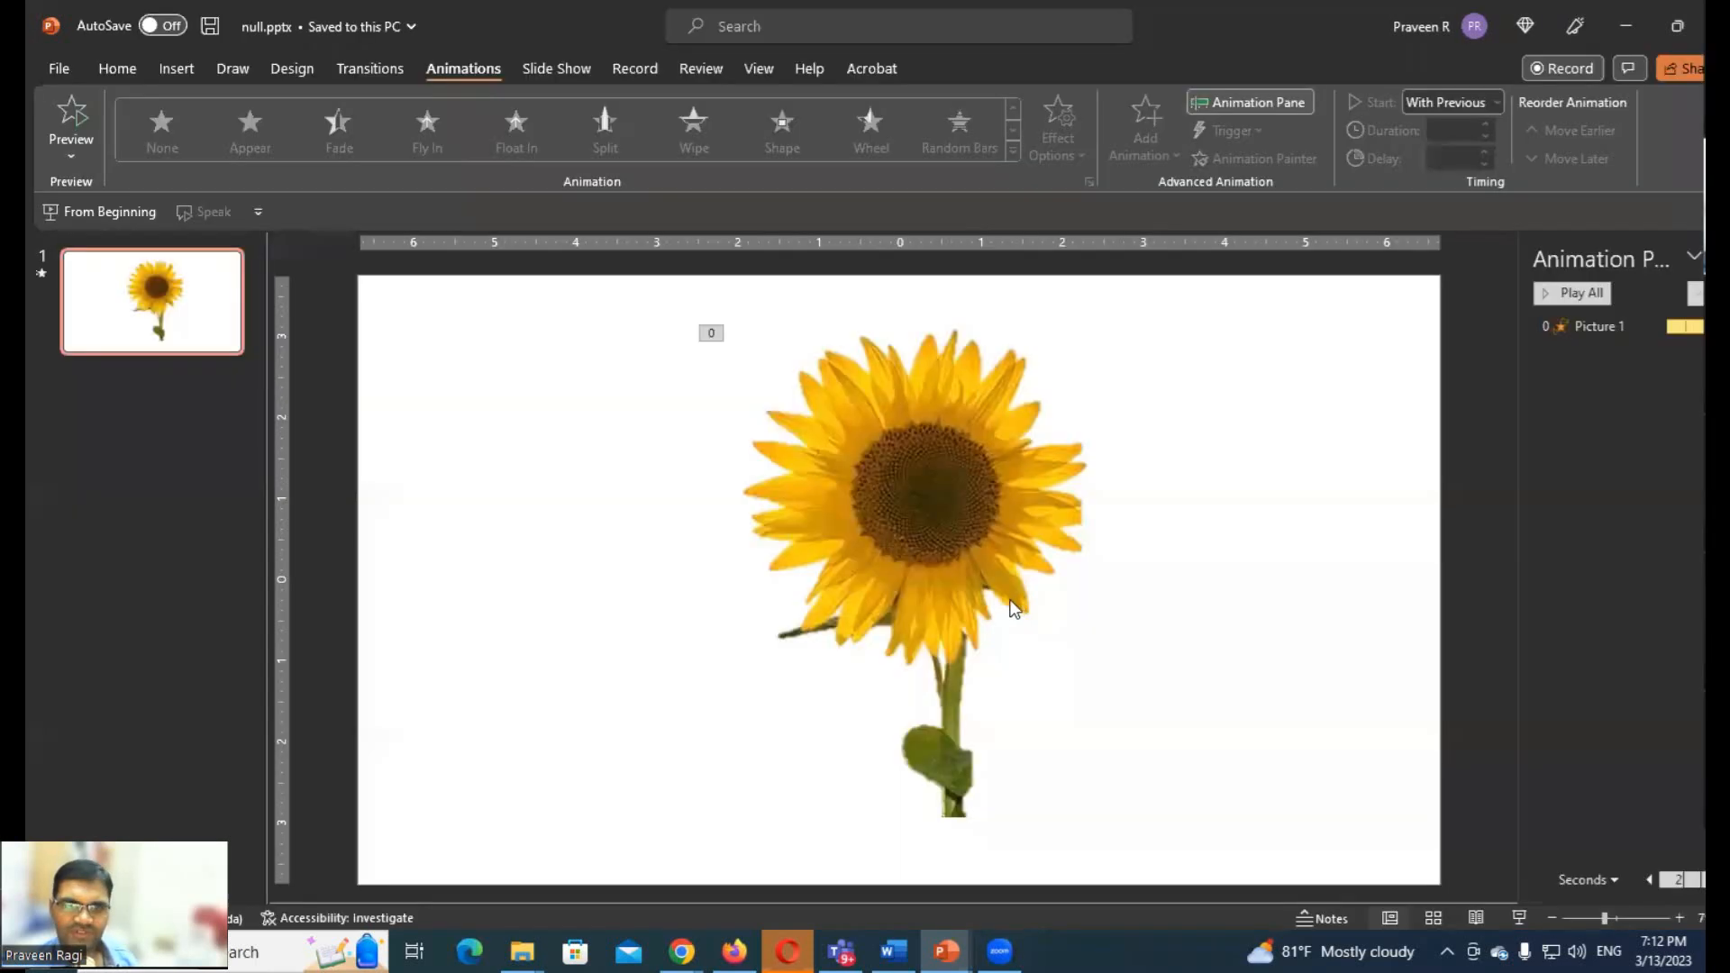
pyautogui.moveTo(696, 490)
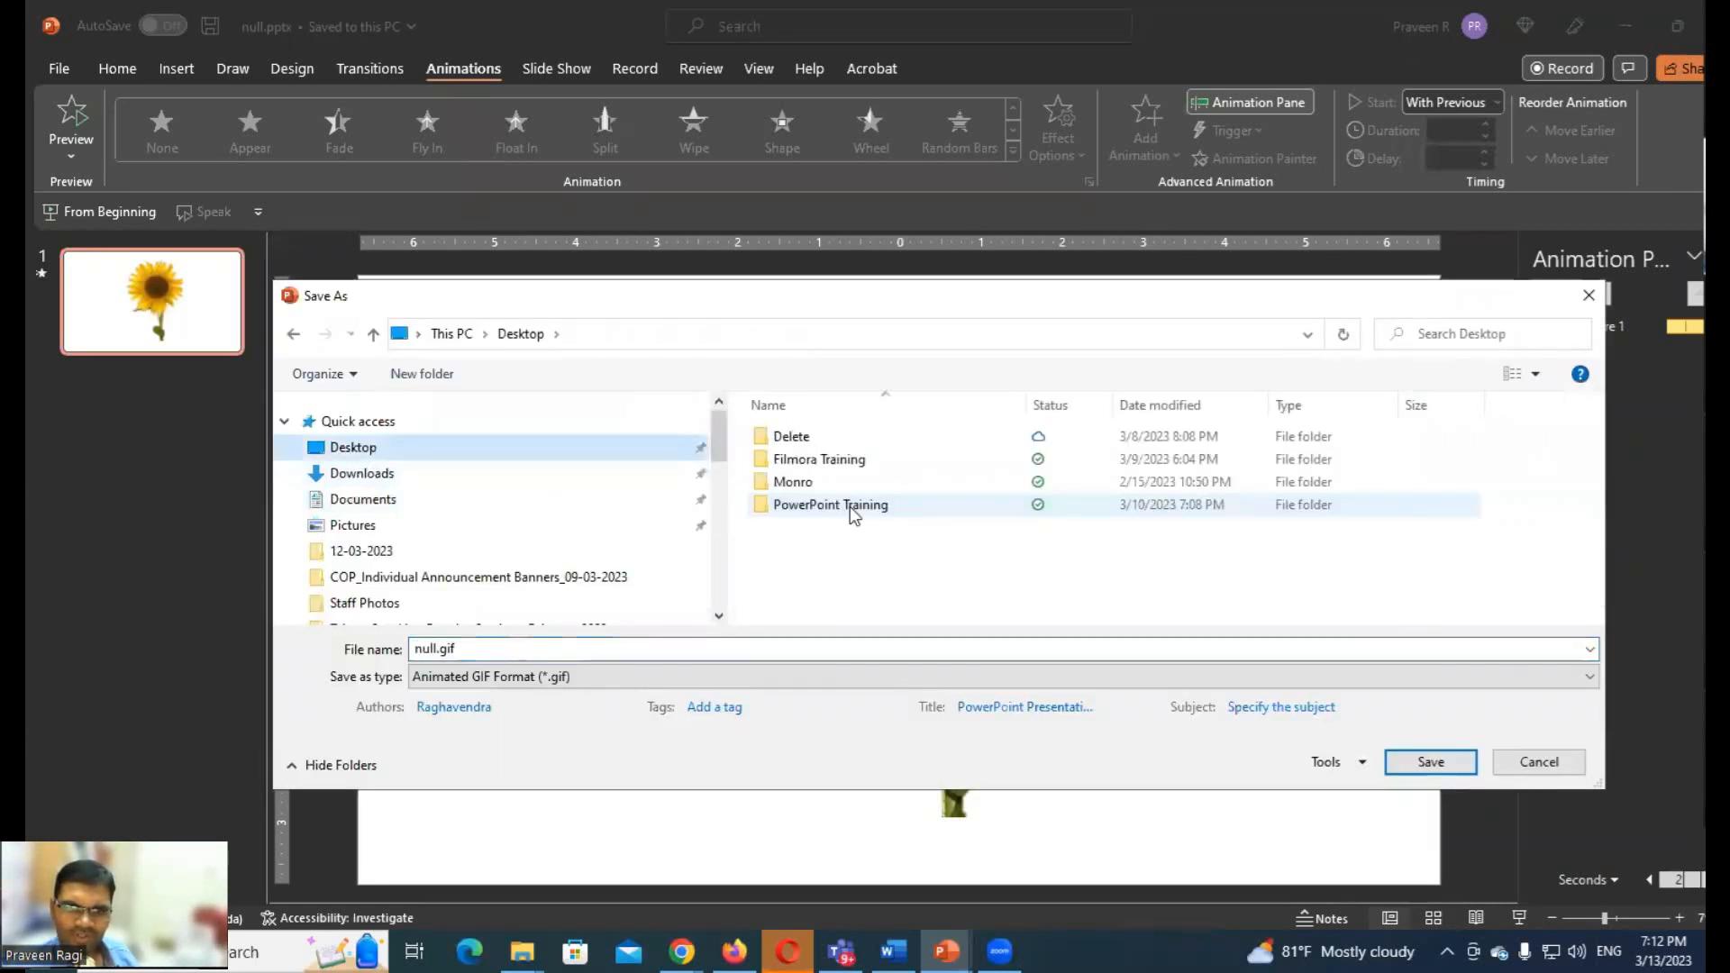
# Save null.gif into the PowerPoint Training folder on the Desktop
pyautogui.doubleClick(829, 505)
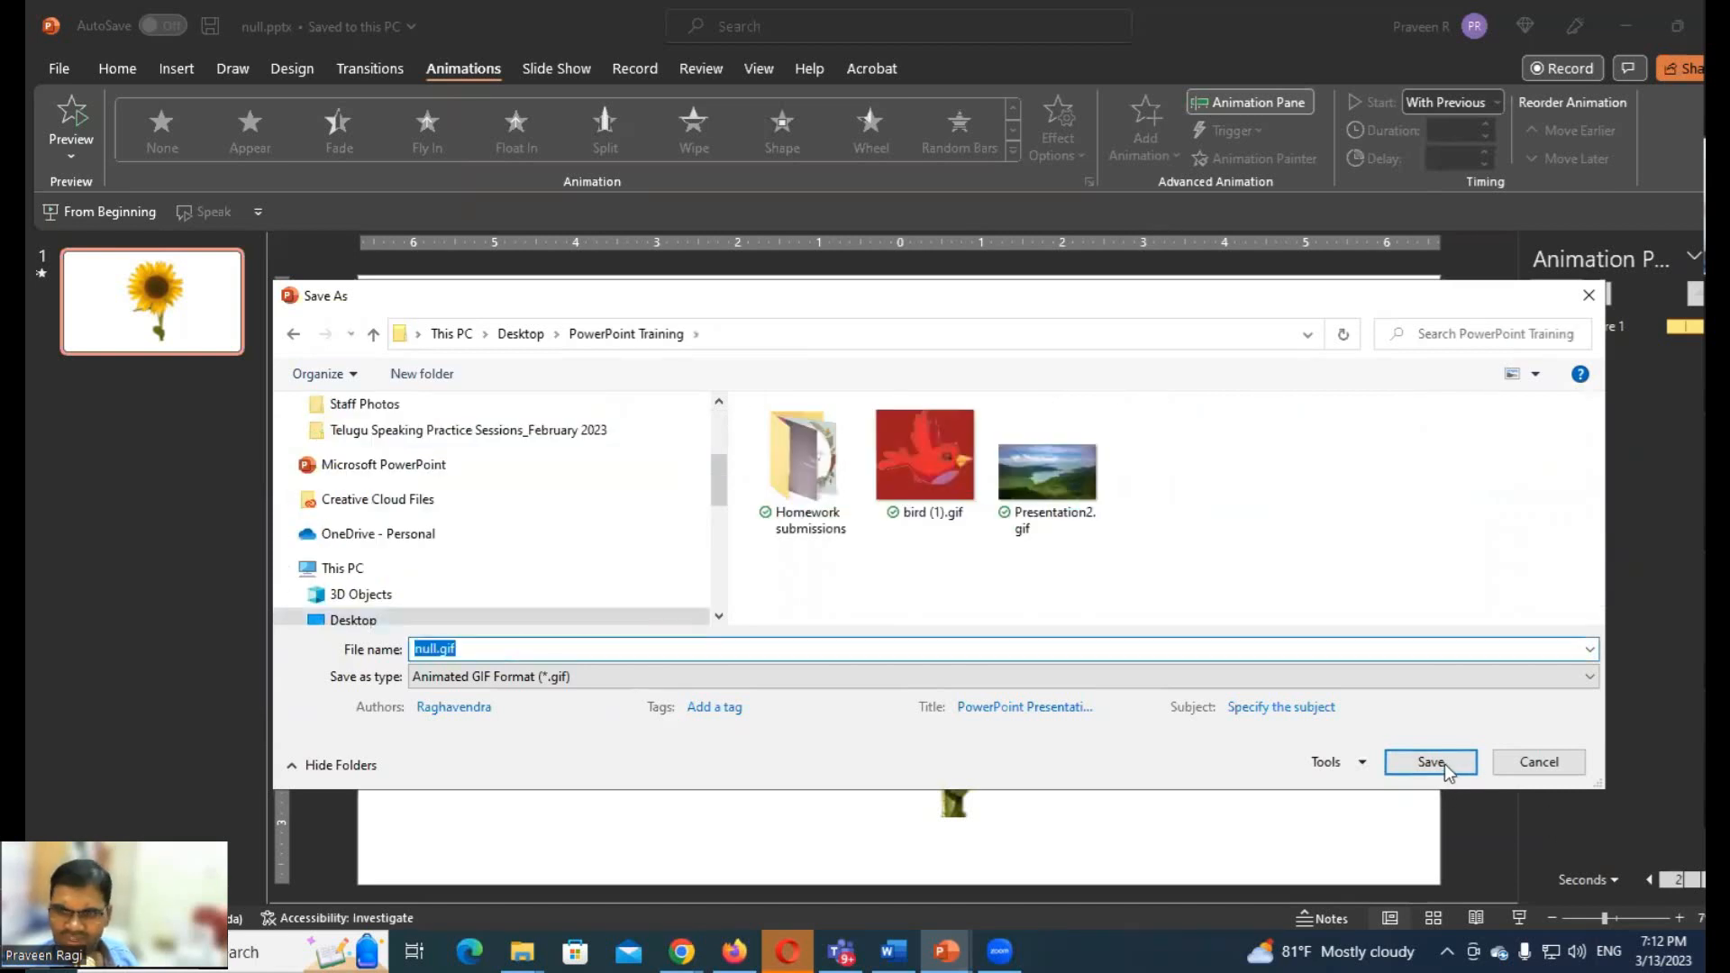
pyautogui.click(1429, 761)
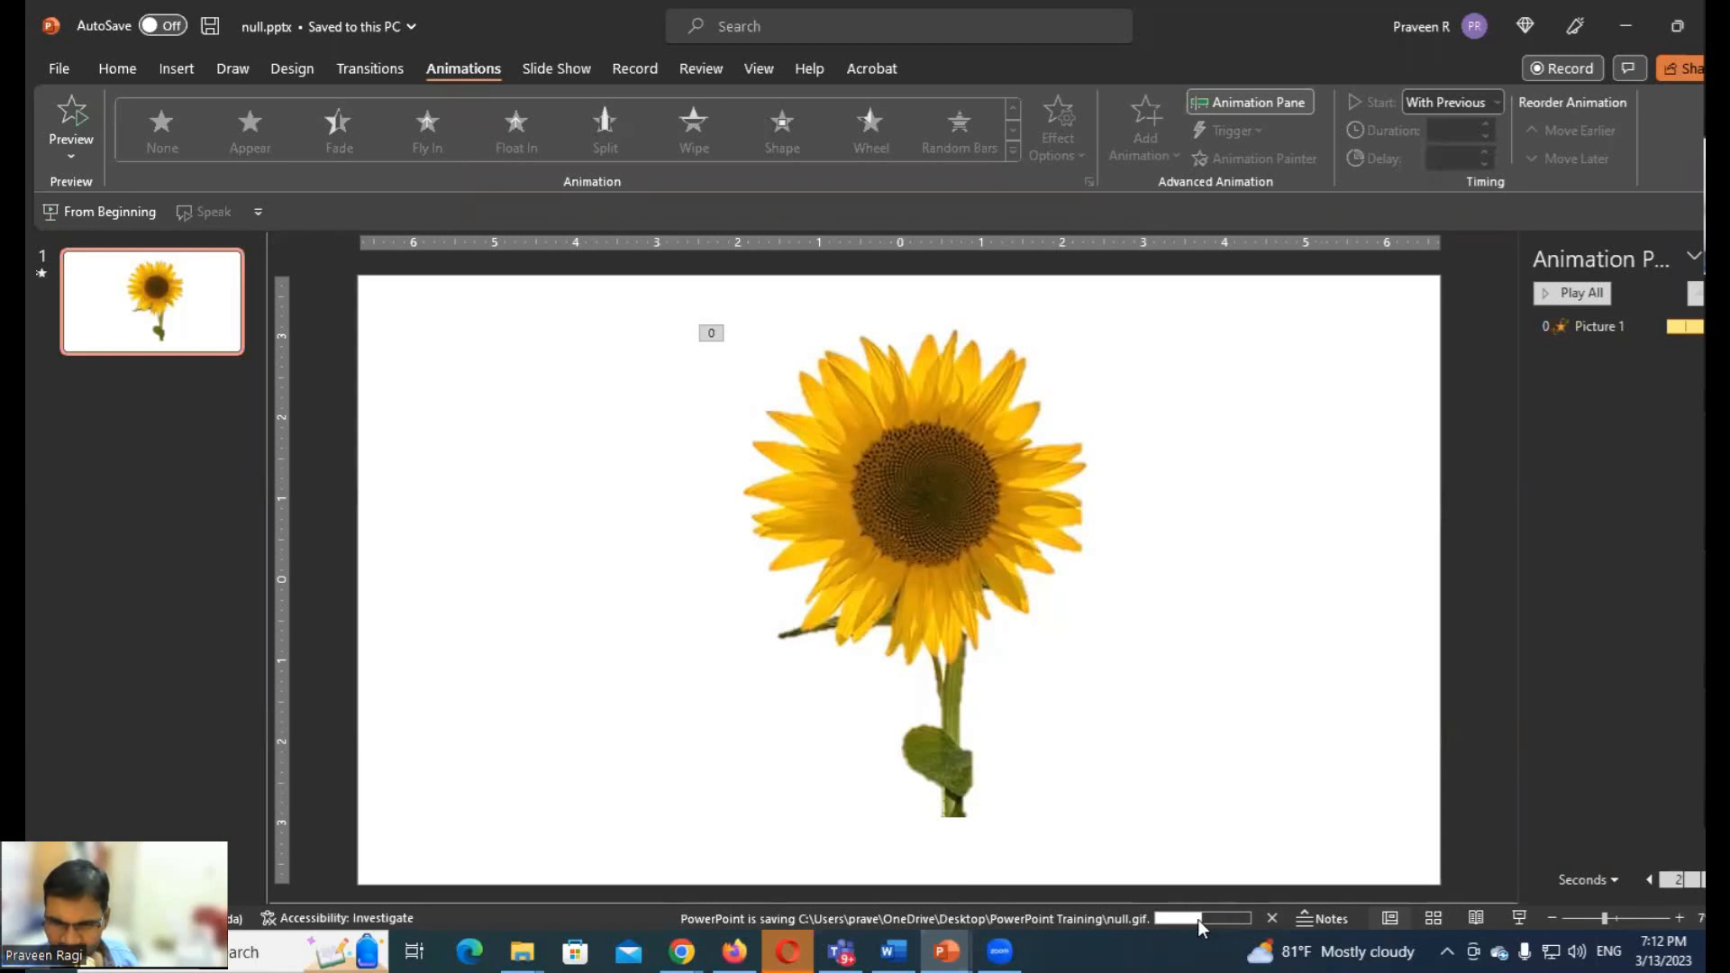
pyautogui.moveTo(1221, 932)
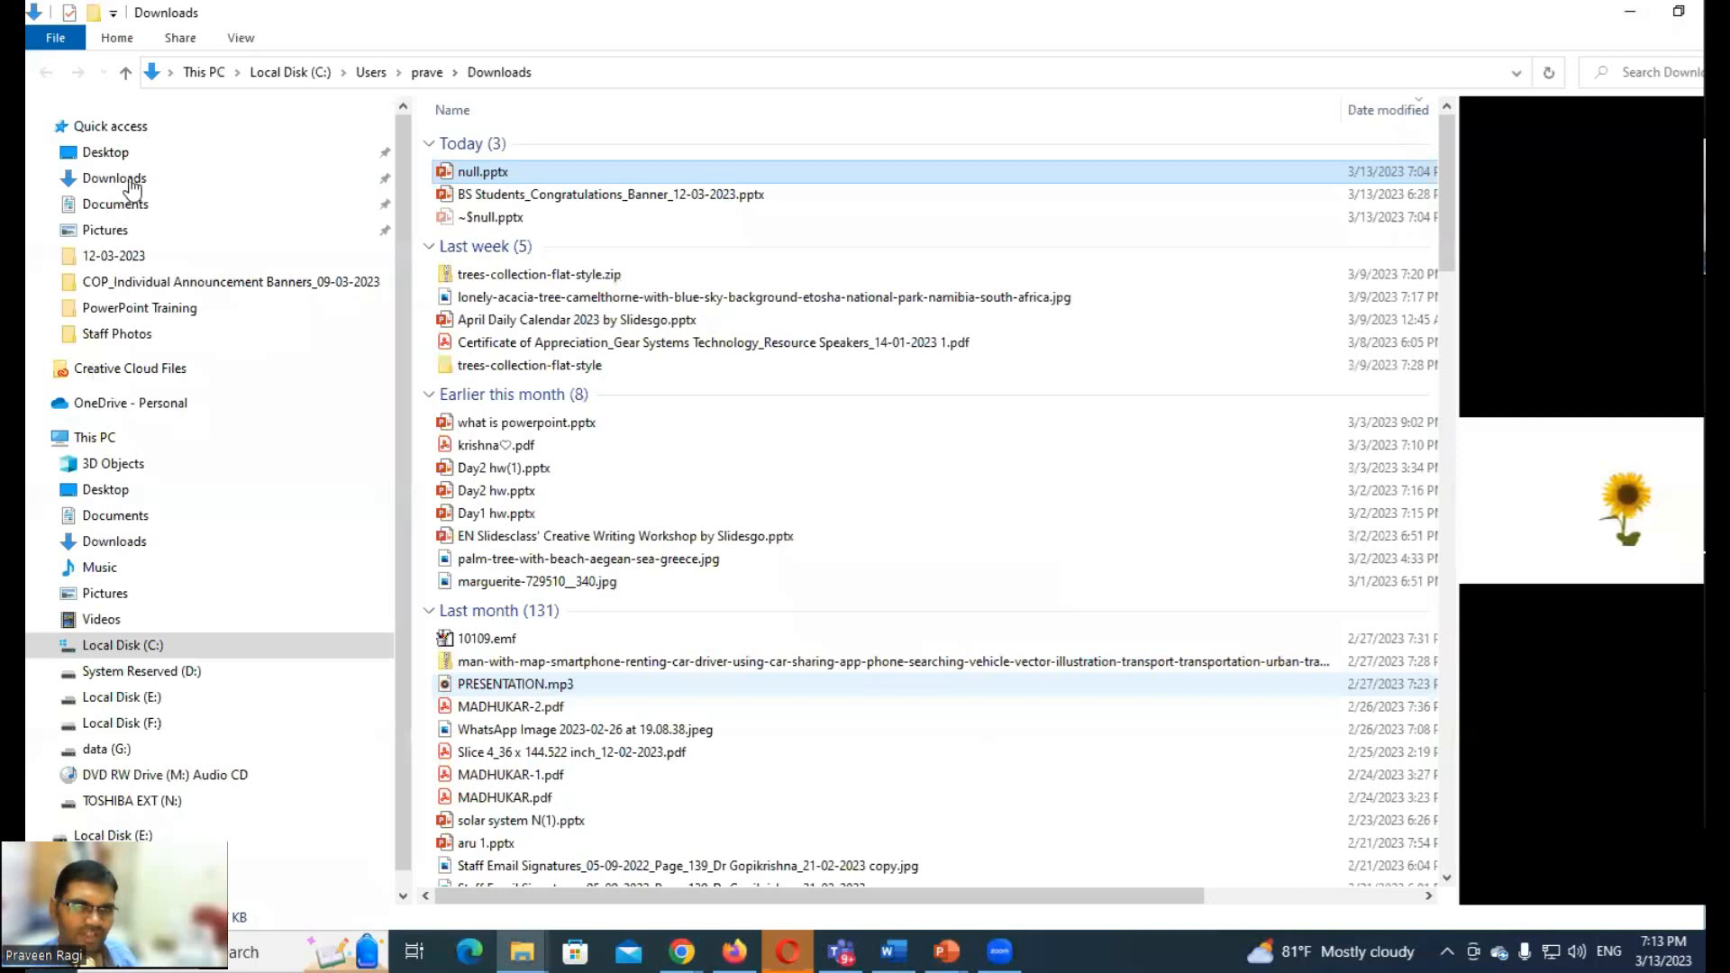
# Open null.gif from Desktop > PowerPoint Training to watch the spinning sunflower animation
pyautogui.click(104, 151)
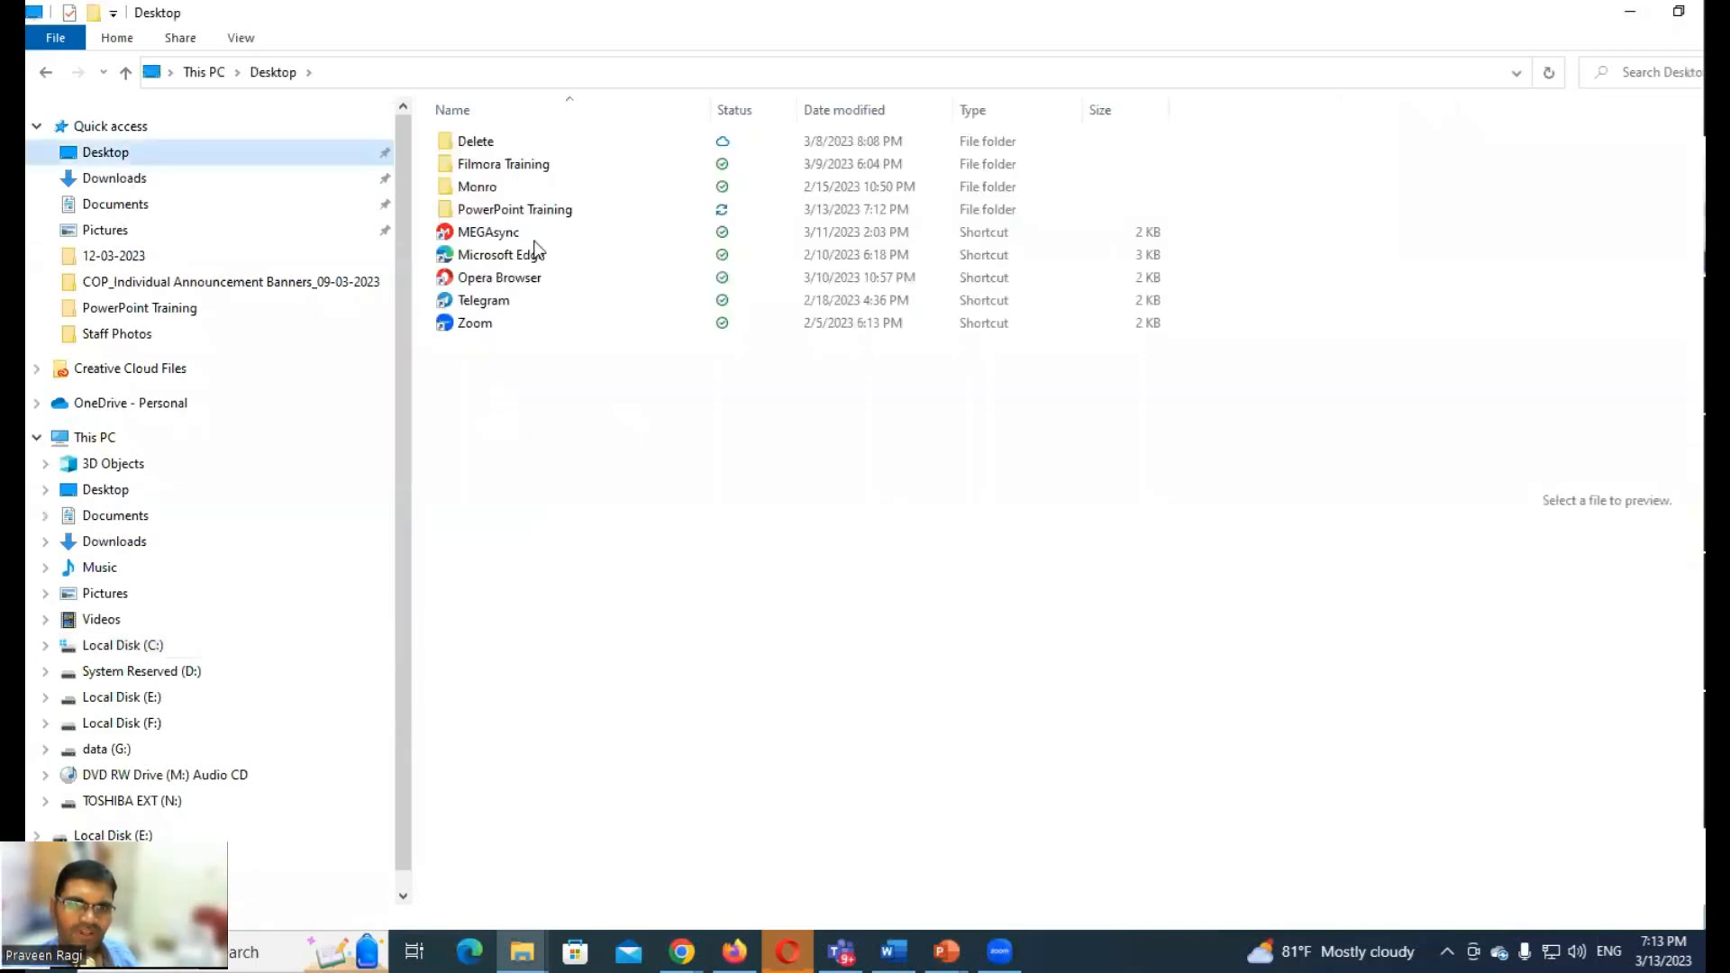
pyautogui.doubleClick(514, 209)
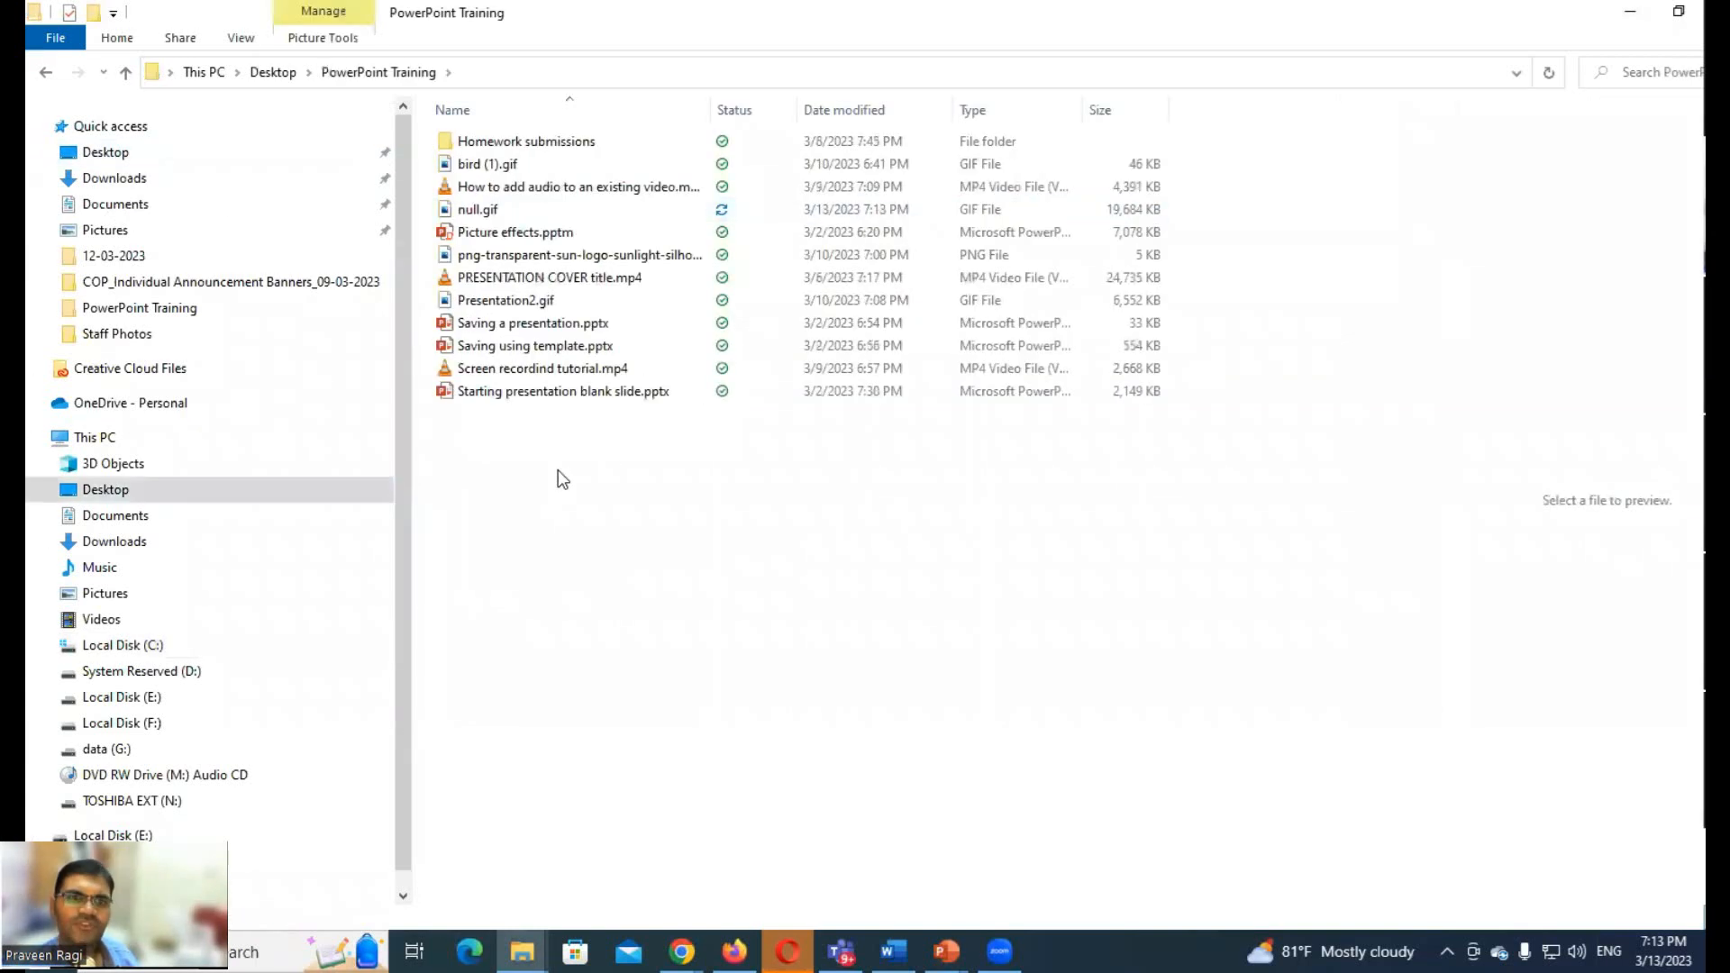
pyautogui.click(548, 277)
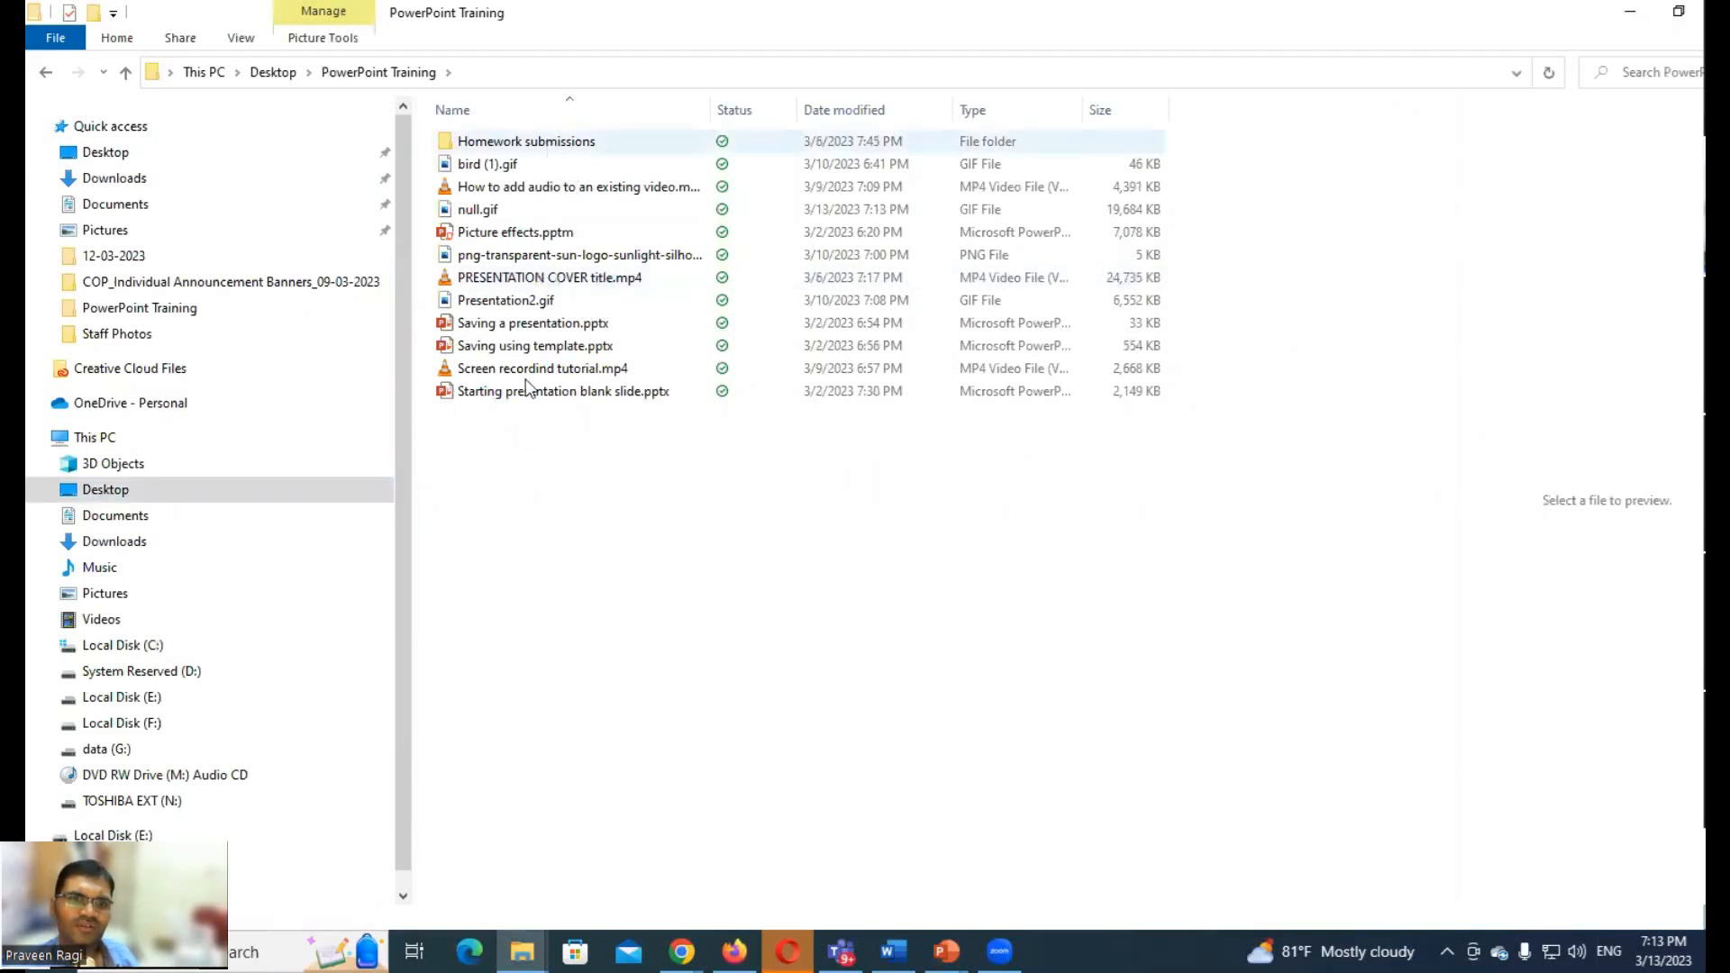
pyautogui.click(476, 209)
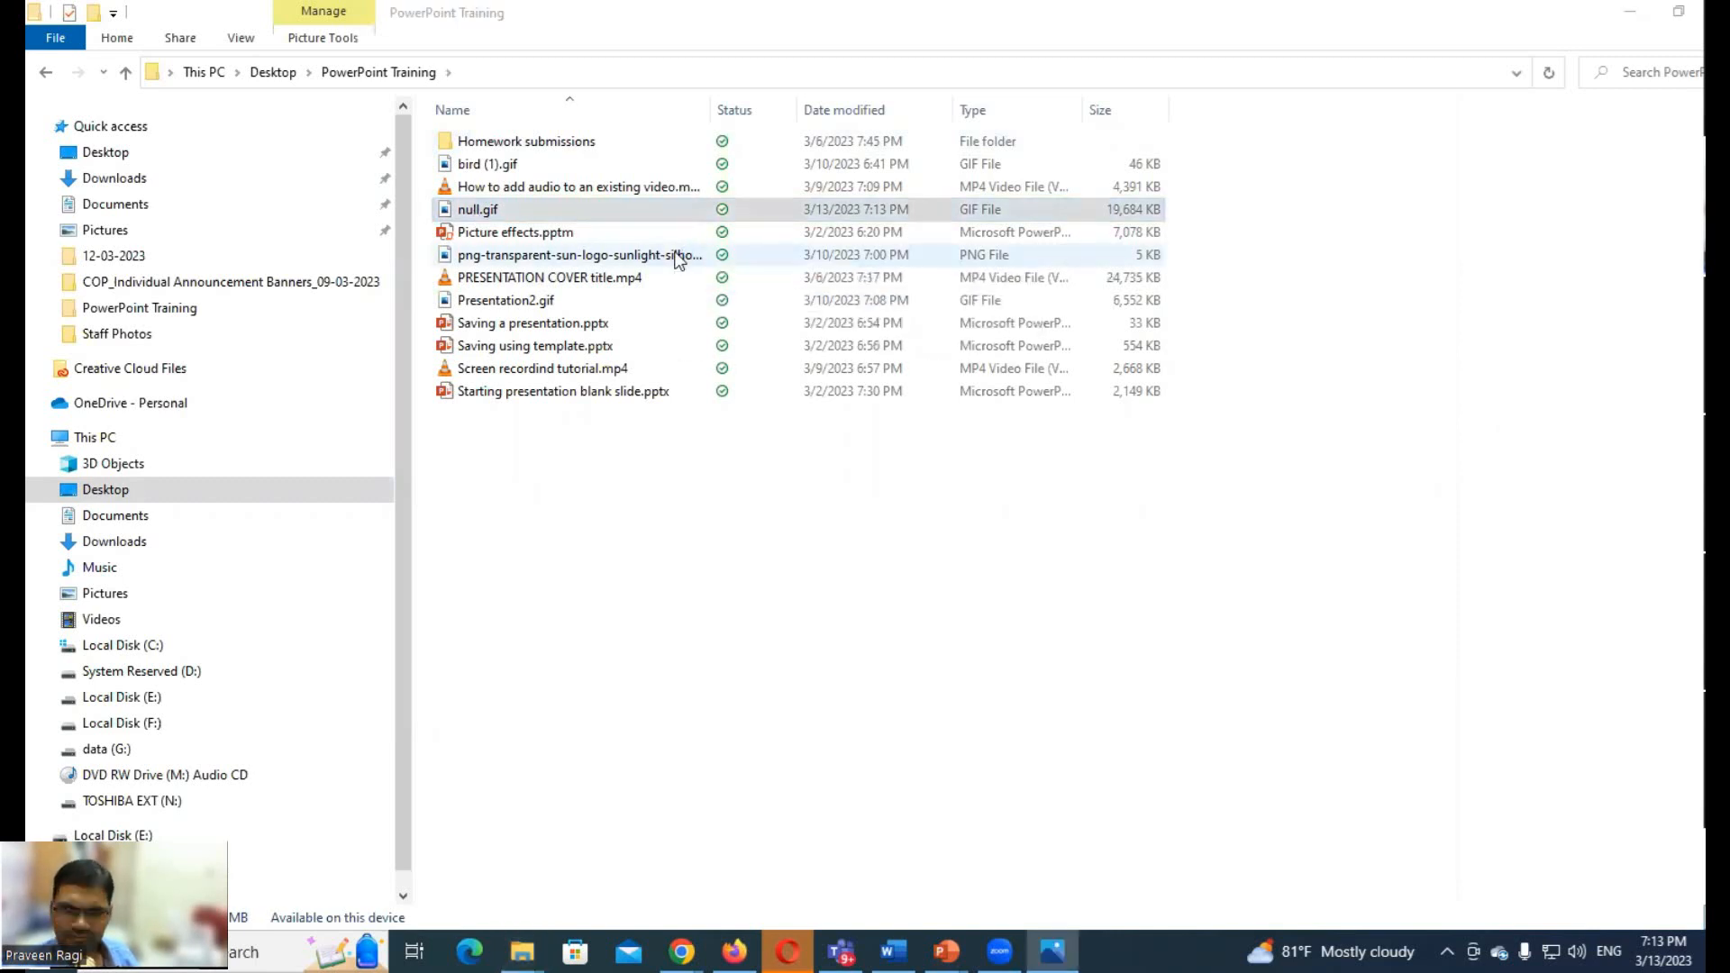
pyautogui.doubleClick(476, 209)
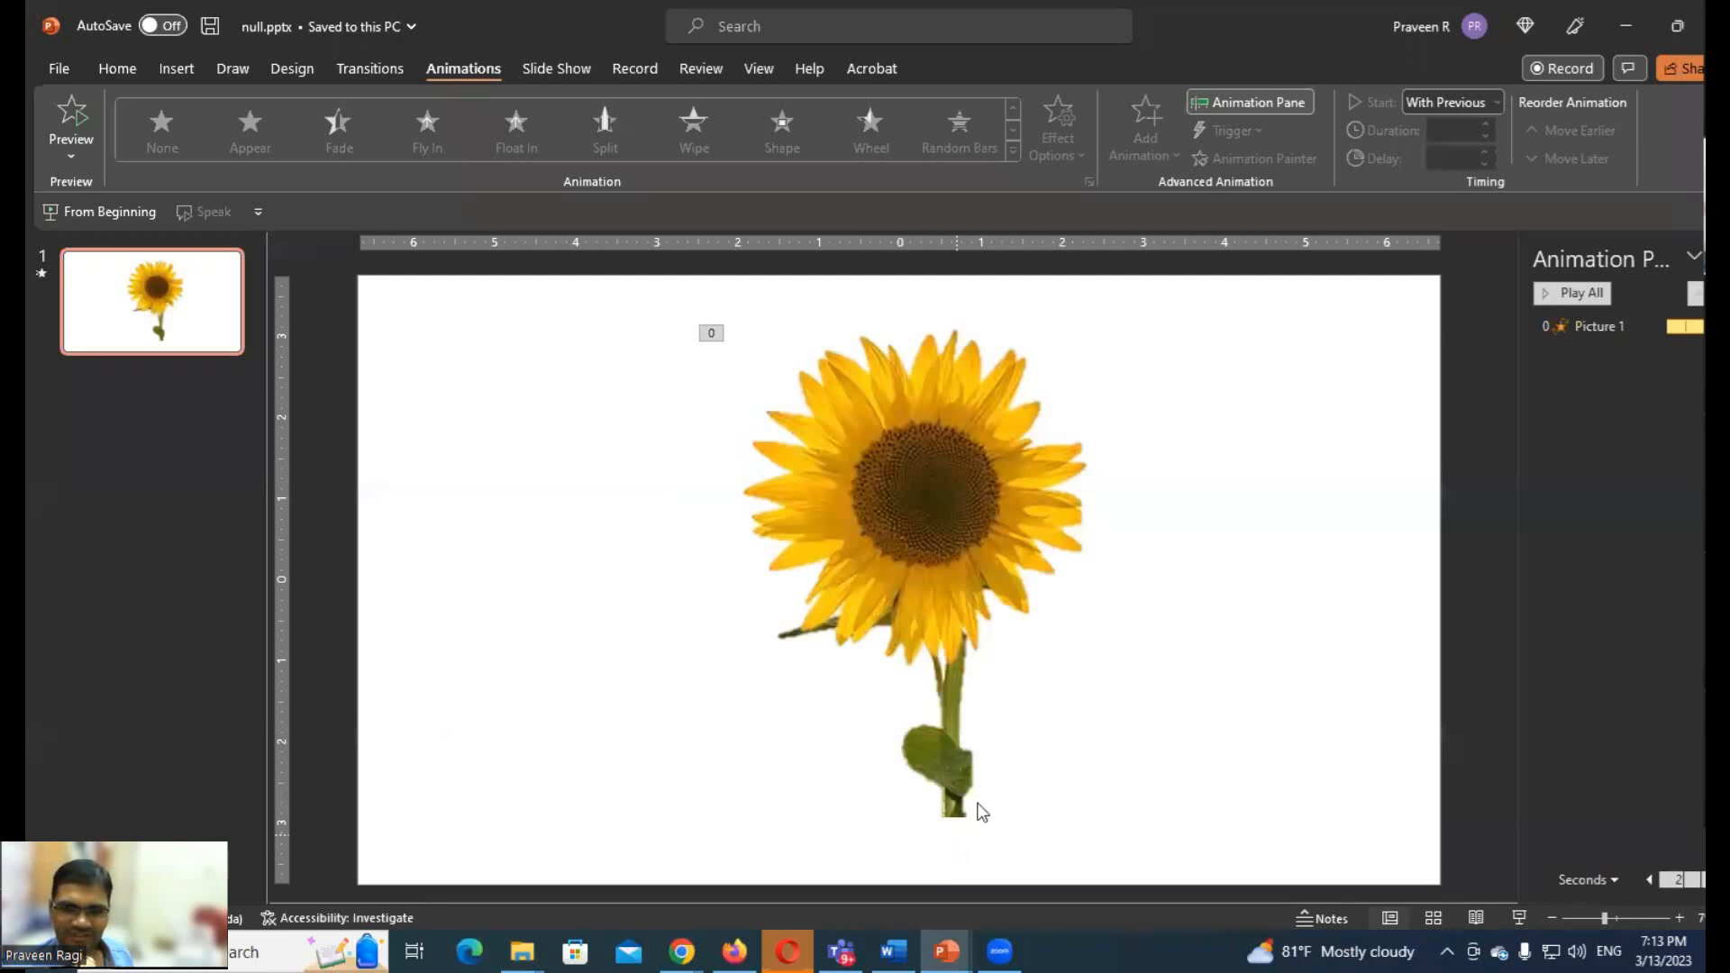
pyautogui.click(892, 952)
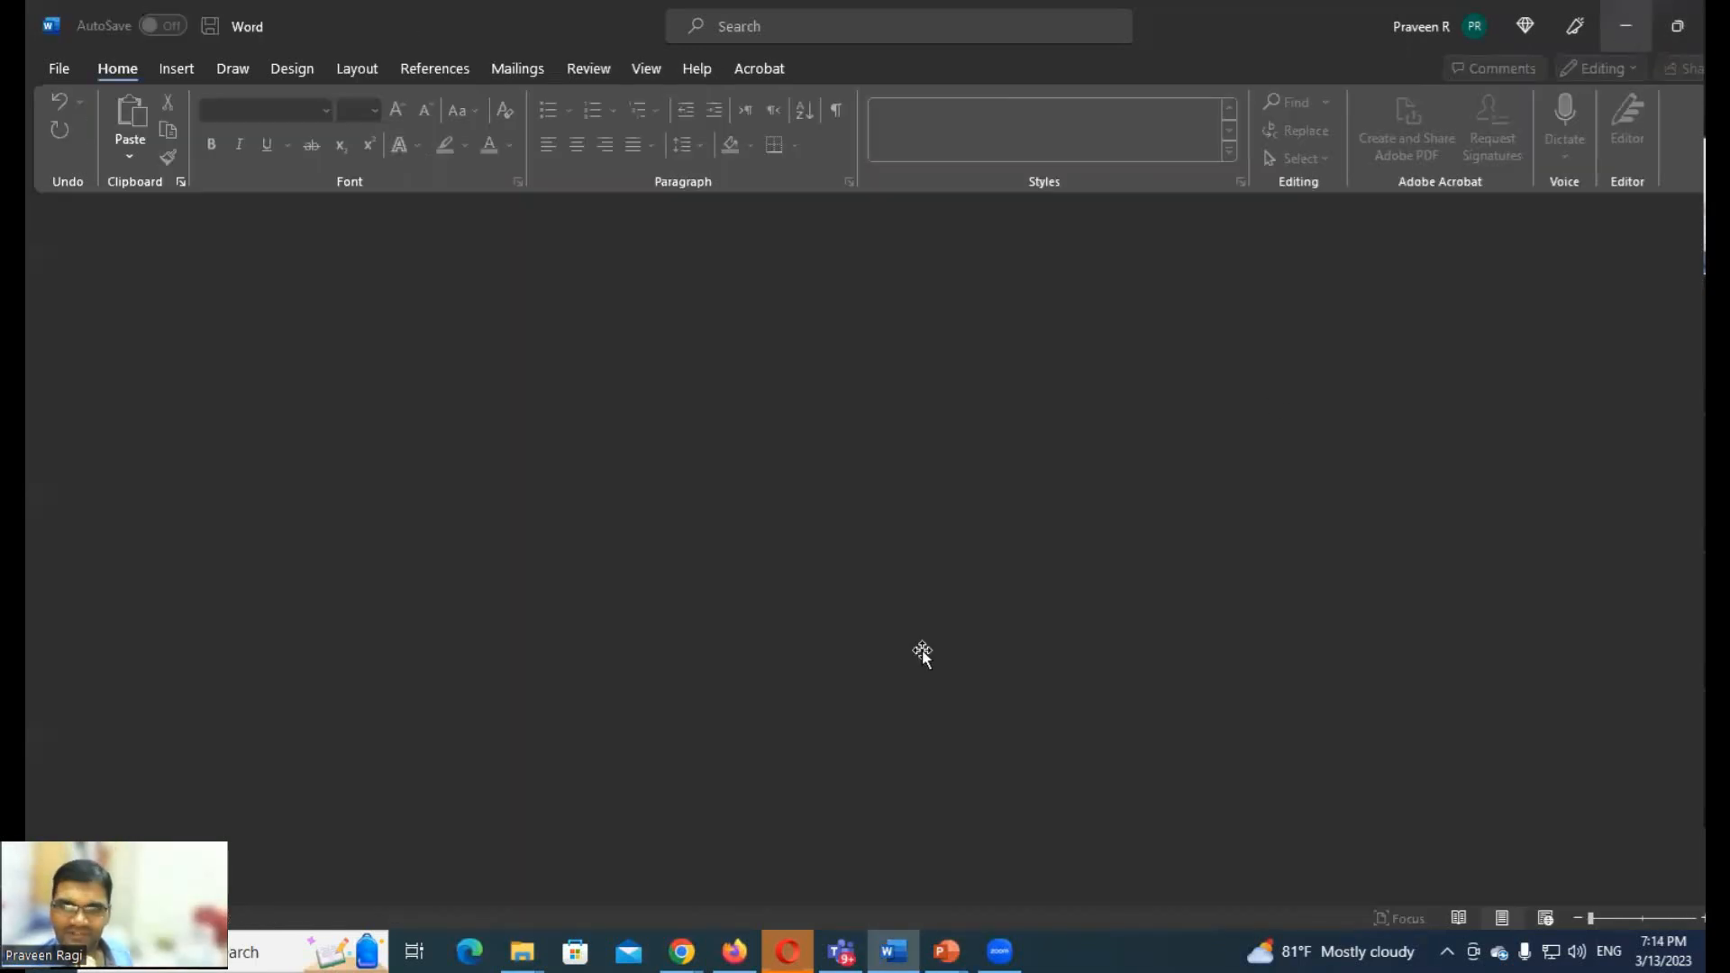
pyautogui.click(943, 950)
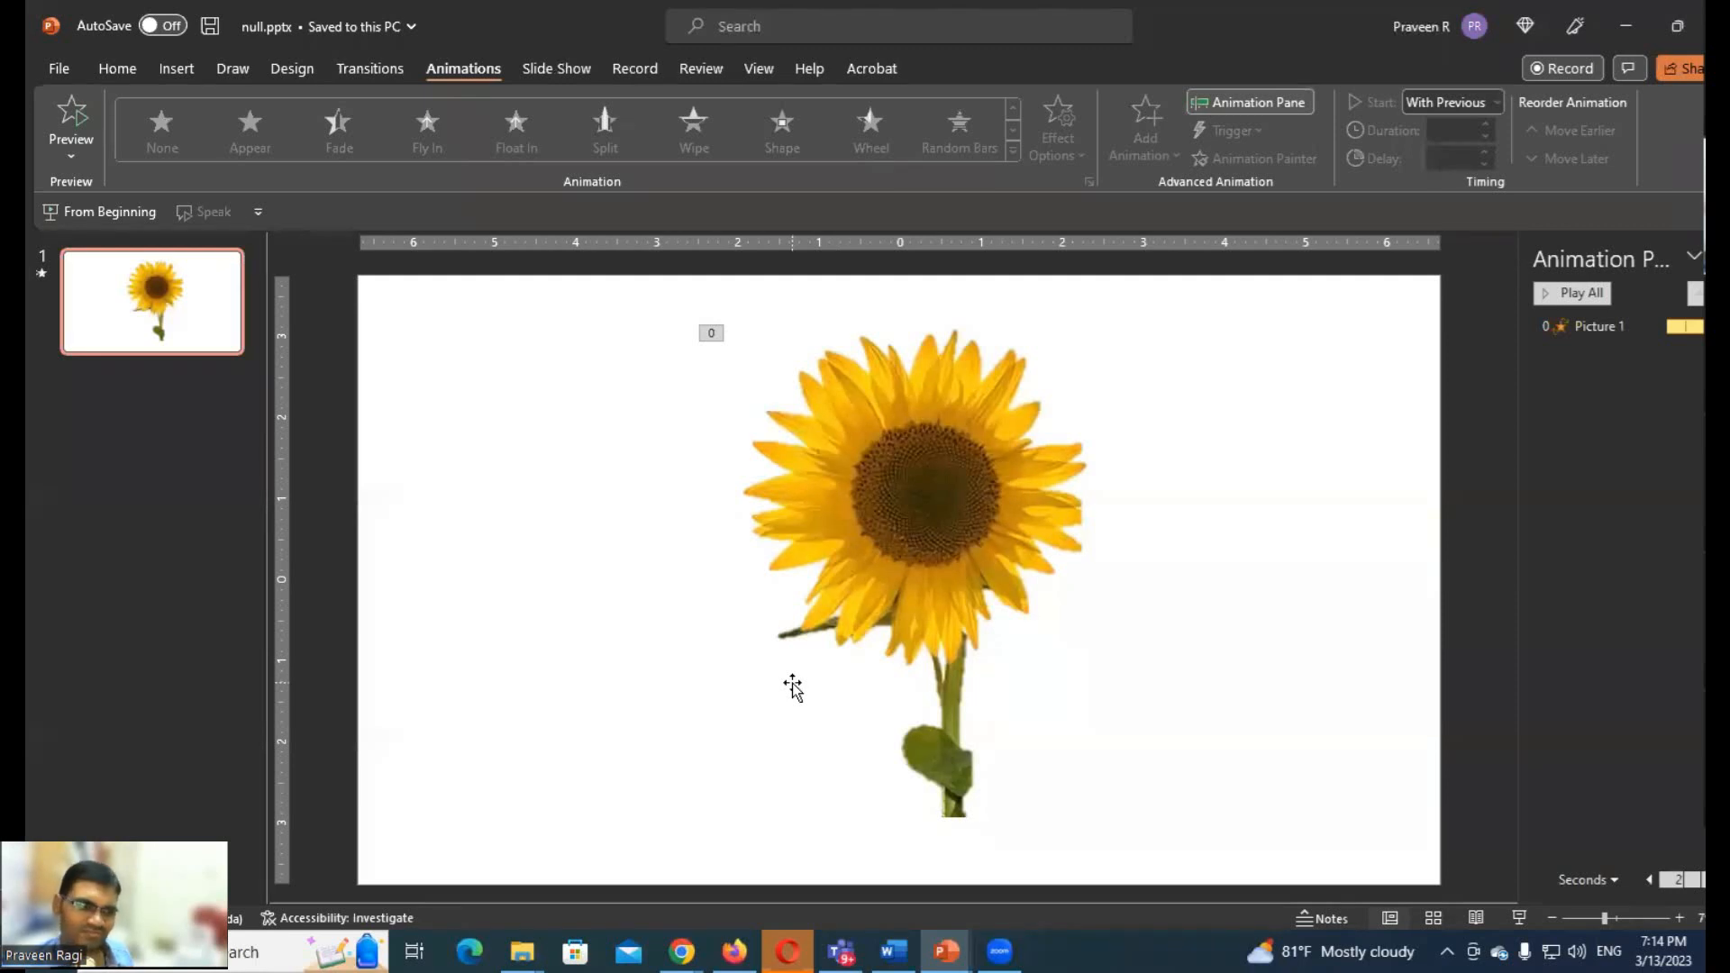
pyautogui.moveTo(789, 693)
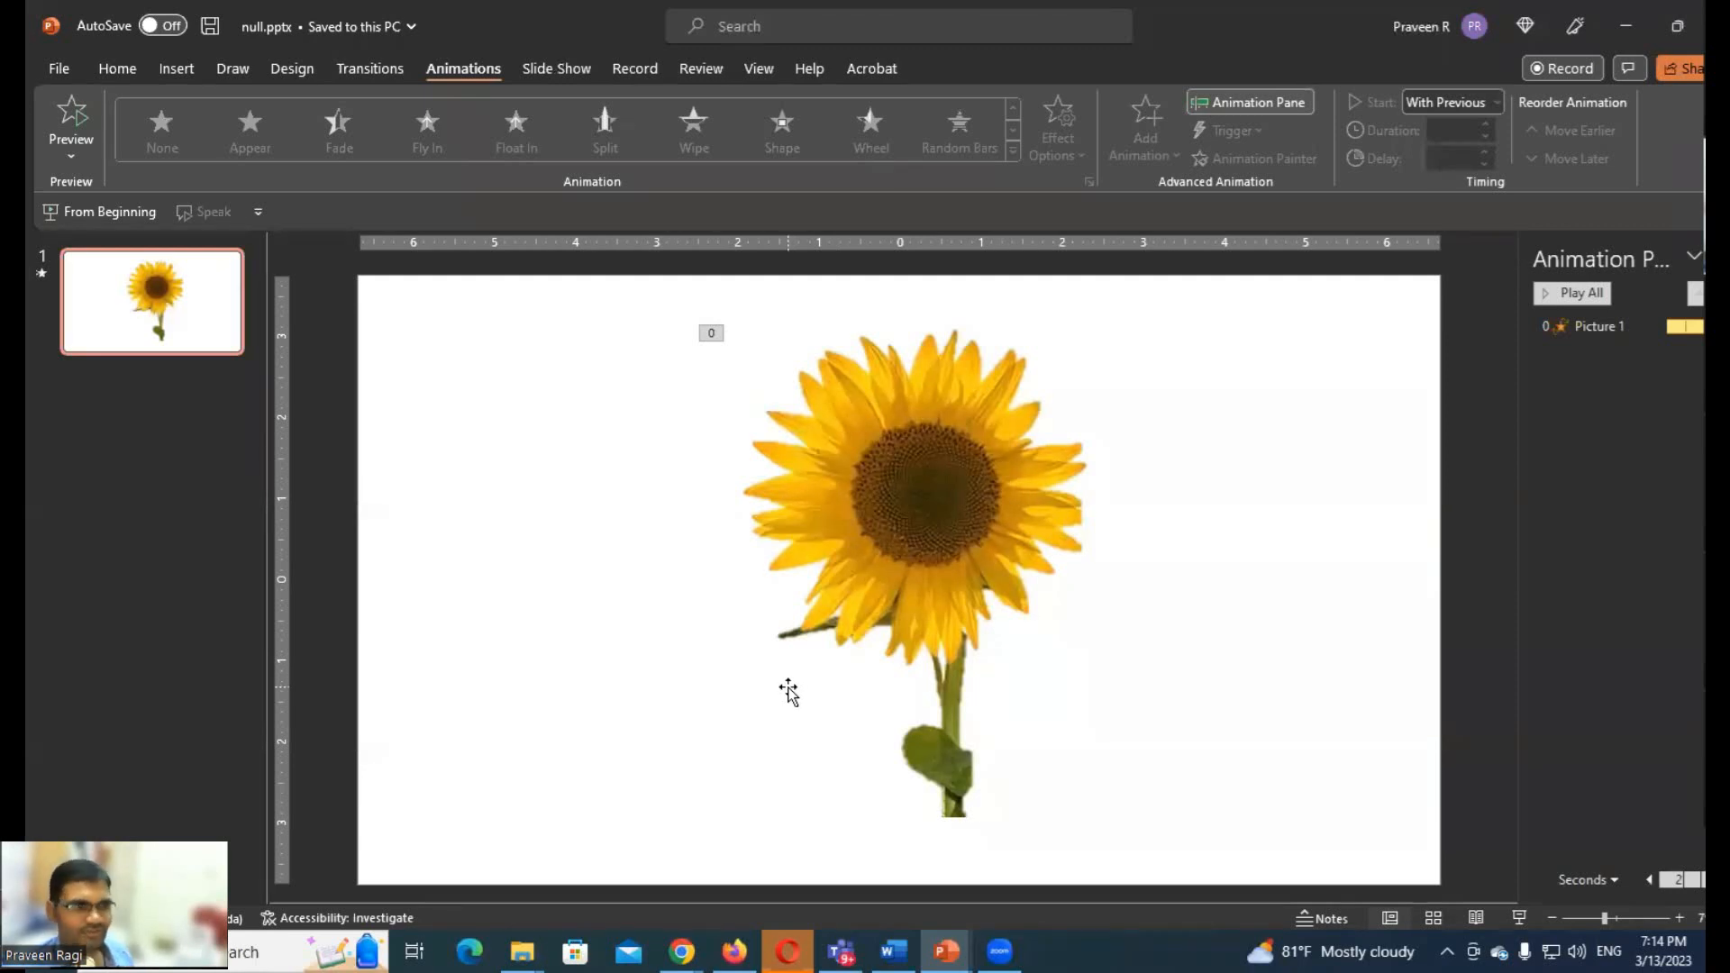
pyautogui.moveTo(787, 692)
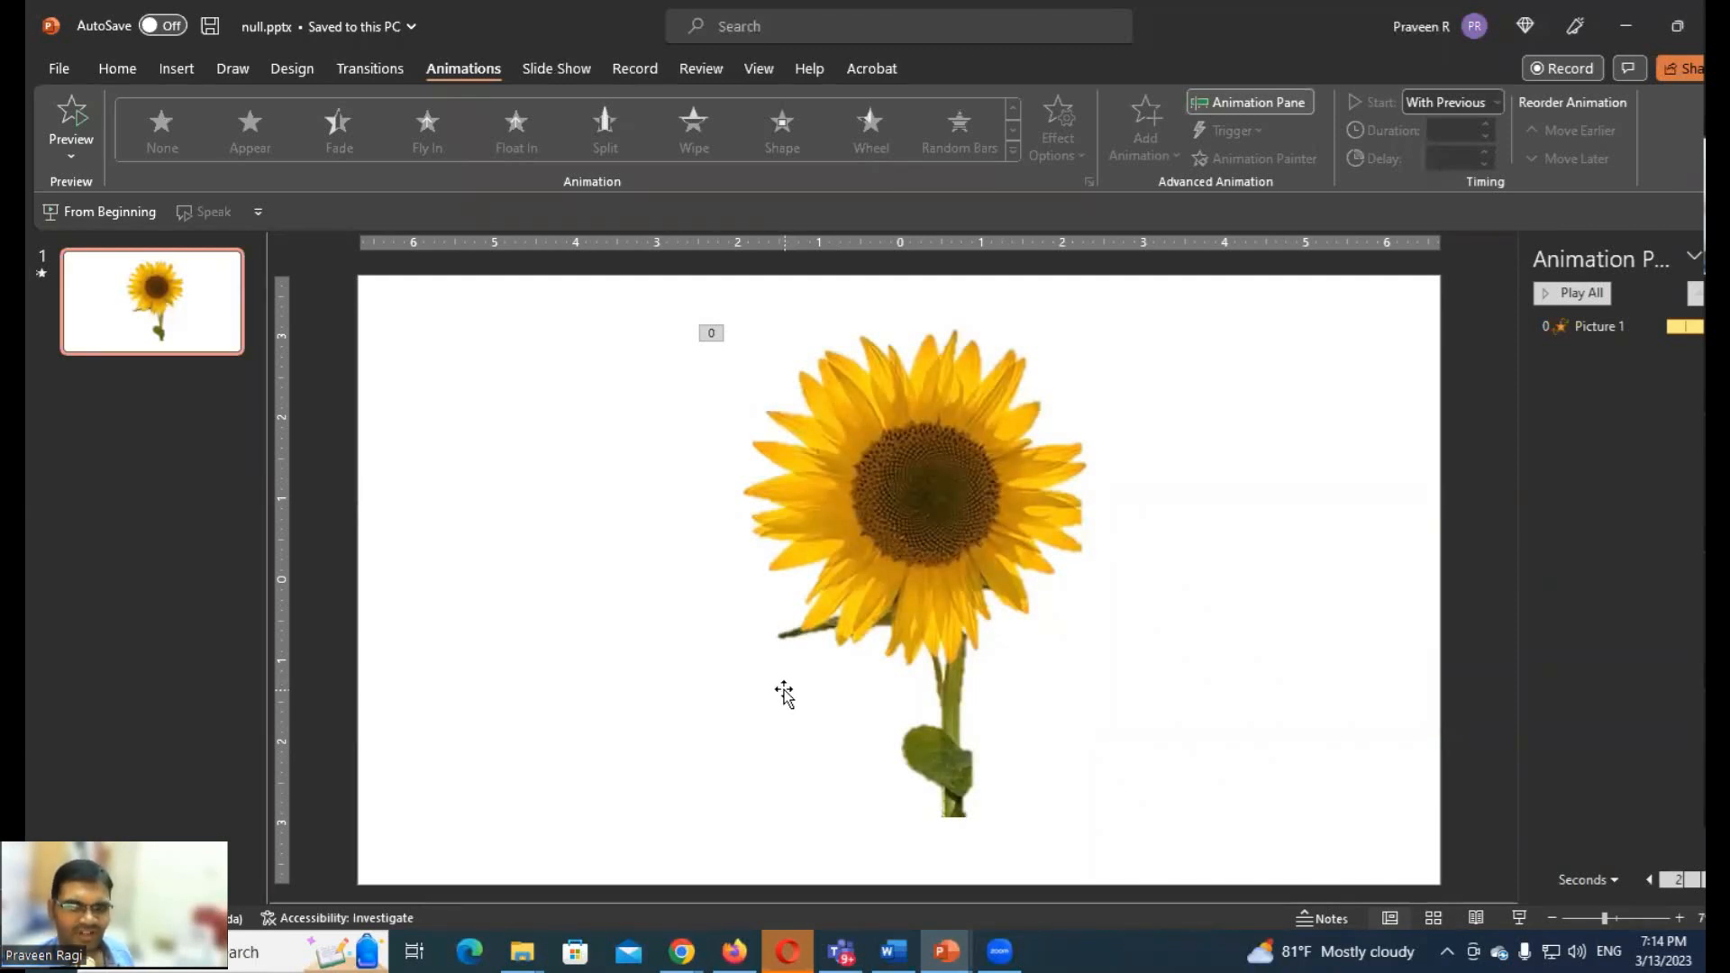